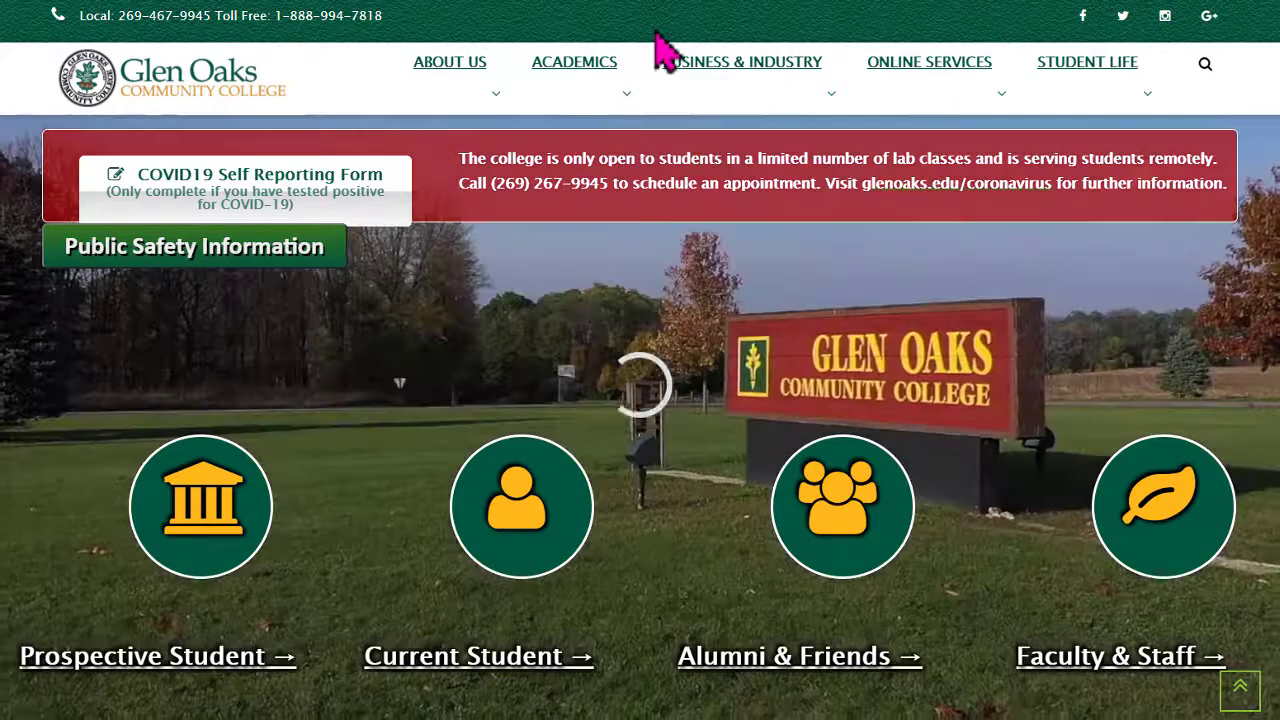
mouse_move(420, 36)
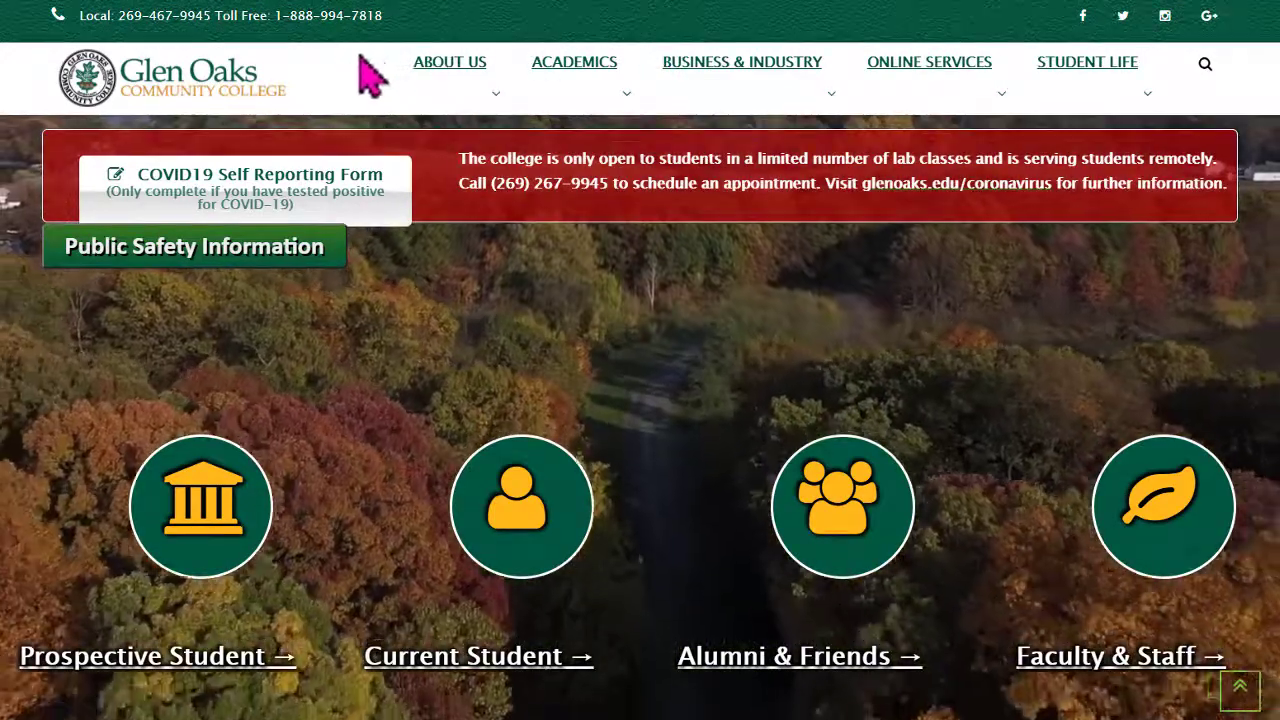
mouse_move(744, 24)
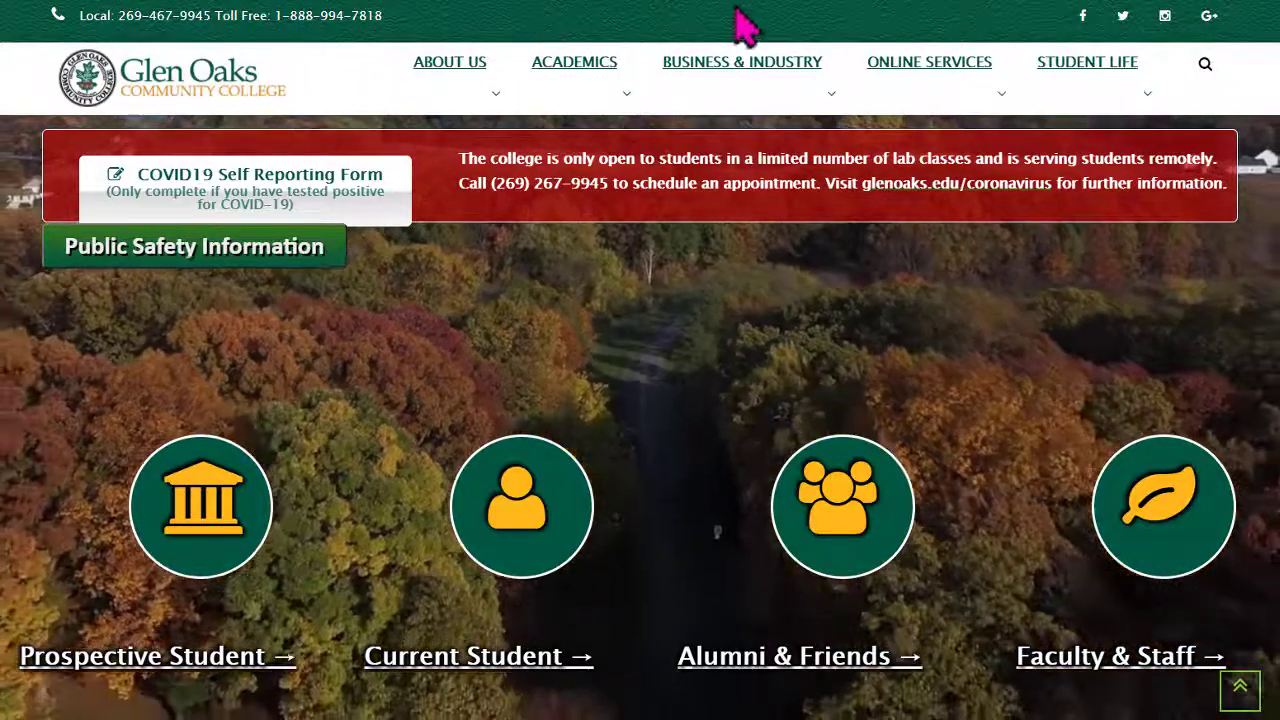
Show the ONLINE SERVICES dropdown listing Canvas, Gmail, Library and other services.
left_click(928, 60)
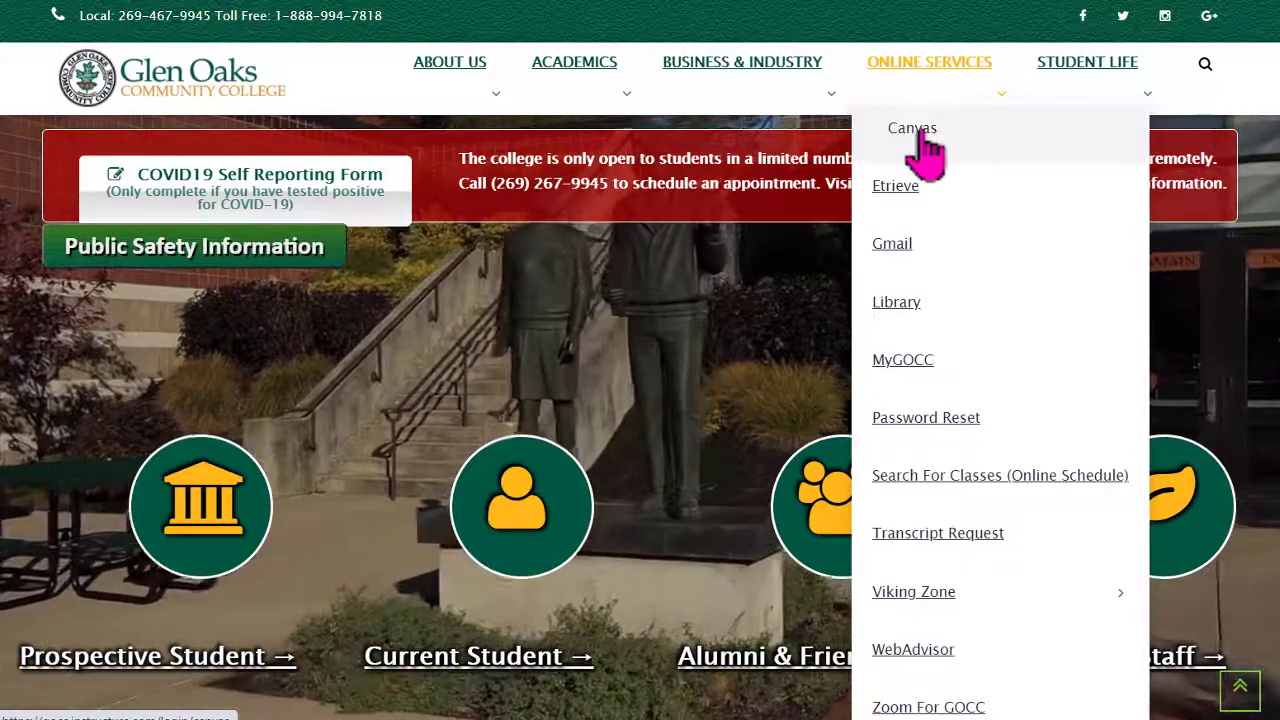
mouse_move(976, 356)
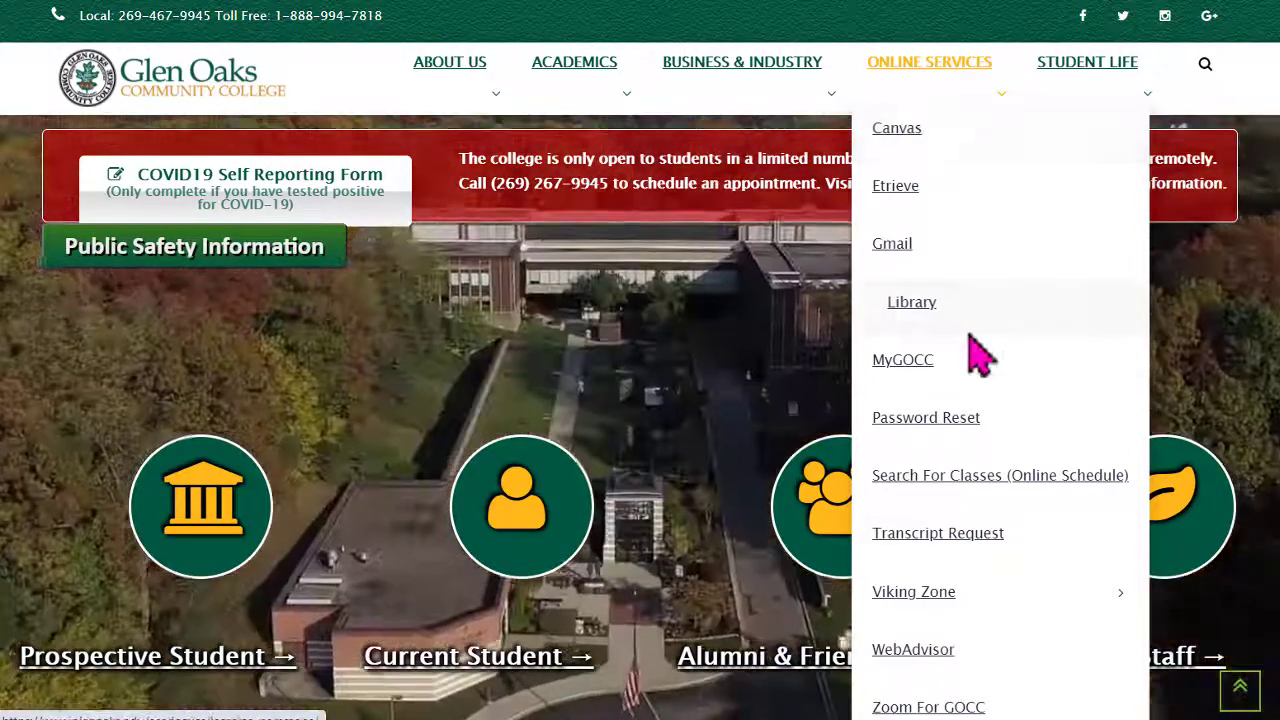
mouse_move(912, 648)
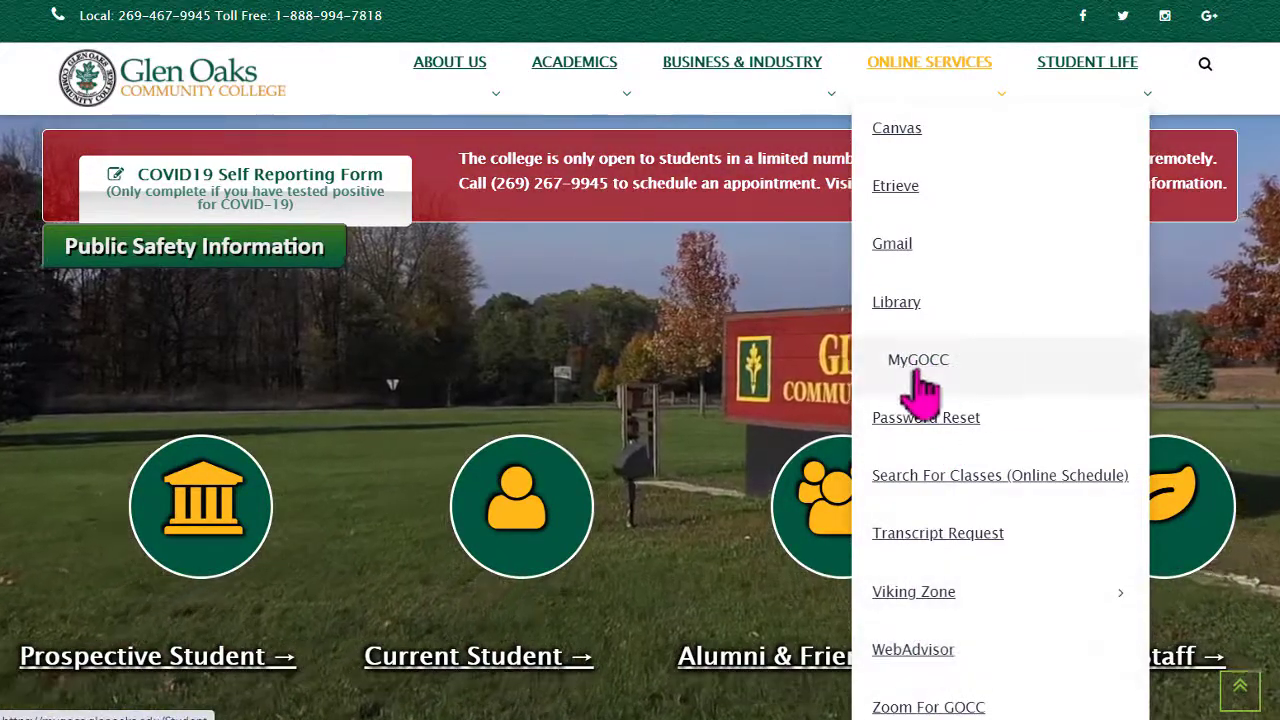
left_click(916, 360)
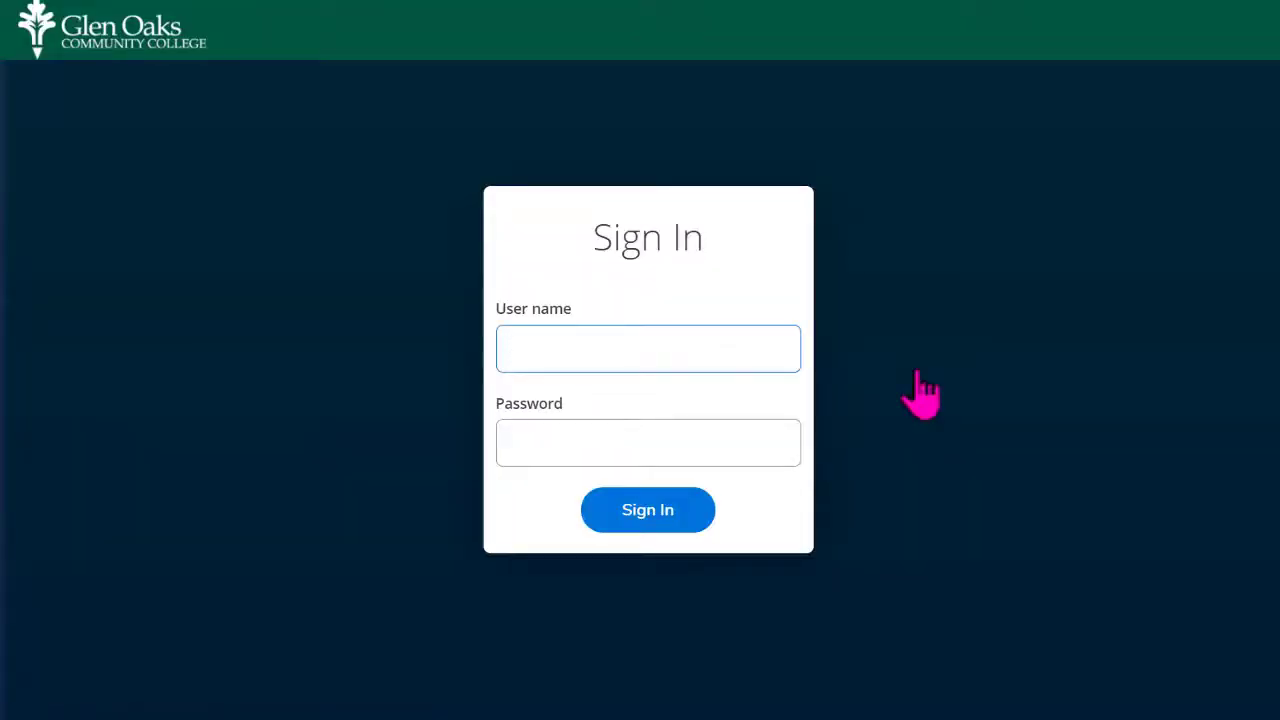
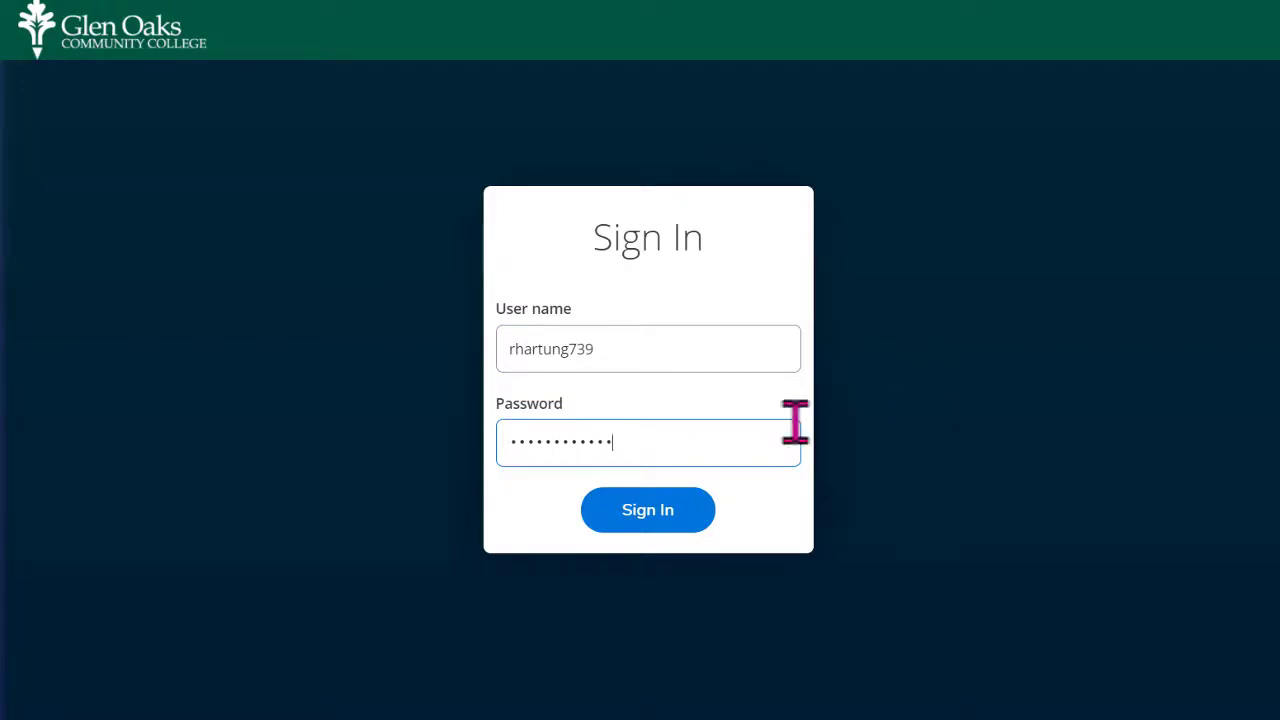
left_click(648, 510)
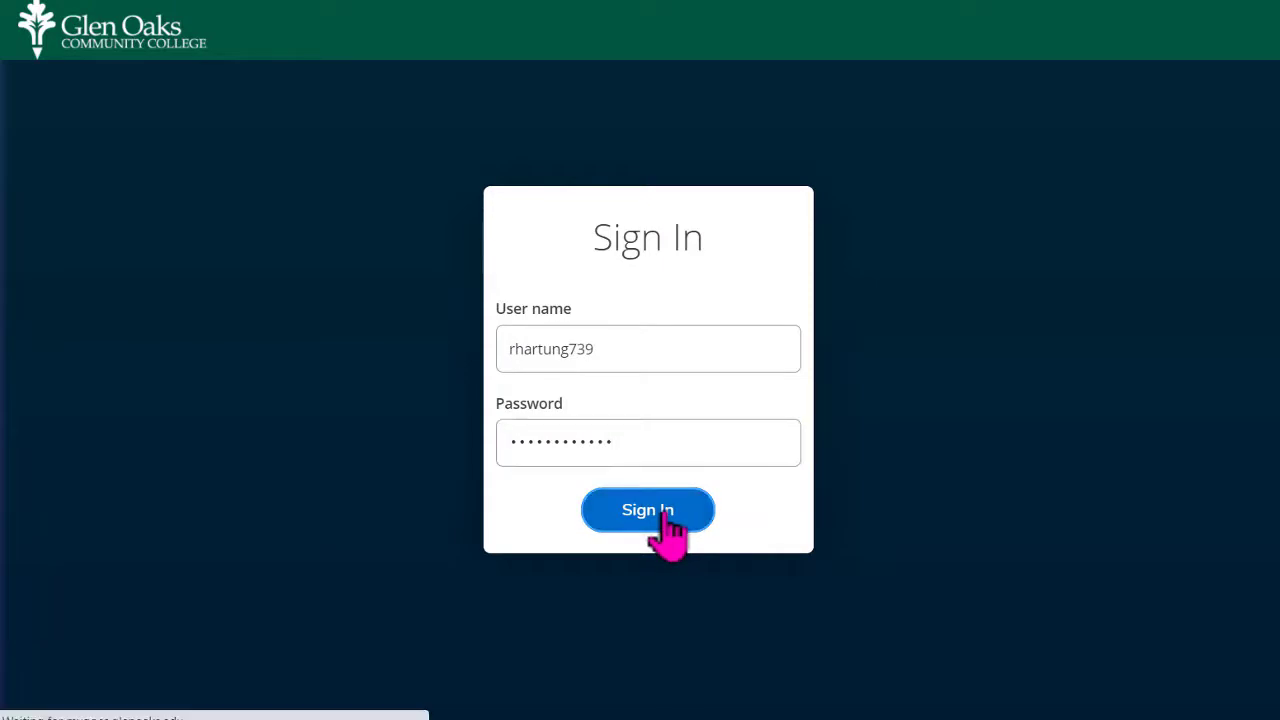
left_click(648, 510)
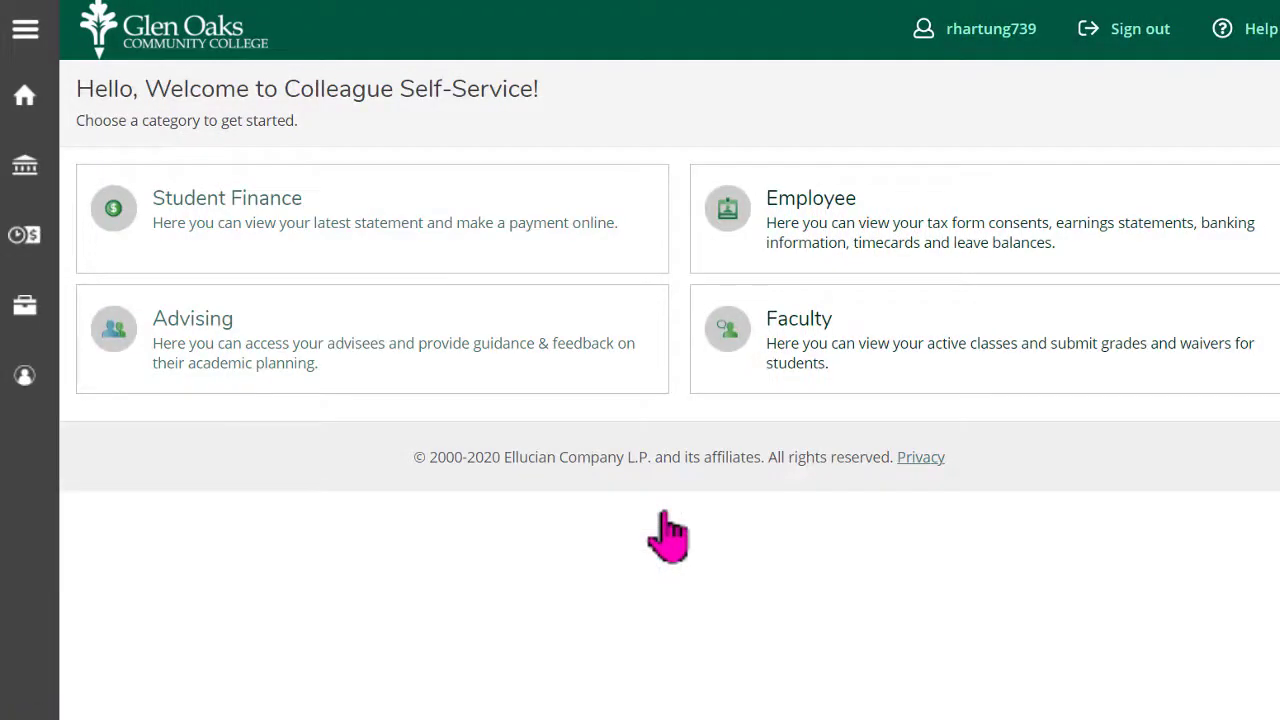
mouse_move(780, 84)
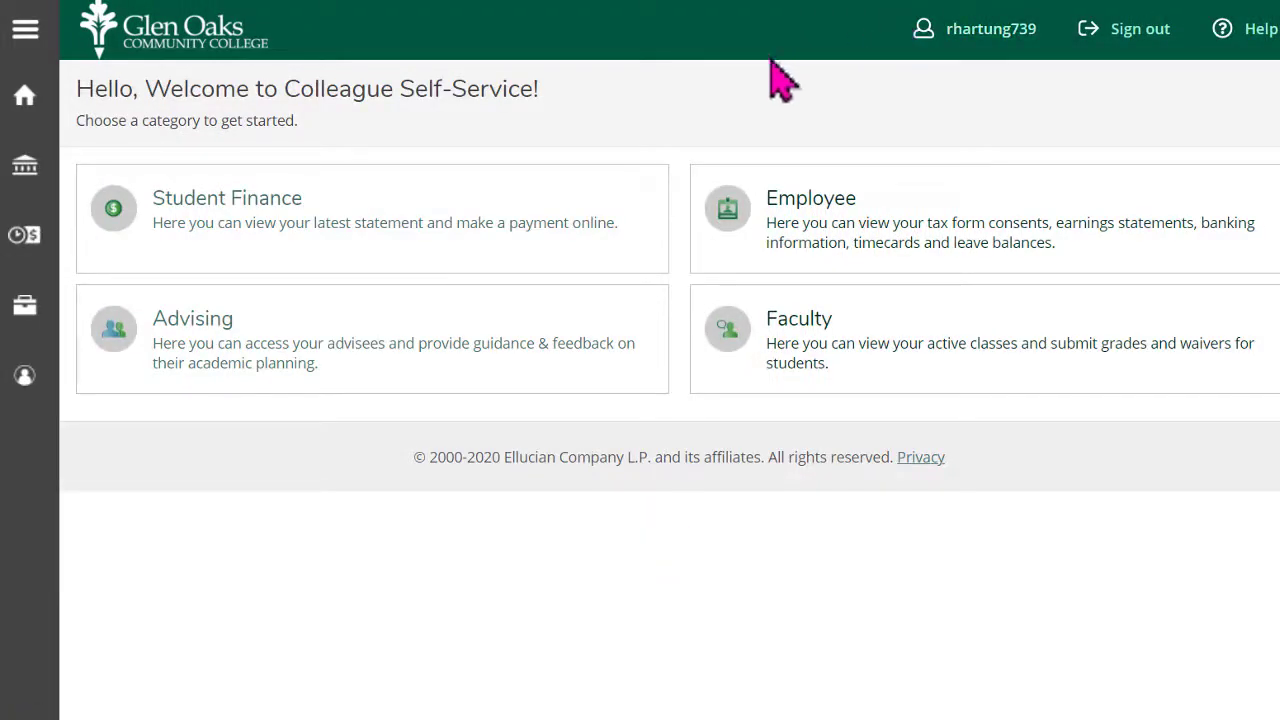
Use the account name menu to return to the college homepage.
left_click(976, 28)
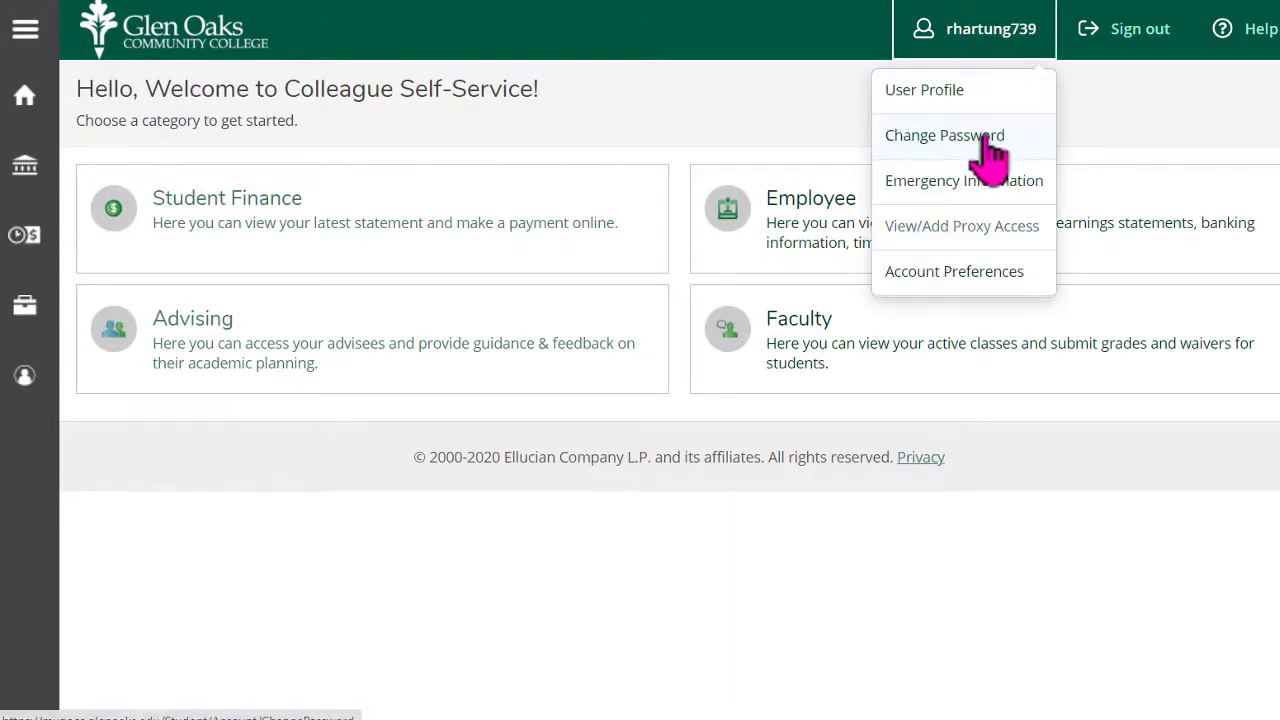
mouse_move(984, 164)
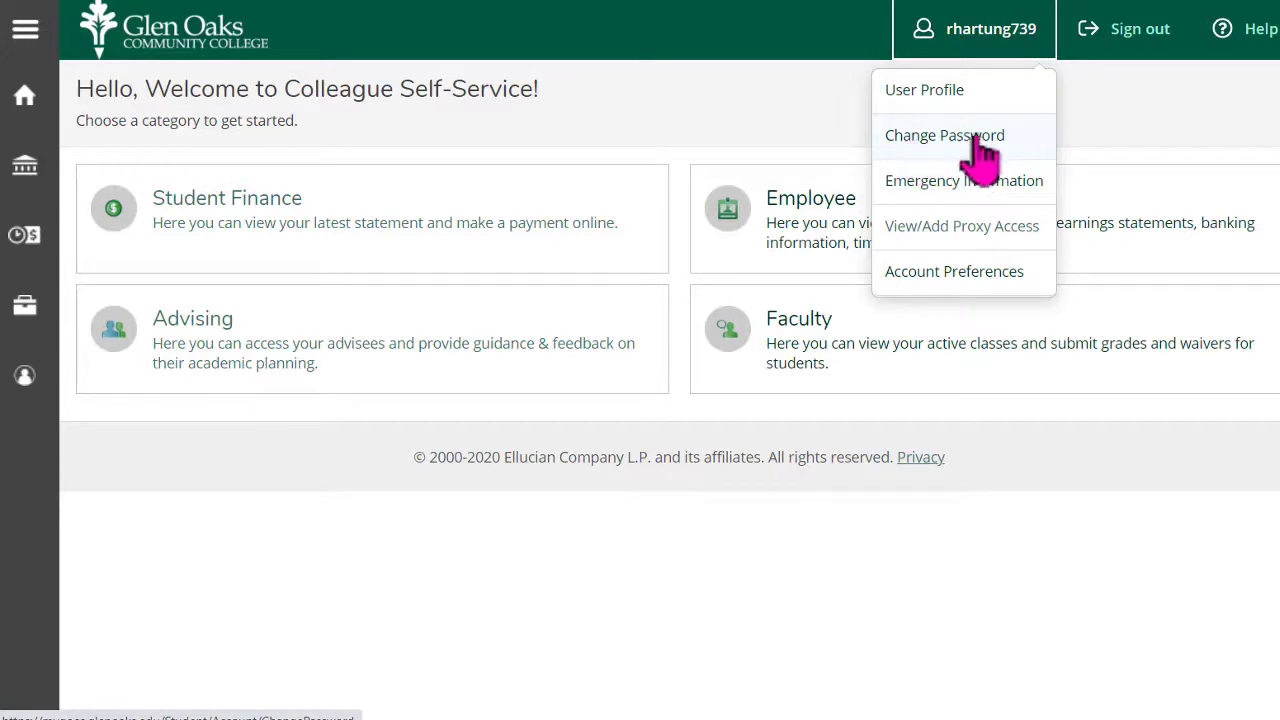
mouse_move(776, 140)
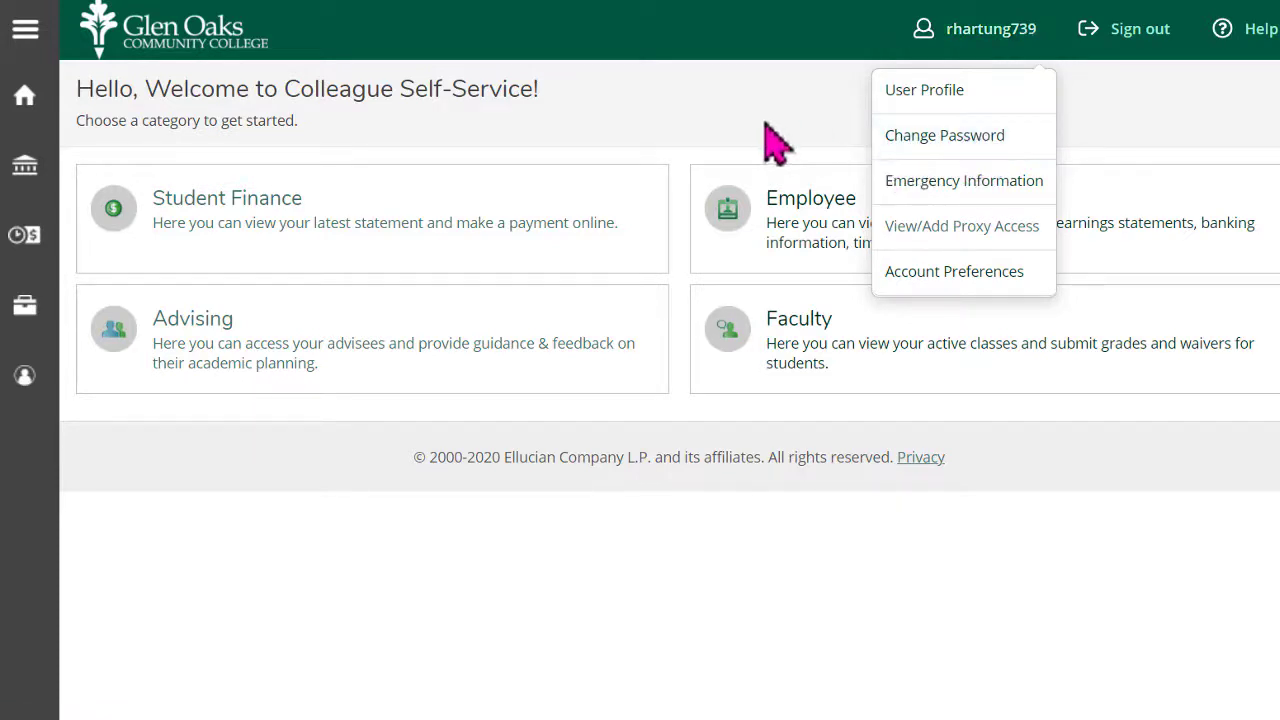
left_click(778, 140)
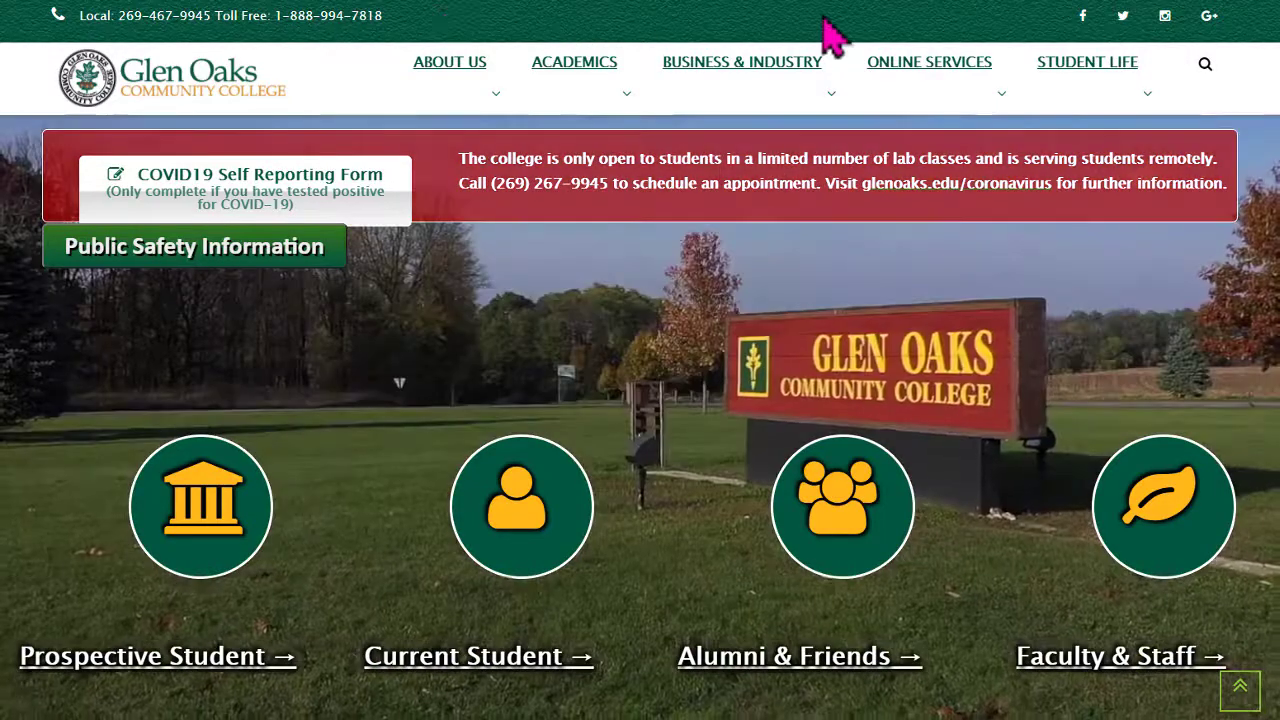
Reach the WebAdvisor main menu from the ONLINE SERVICES list.
left_click(928, 60)
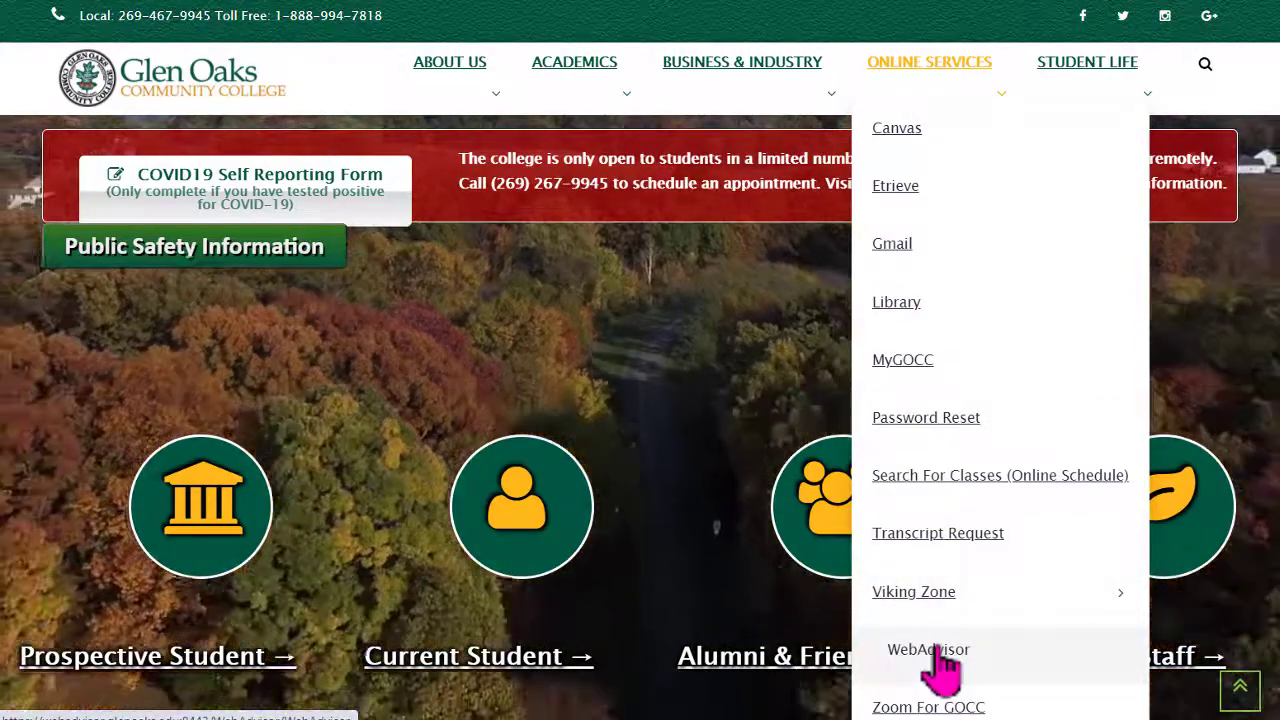
left_click(928, 648)
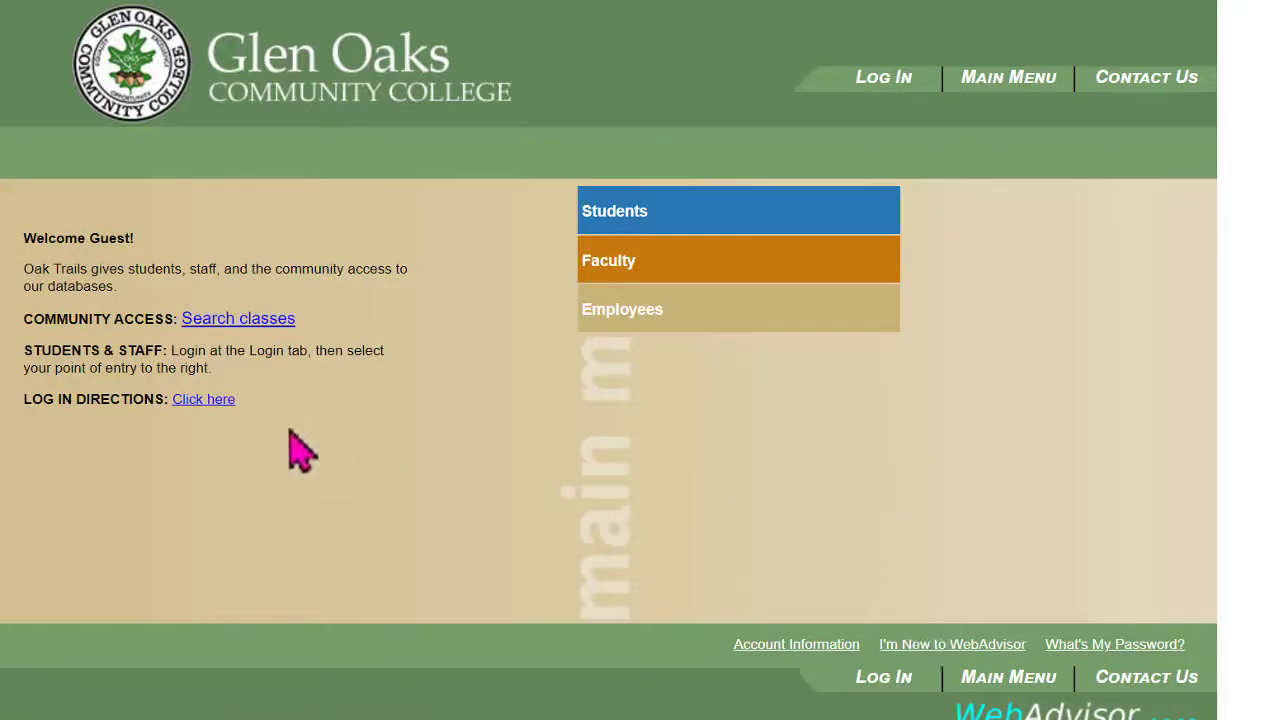
mouse_move(204, 400)
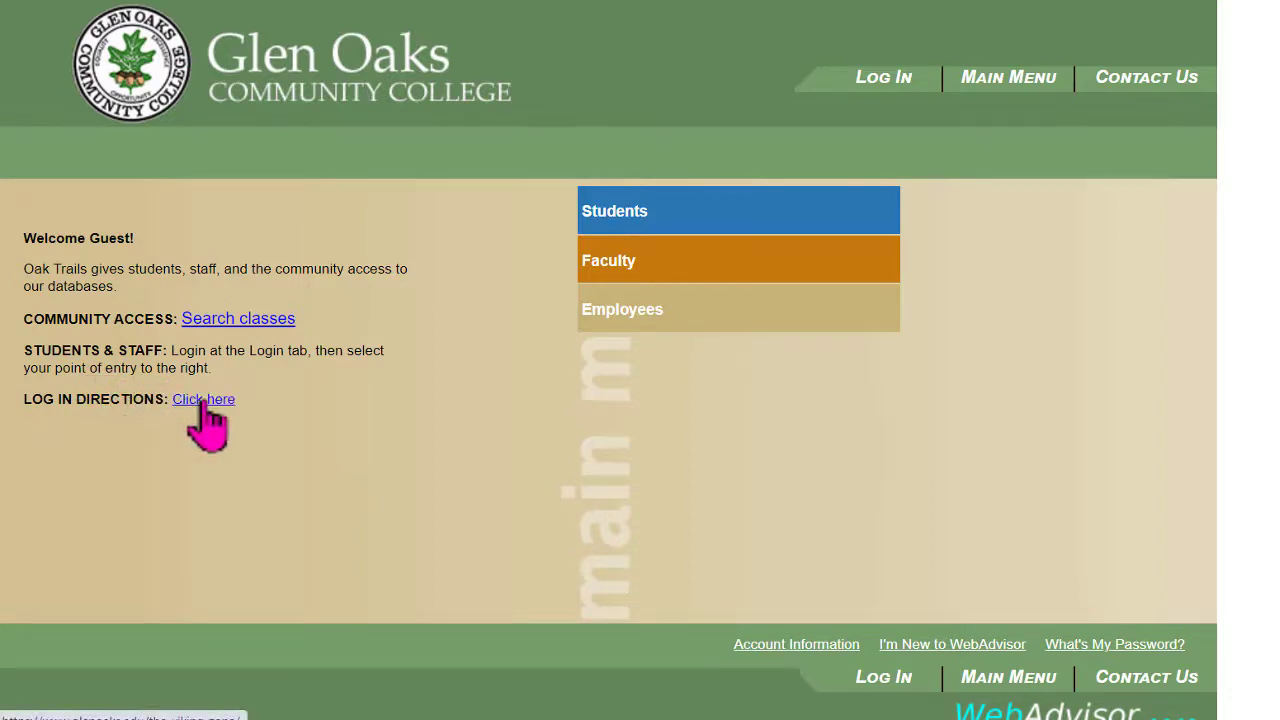
Read the Viking Zone log in directions on first-time usernames and initial passwords, highlighting the example.
left_click(204, 400)
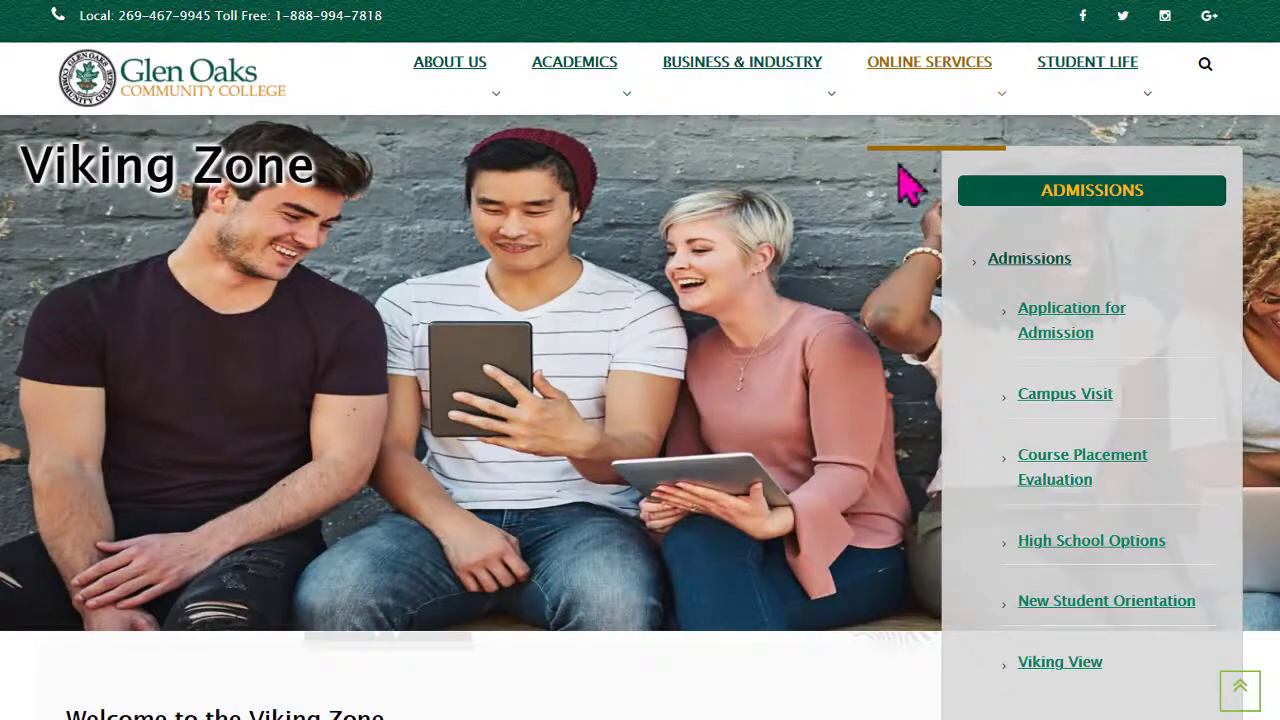
scroll("down", 3)
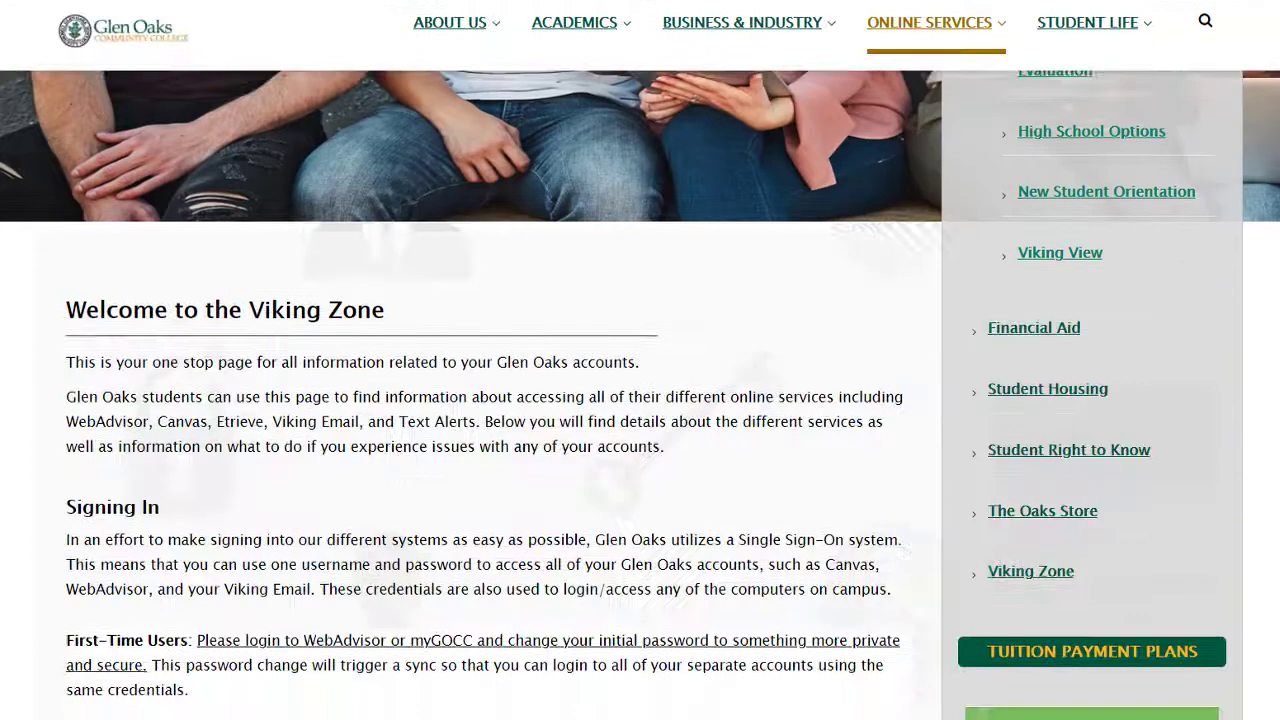
scroll("down", 3)
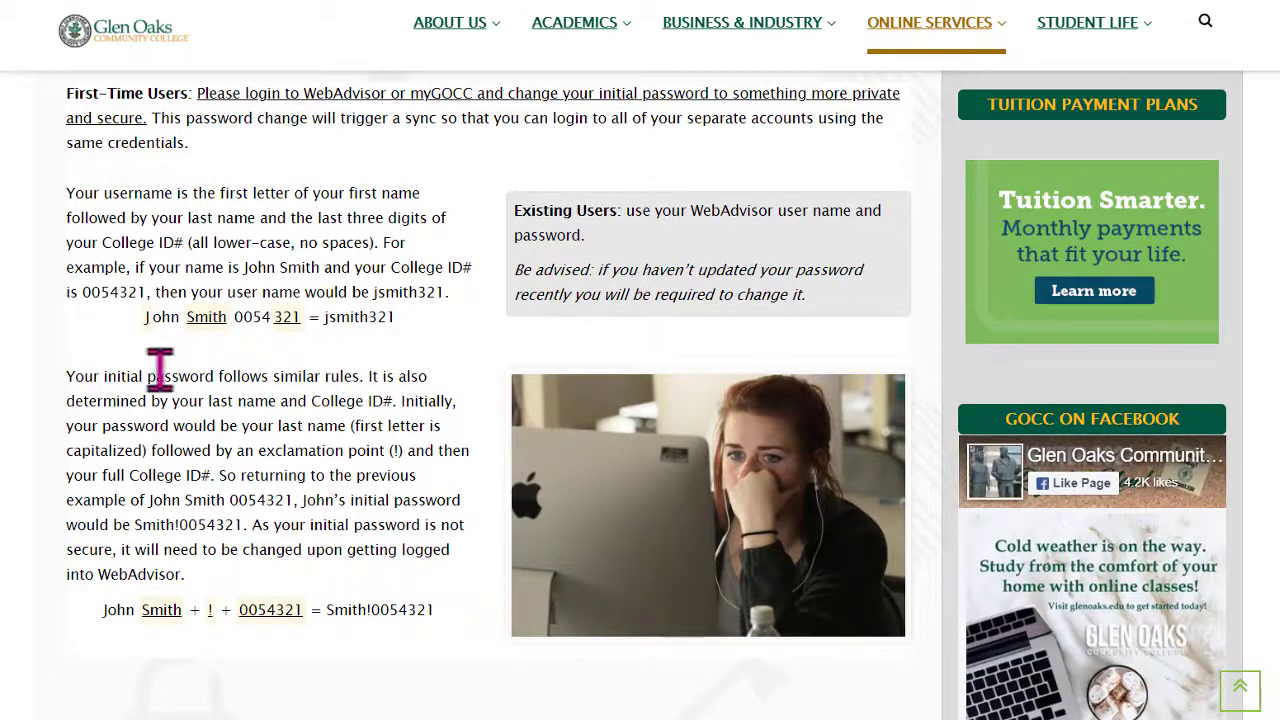
mouse_move(130, 336)
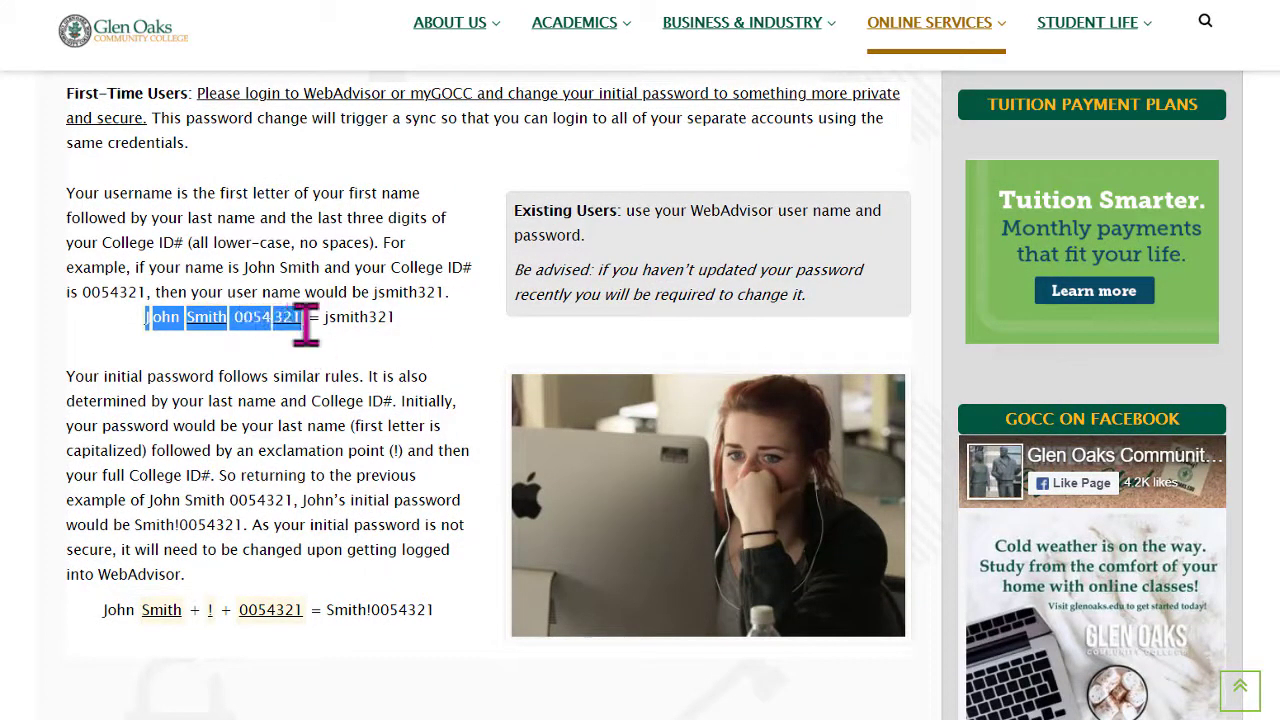
left_click(410, 340)
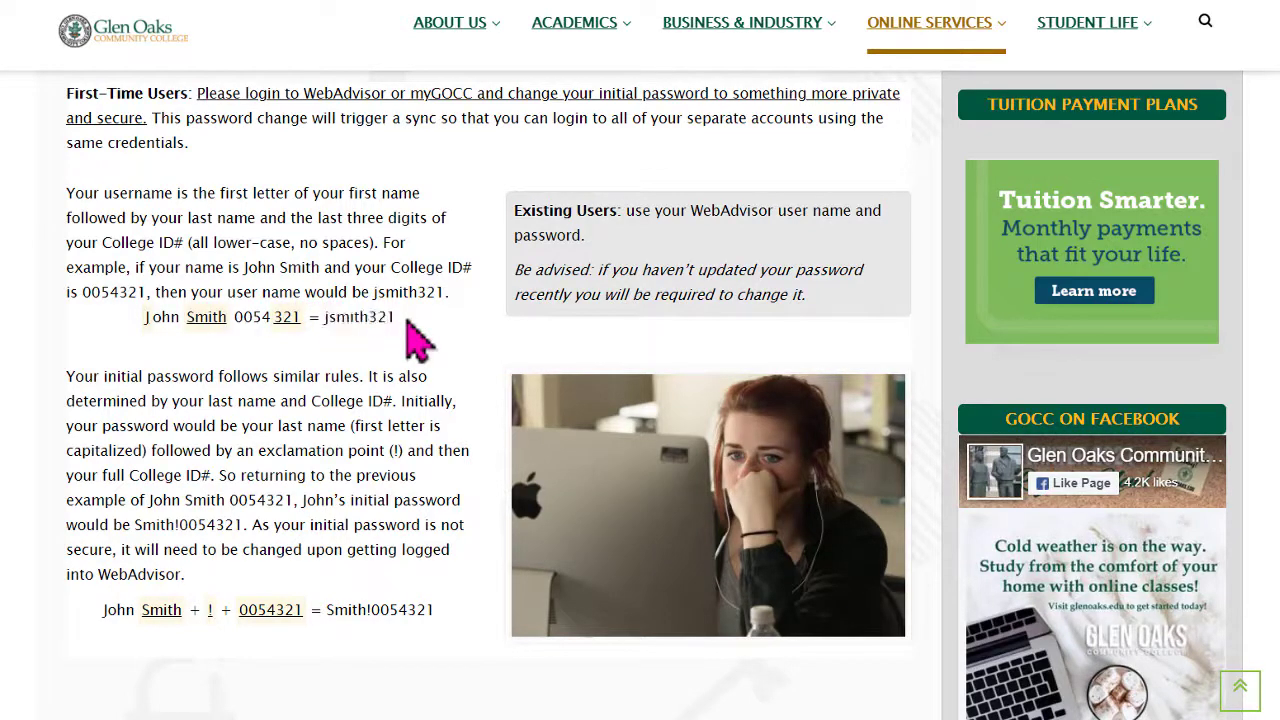
mouse_move(100, 640)
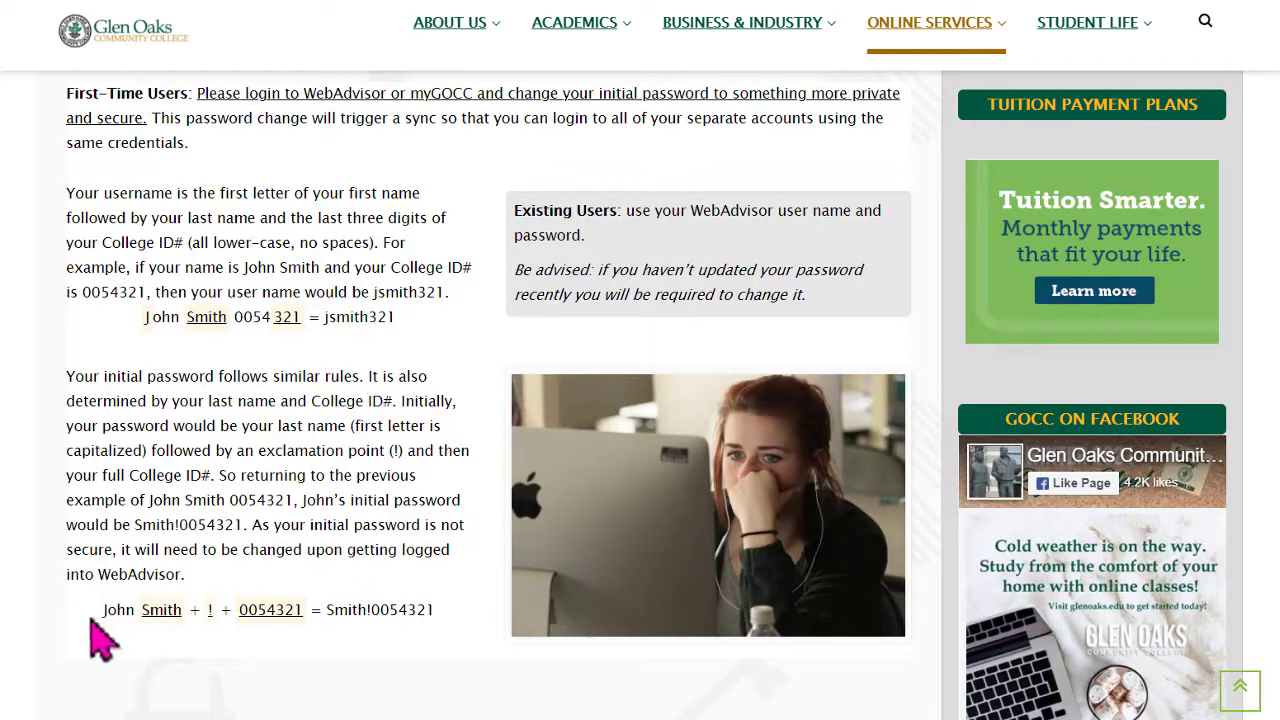
left_click_drag(104, 610, 316, 610)
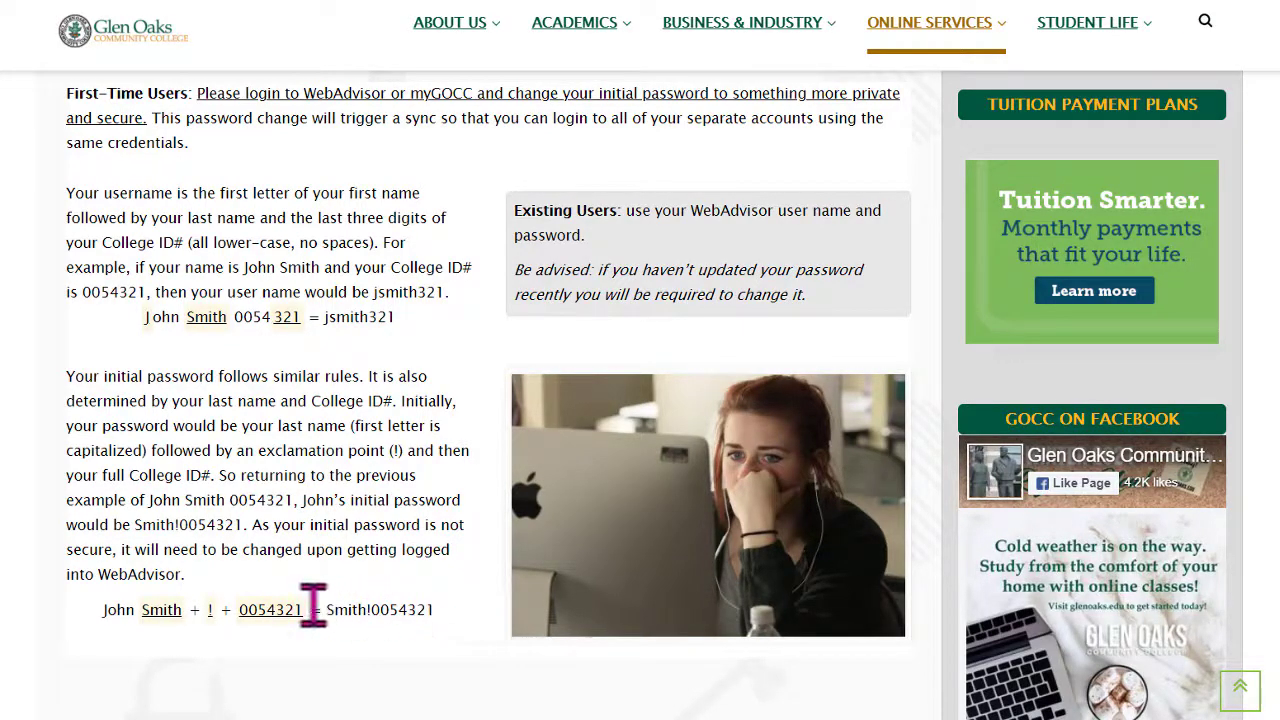
mouse_move(384, 608)
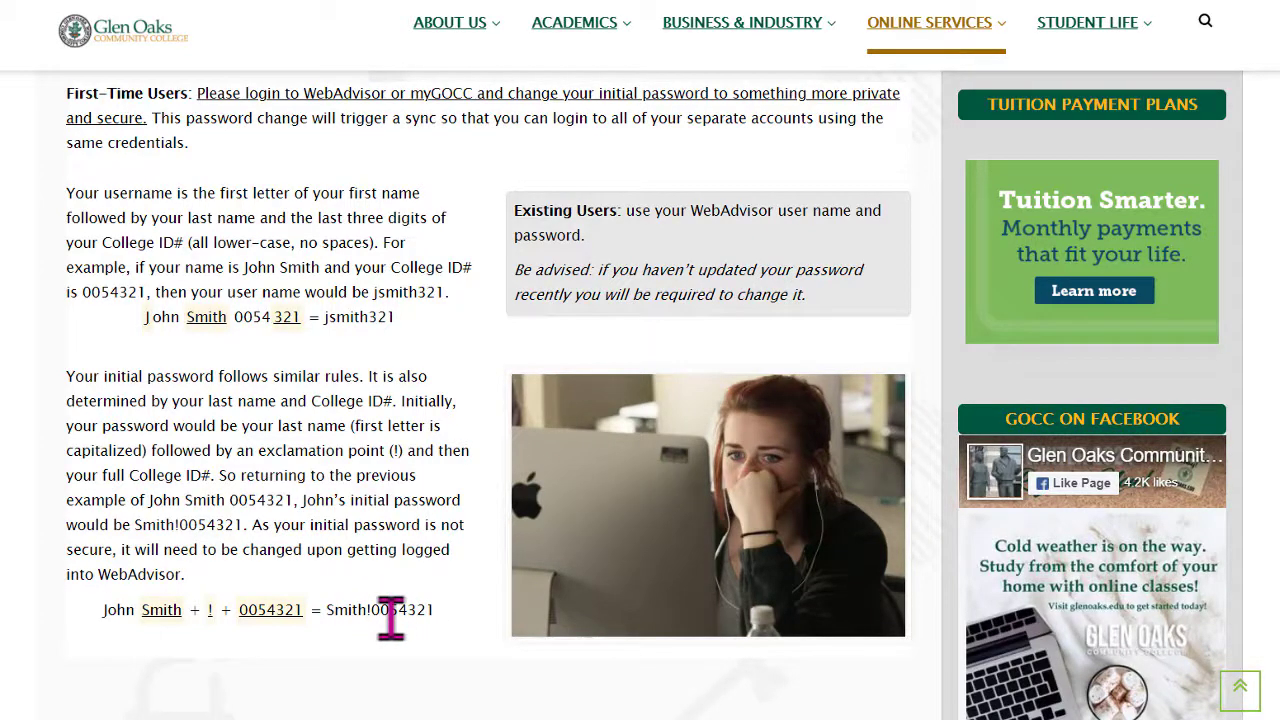
mouse_move(456, 584)
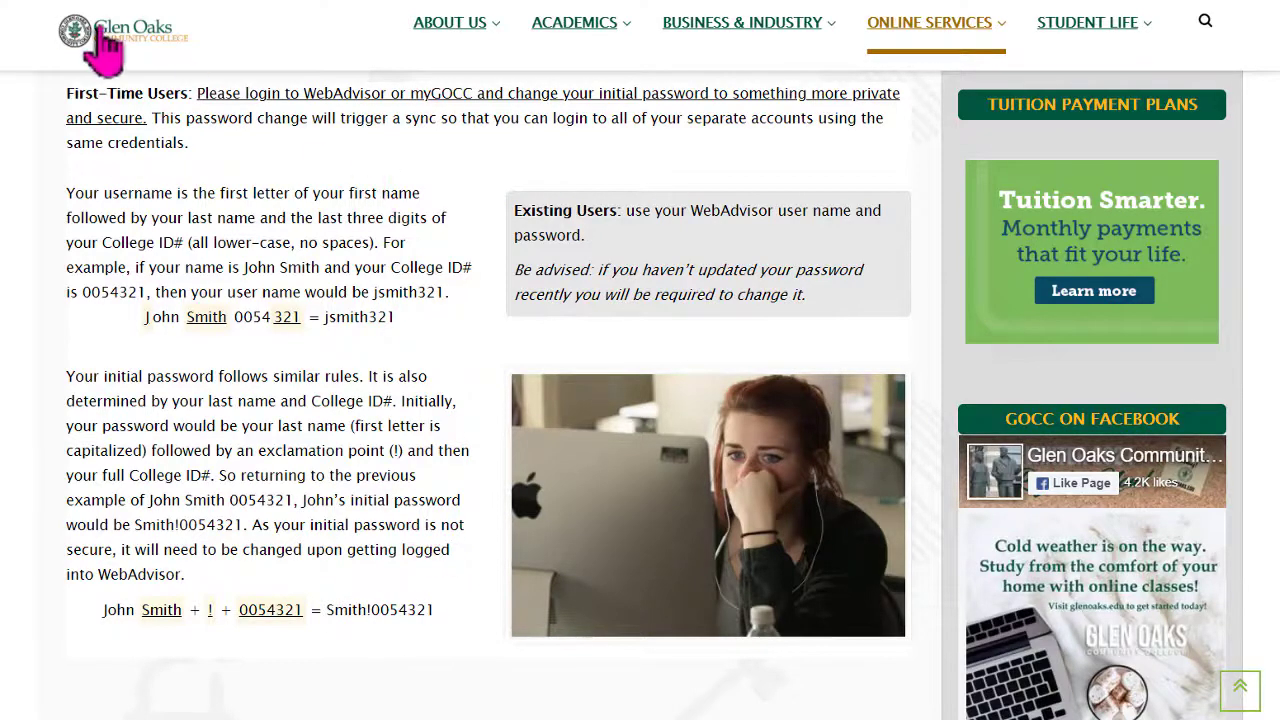
From the college homepage, reach the Password Reset Area page via ONLINE SERVICES.
left_click(122, 44)
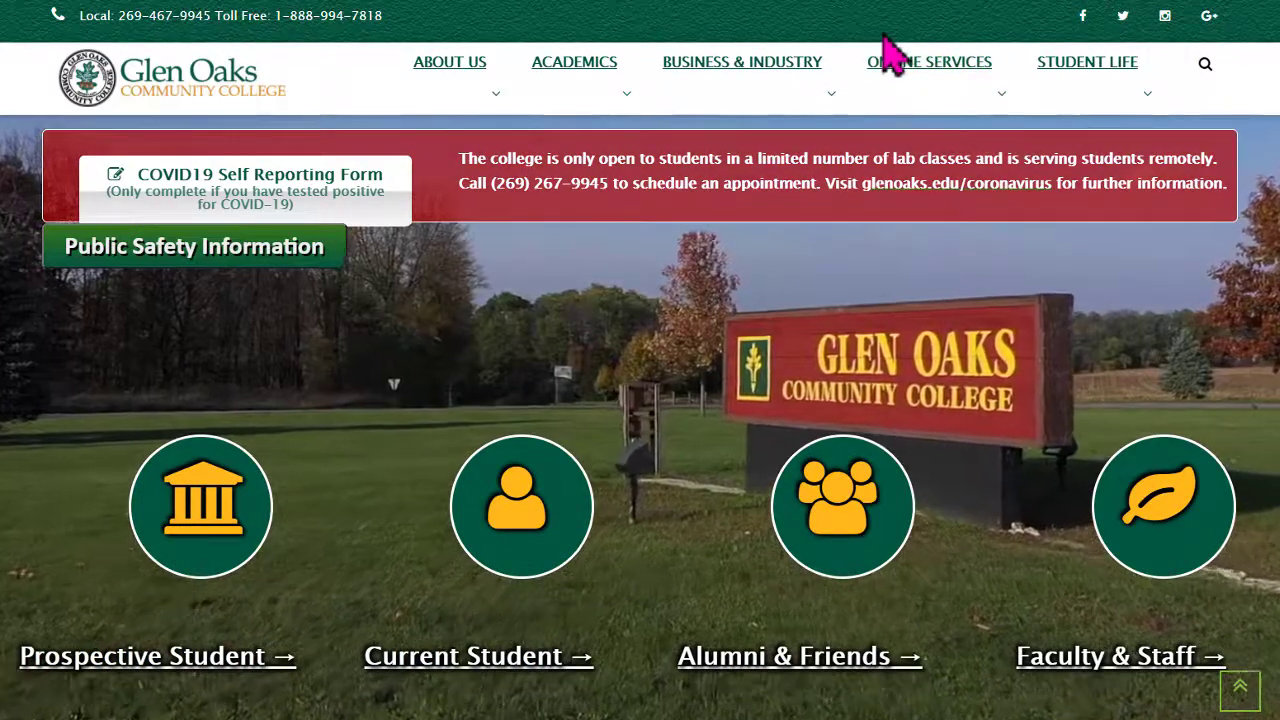
left_click(928, 62)
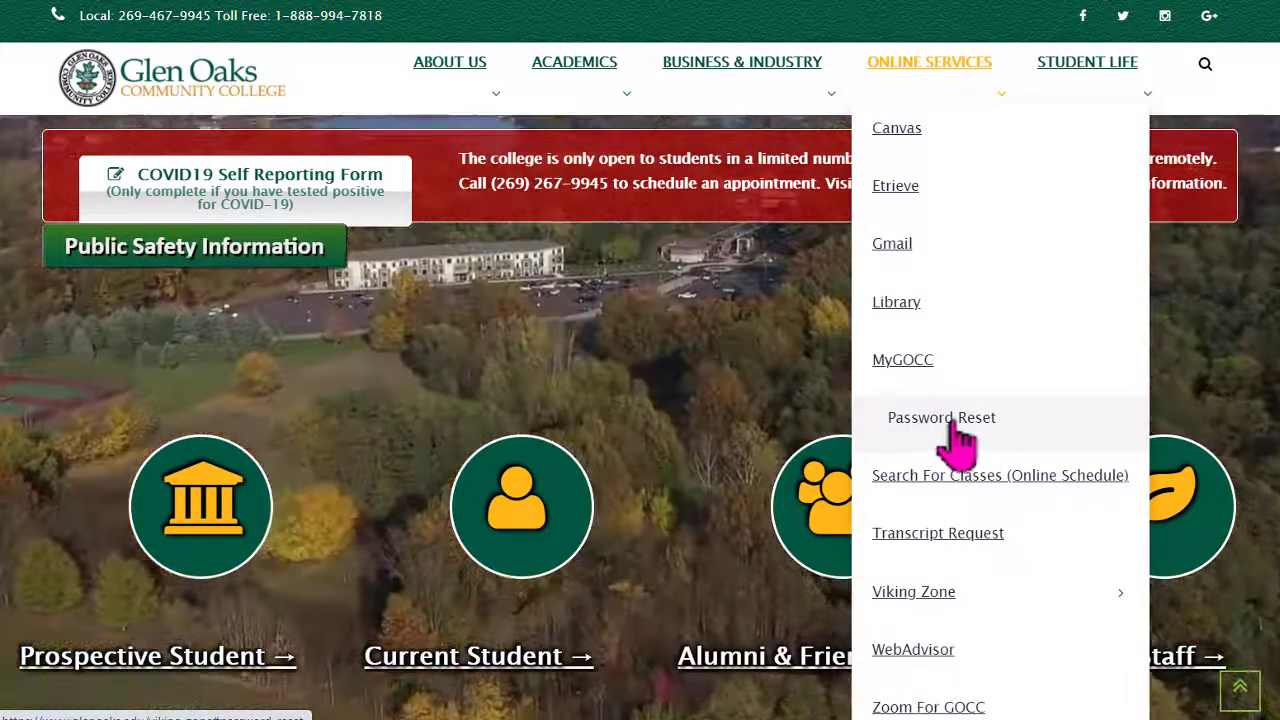
left_click(940, 418)
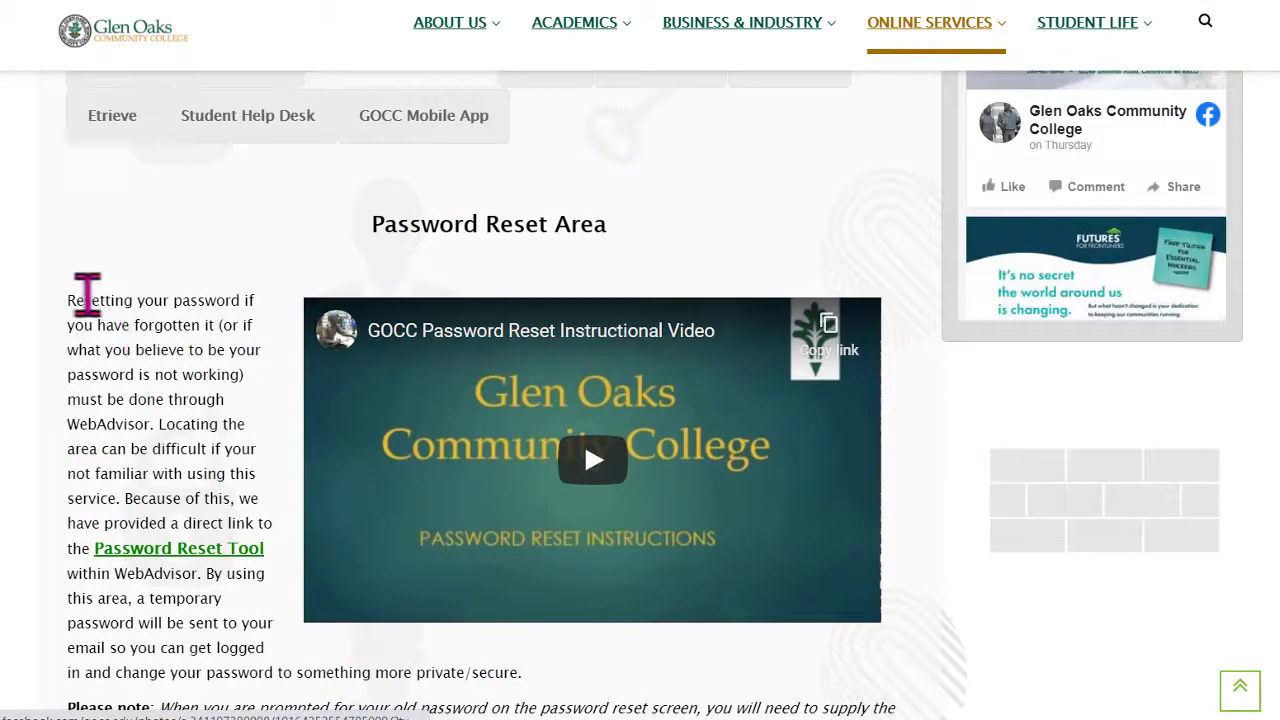
mouse_move(162, 472)
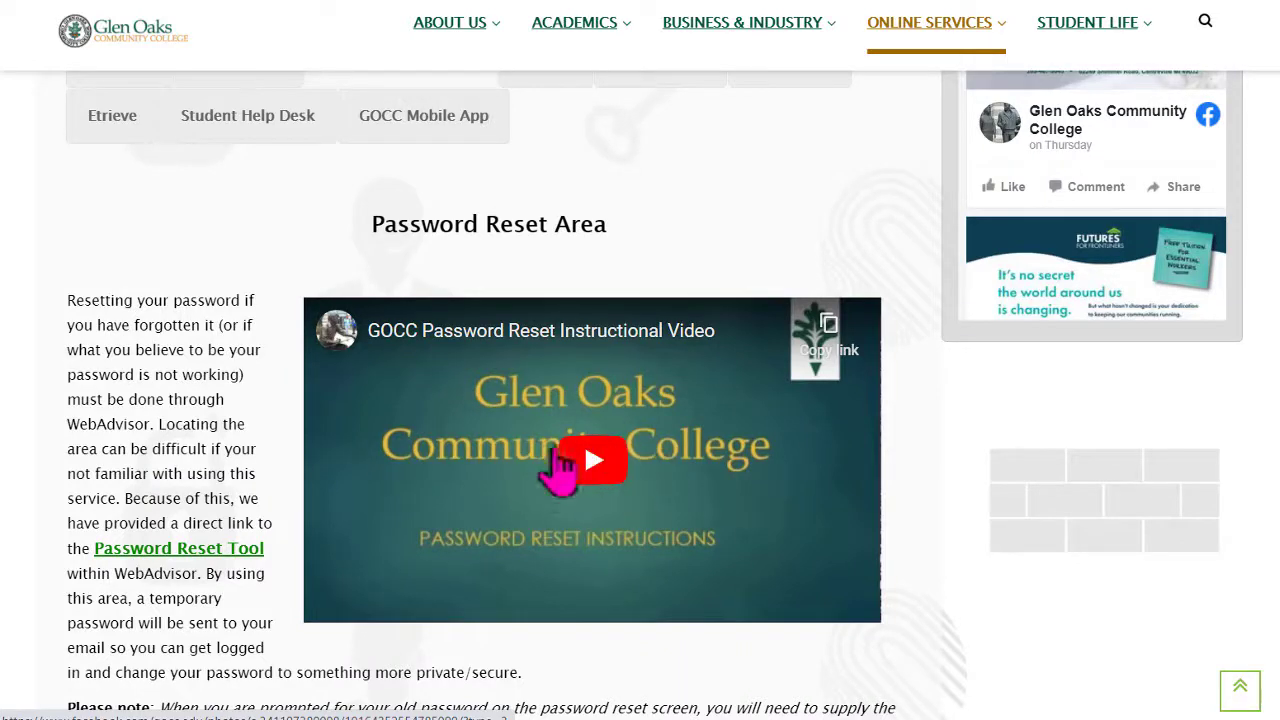
mouse_move(384, 528)
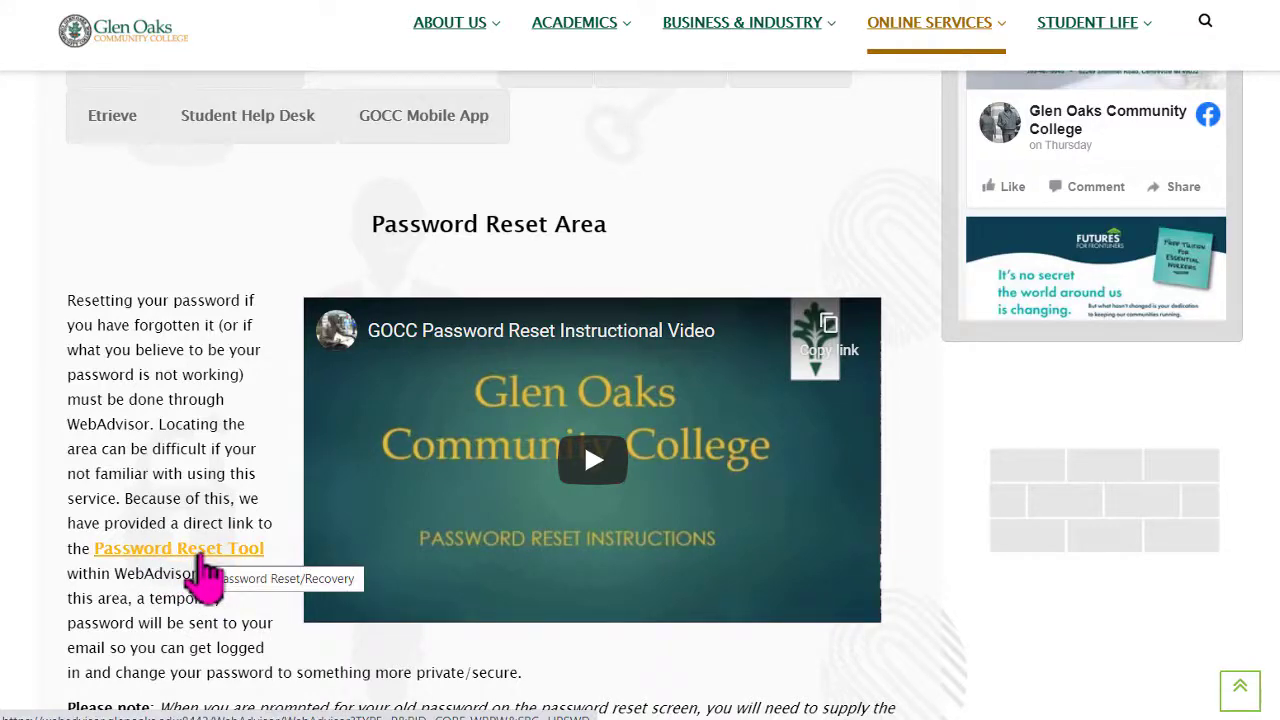
Bring up WebAdvisor's Reset my password form asking for last name plus SSN or College ID.
left_click(180, 548)
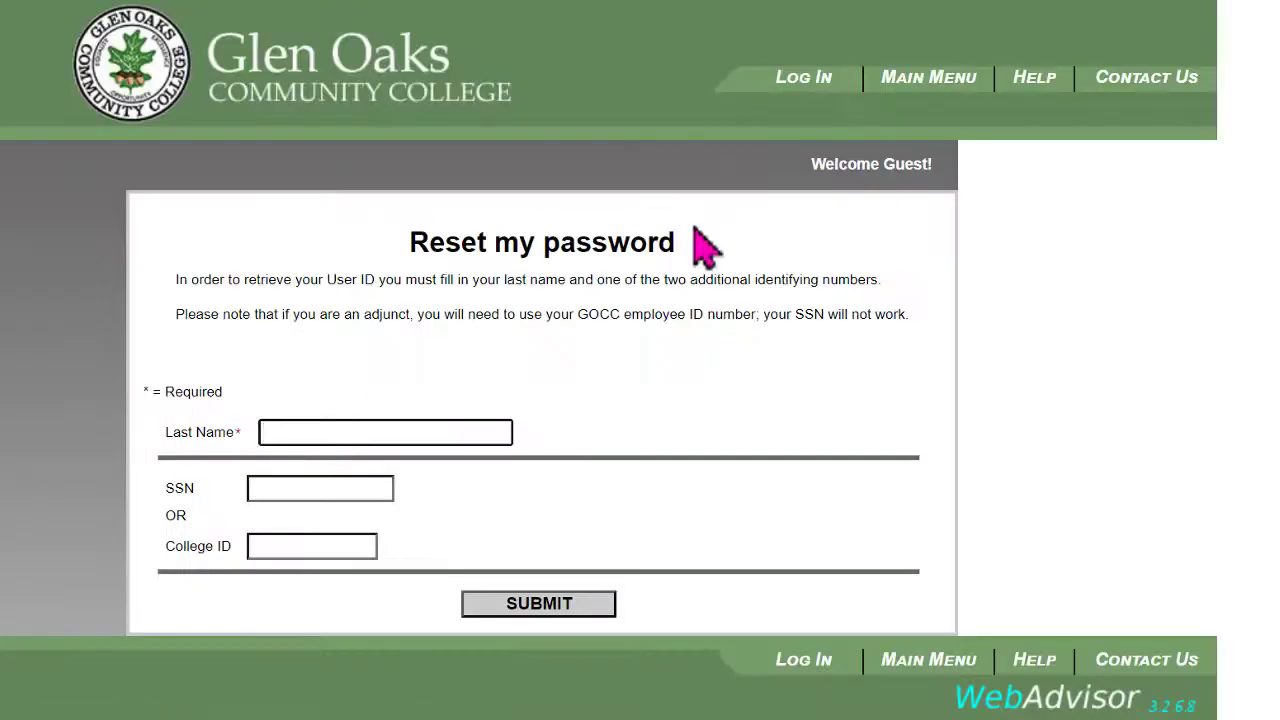
mouse_move(440, 290)
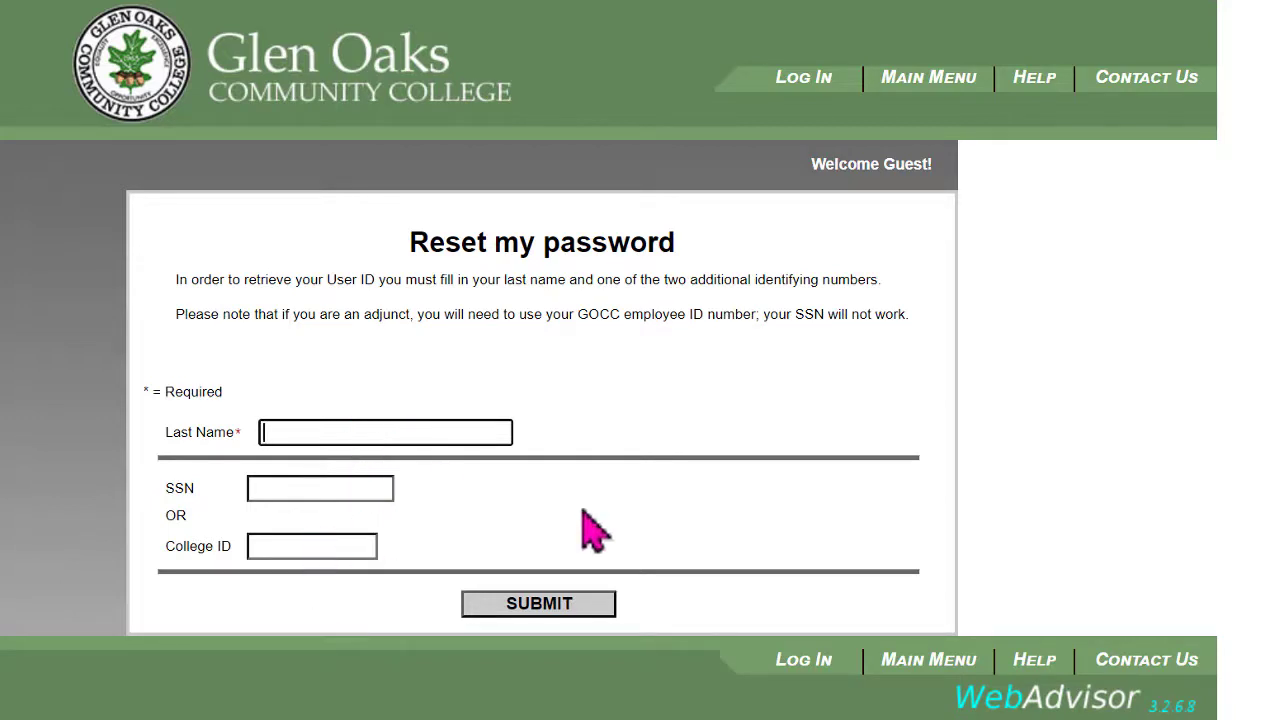
mouse_move(578, 540)
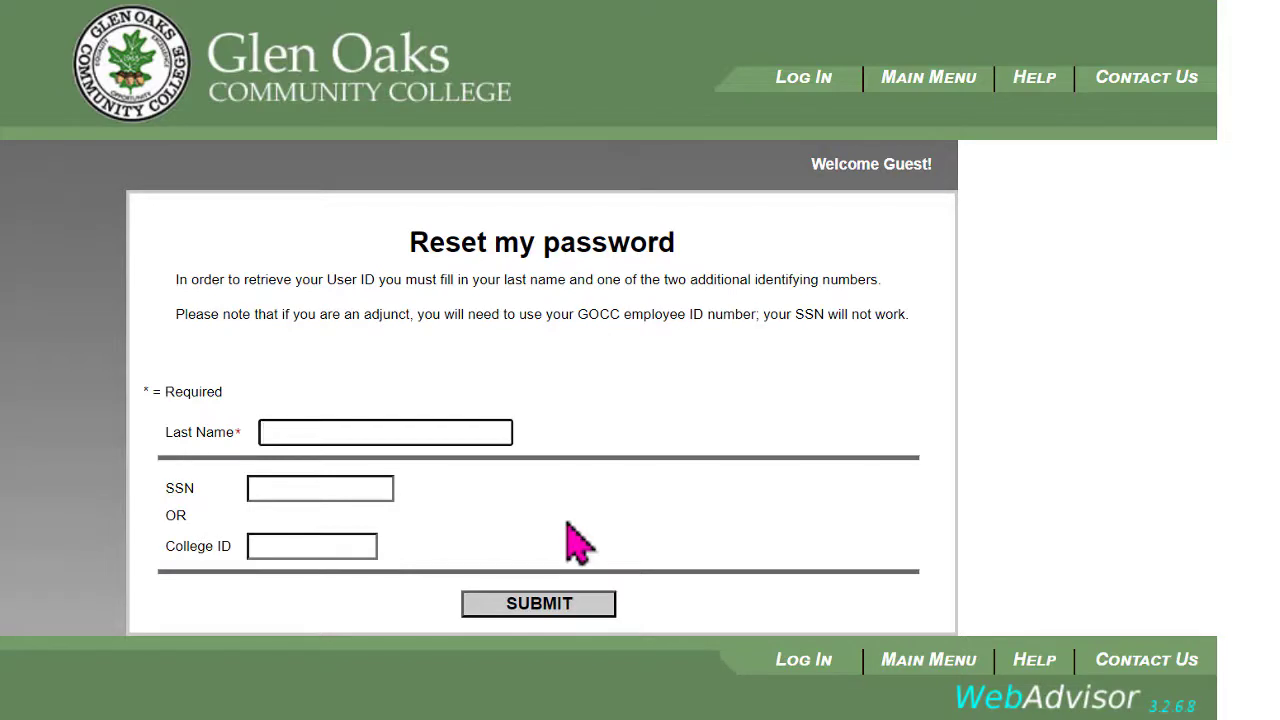
mouse_move(700, 44)
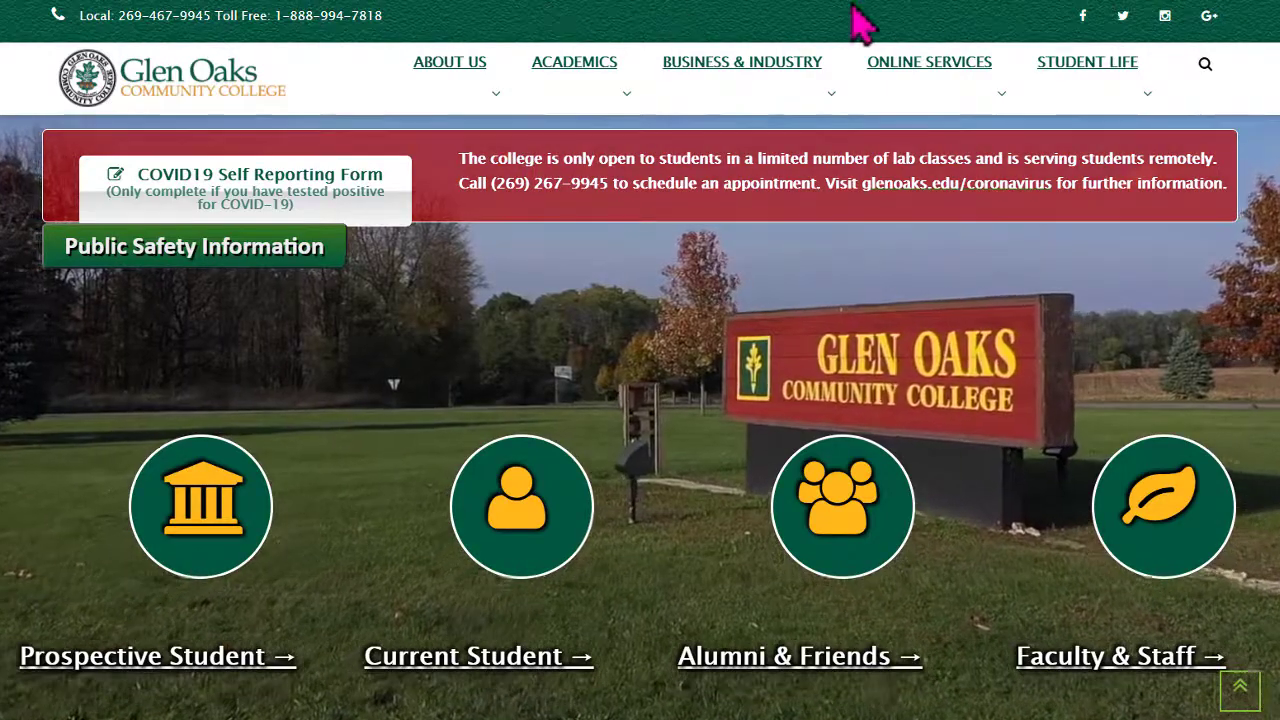
Reach the Glen Oaks Canvas login page via ONLINE SERVICES and focus the User Name field.
left_click(928, 62)
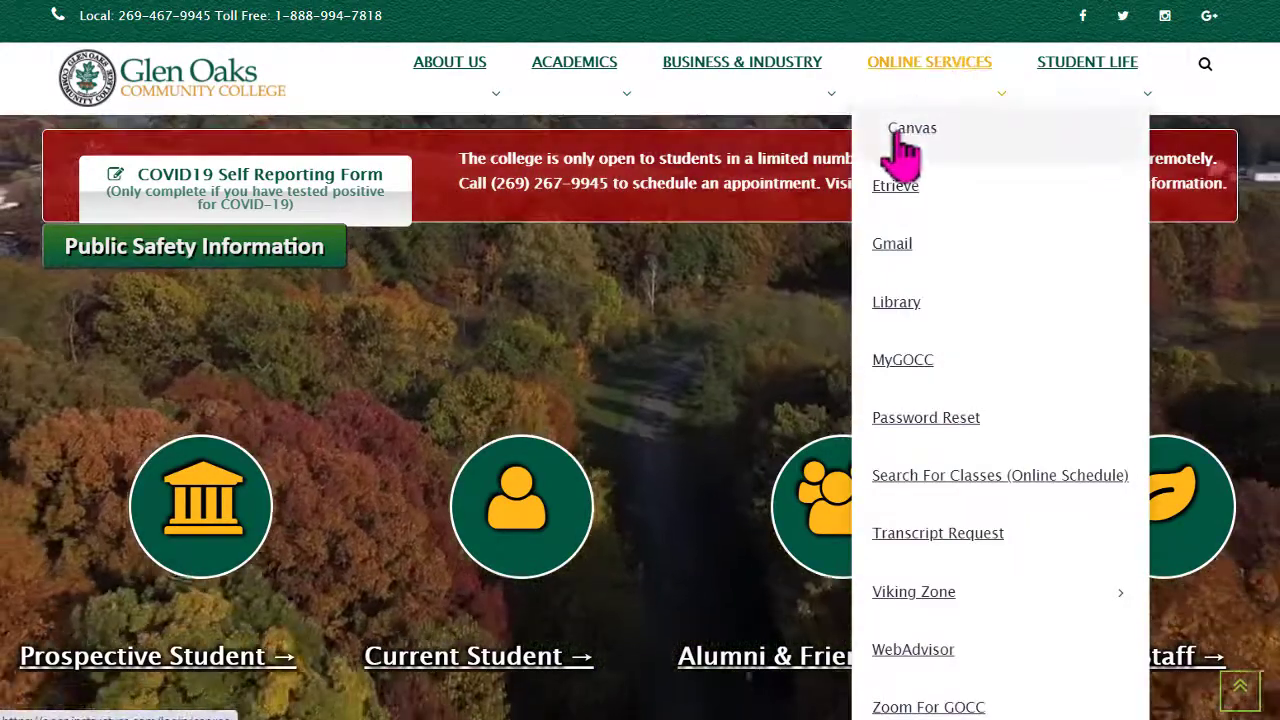
left_click(912, 128)
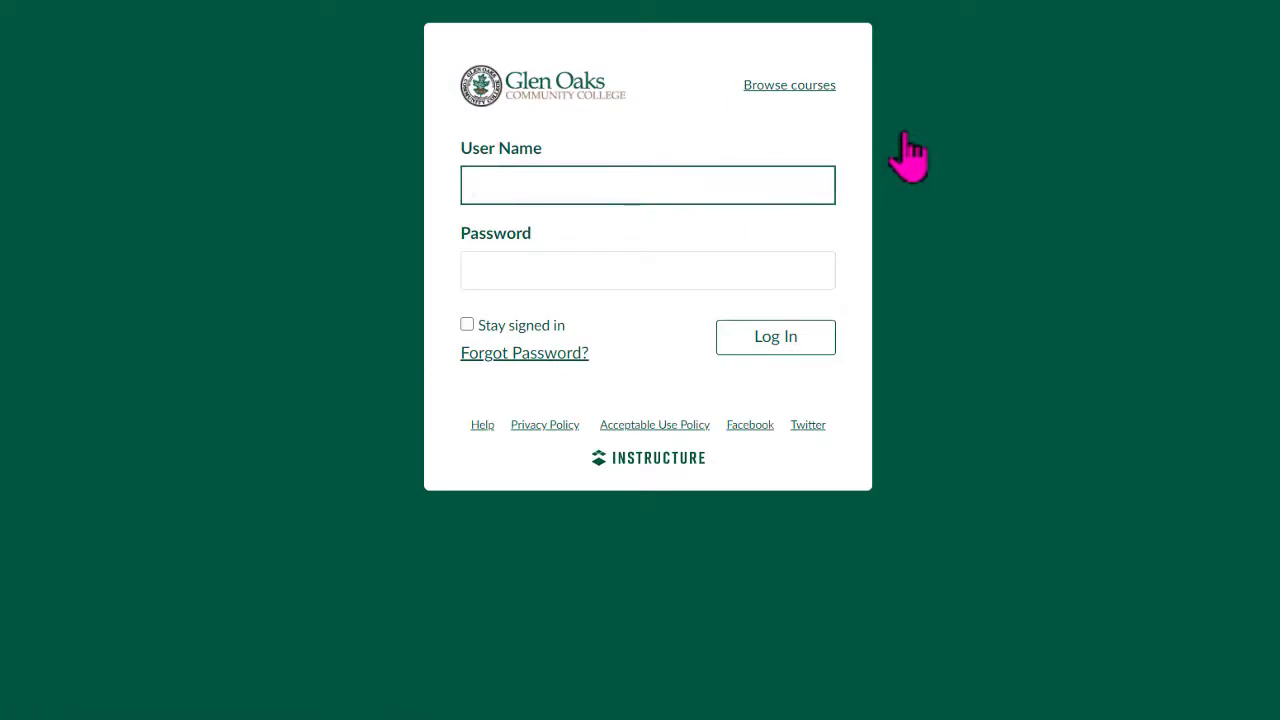
mouse_move(550, 124)
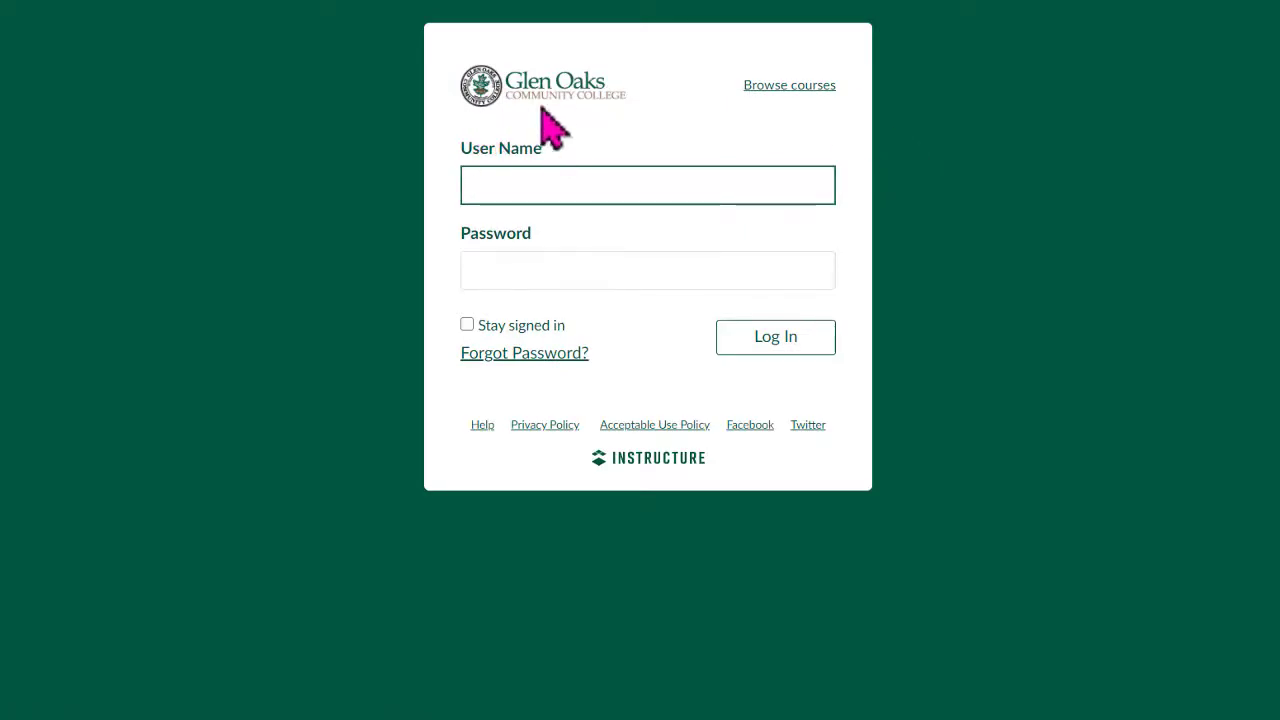
left_click(648, 184)
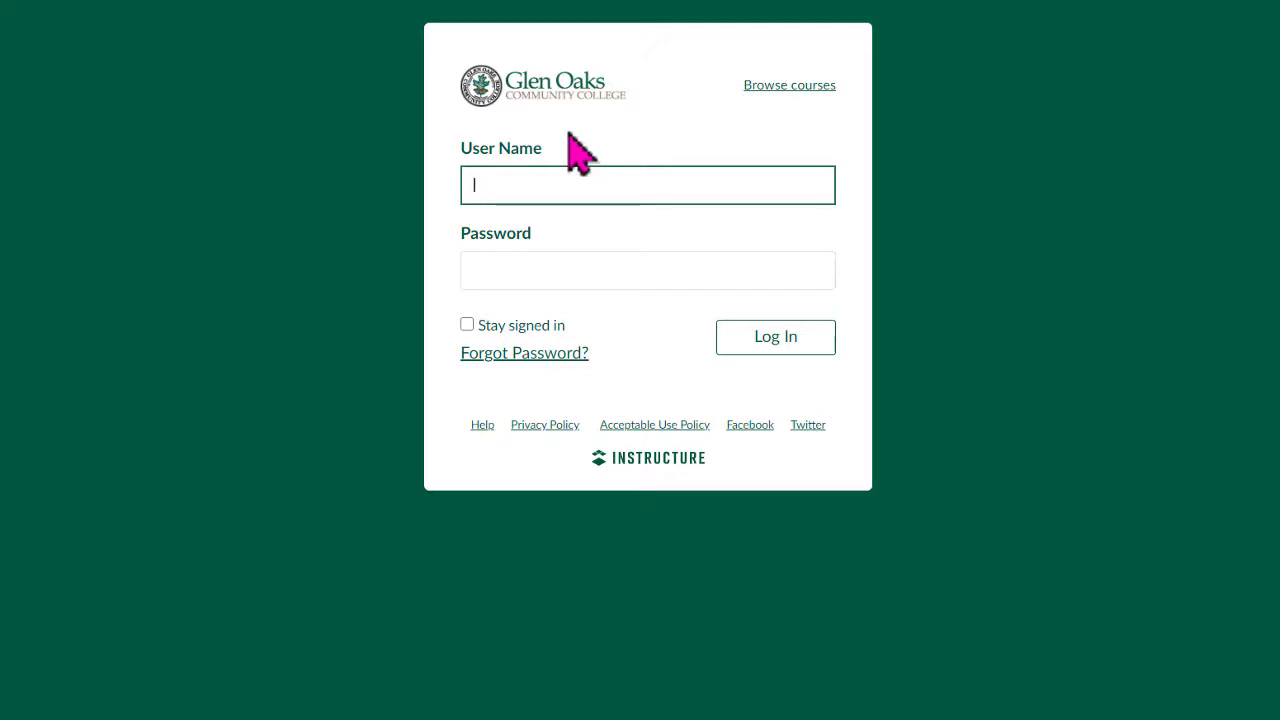
mouse_move(536, 108)
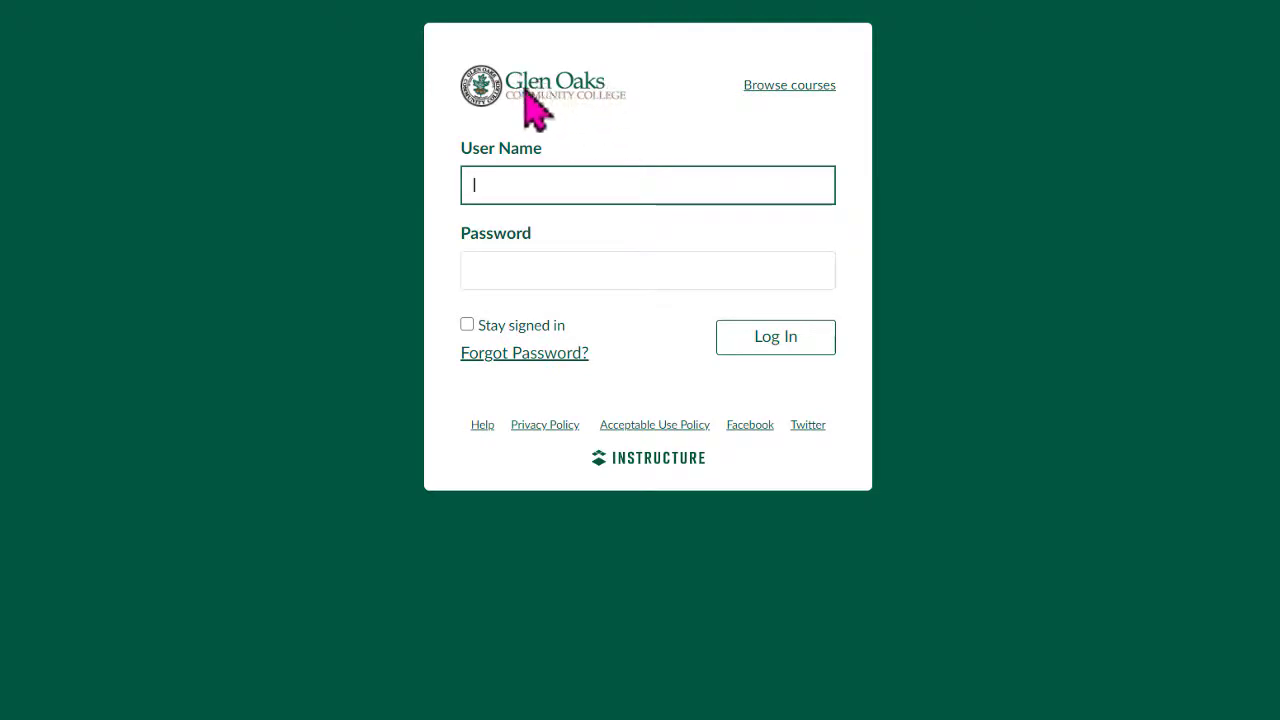
mouse_move(600, 96)
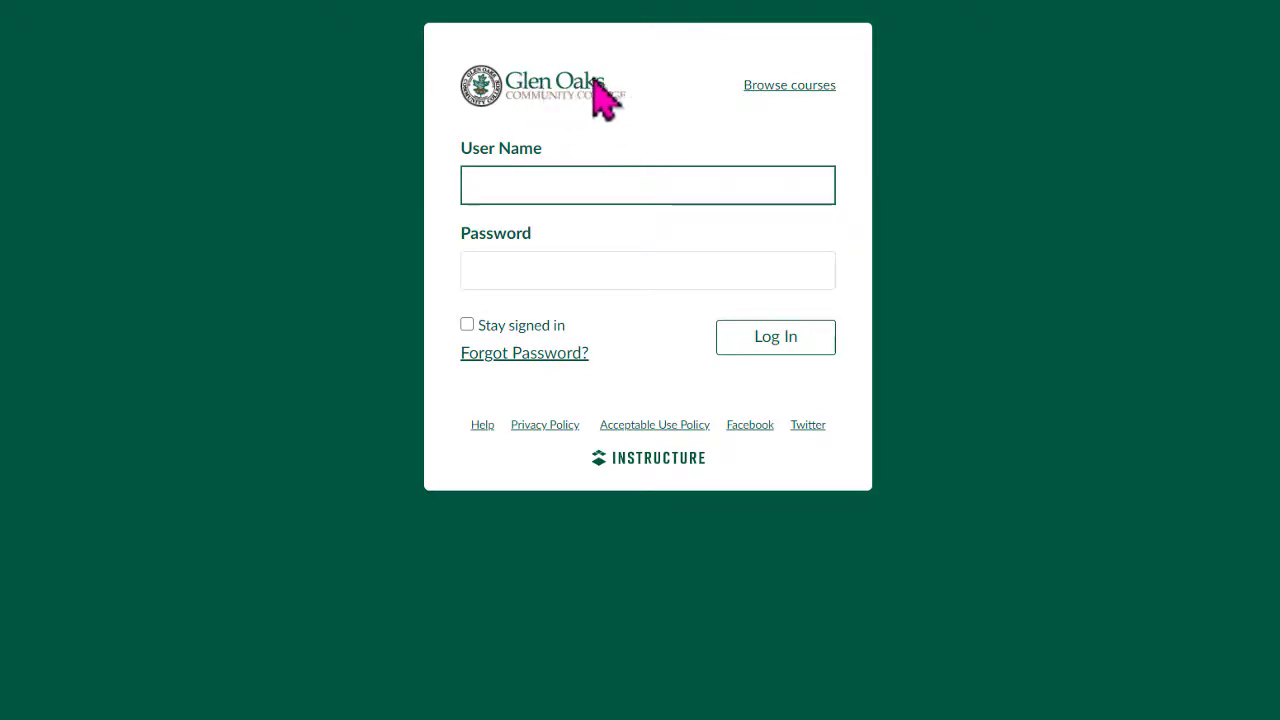
mouse_move(550, 120)
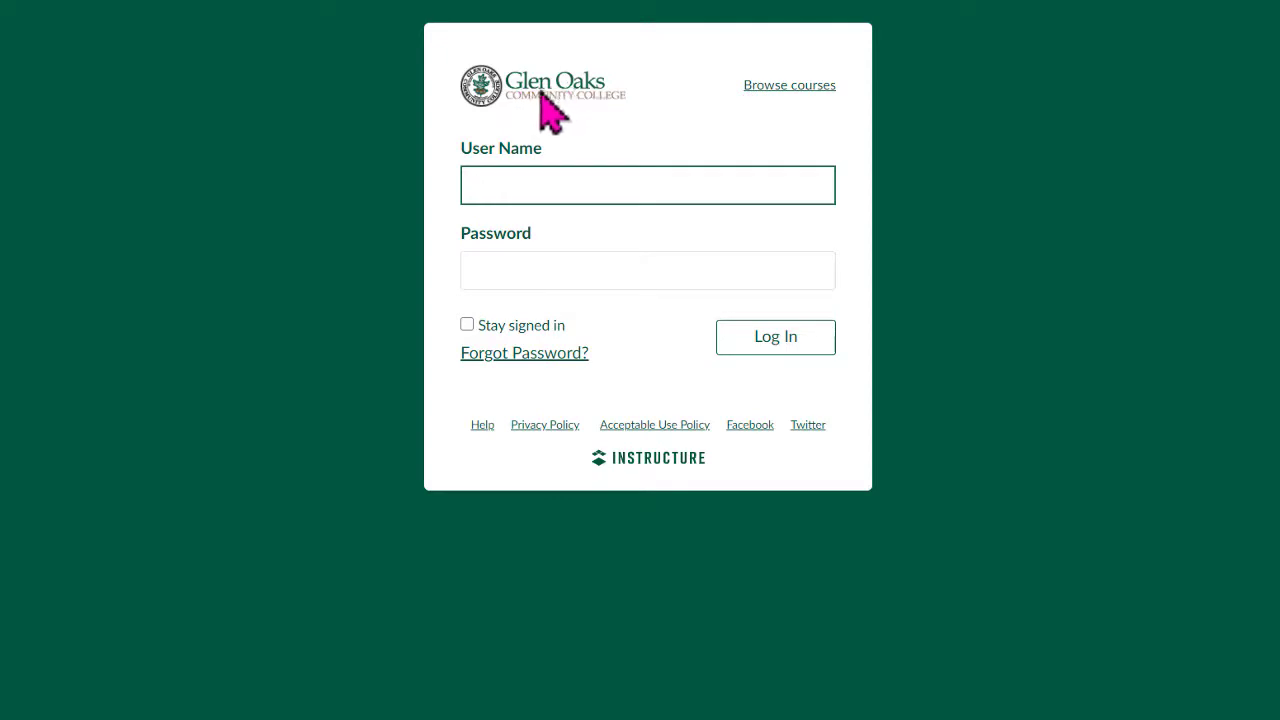
mouse_move(488, 124)
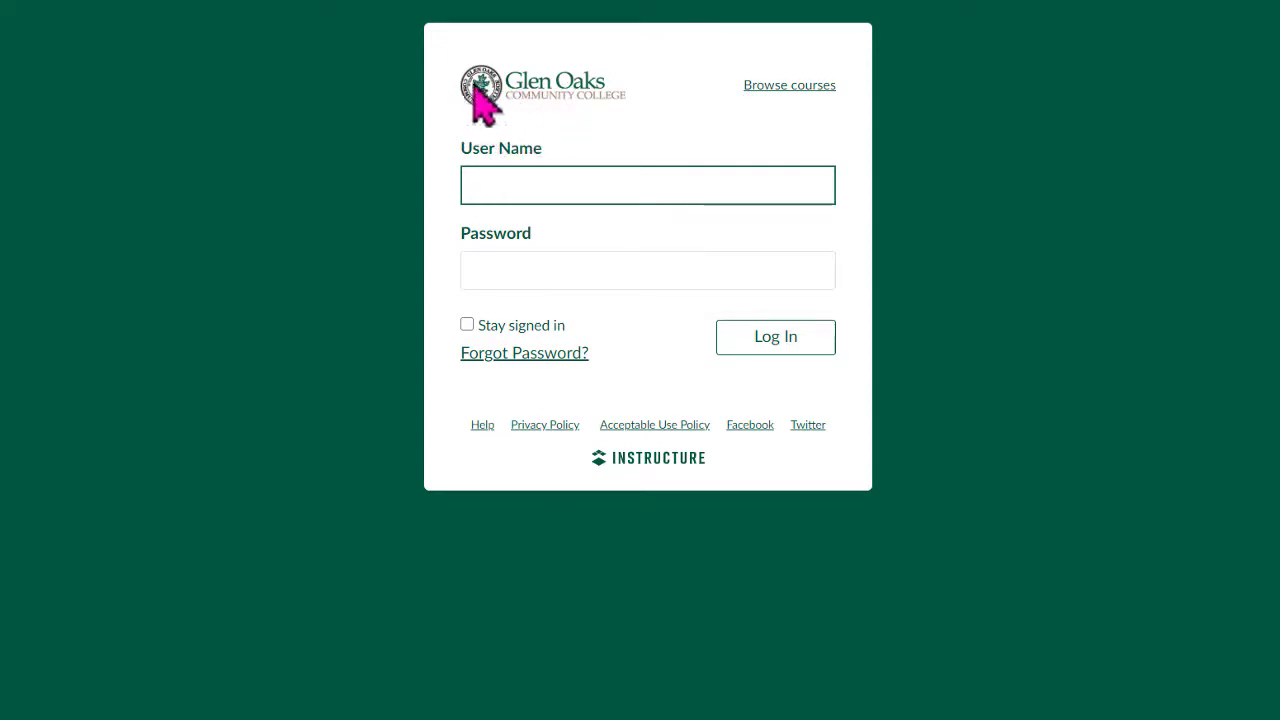
left_click(648, 184)
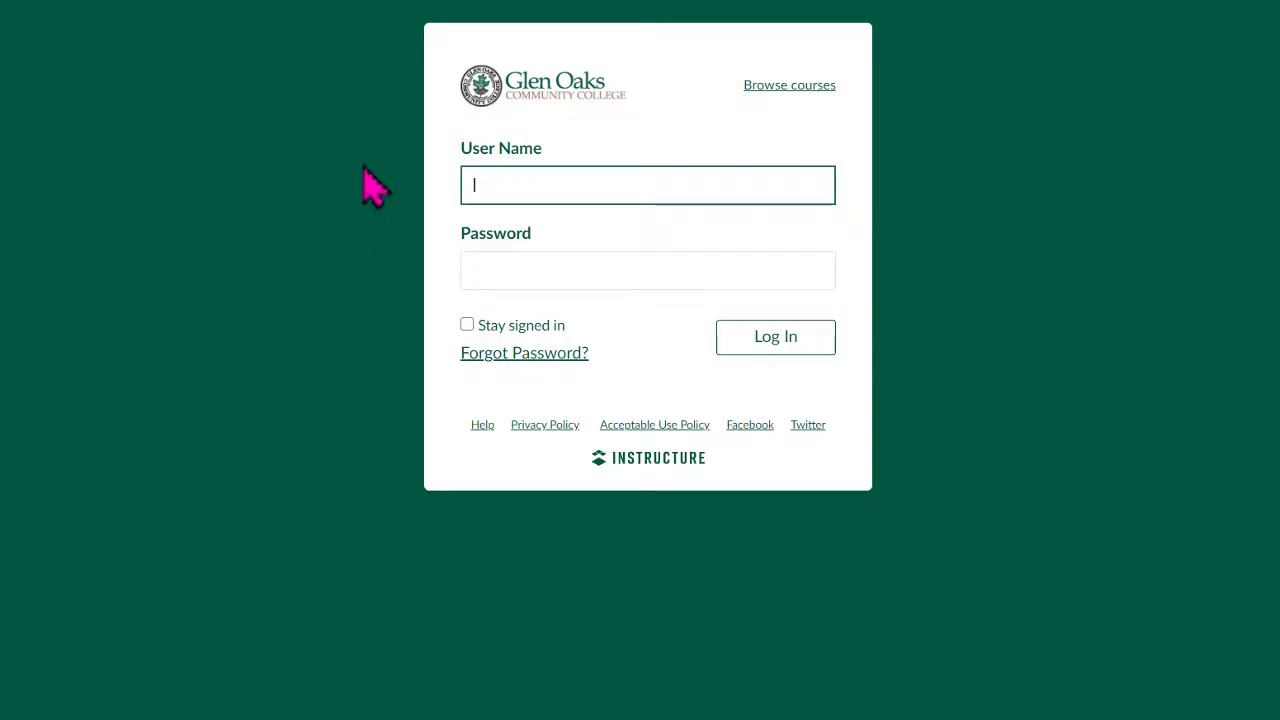
mouse_move(384, 204)
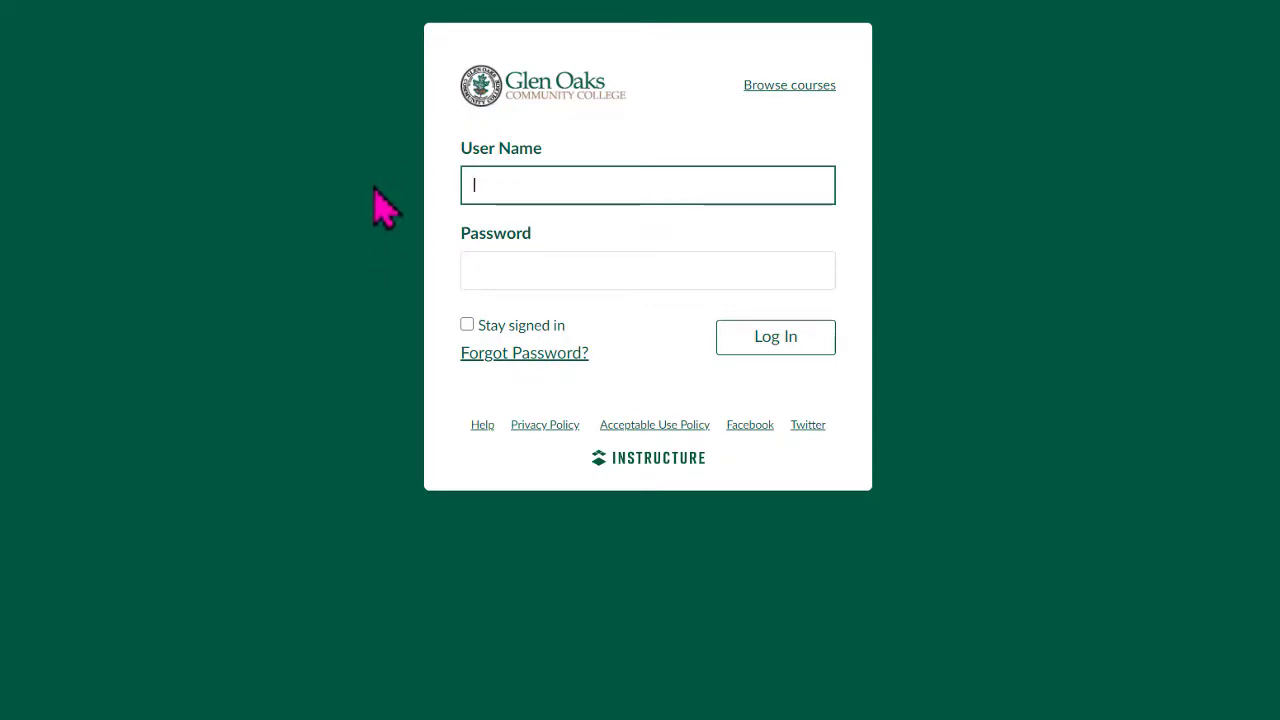
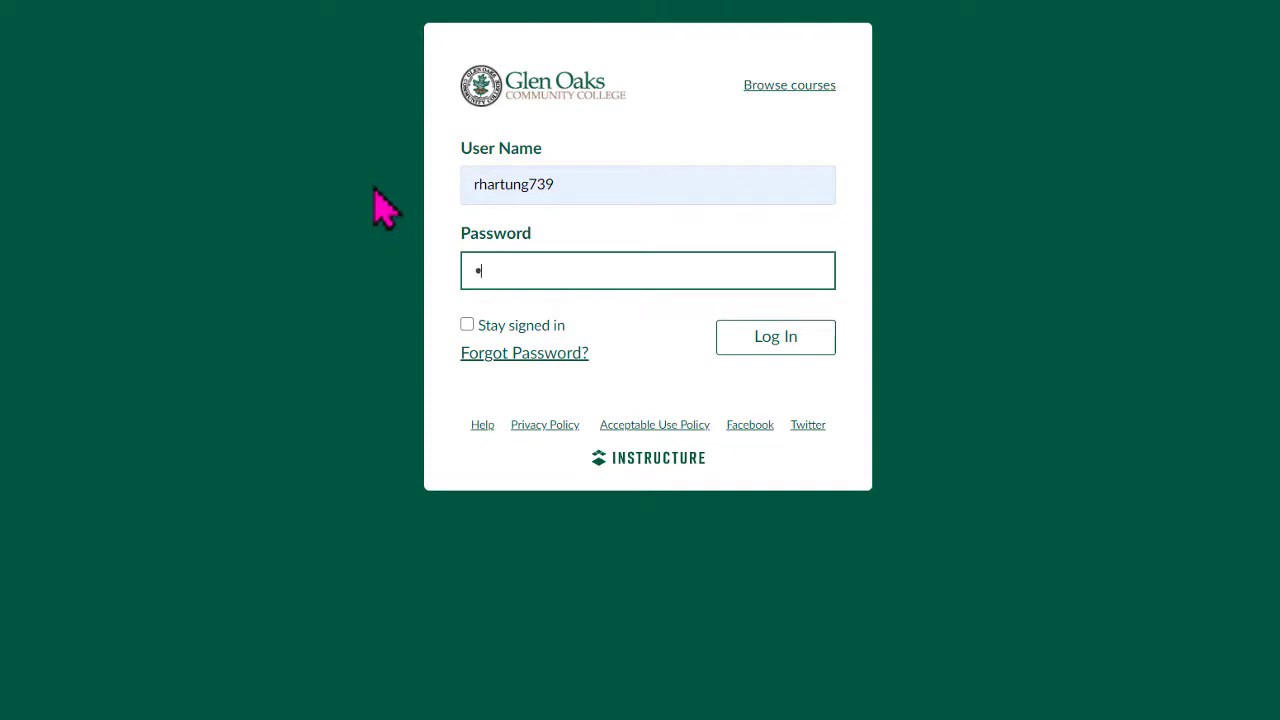
type("password")
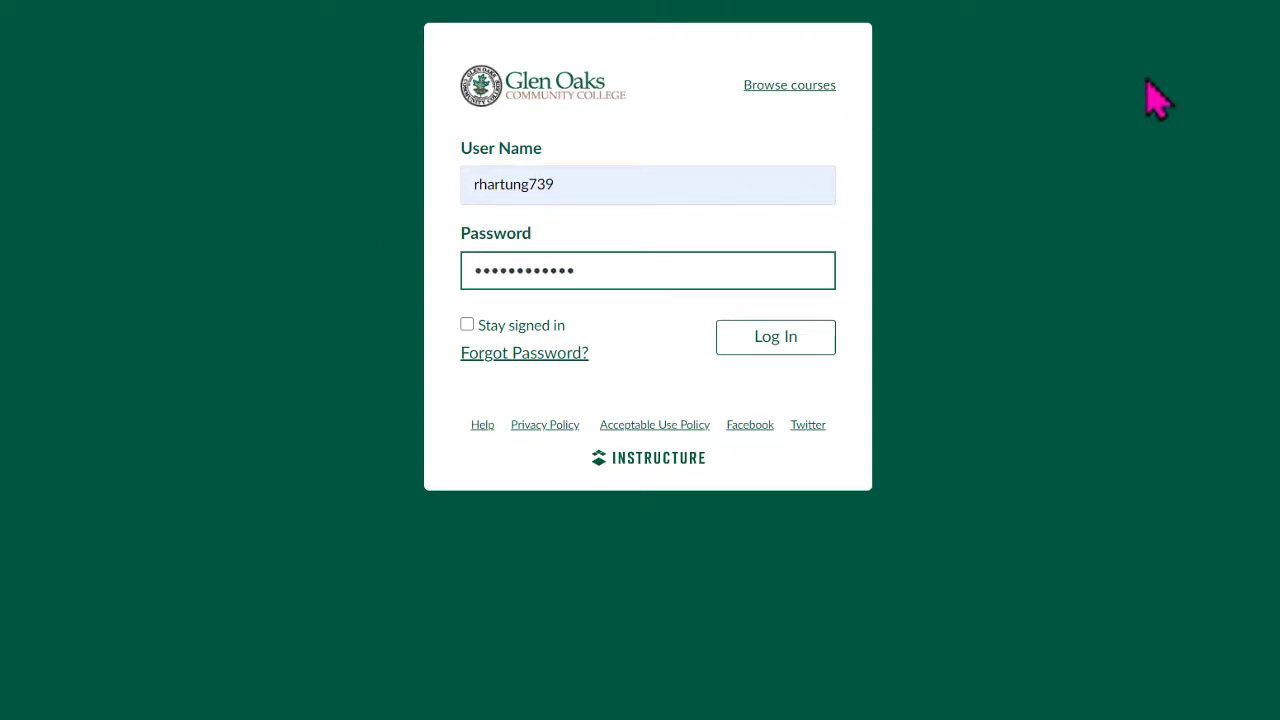
mouse_move(930, 250)
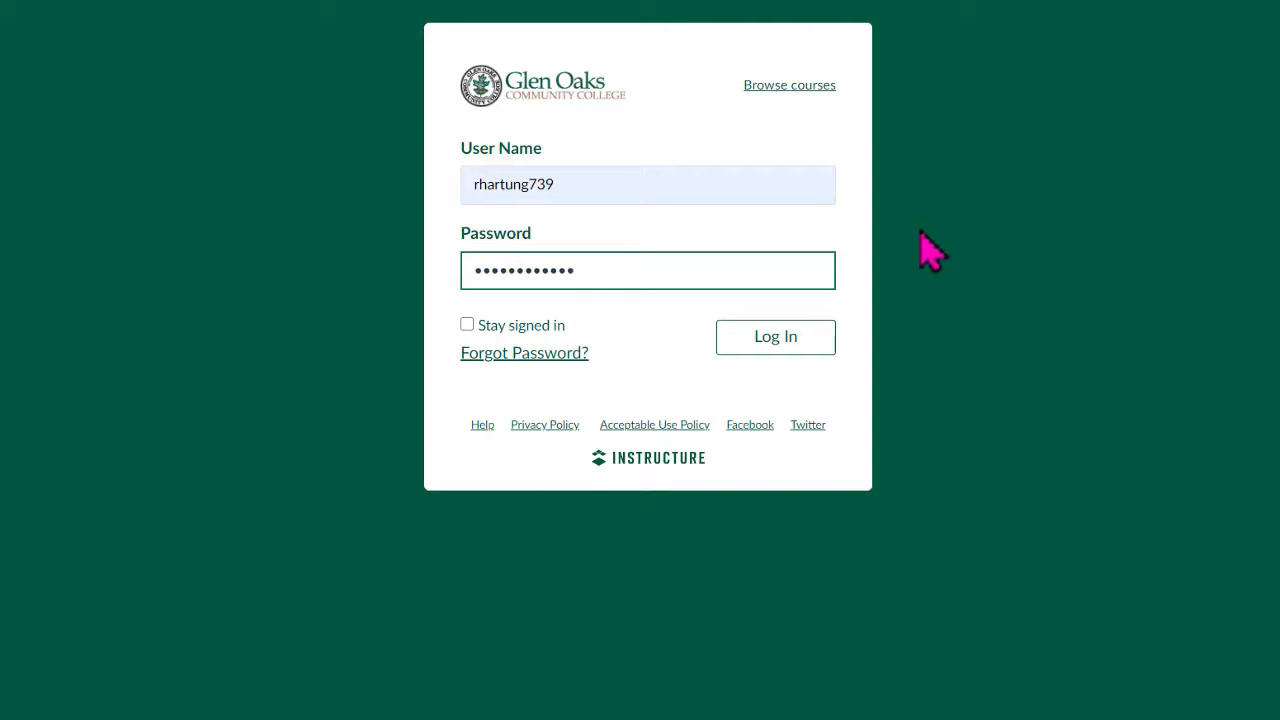
mouse_move(724, 196)
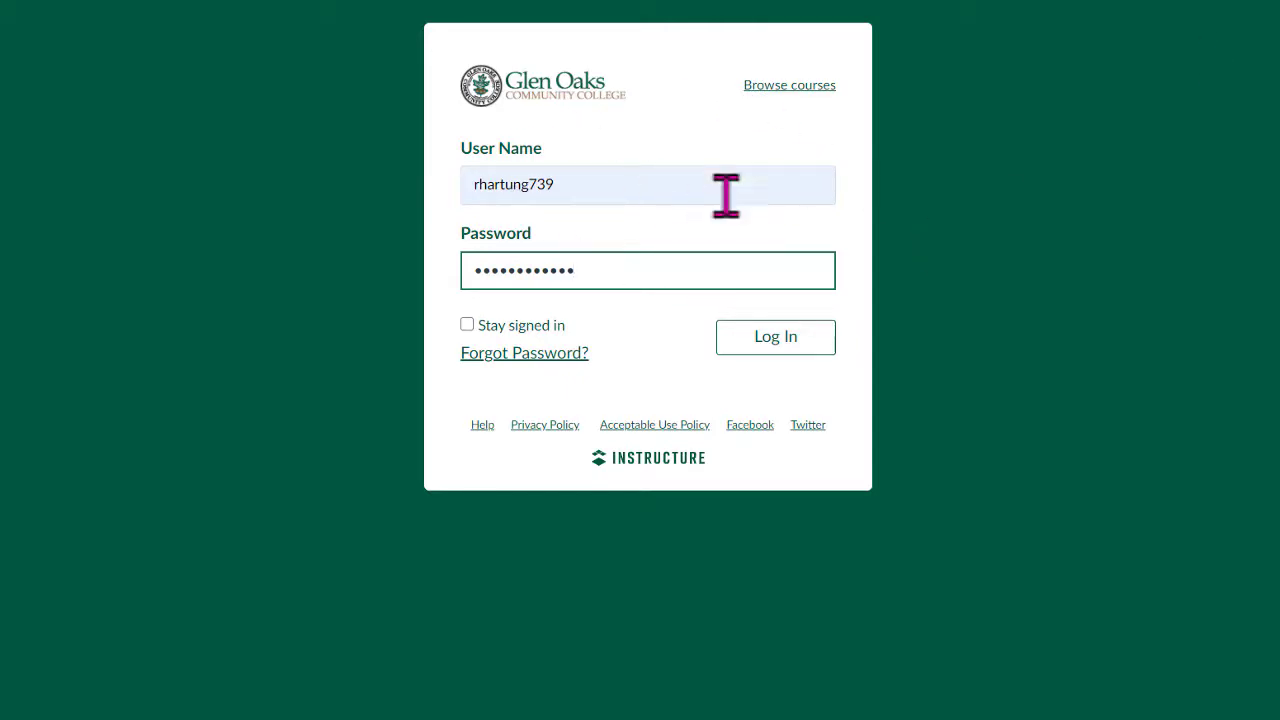
mouse_move(1084, 260)
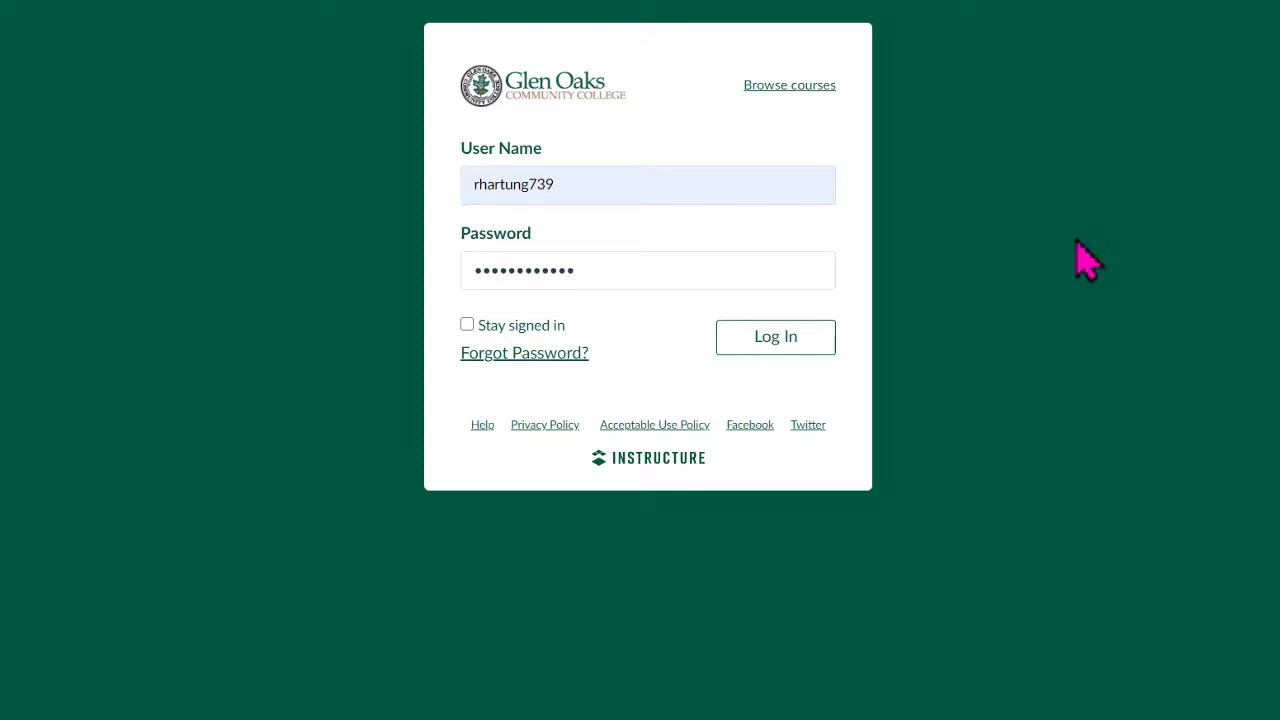
mouse_move(1044, 256)
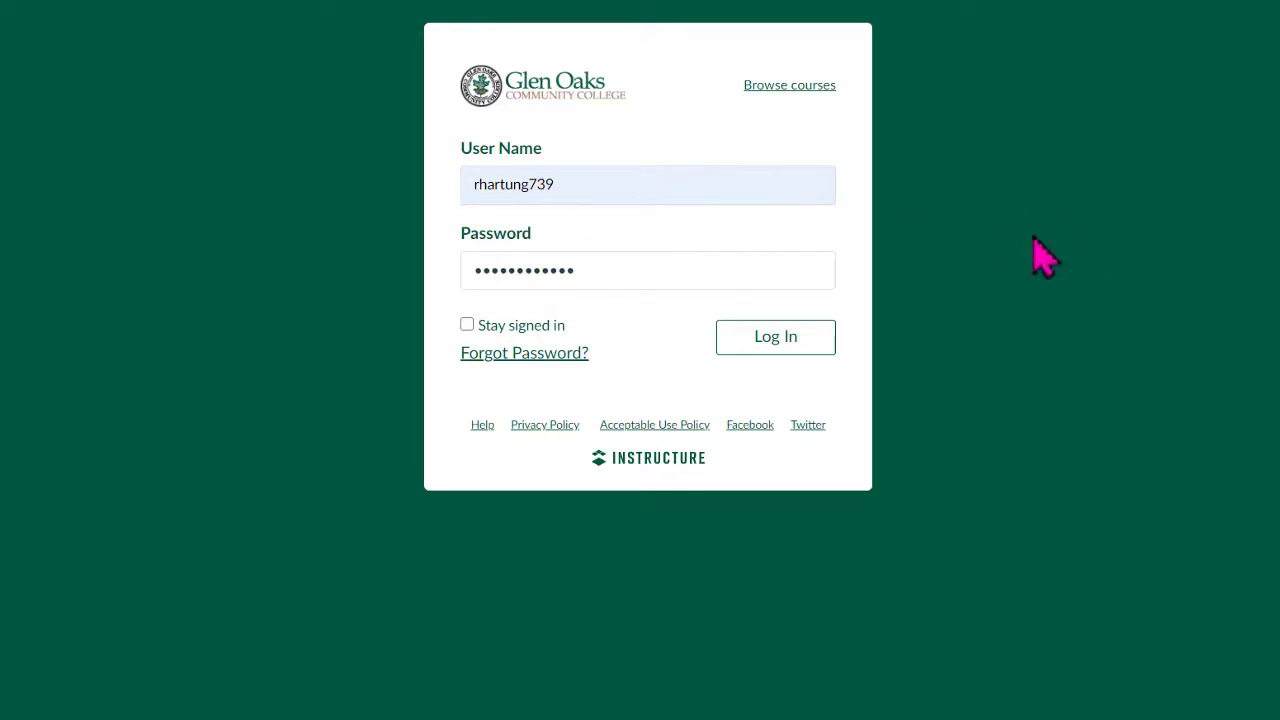
mouse_move(1180, 140)
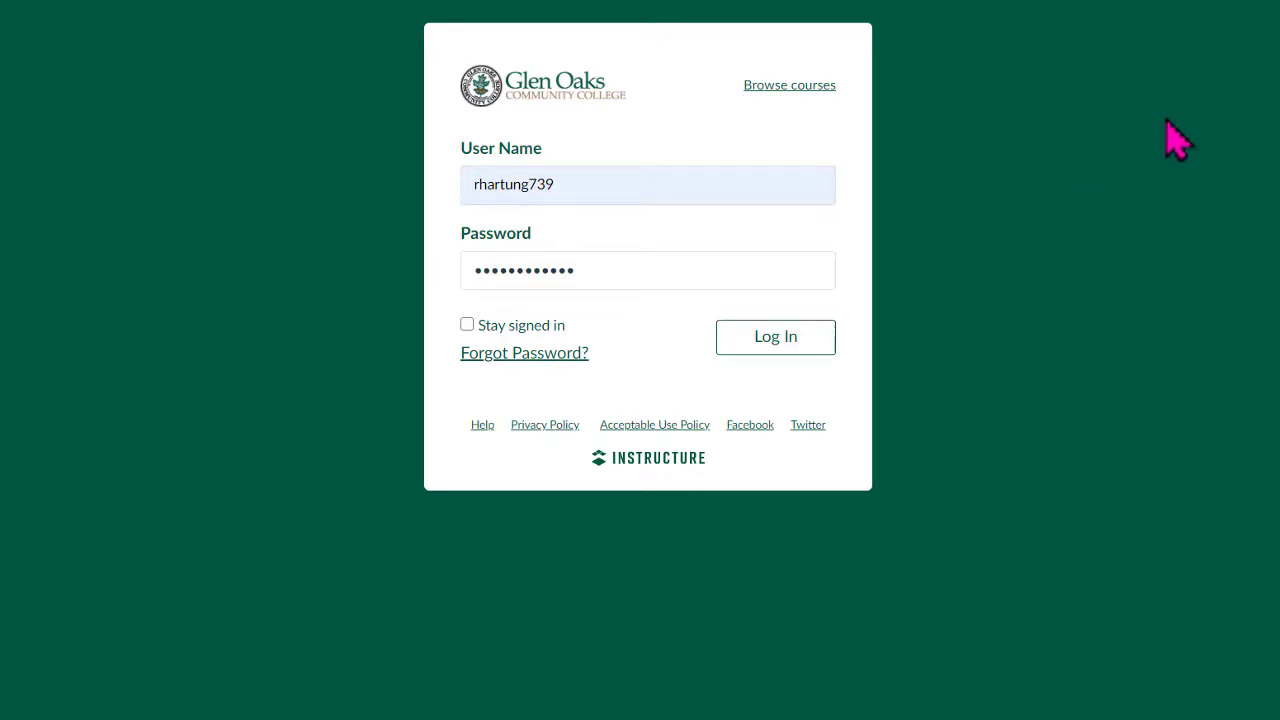
mouse_move(936, 316)
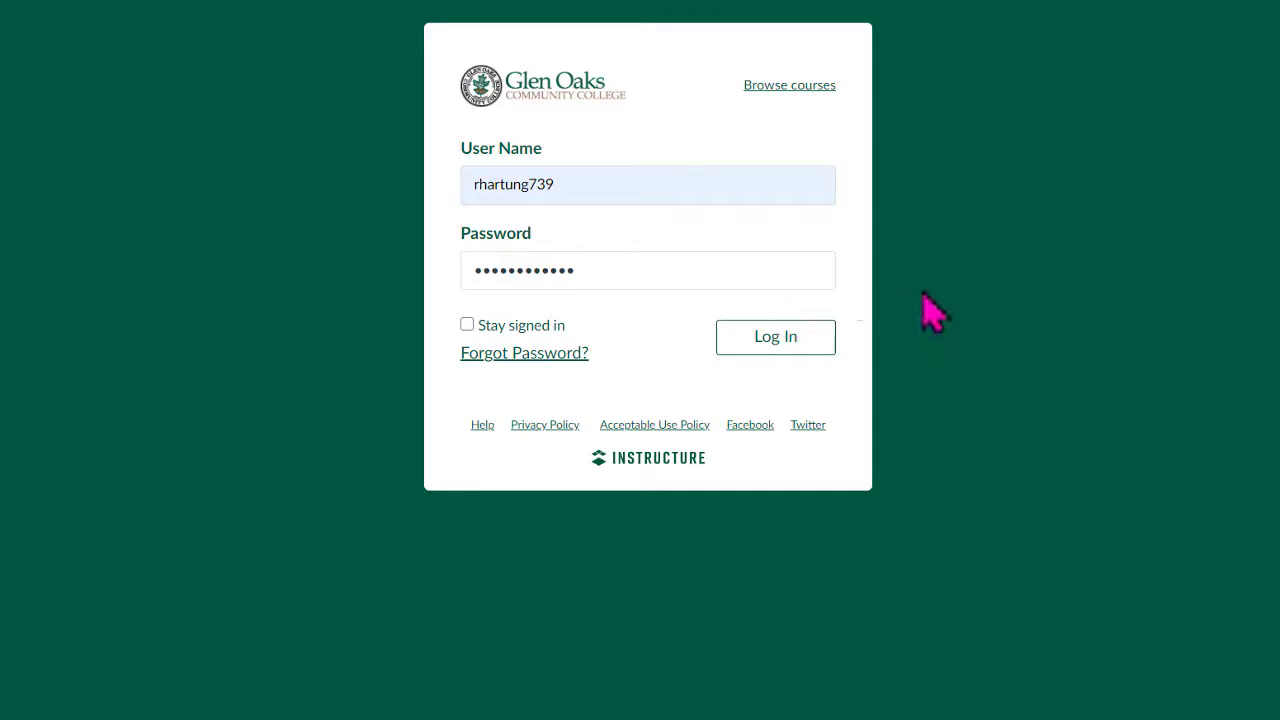
Log in to Canvas and move down the Dashboard course cards to Canvas Orientation 2021.
left_click(776, 336)
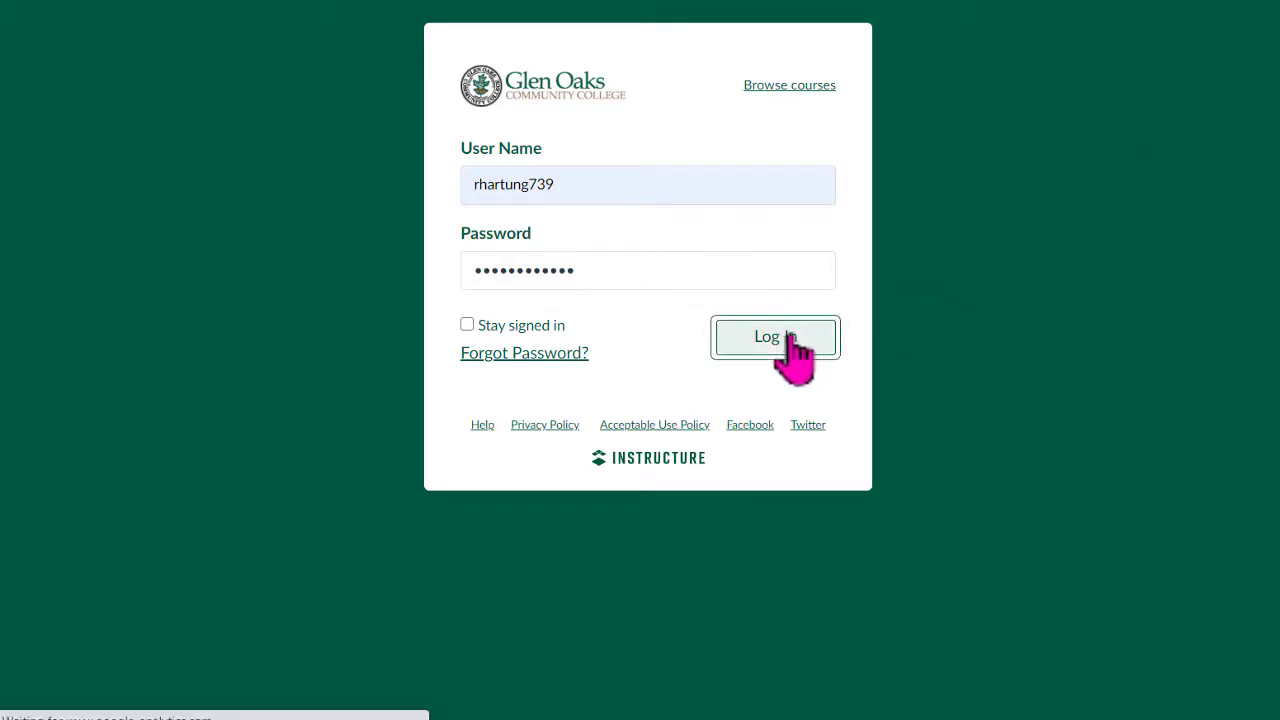
left_click(774, 336)
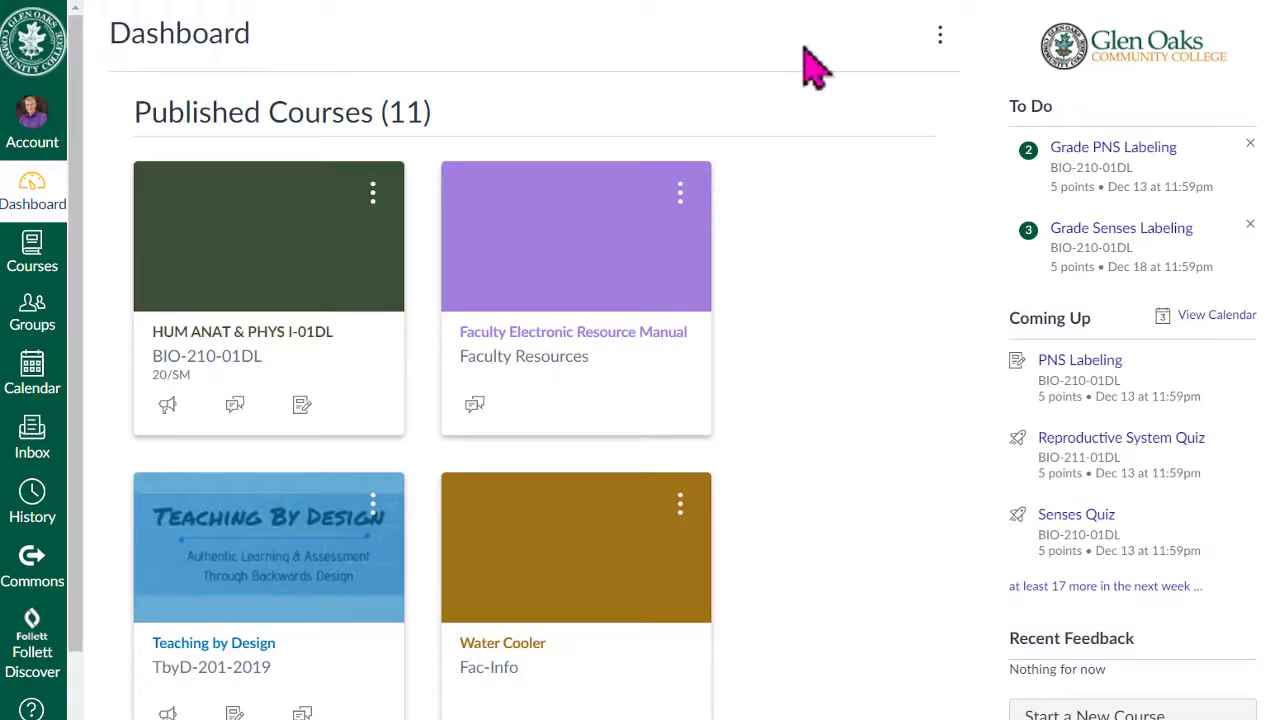
mouse_move(836, 300)
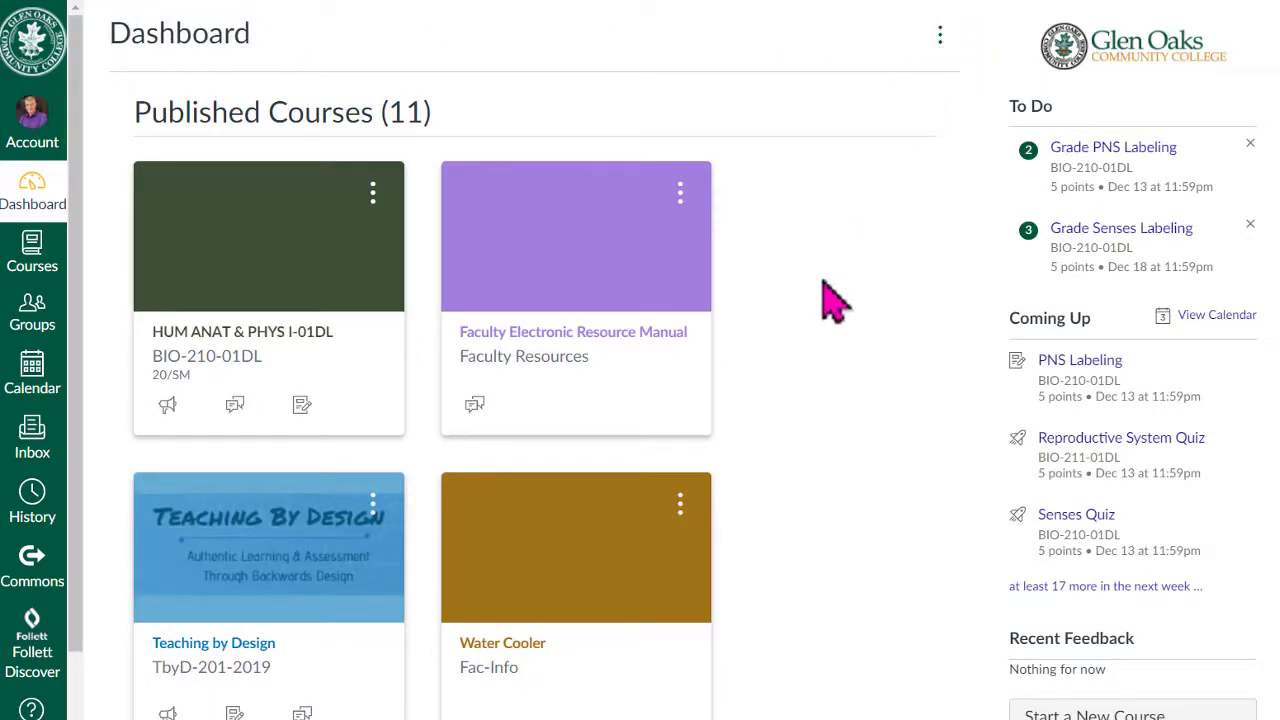
mouse_move(880, 310)
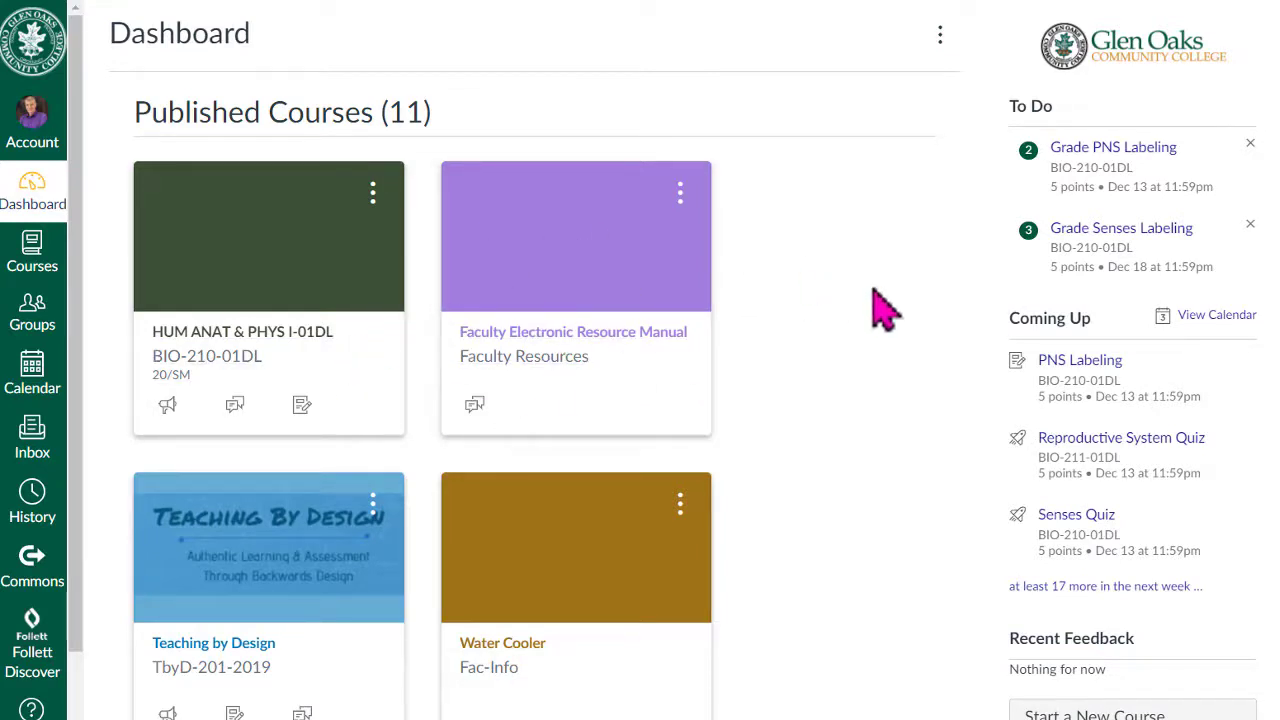
mouse_move(544, 320)
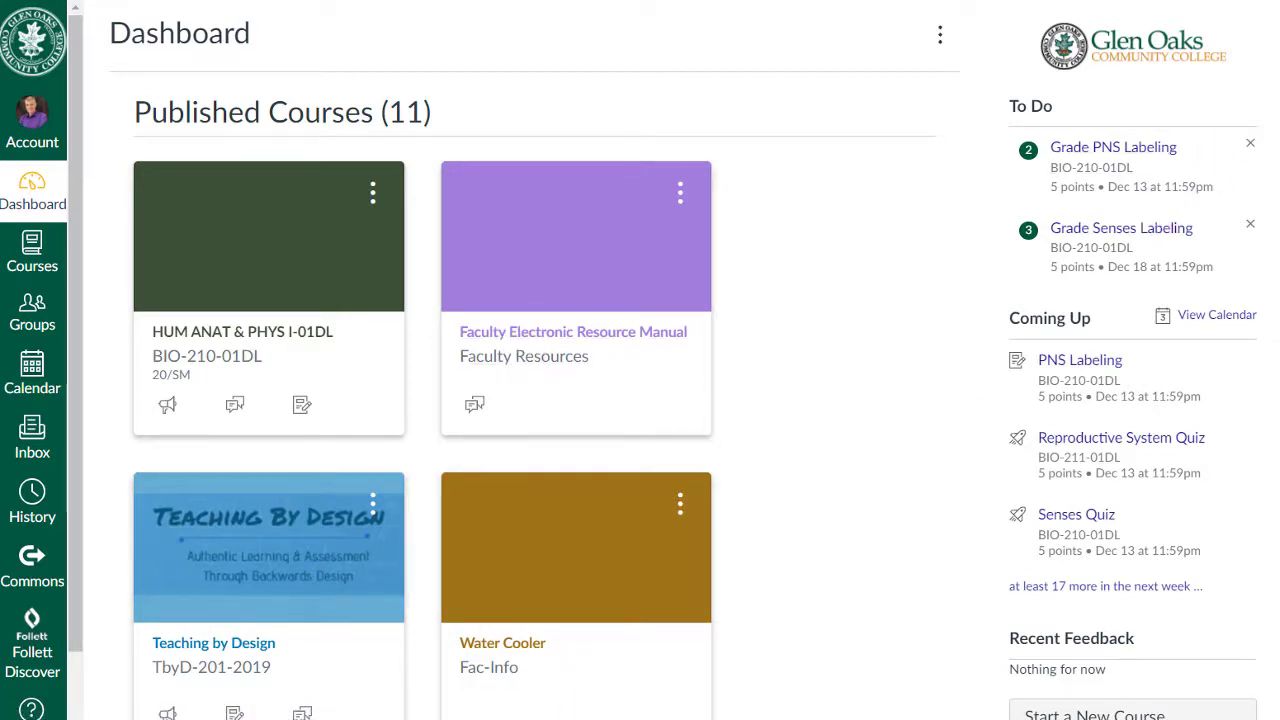
scroll("down", 3)
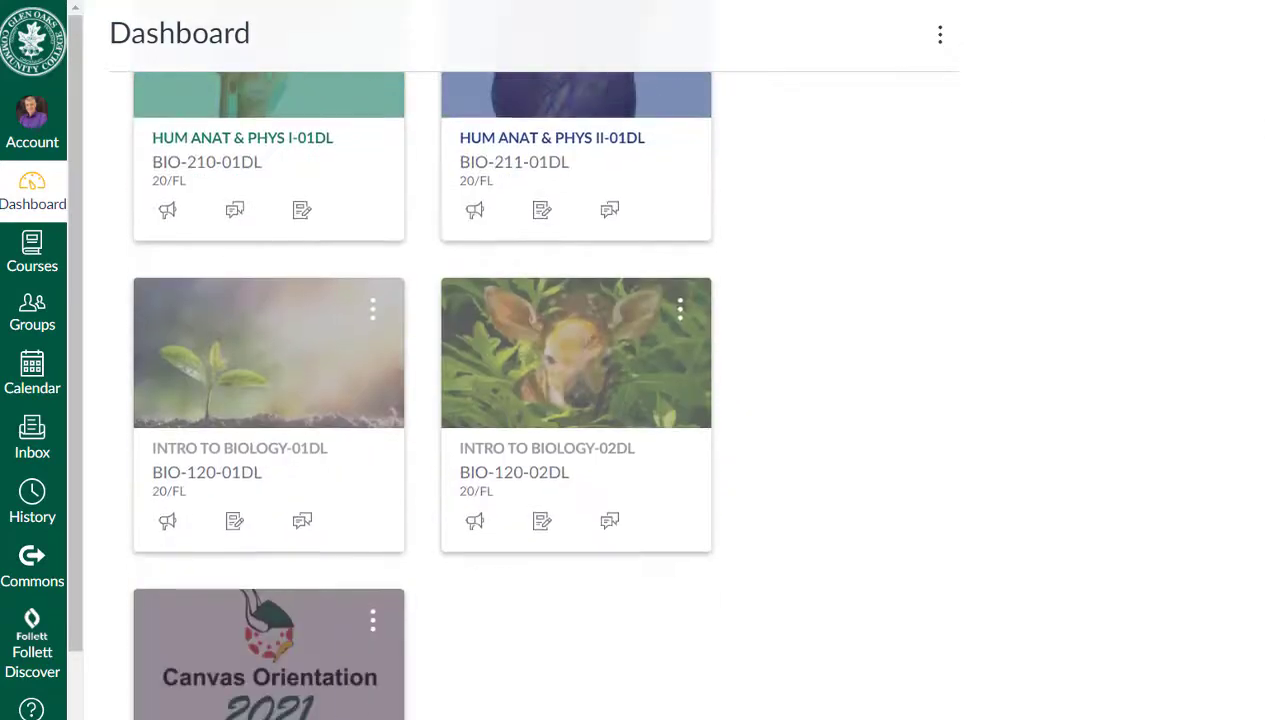
scroll("down", 3)
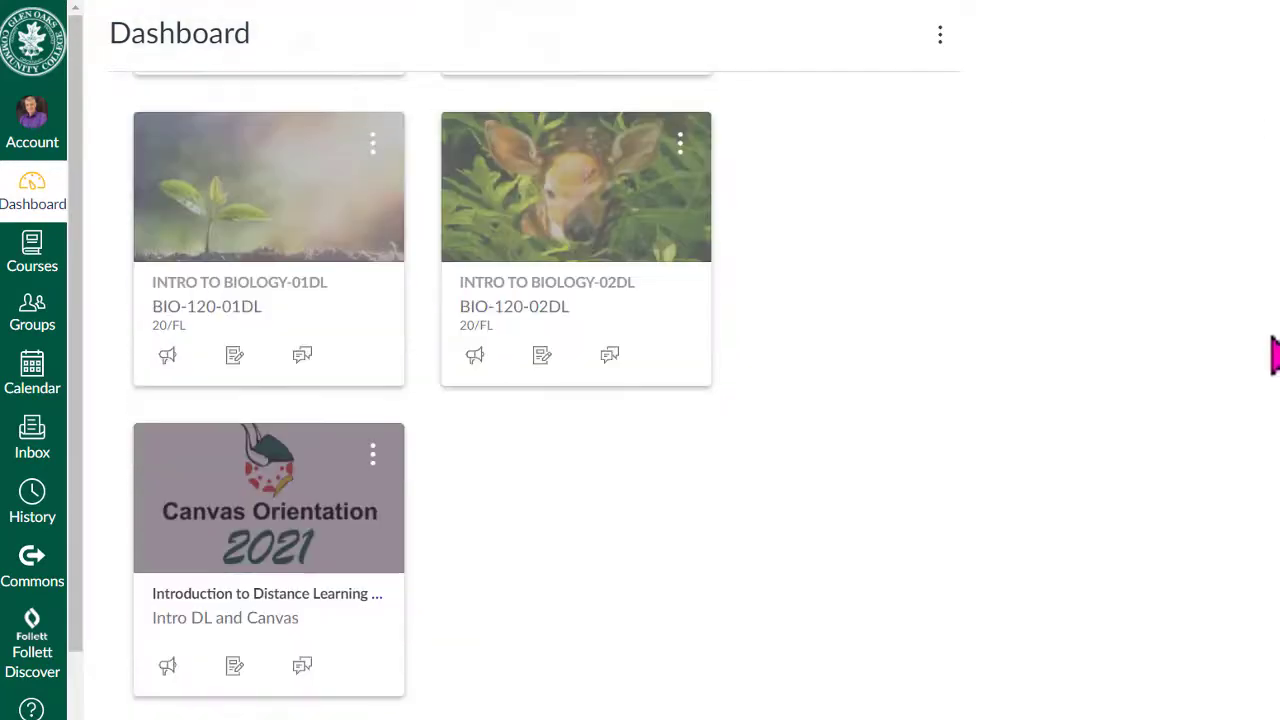
scroll("down", 3)
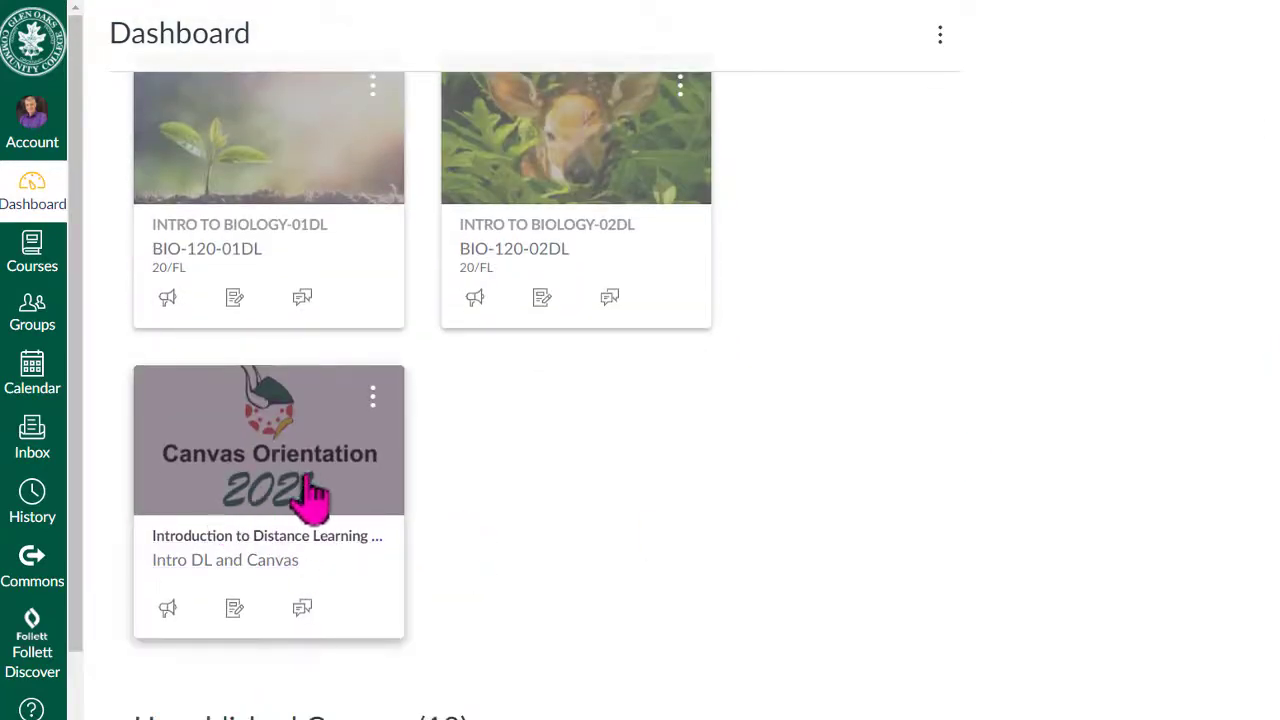
mouse_move(252, 500)
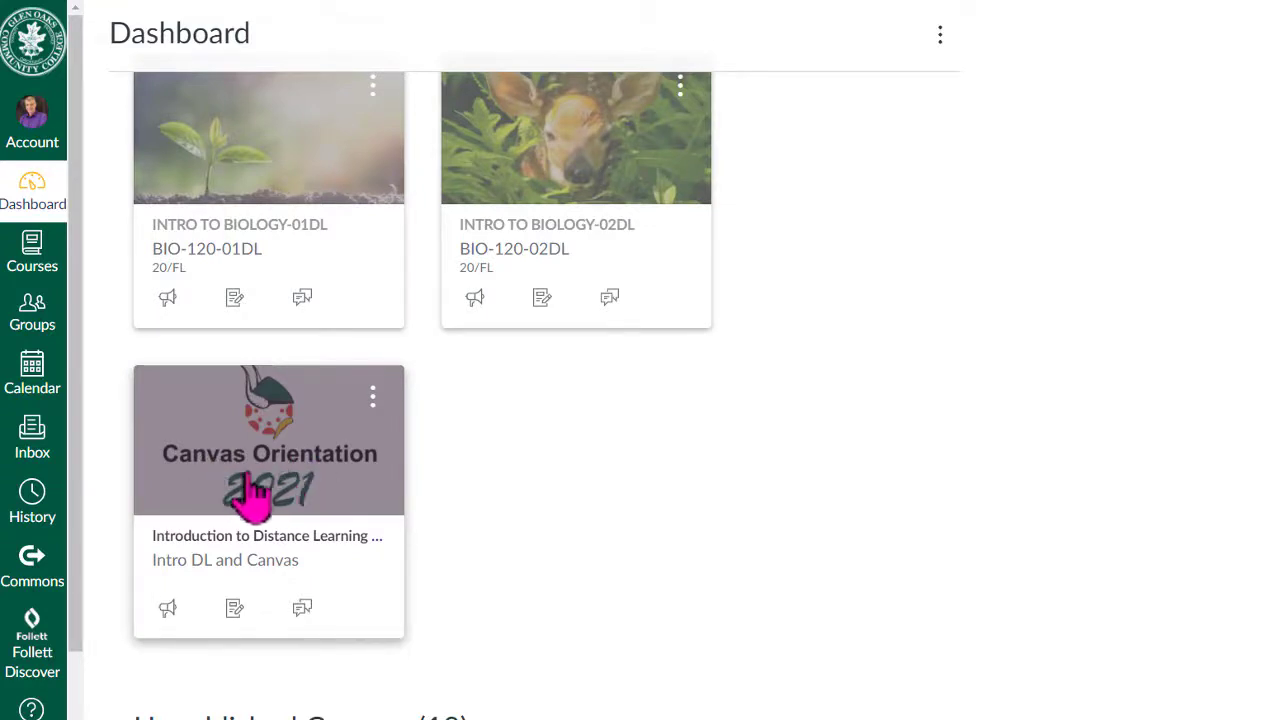
mouse_move(262, 478)
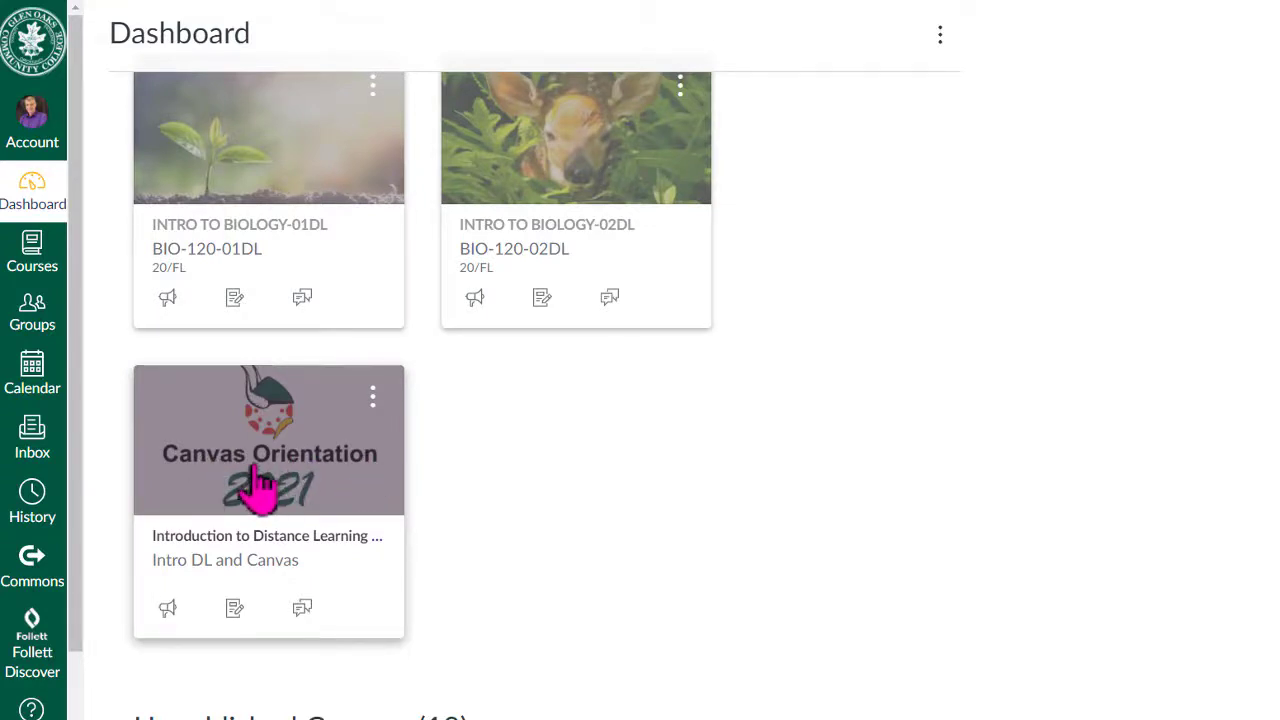
Enter the Canvas Orientation 2021 course and highlight the syllabus instruction to begin with Modules.
left_click(268, 440)
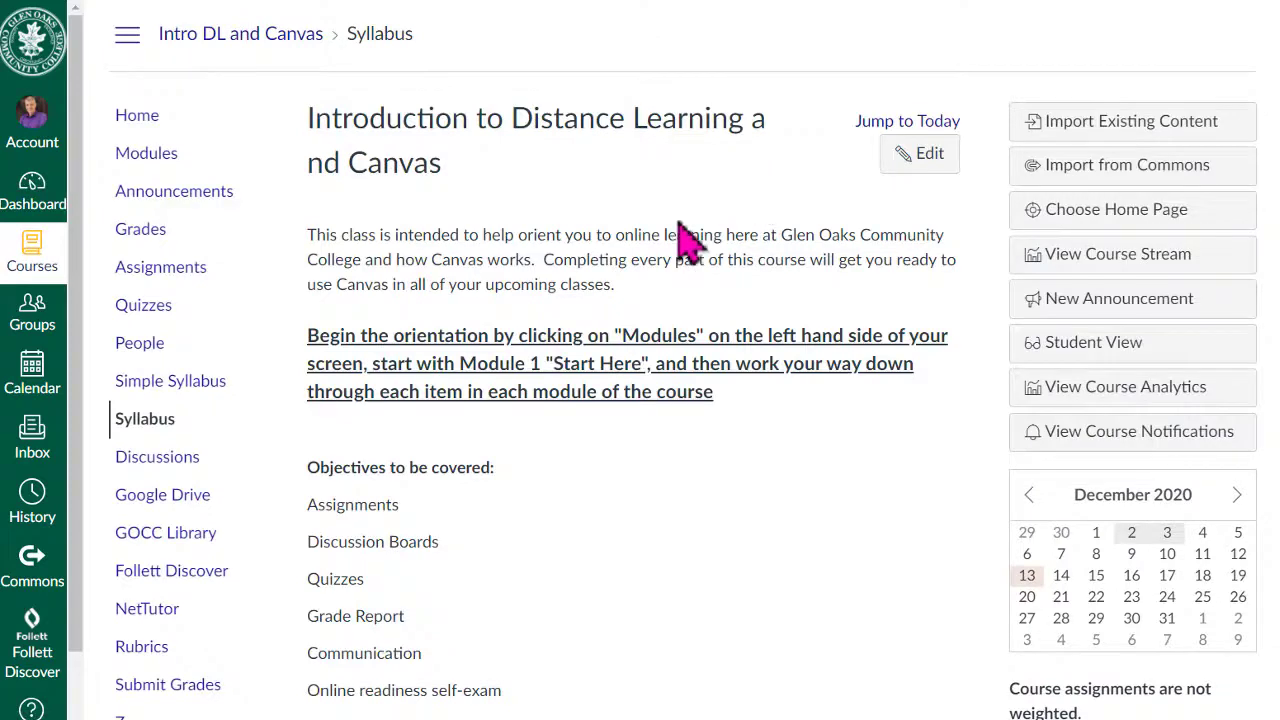
mouse_move(424, 164)
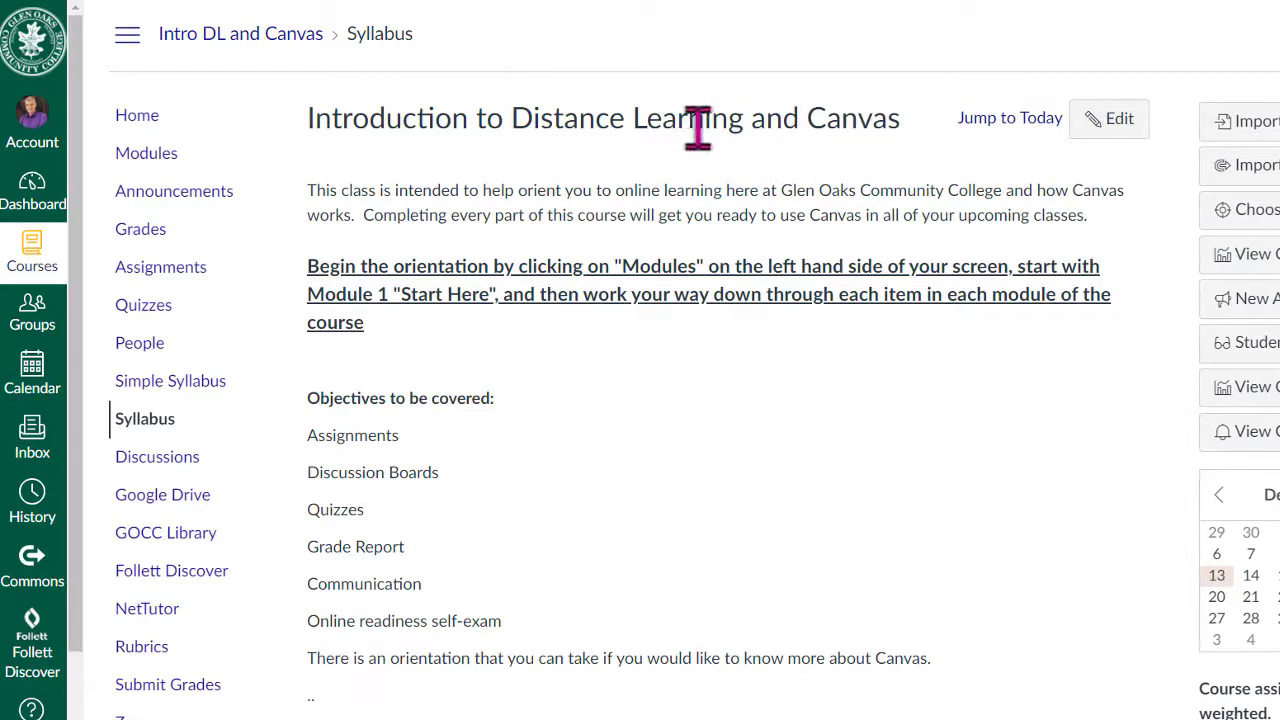
mouse_move(776, 116)
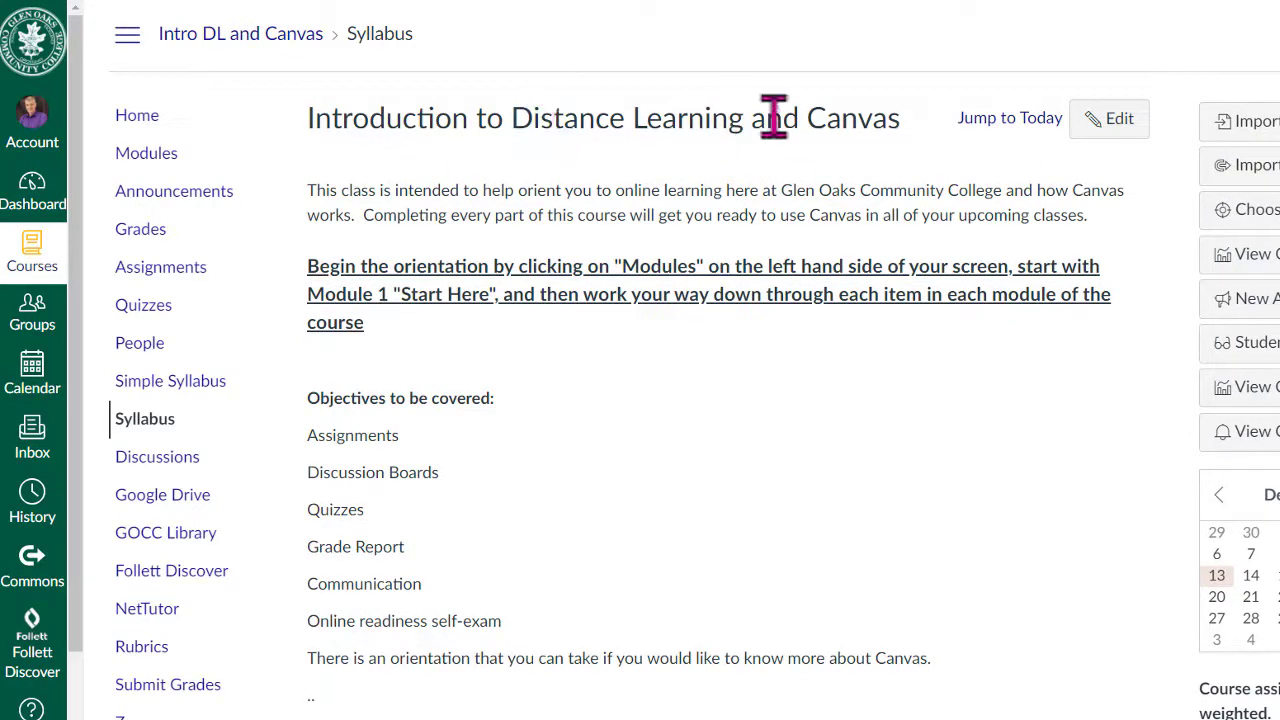
mouse_move(776, 116)
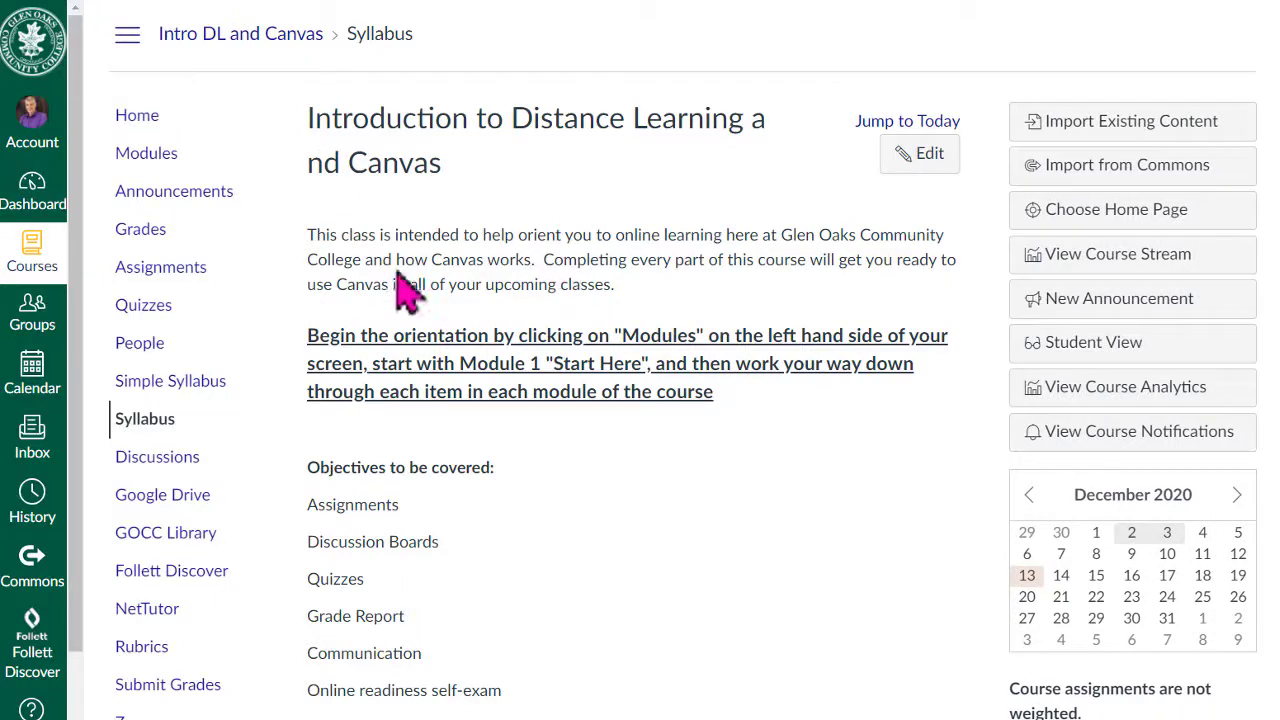
left_click_drag(308, 234, 616, 284)
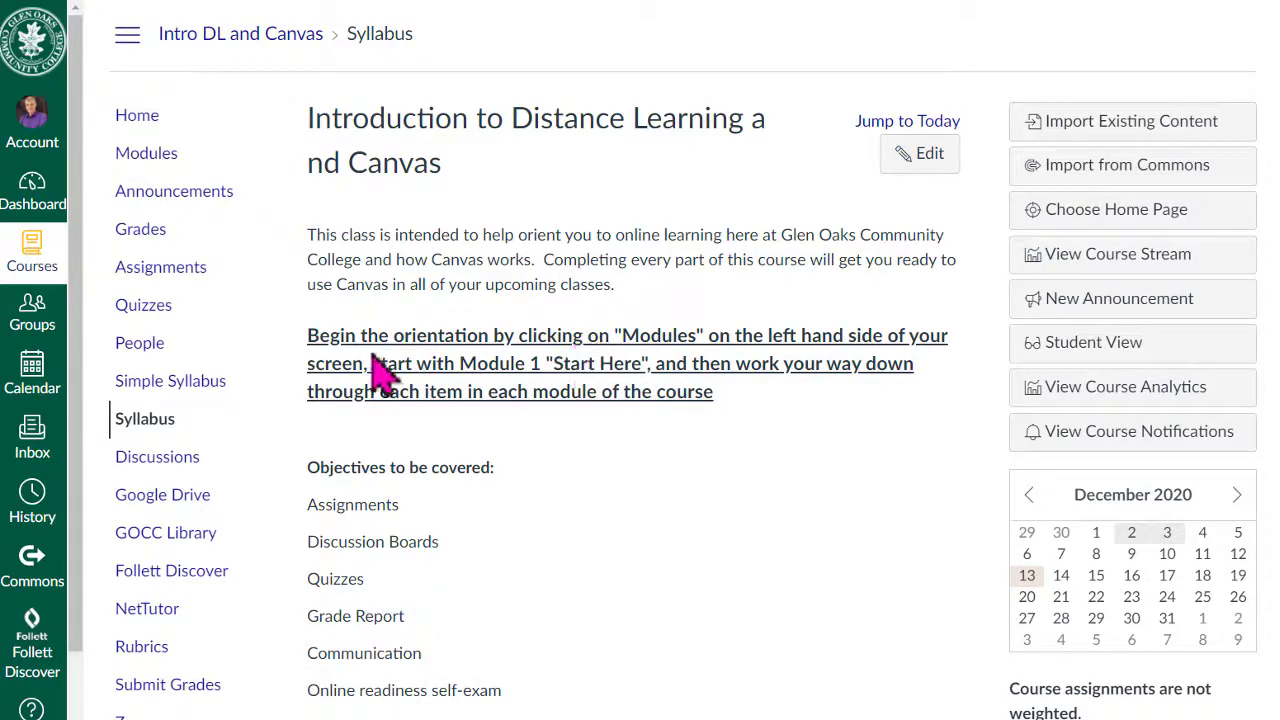
mouse_move(630, 336)
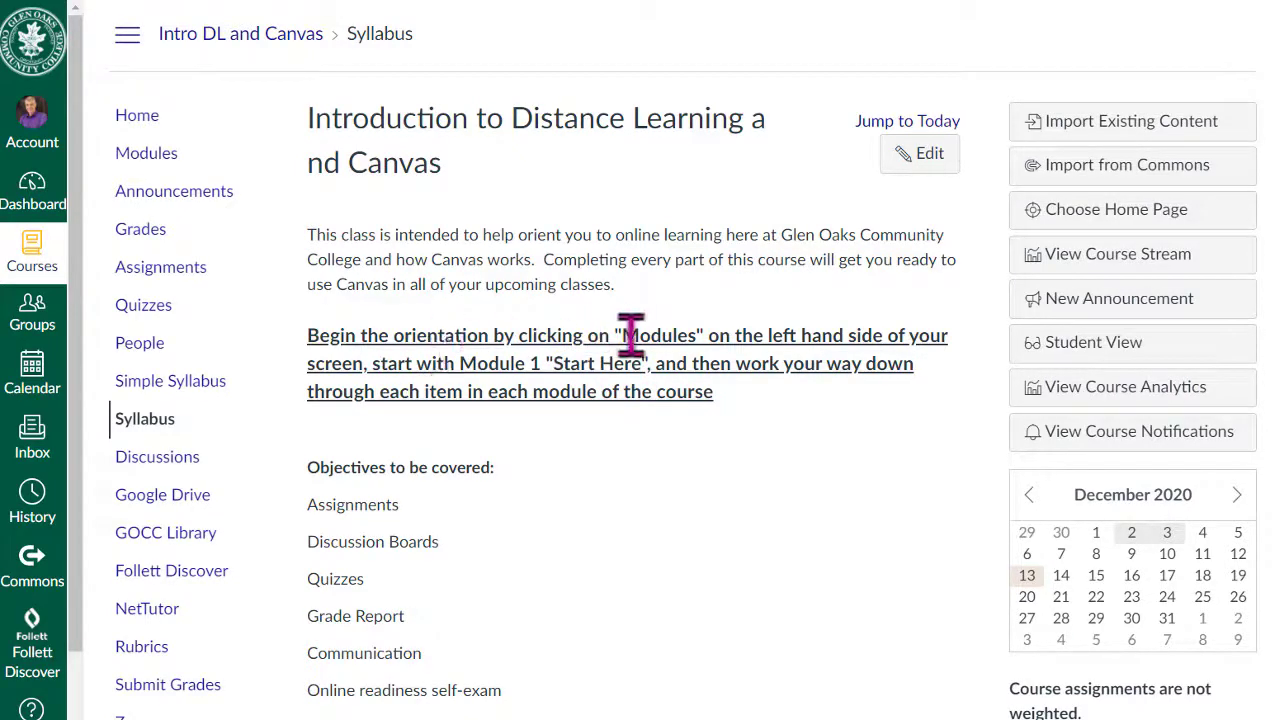
mouse_move(144, 320)
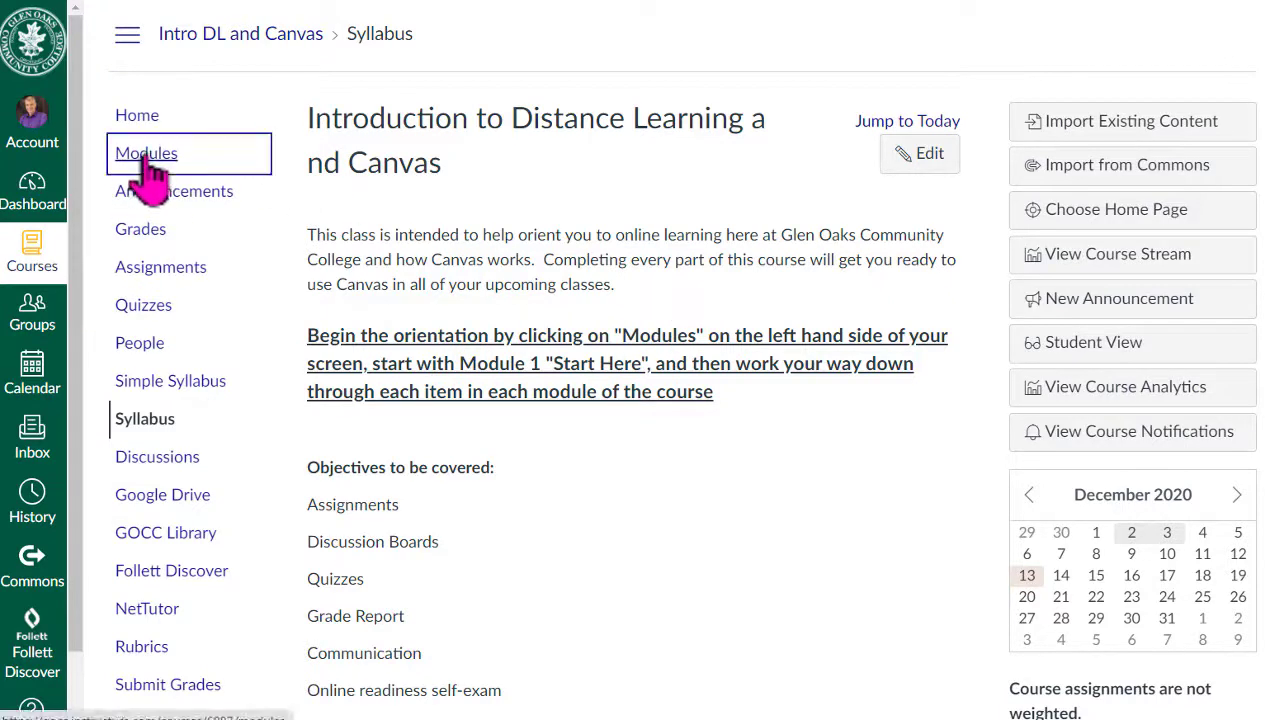
left_click(146, 152)
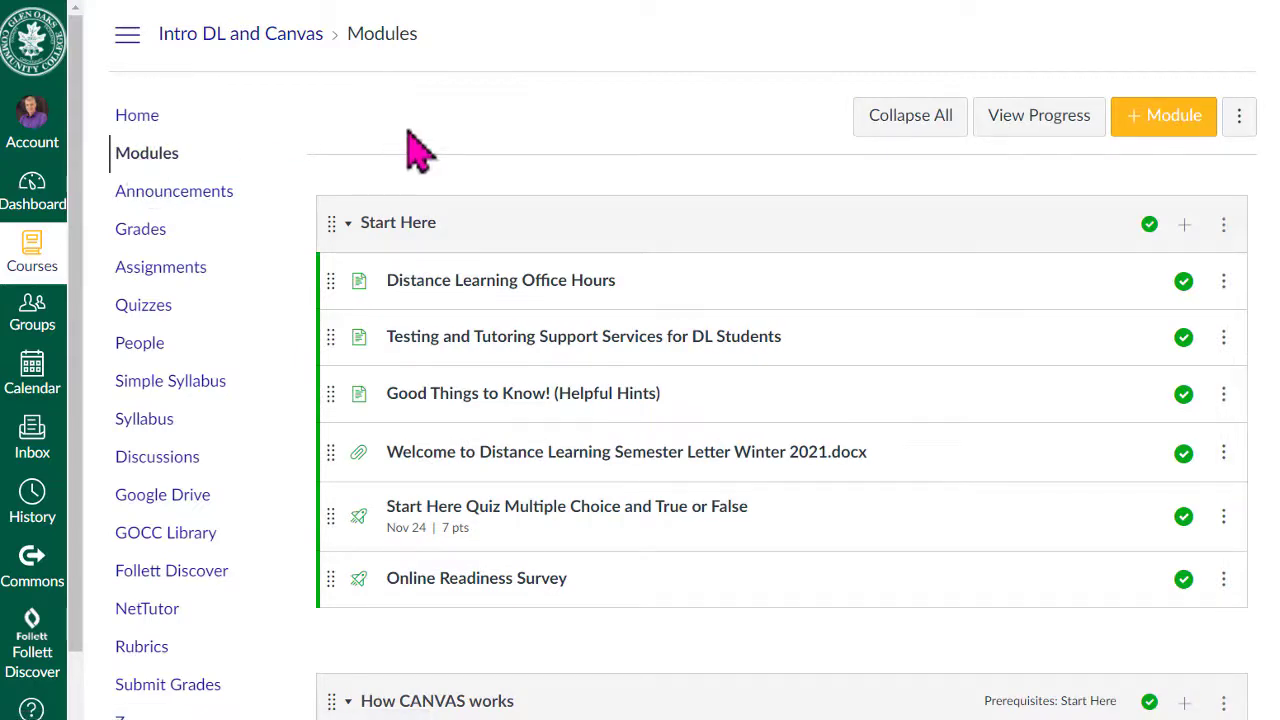
mouse_move(410, 244)
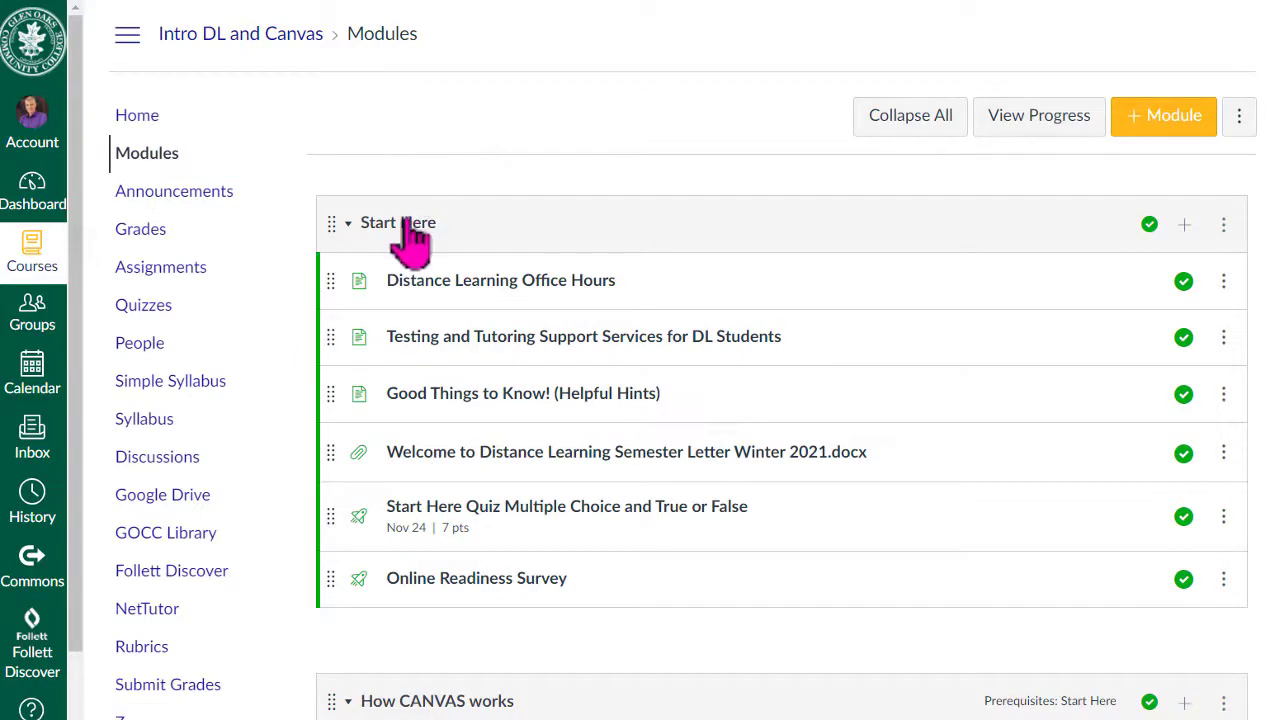
left_click(348, 222)
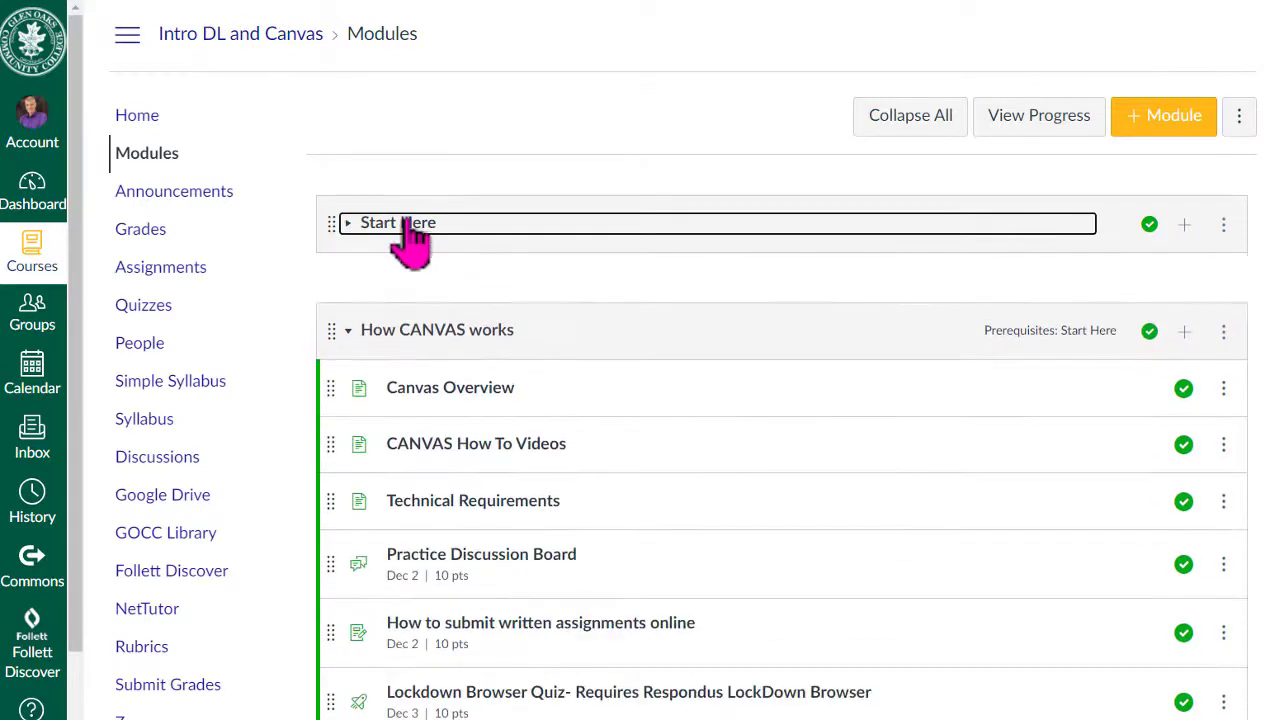
left_click(348, 222)
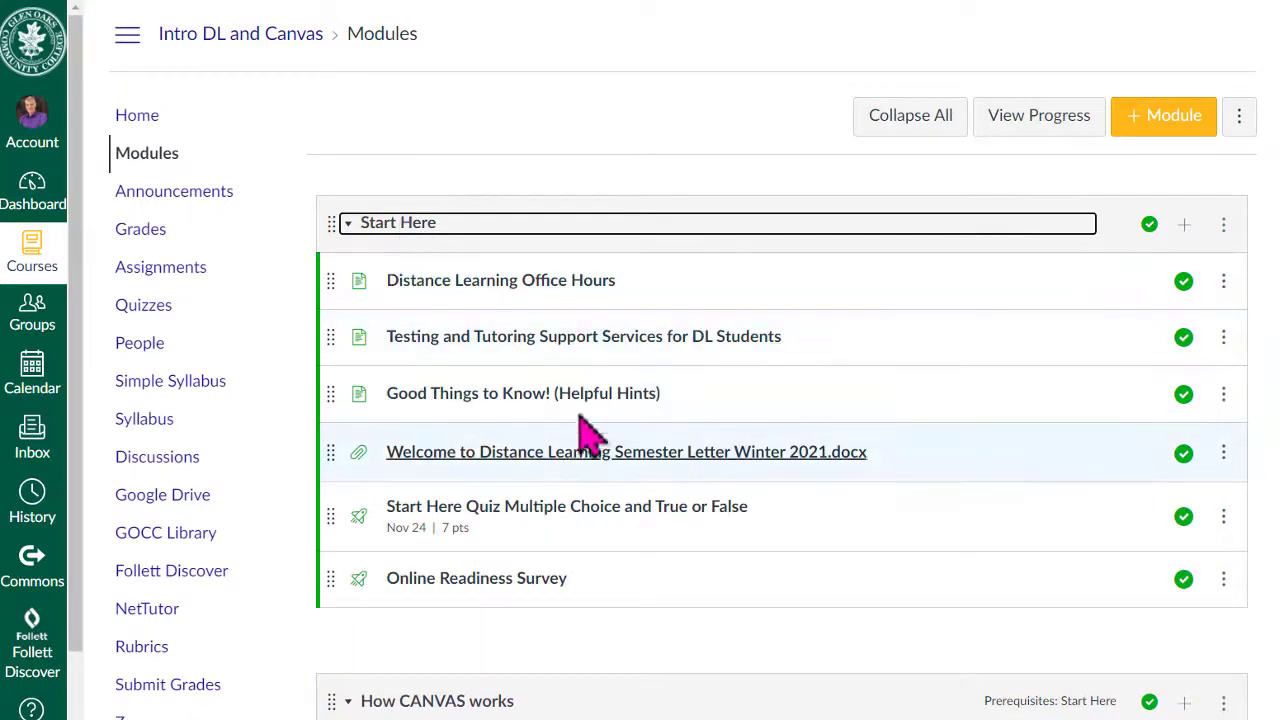
mouse_move(640, 216)
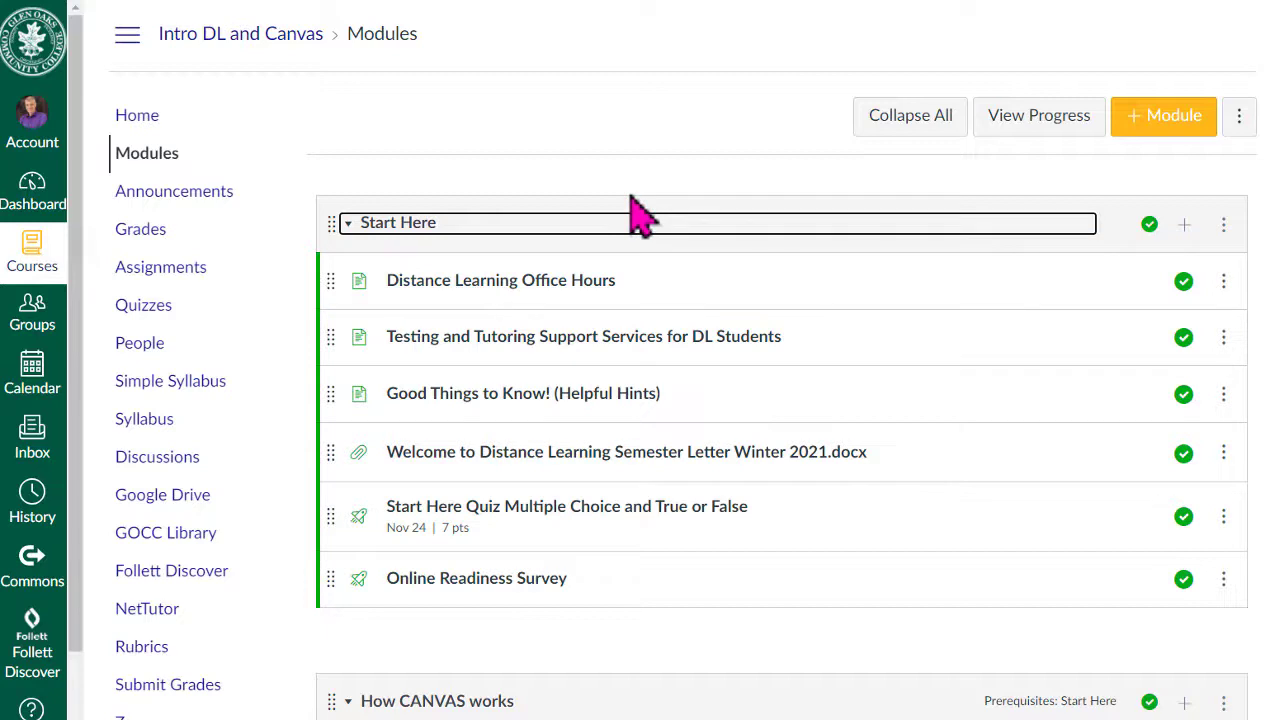
mouse_move(458, 300)
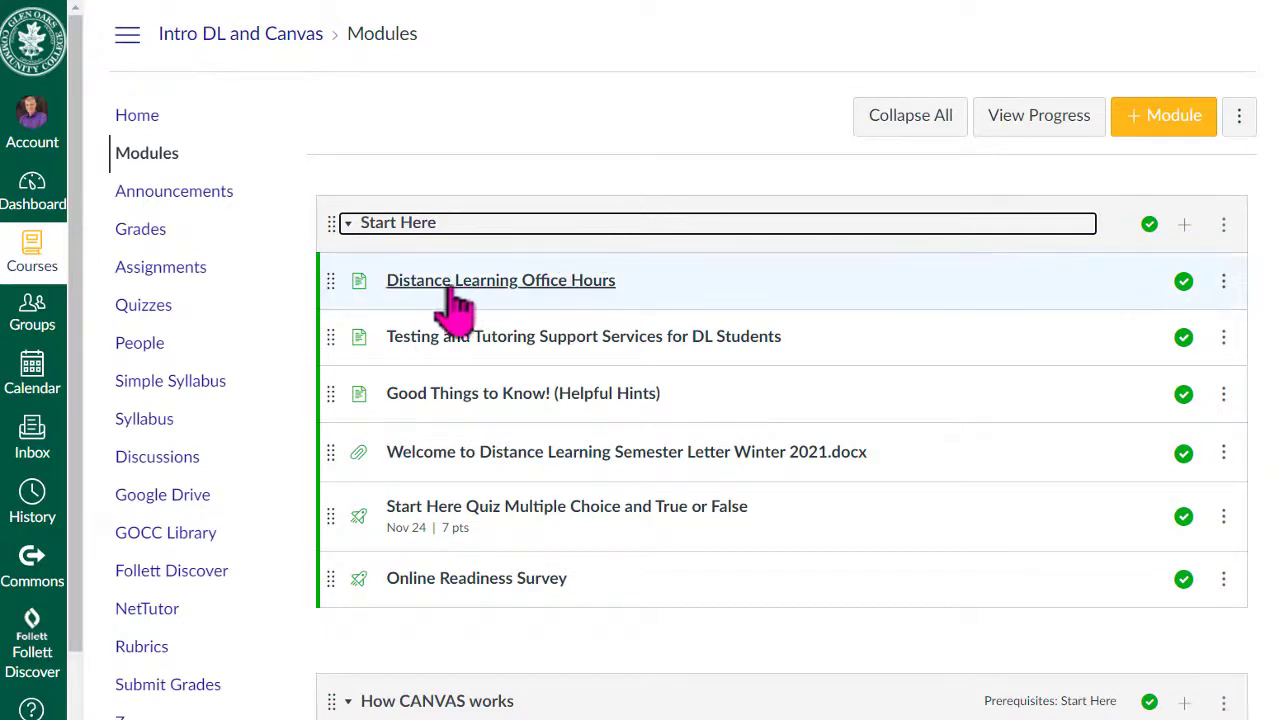
mouse_move(548, 408)
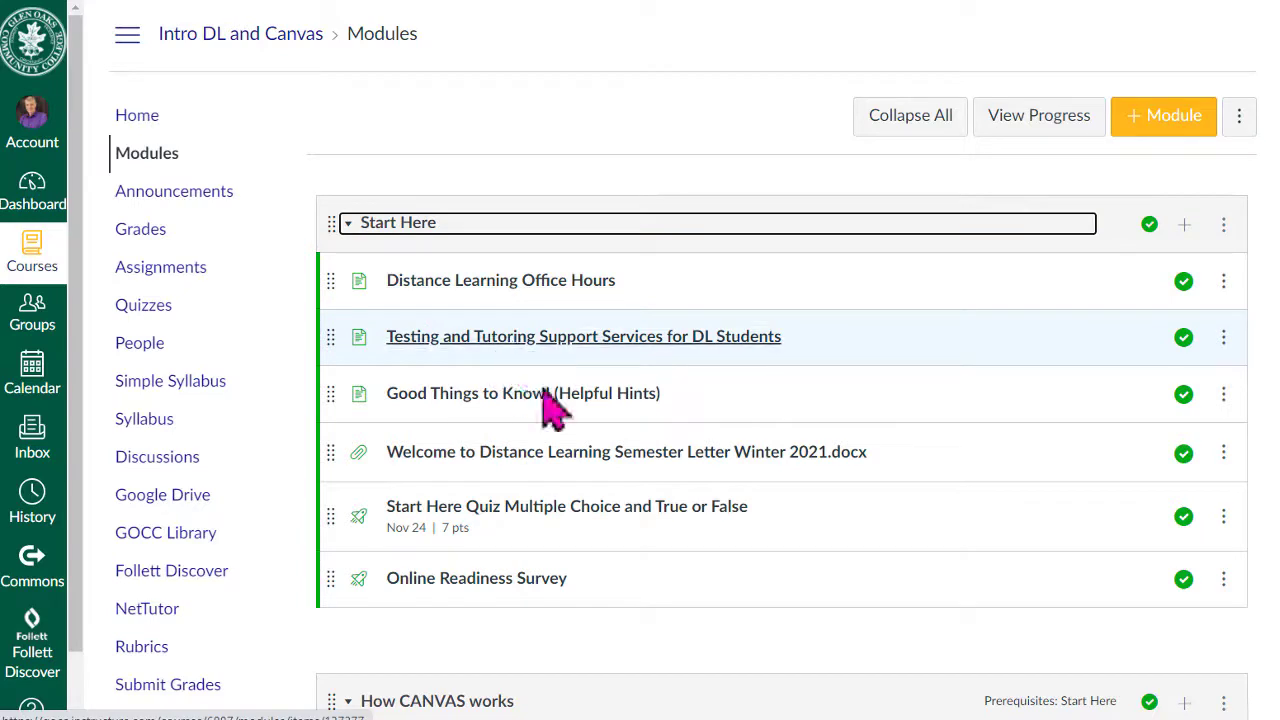
mouse_move(790, 424)
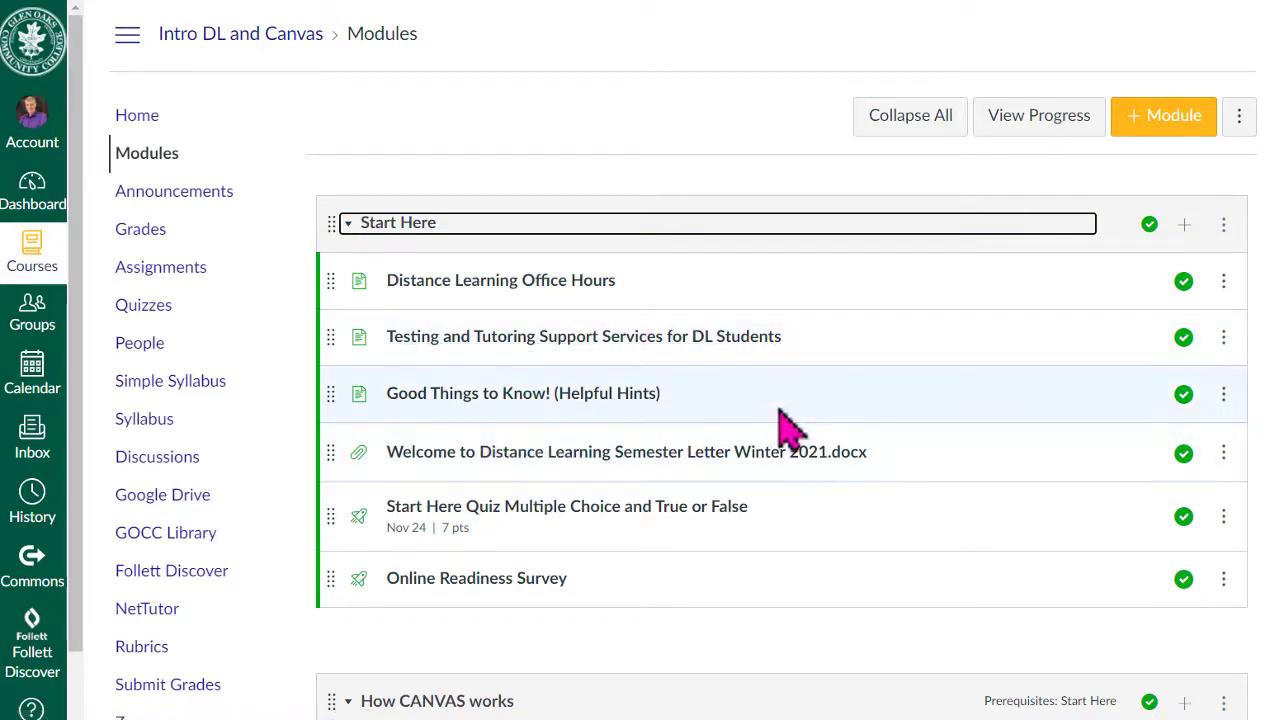
mouse_move(576, 504)
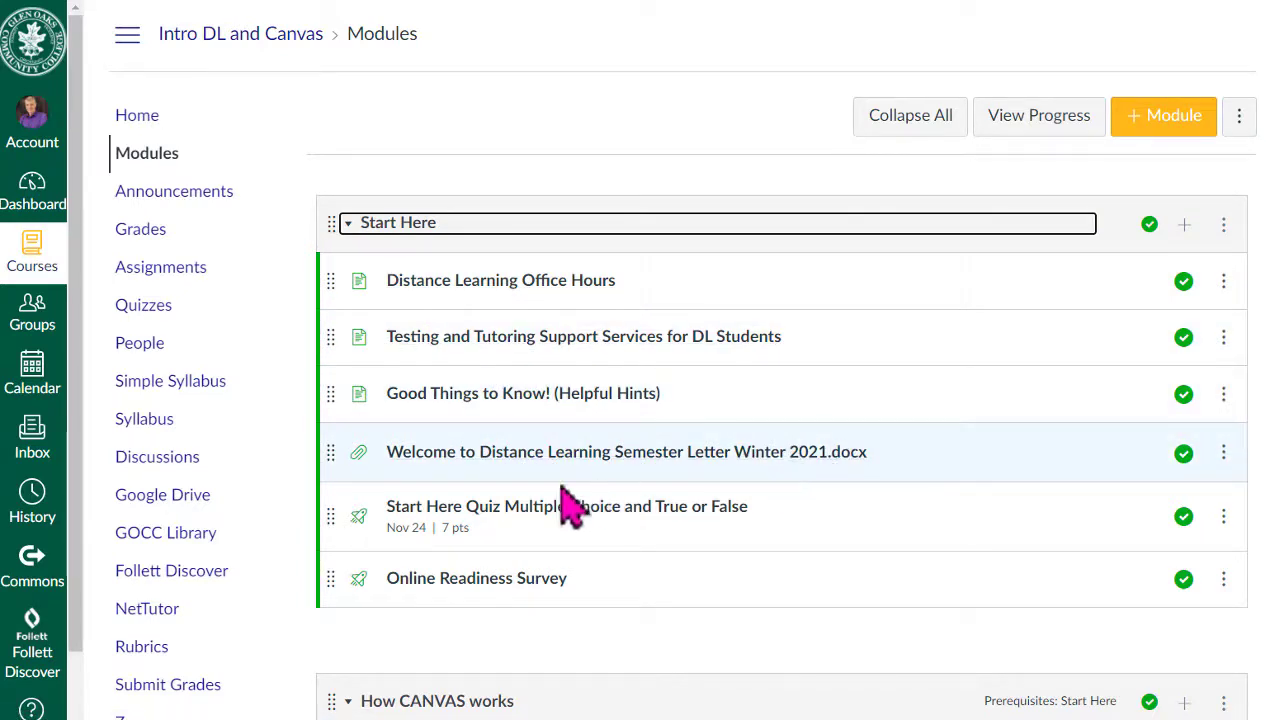
mouse_move(470, 520)
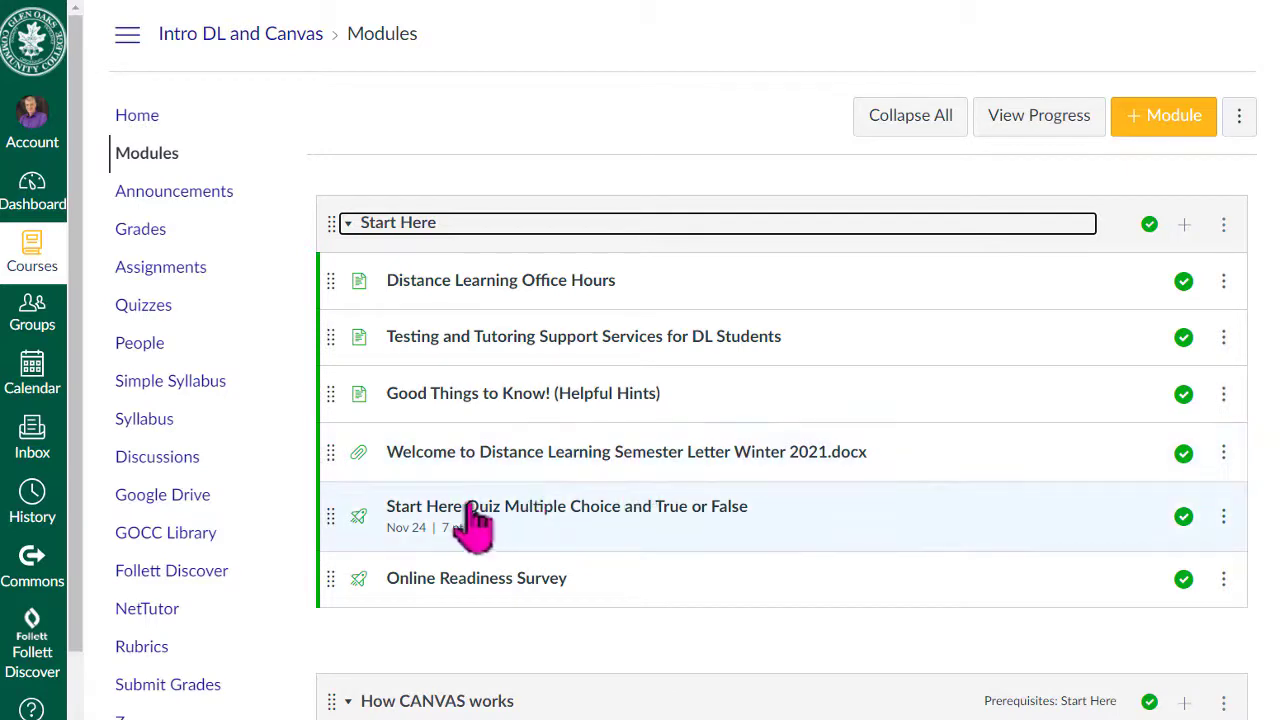
mouse_move(540, 596)
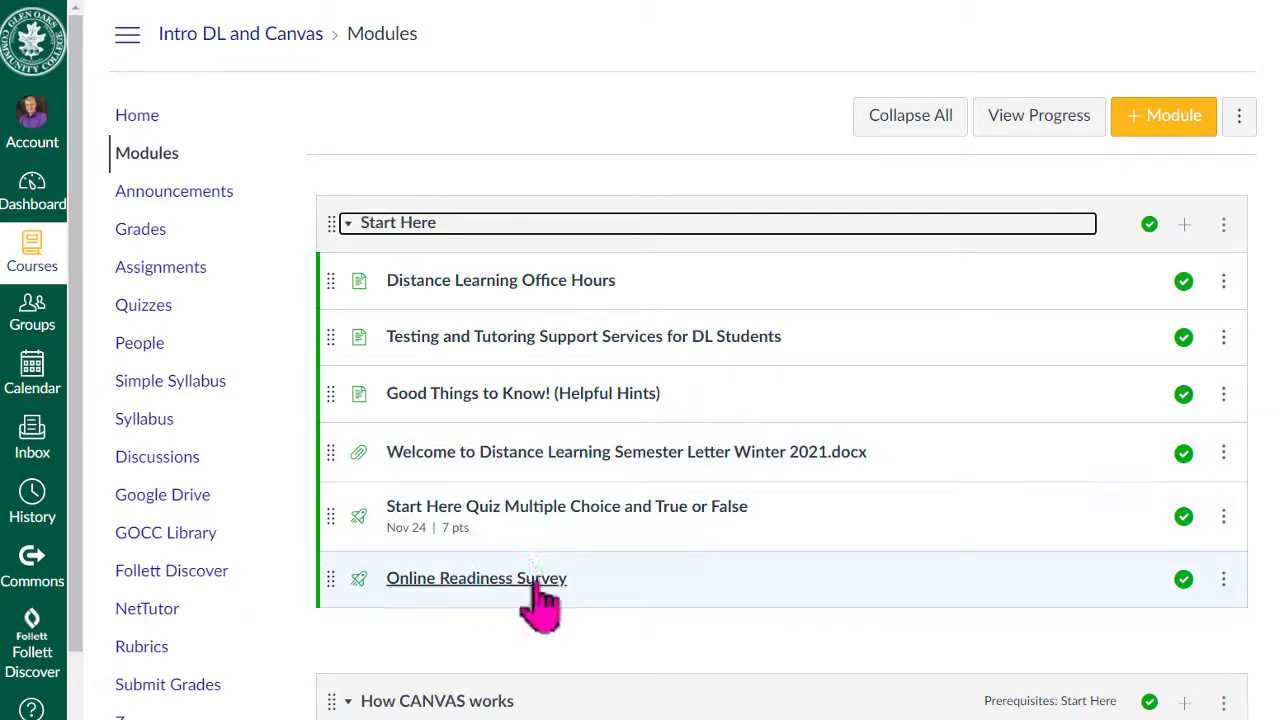
mouse_move(600, 336)
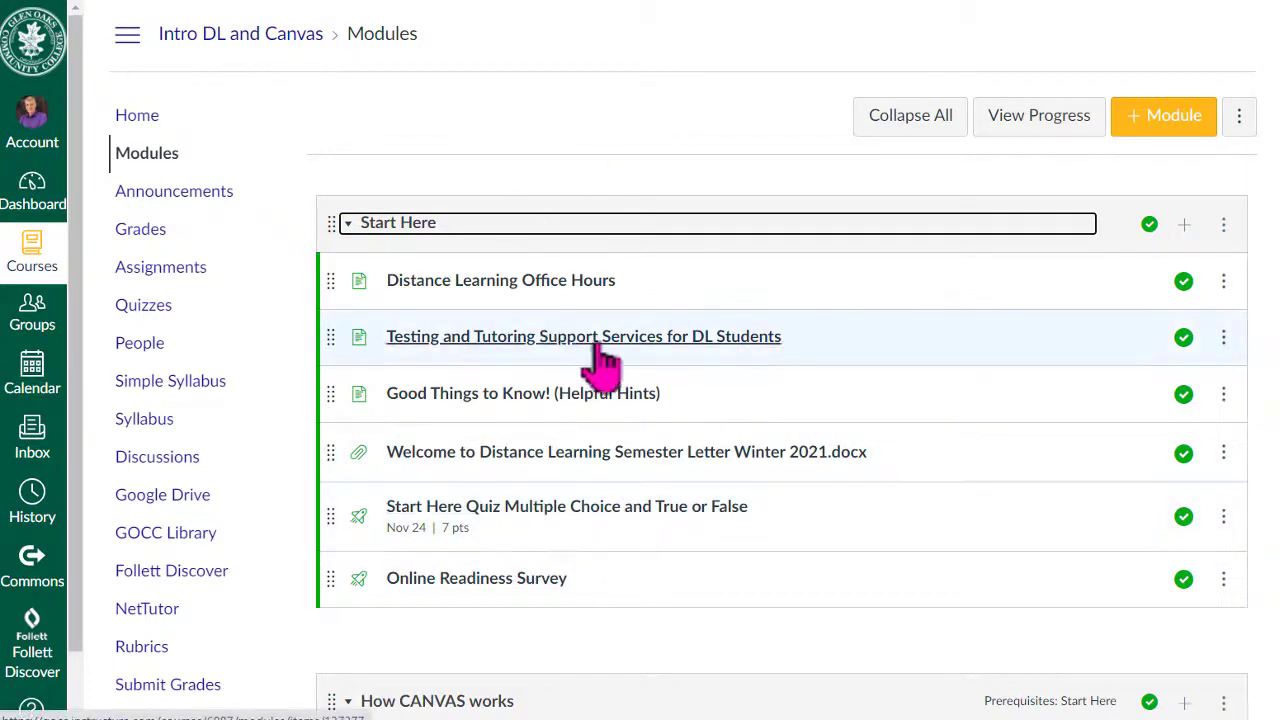
mouse_move(640, 250)
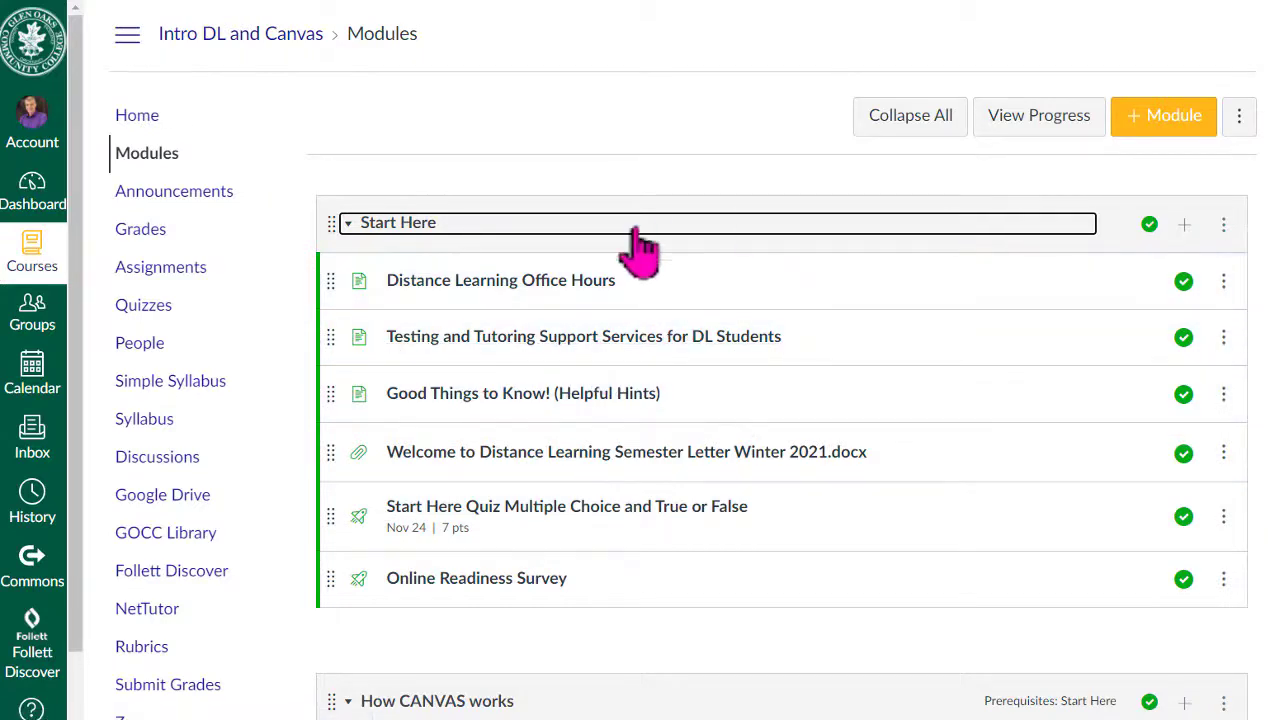
mouse_move(636, 250)
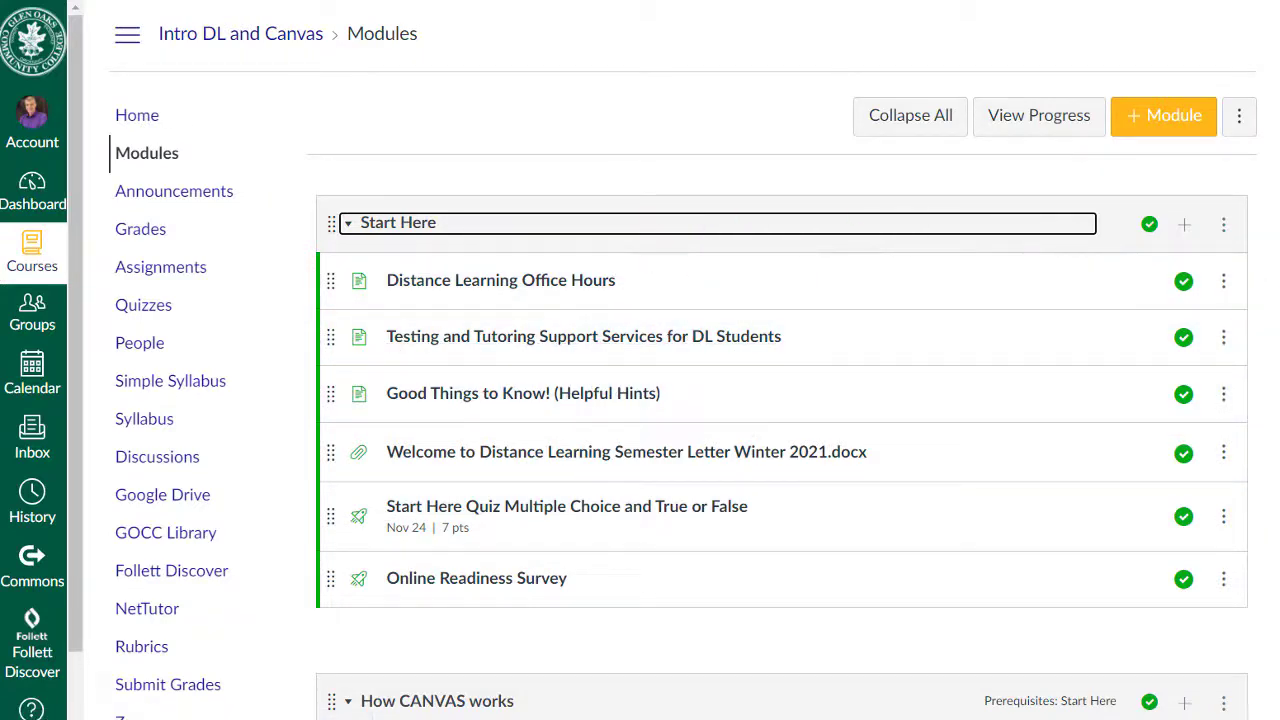
scroll("down", 3)
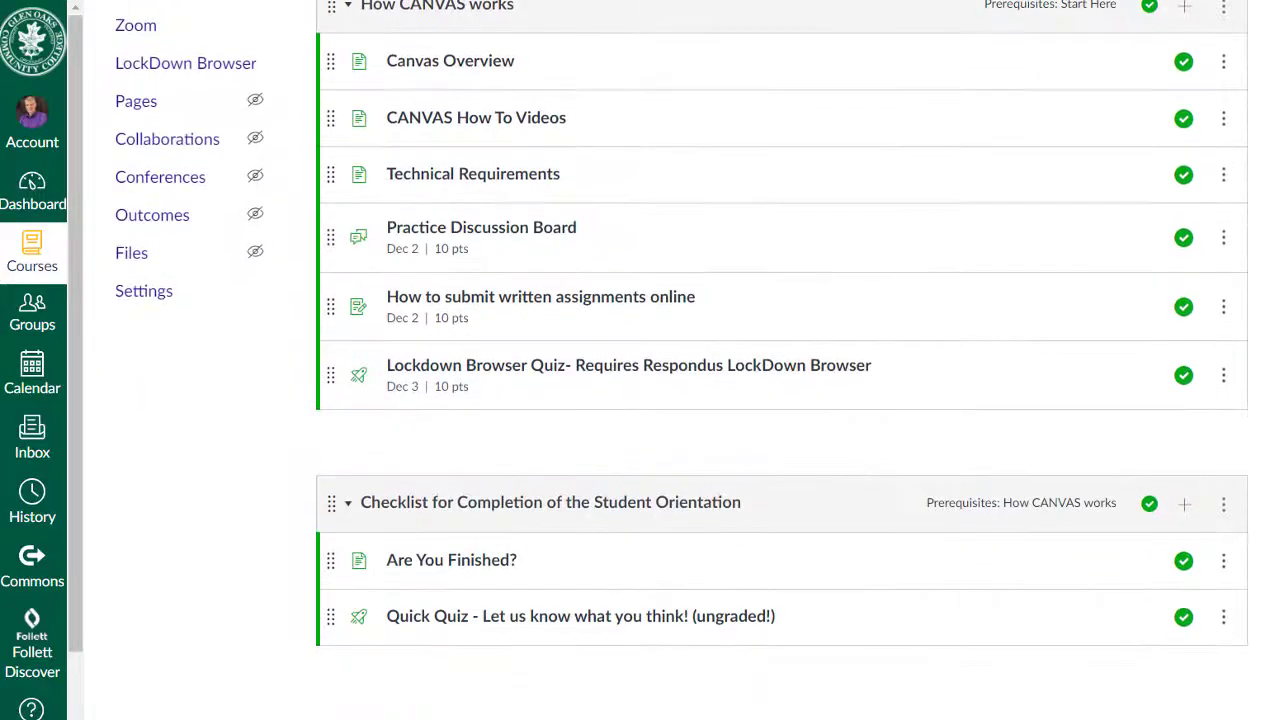
scroll("up", 3)
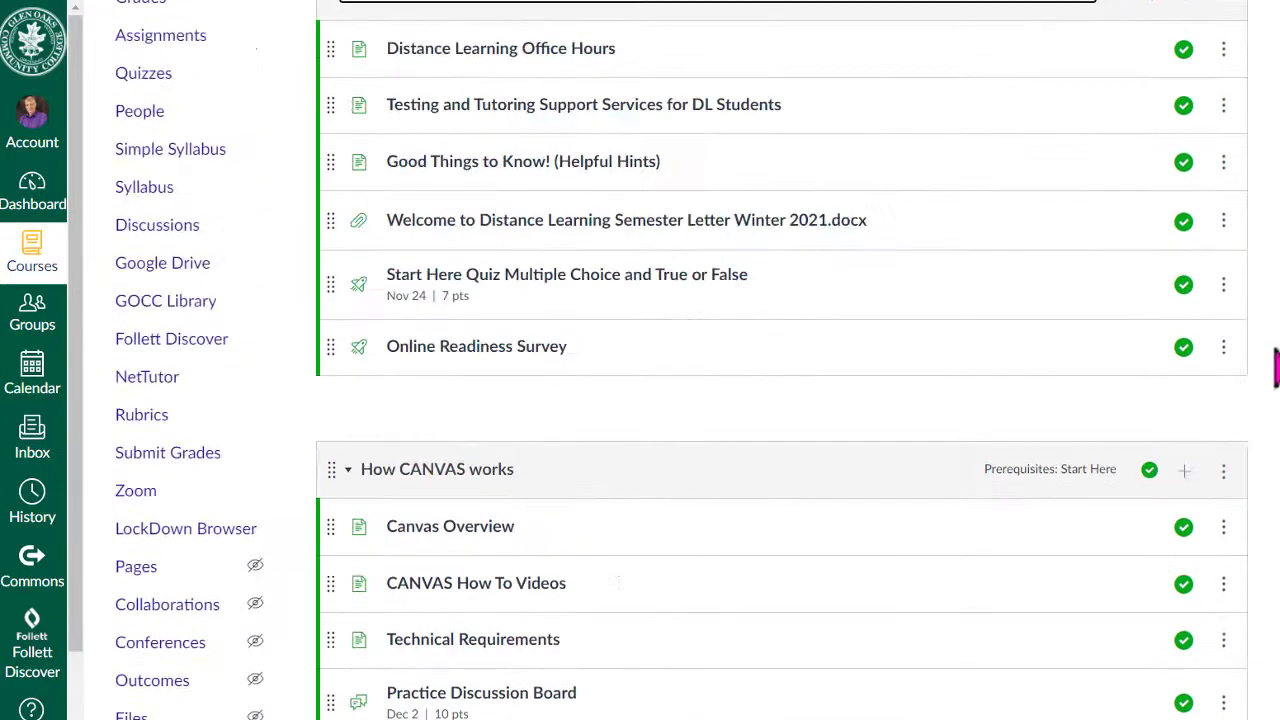
scroll("up", 3)
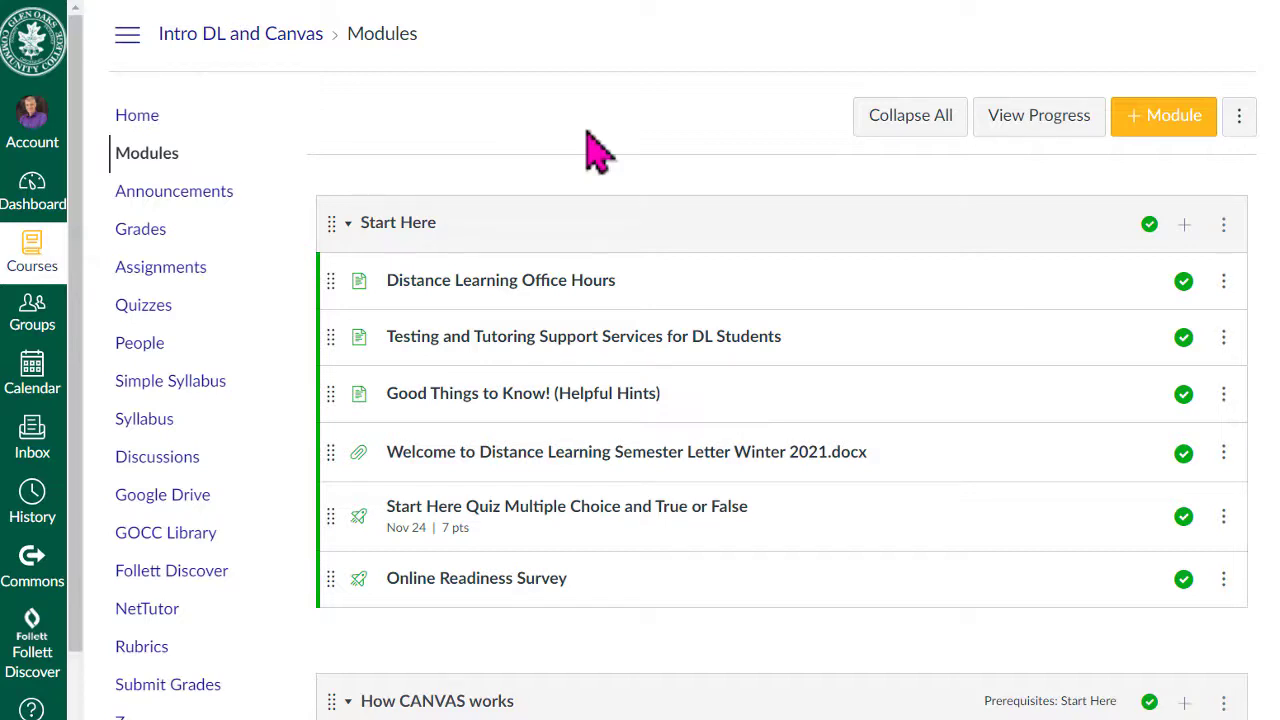
mouse_move(790, 176)
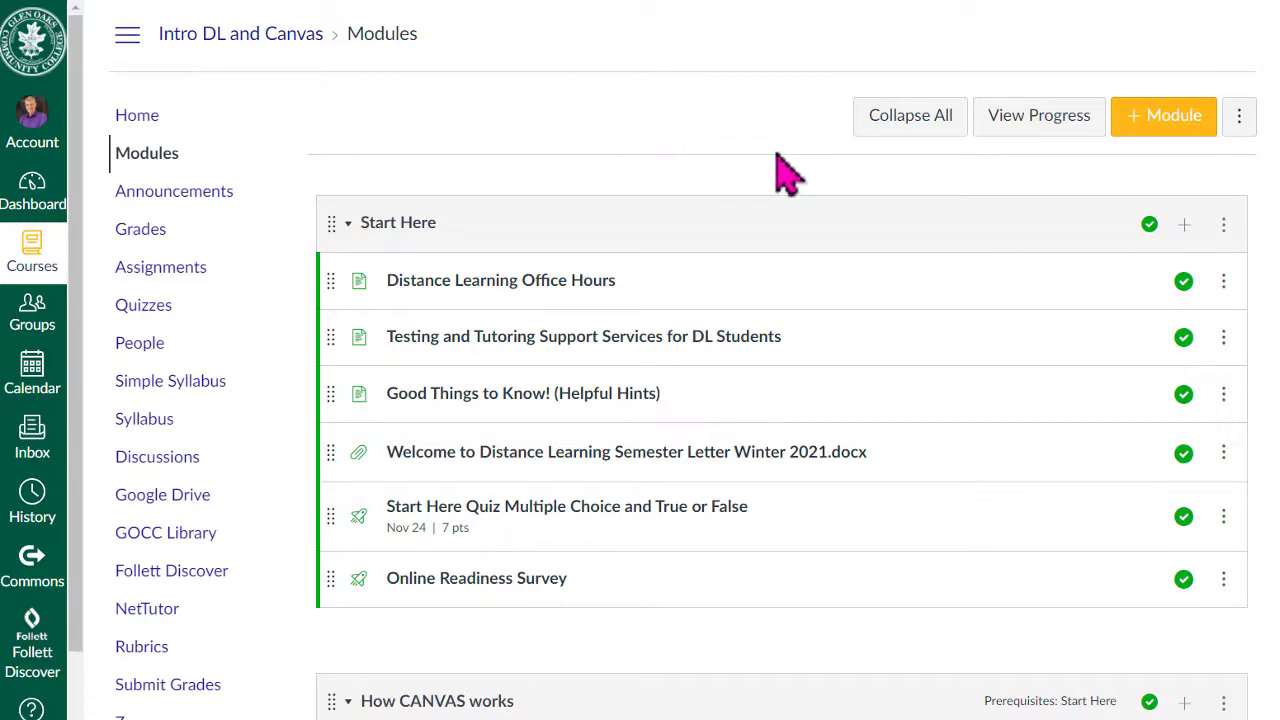
scroll("down", 3)
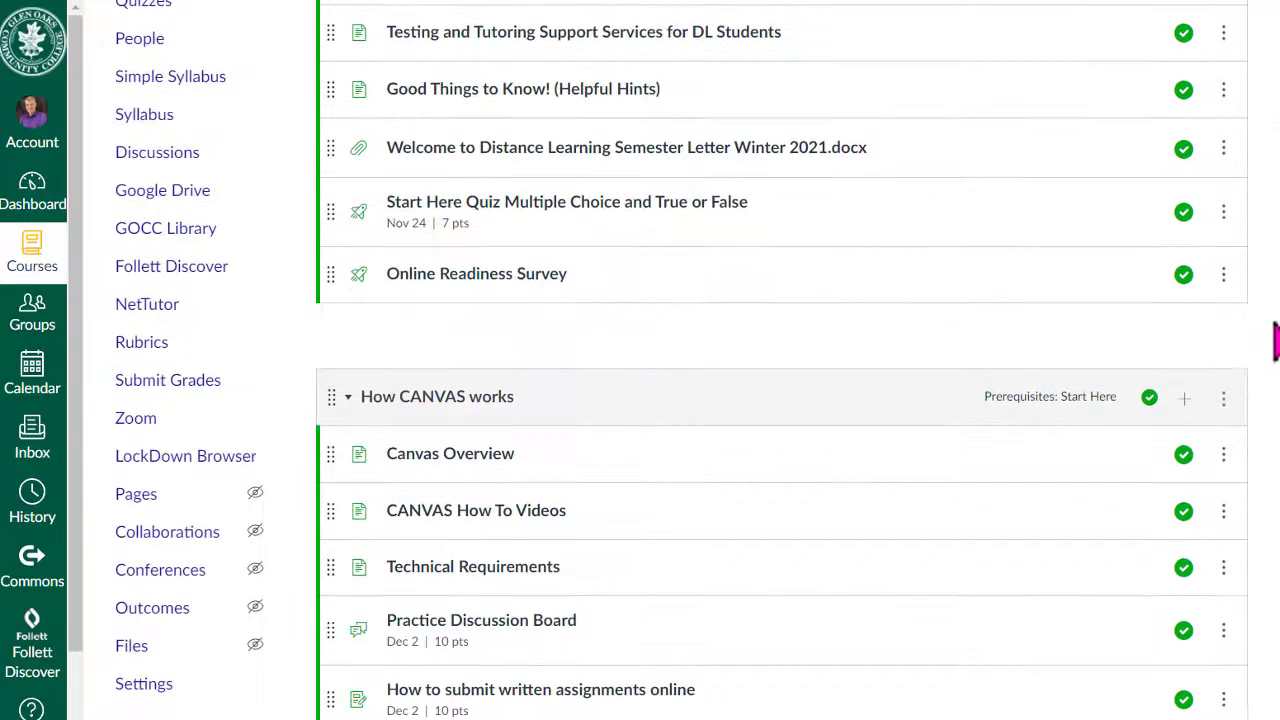
scroll("up", 3)
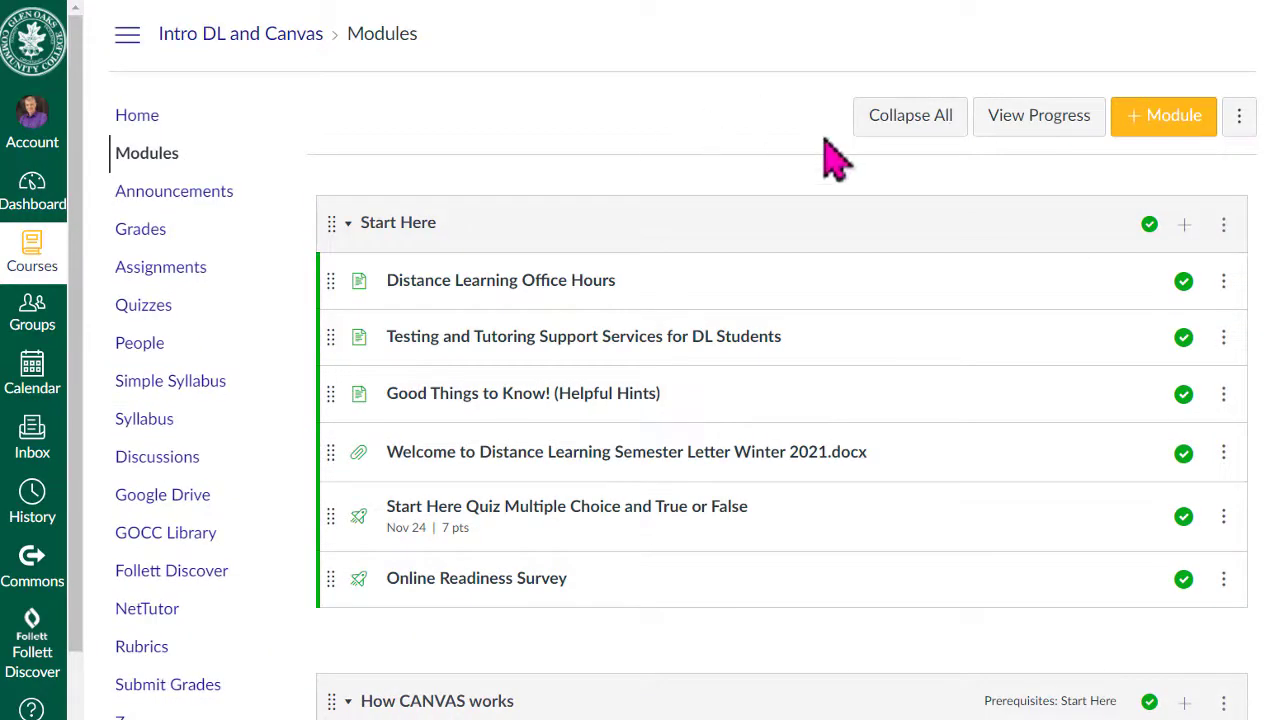
mouse_move(920, 184)
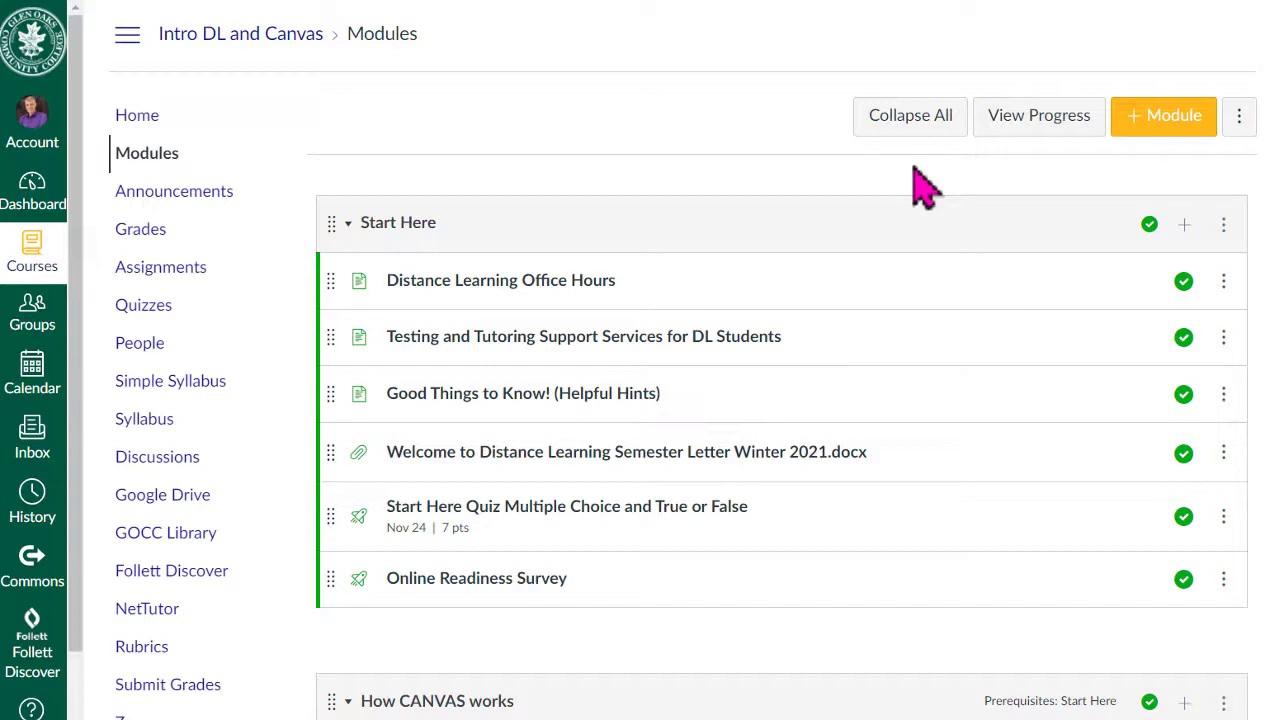
mouse_move(480, 250)
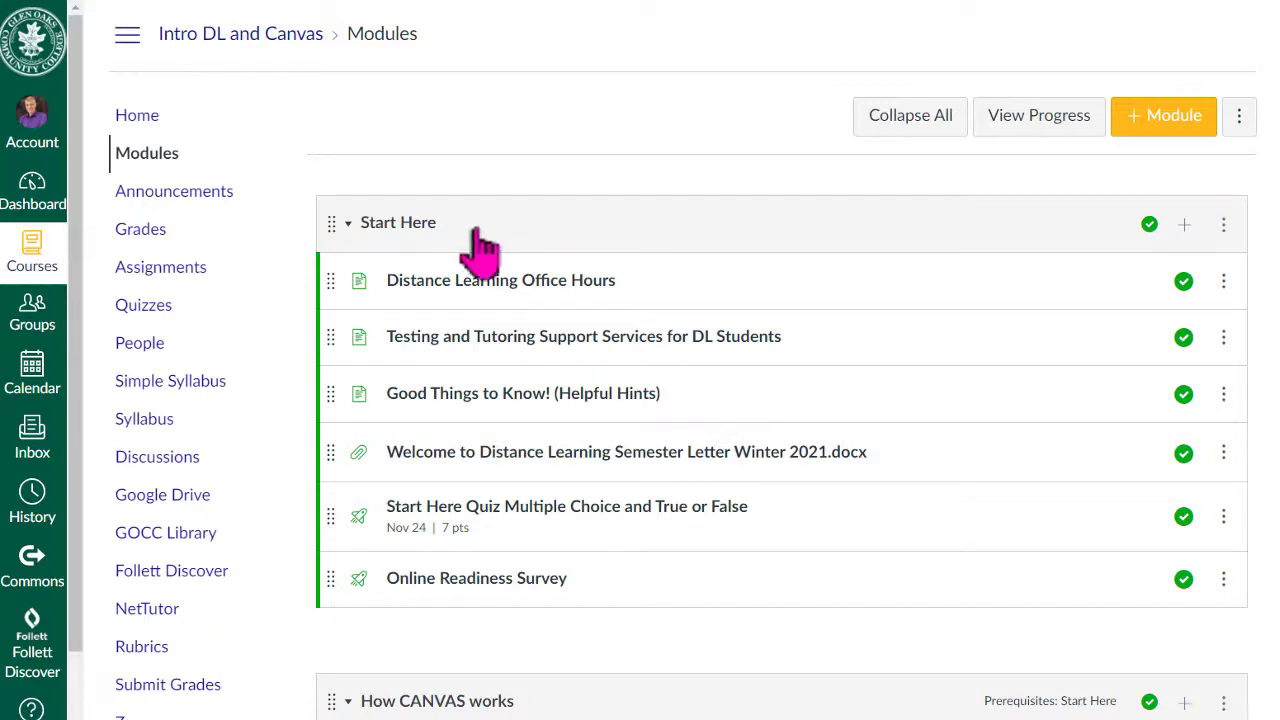
mouse_move(88, 170)
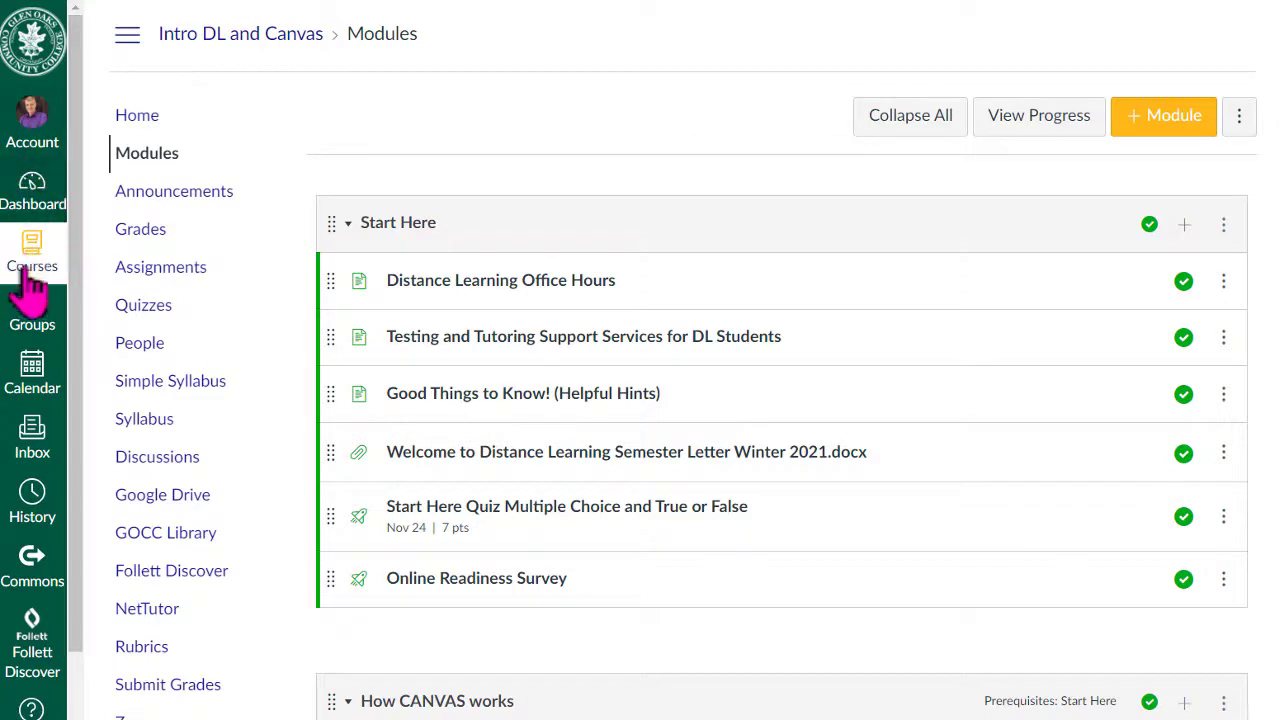
mouse_move(80, 516)
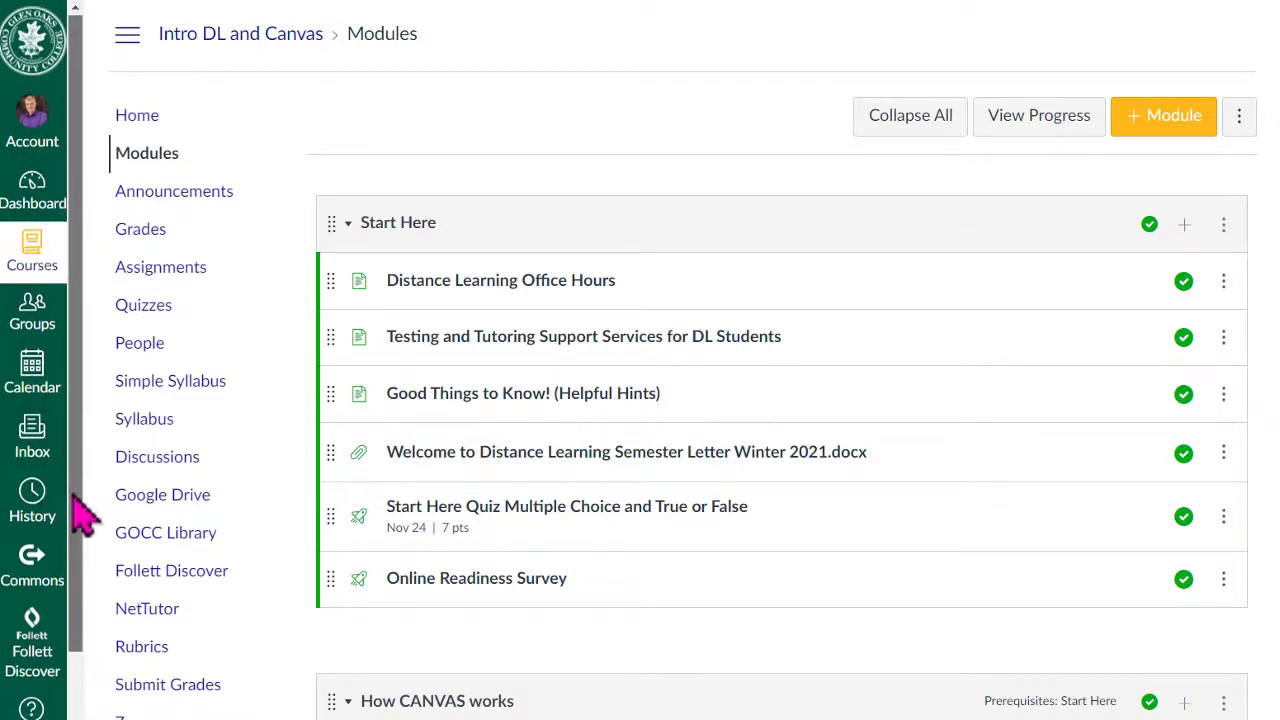
mouse_move(32, 250)
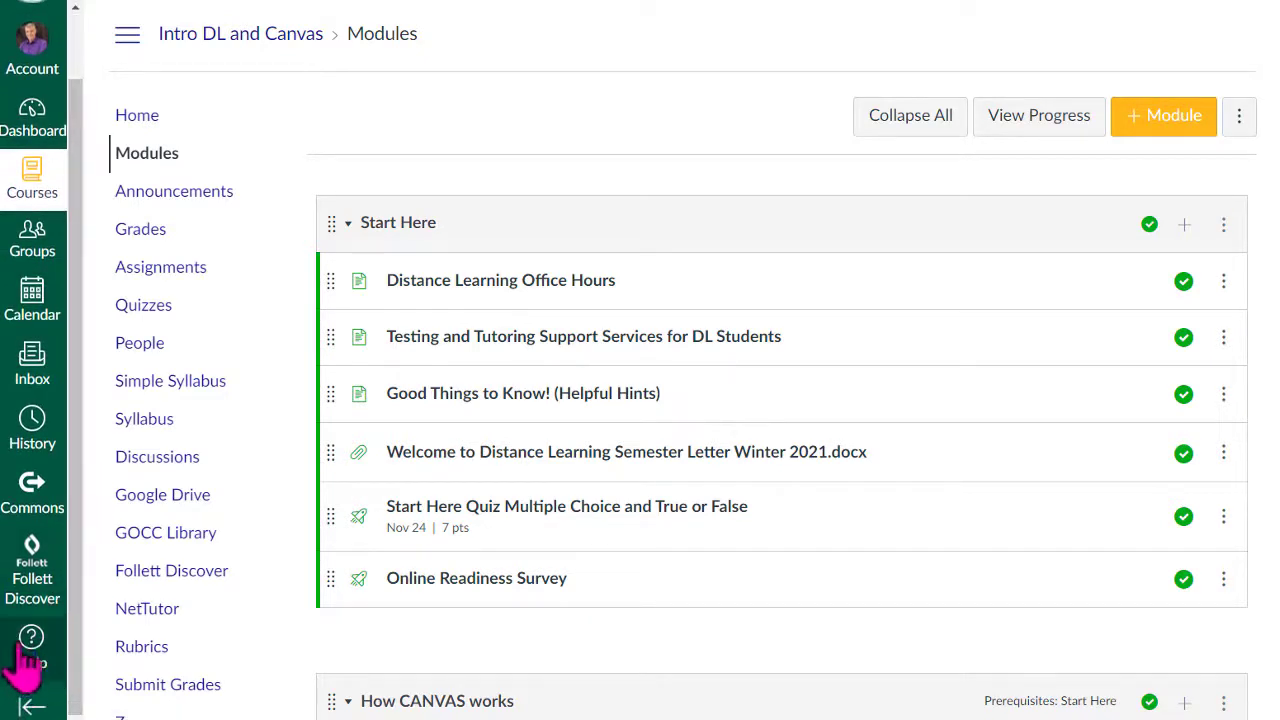
Open the Help panel from the global navigation over the course Modules page.
left_click(32, 644)
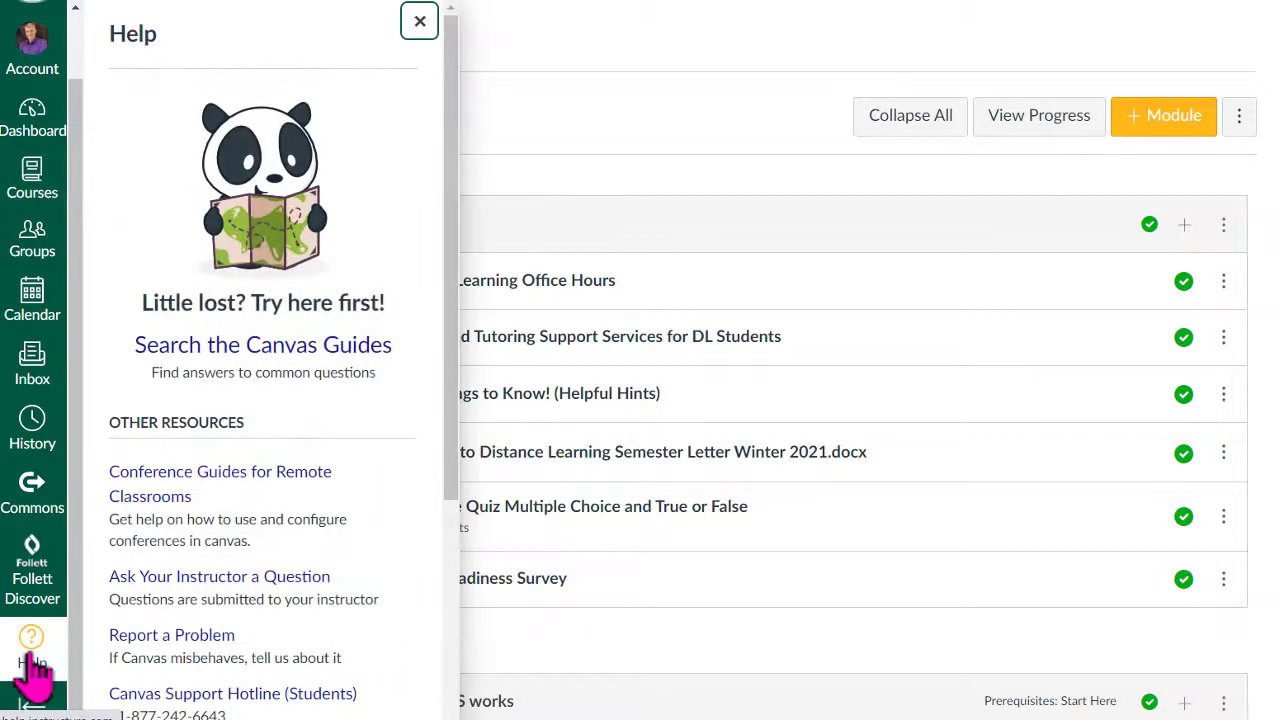
mouse_move(124, 384)
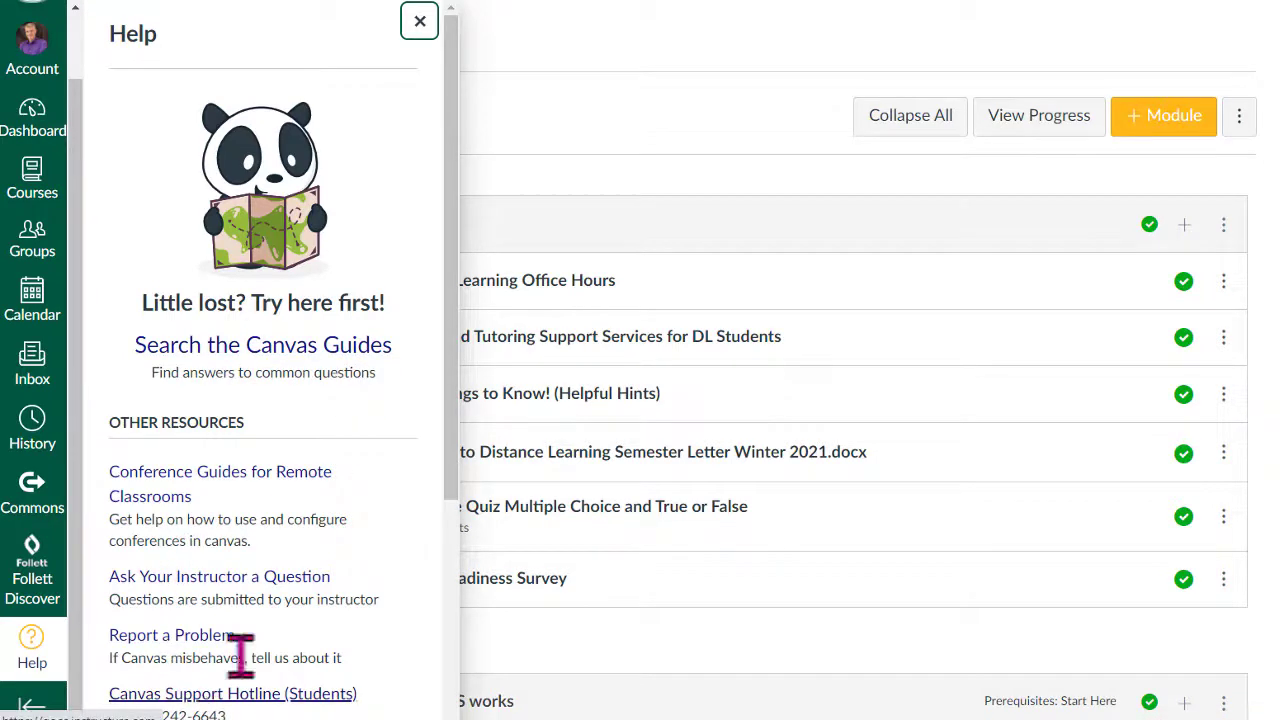
mouse_move(220, 490)
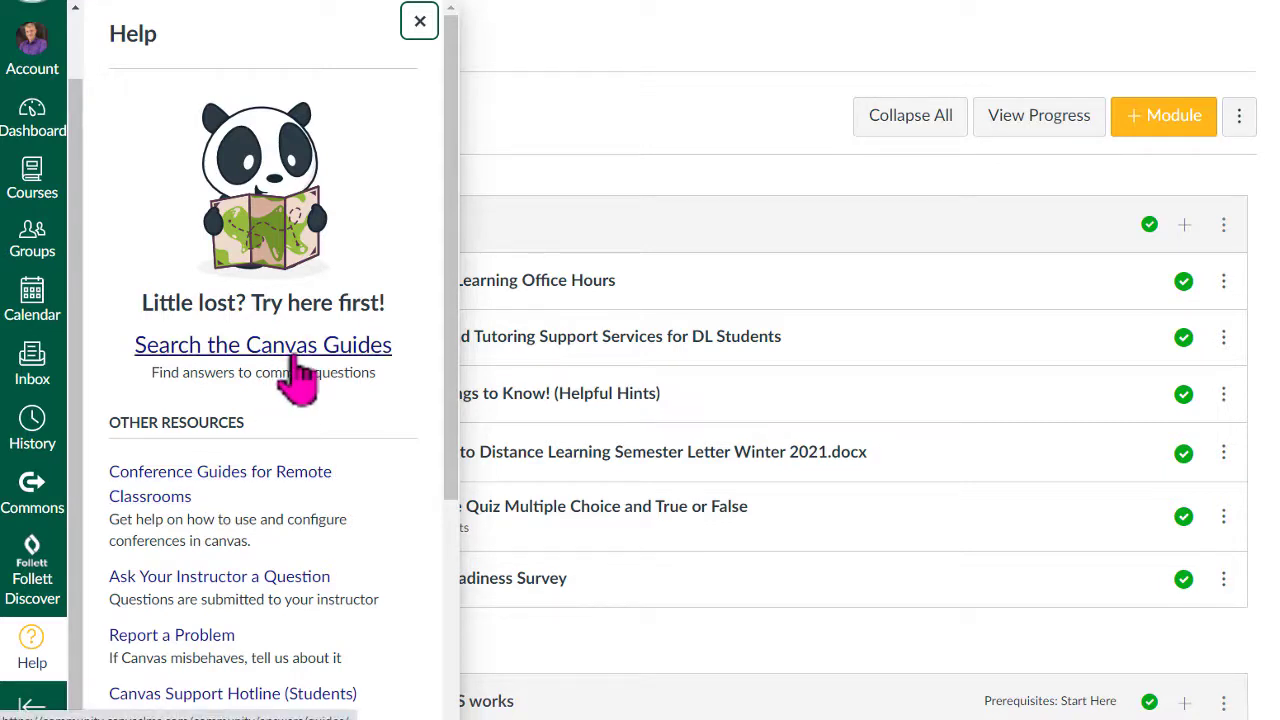
Search the Canvas Guides for 'how do i take a quiz' and look over the 389 results.
left_click(262, 344)
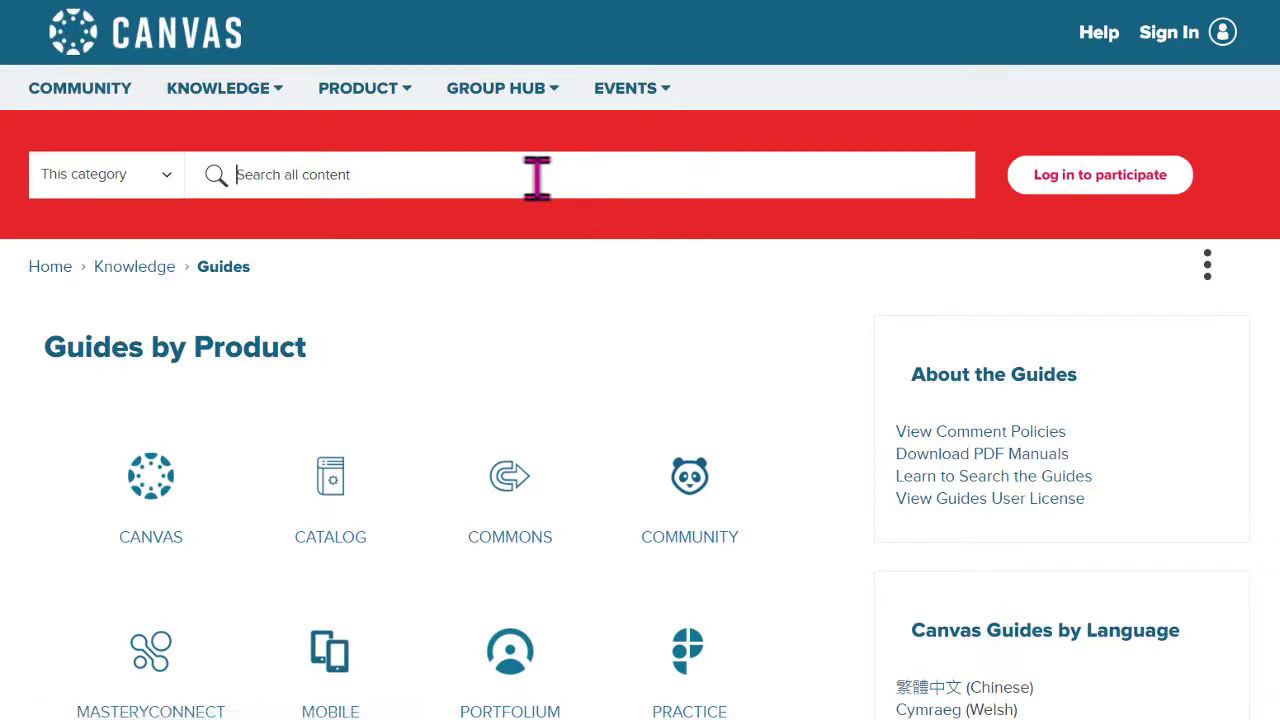
mouse_move(672, 178)
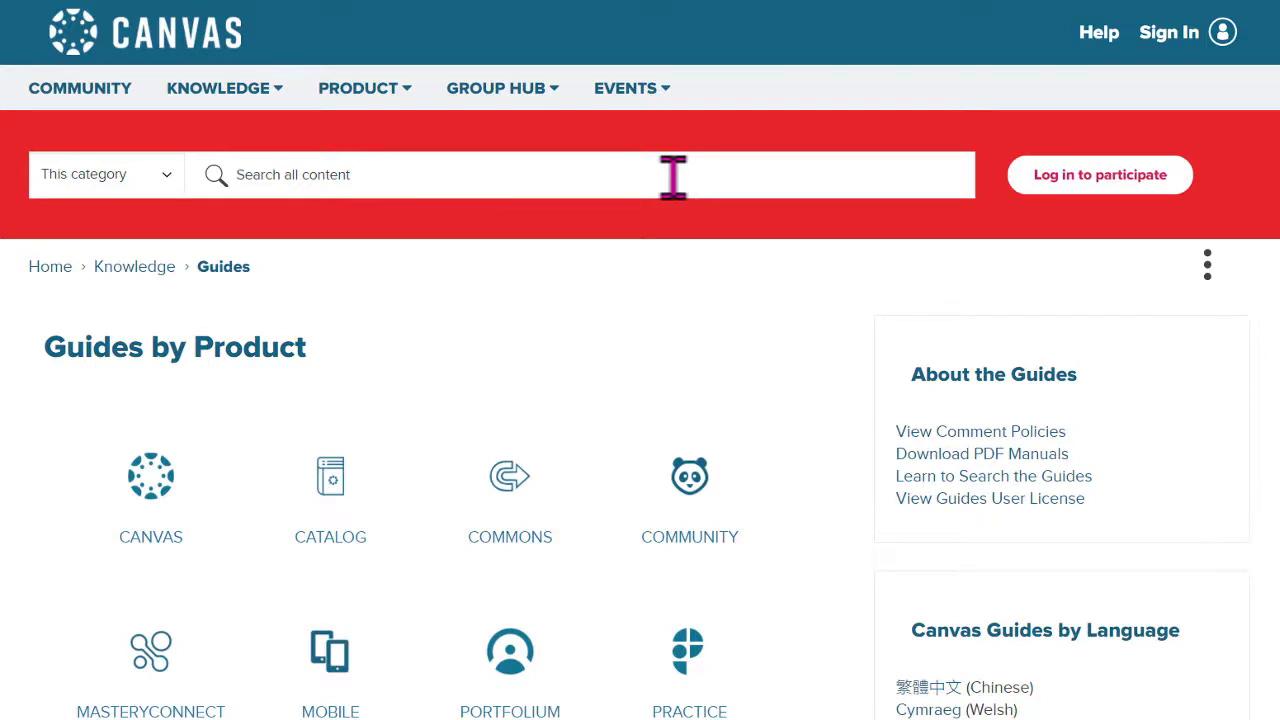
type("how od")
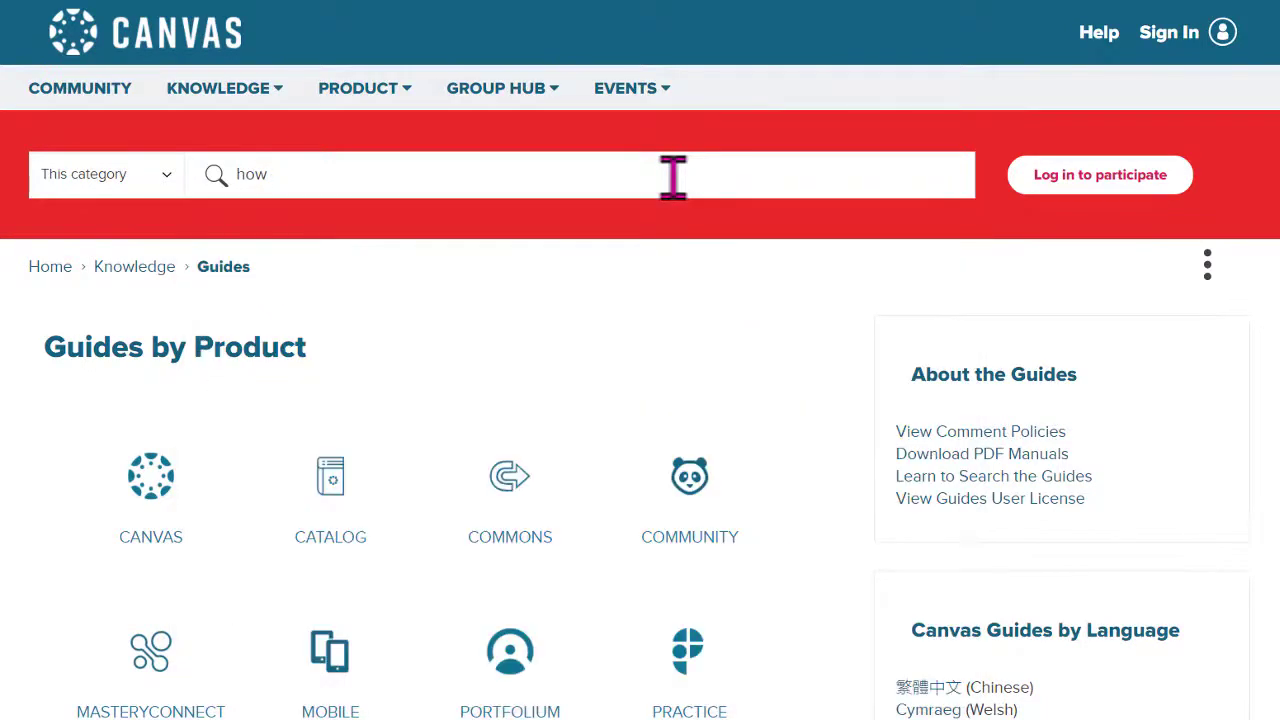
type("do i take a quiz")
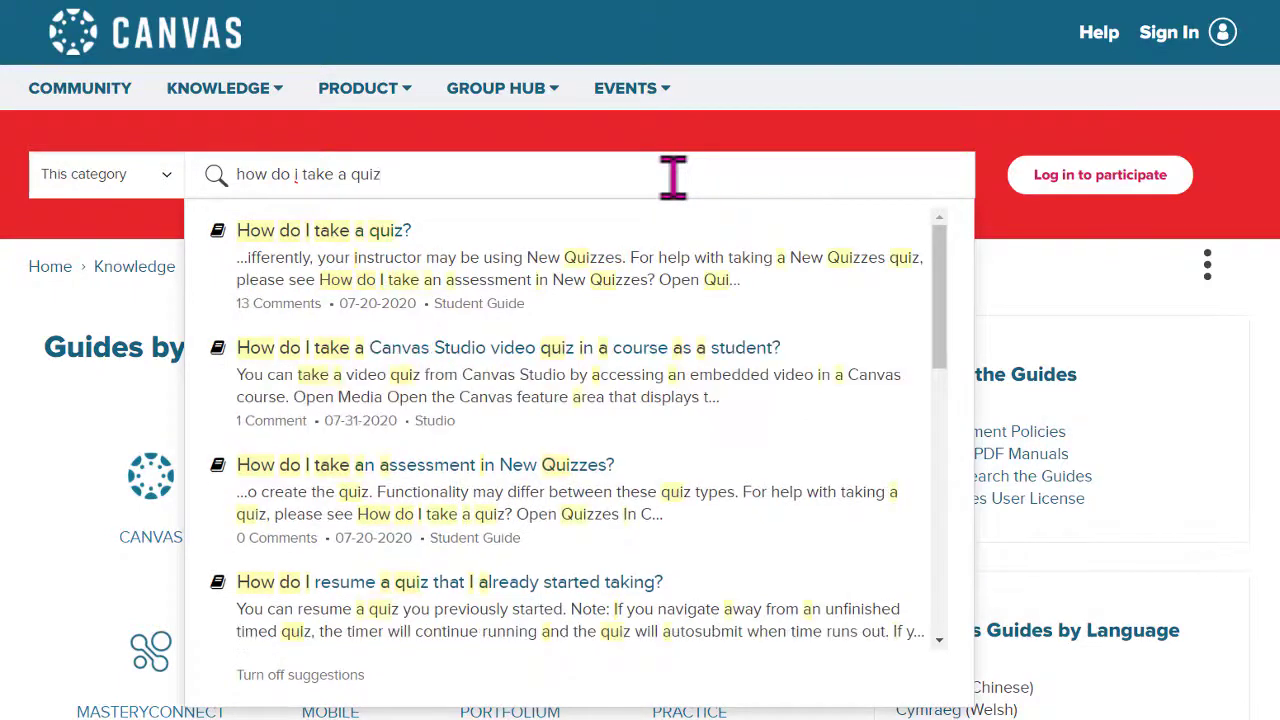
key("Return")
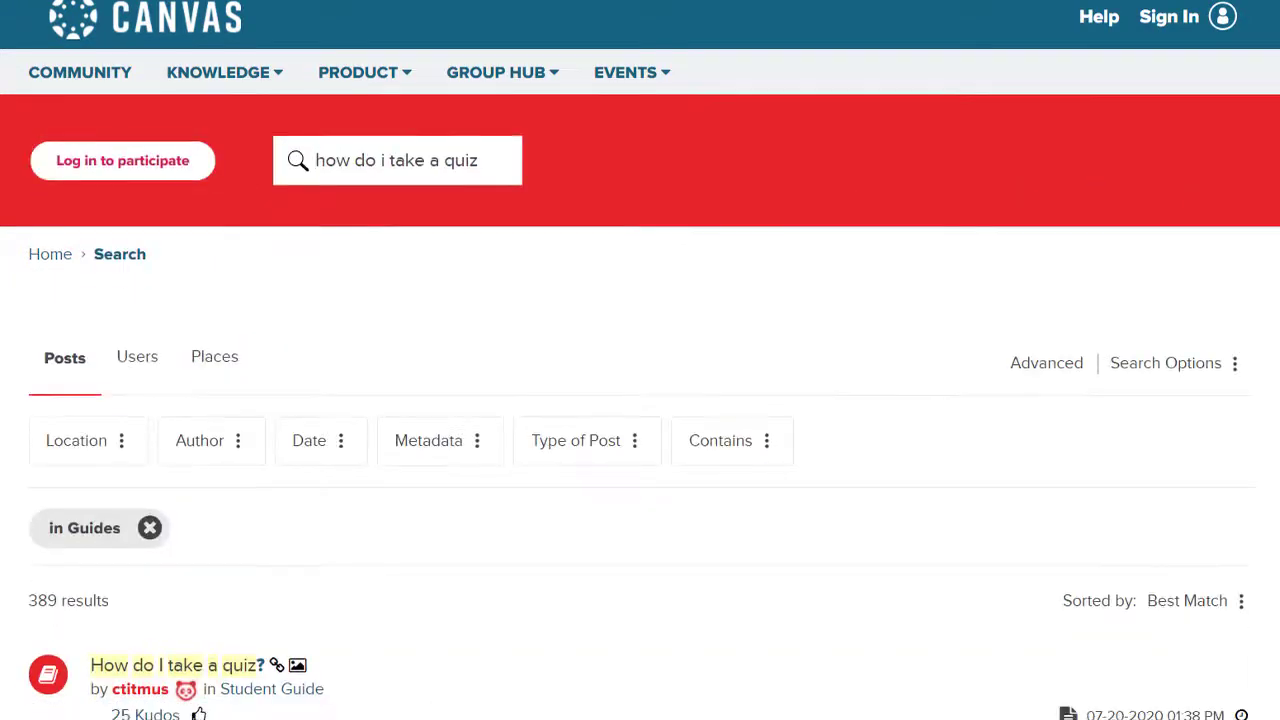
scroll("down", 3)
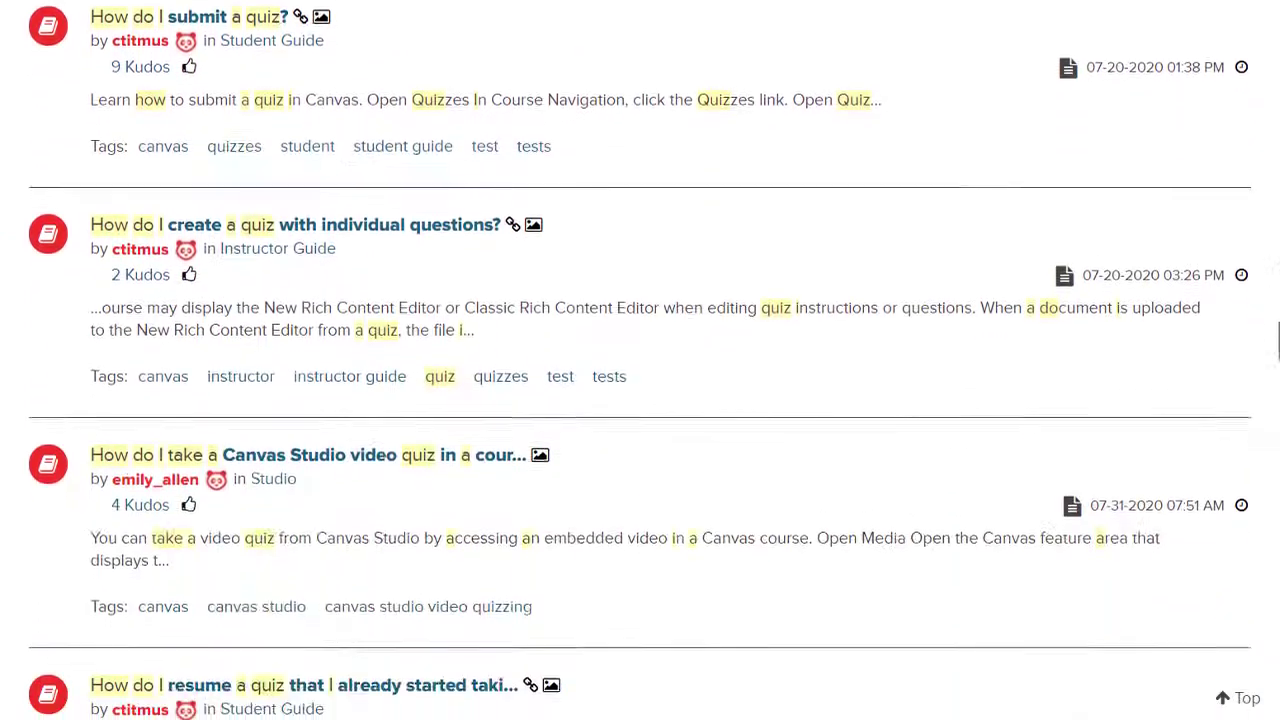
scroll("down", 3)
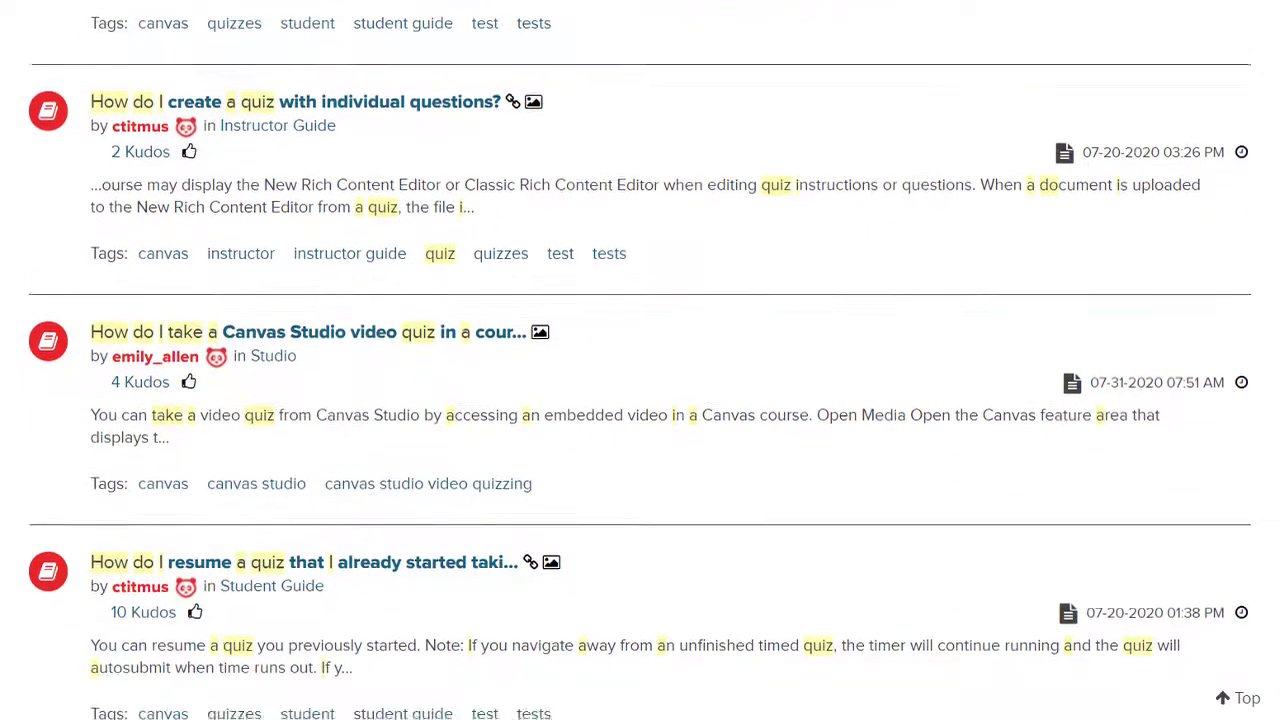
scroll("up", 3)
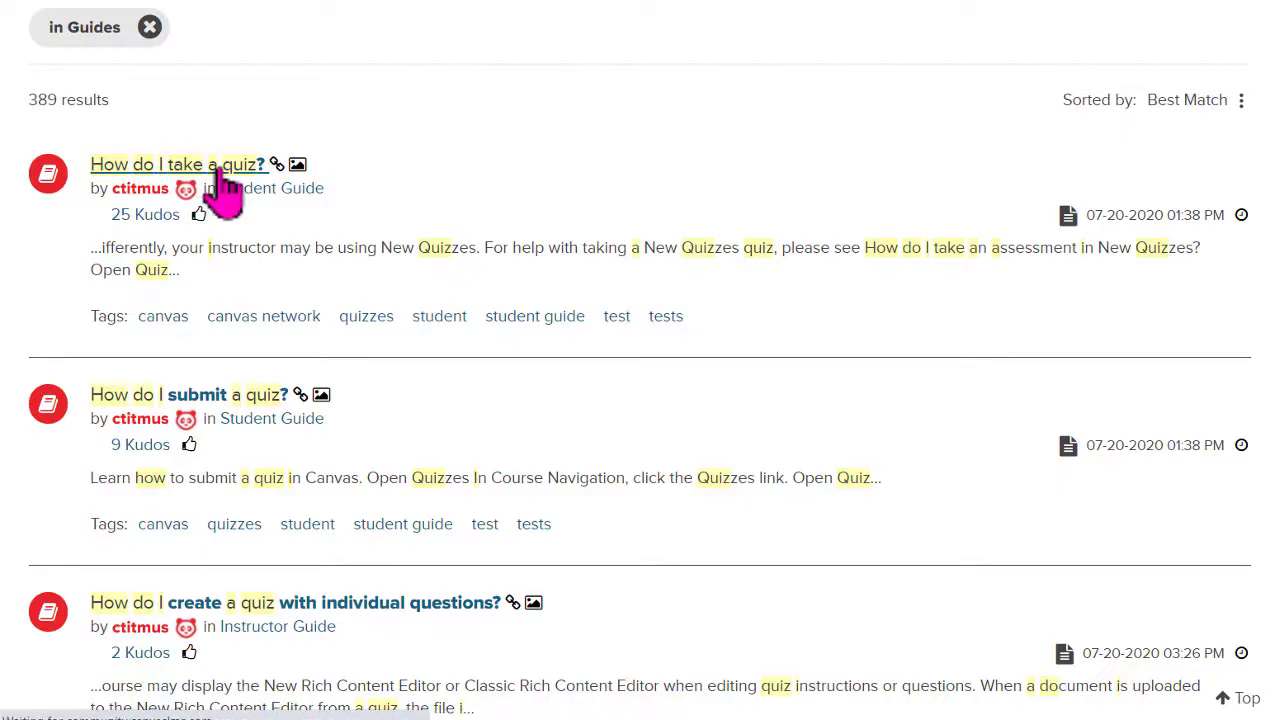
Open the 'How do I take a quiz?' guide and skim down through its quiz-taking and sidebar sections.
left_click(176, 164)
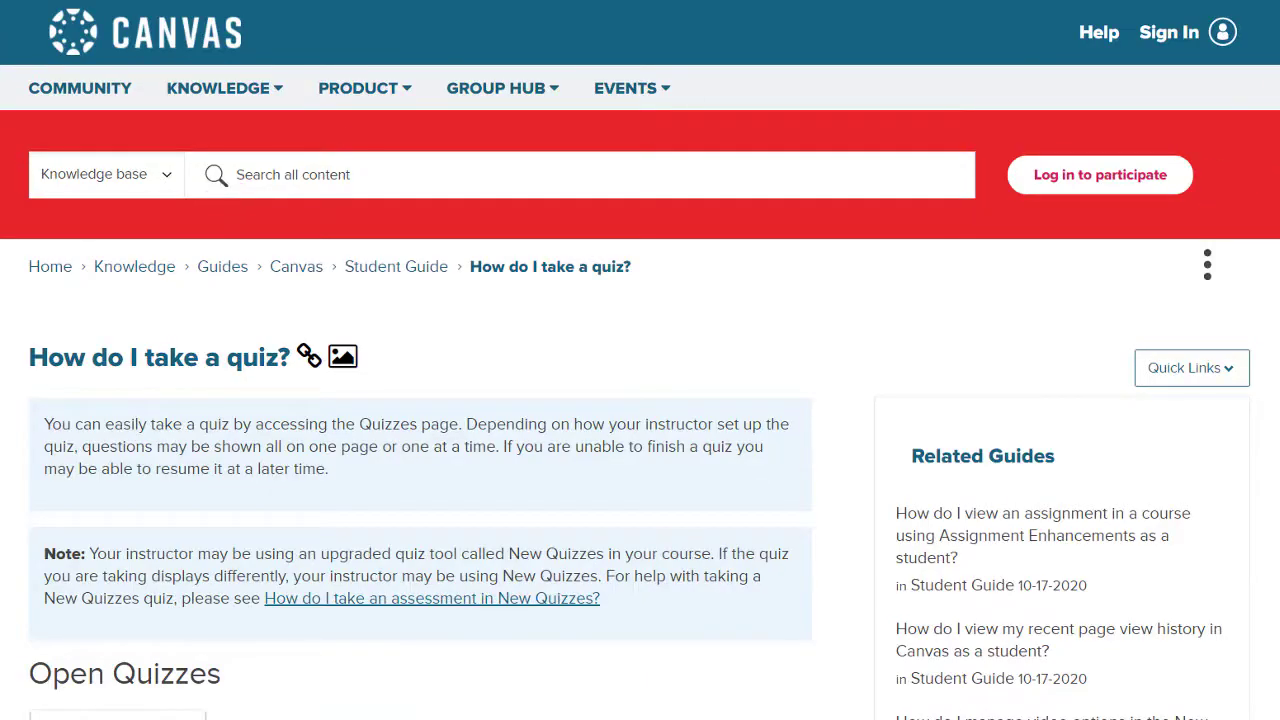
scroll("down", 3)
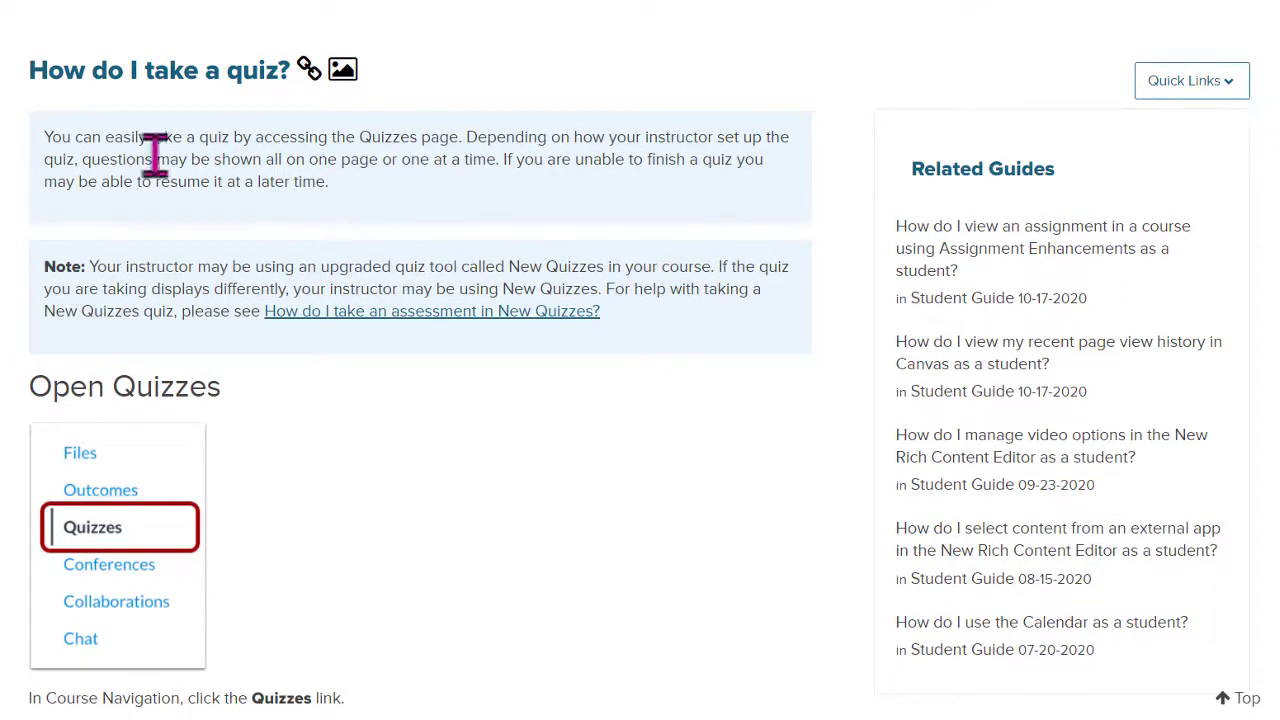
mouse_move(290, 420)
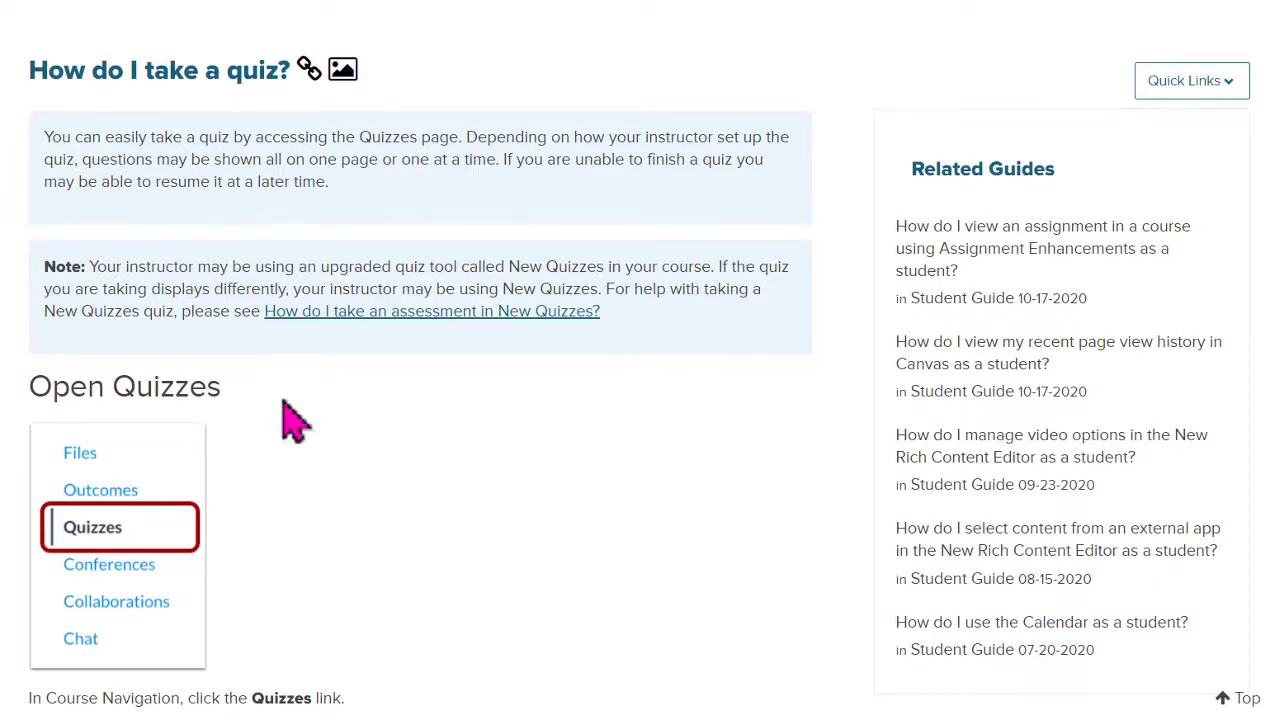
scroll("down", 3)
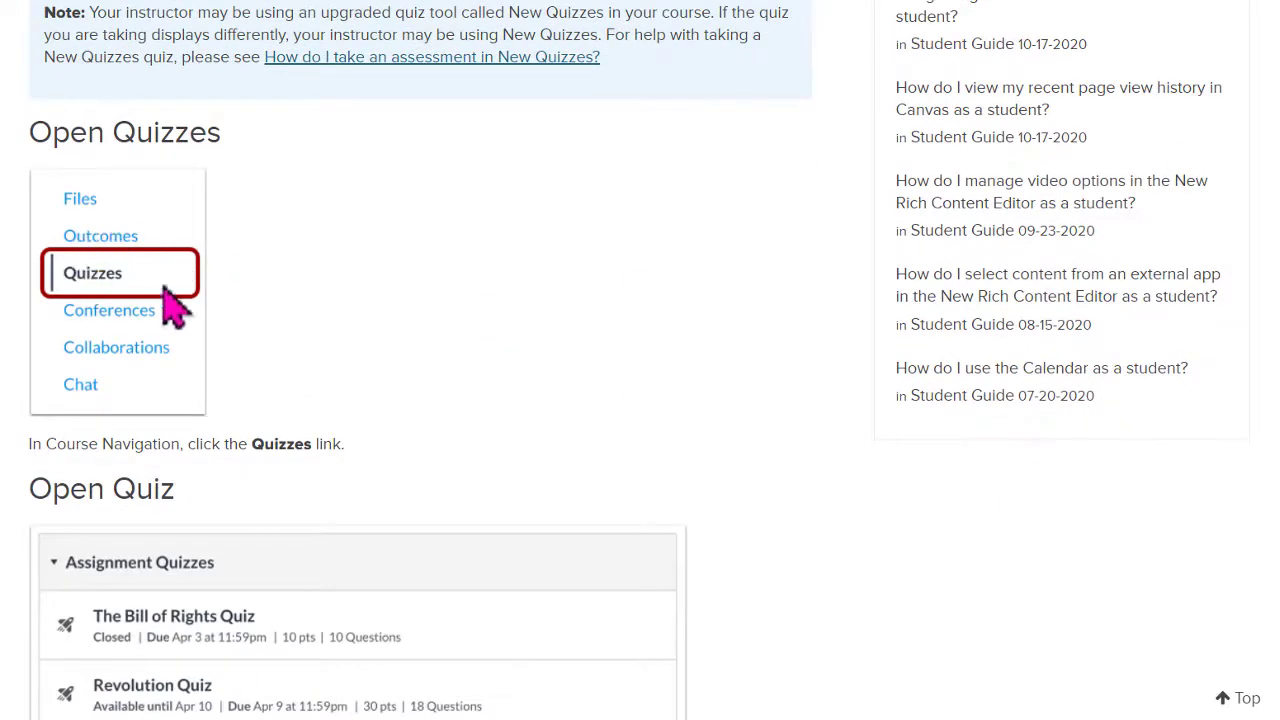
mouse_move(128, 308)
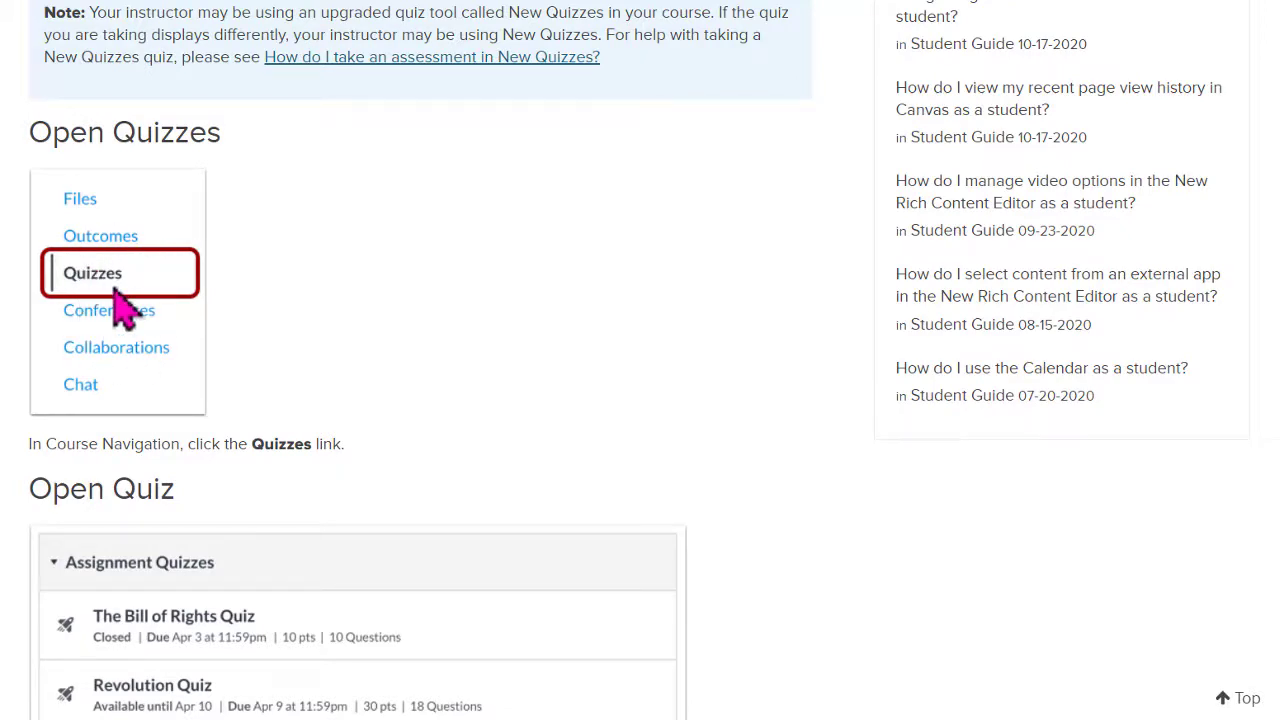
mouse_move(140, 284)
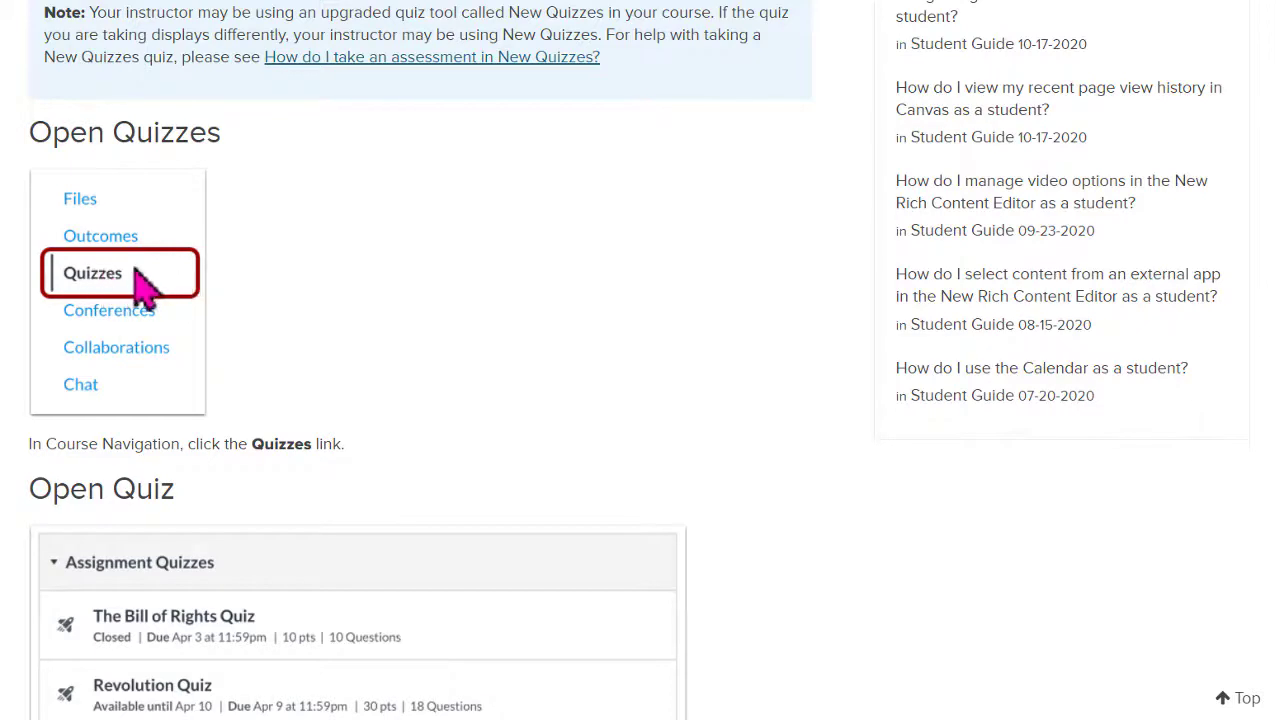
mouse_move(1264, 156)
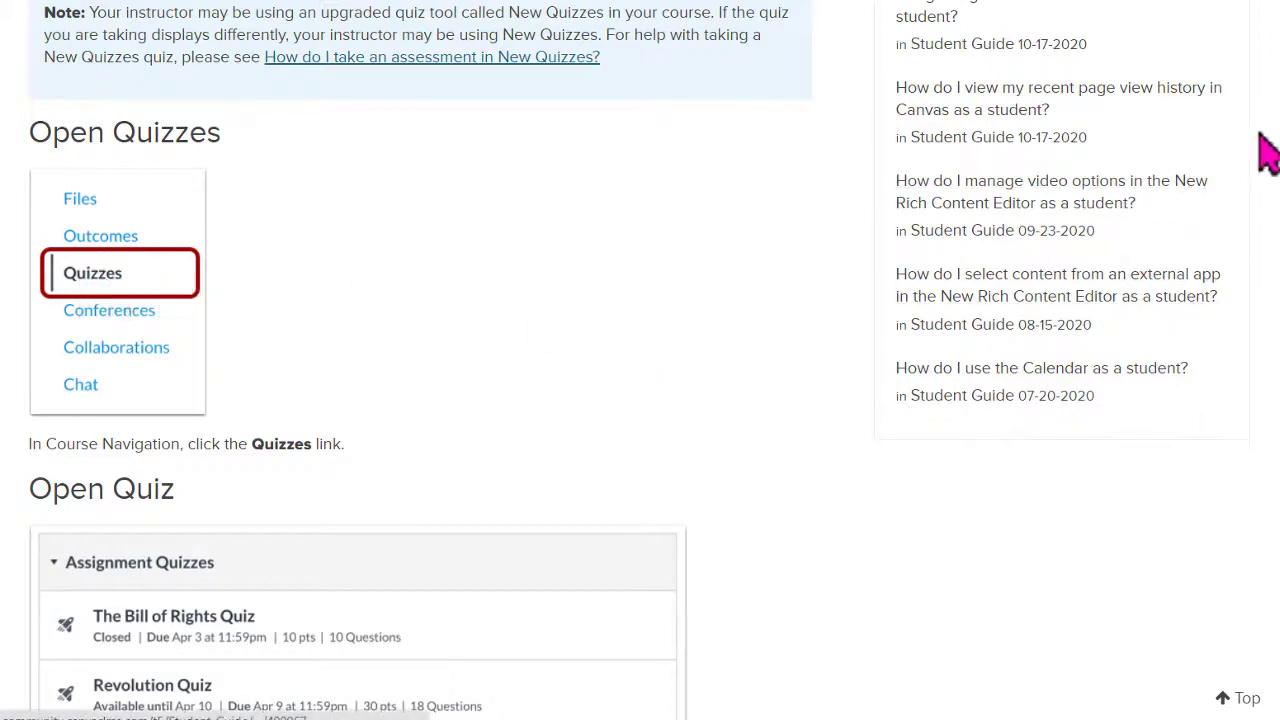
scroll("down", 3)
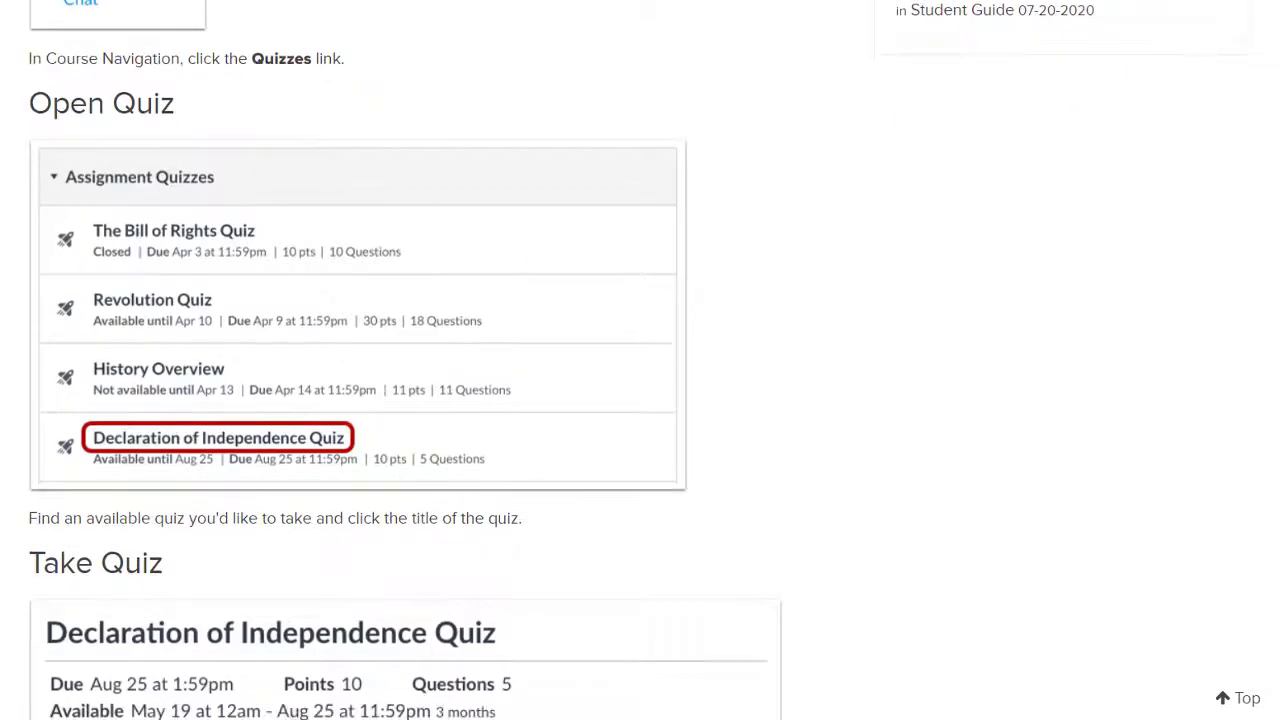
mouse_move(1128, 232)
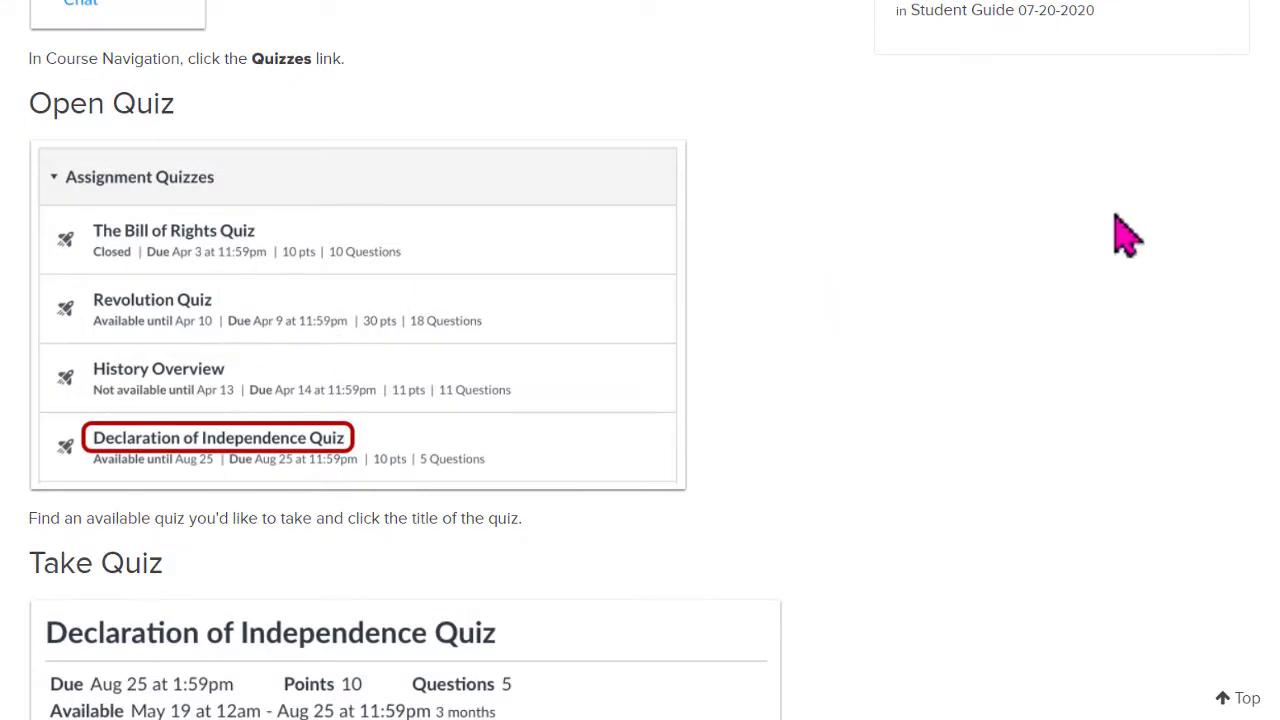
scroll("down", 3)
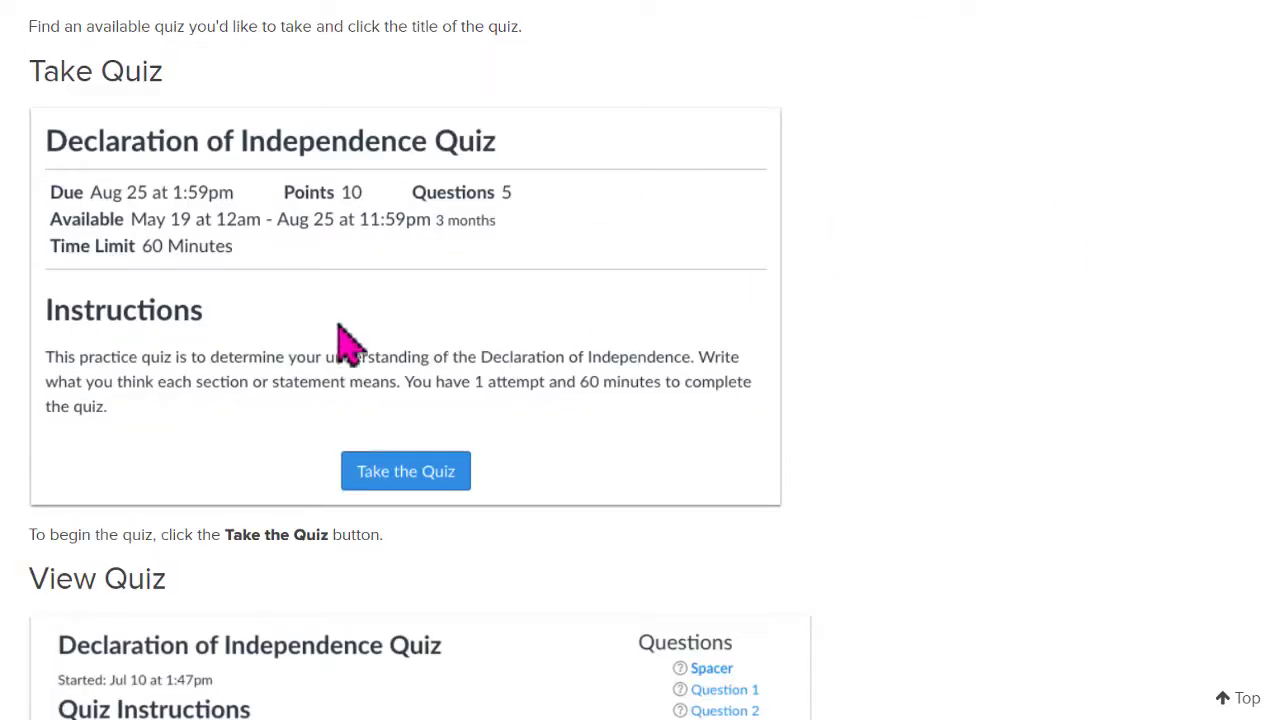
mouse_move(440, 384)
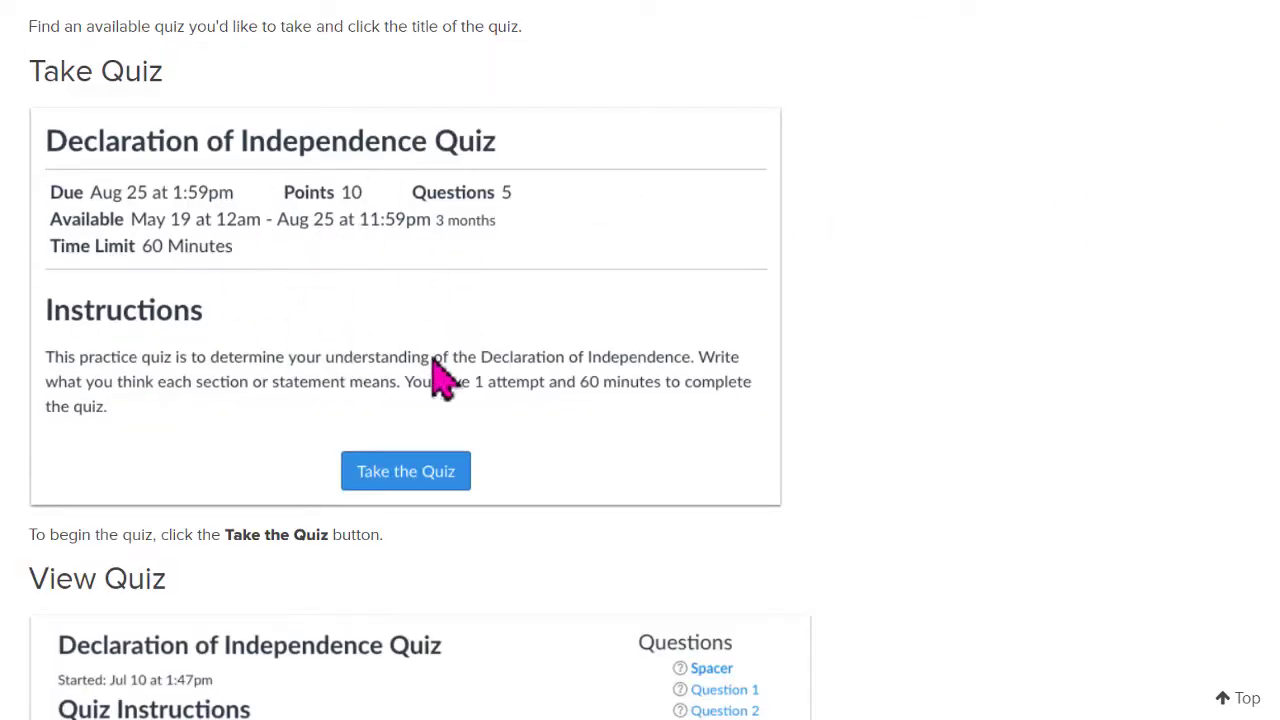
mouse_move(1264, 290)
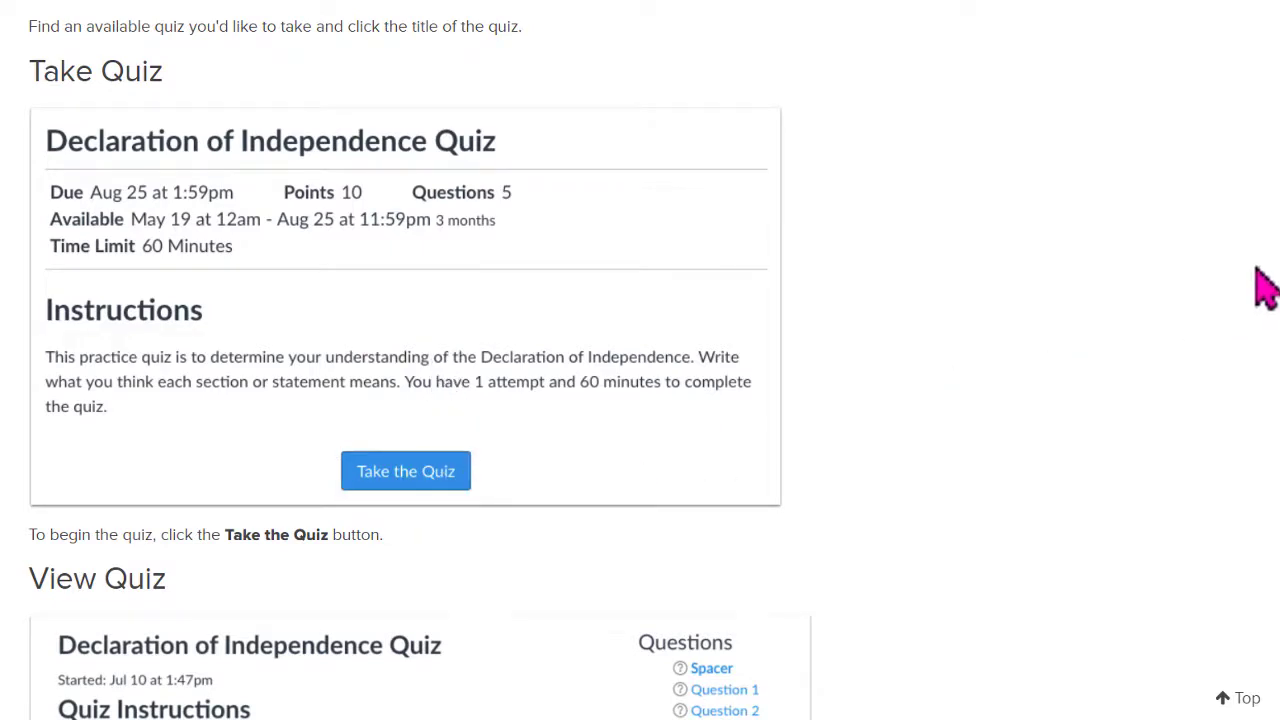
scroll("down", 3)
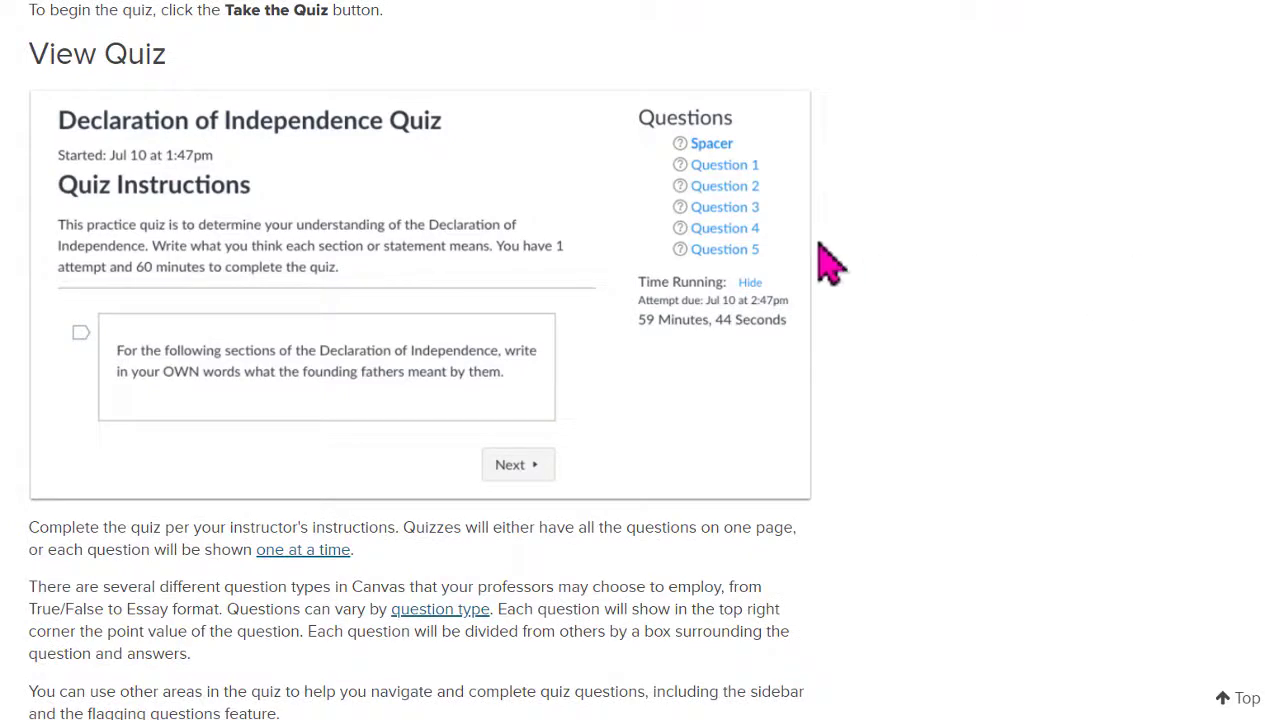
mouse_move(700, 184)
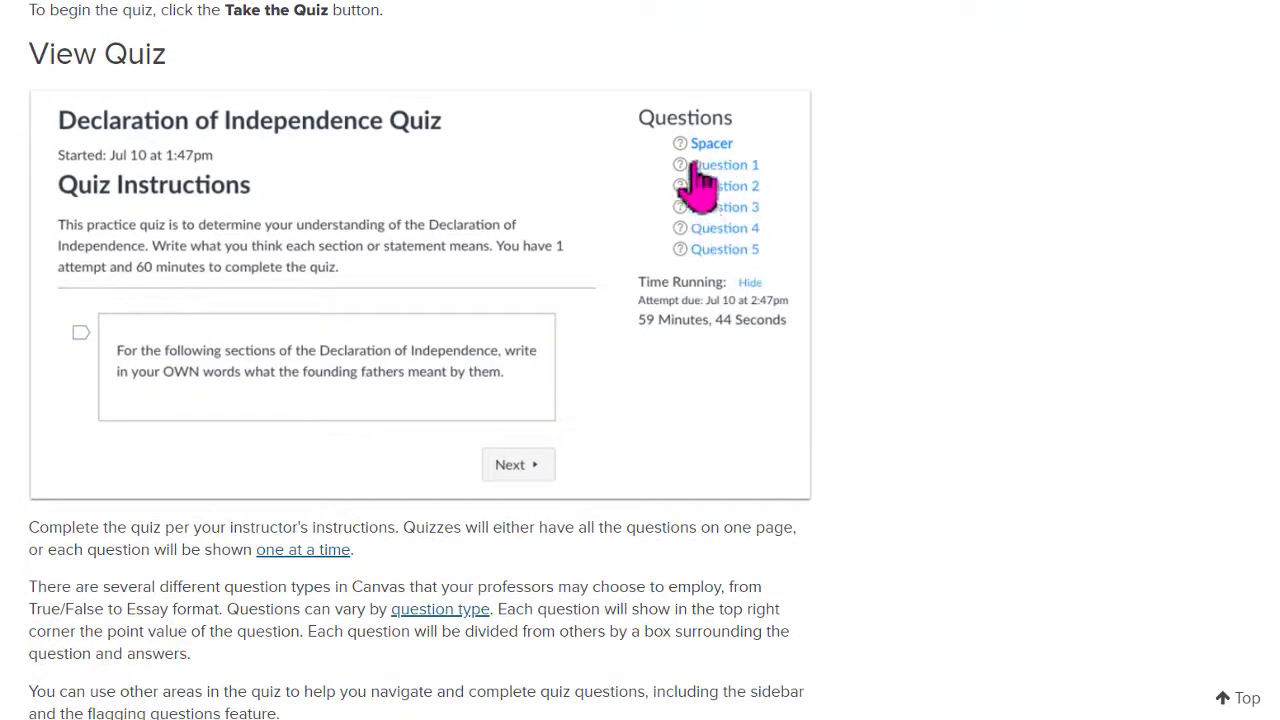
mouse_move(600, 410)
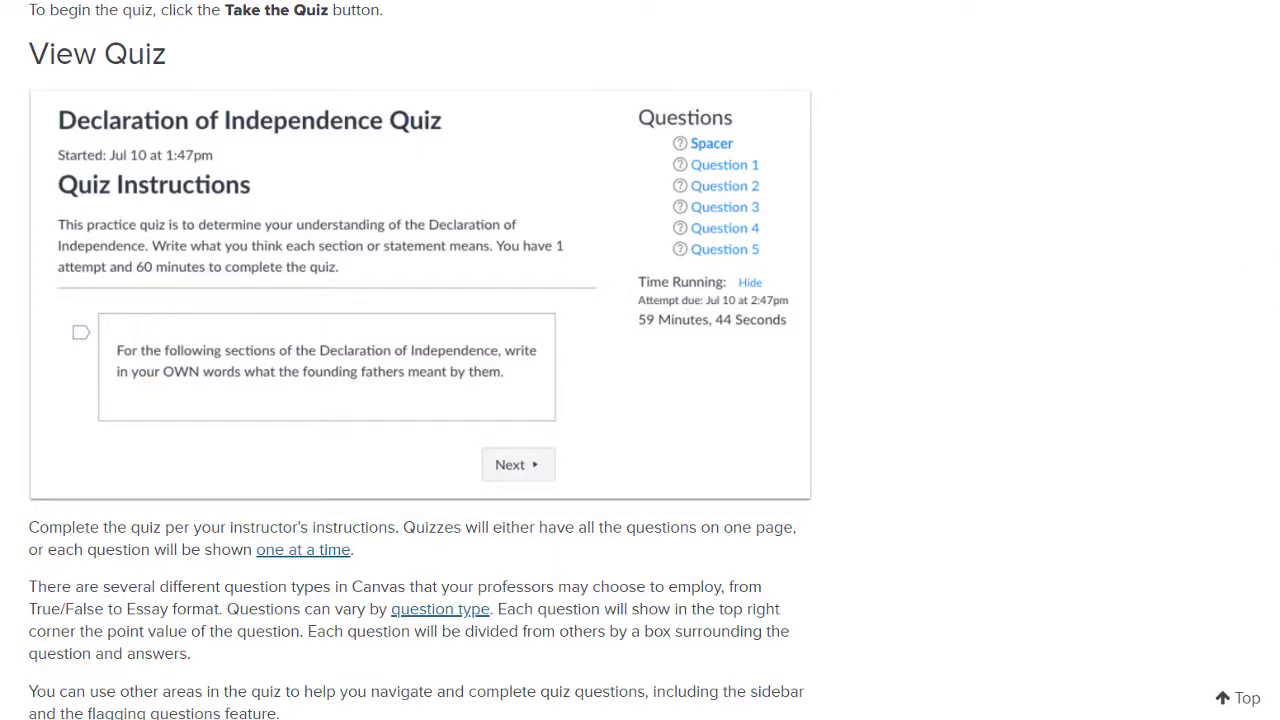
scroll("up", 3)
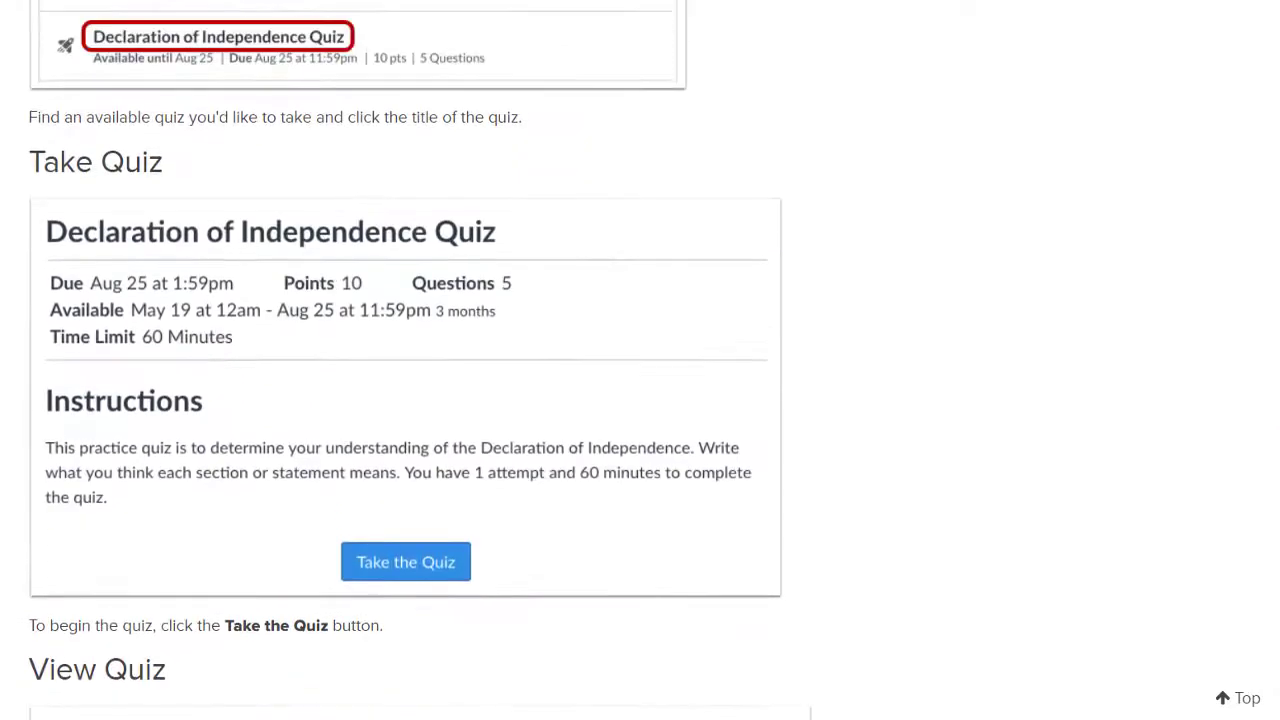
mouse_move(976, 436)
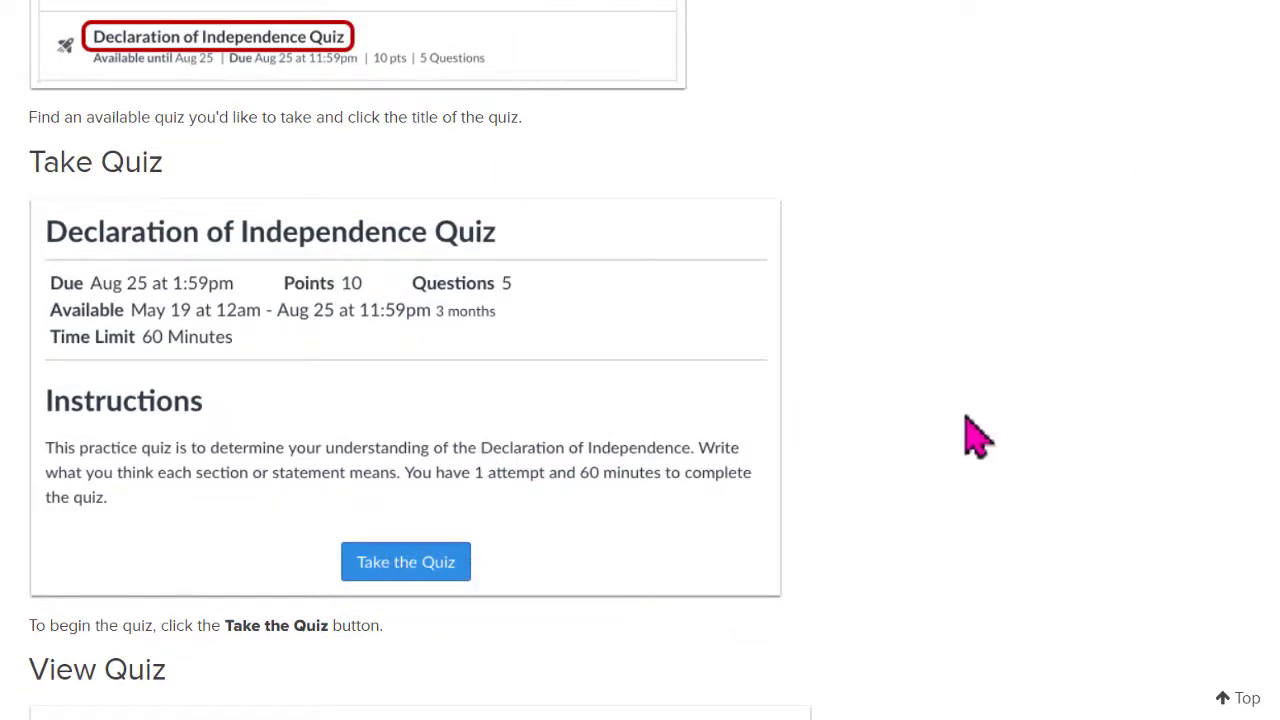
scroll("down", 3)
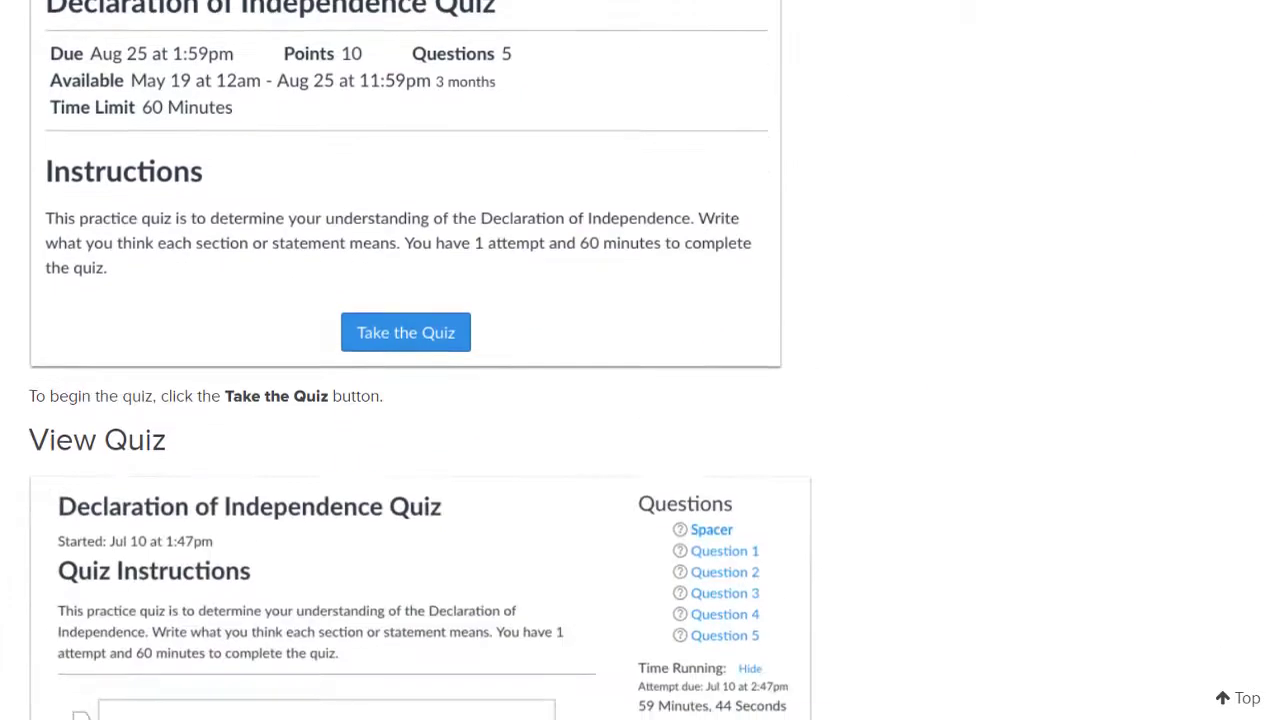
scroll("down", 3)
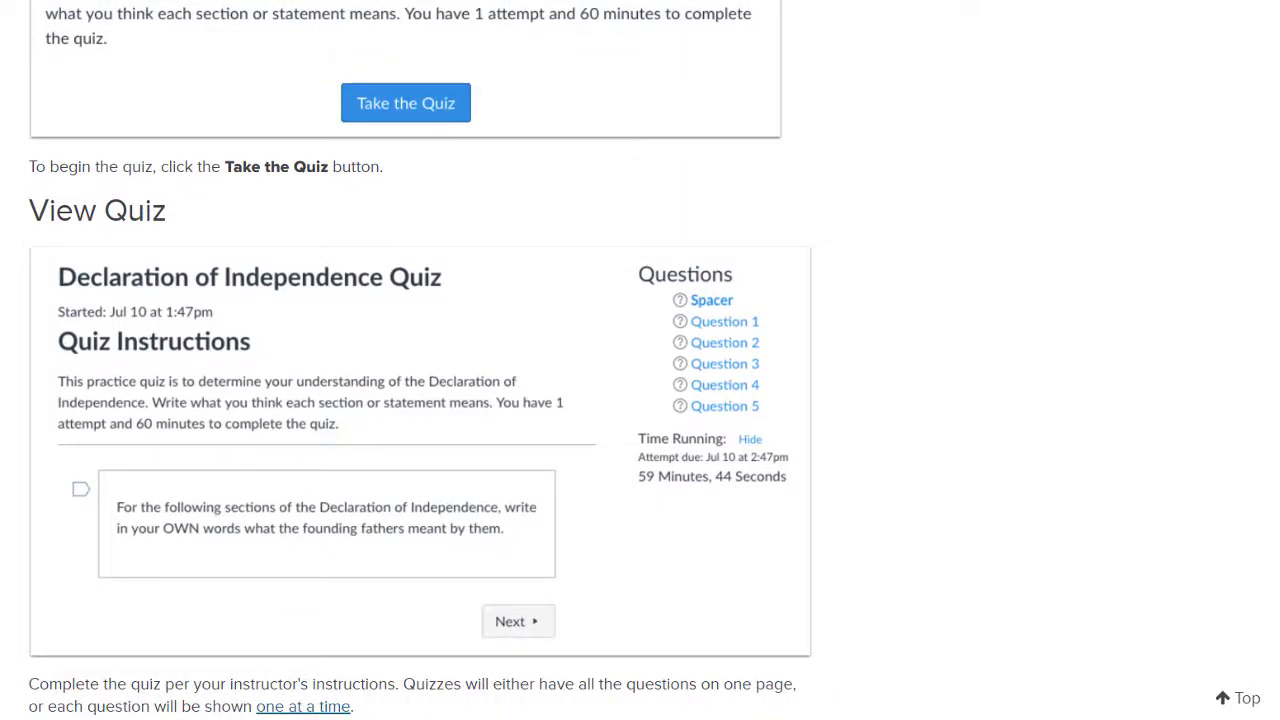
Review the due-date, time-restriction and logout warning sections, then return toward the top of the guide.
scroll("down", 3)
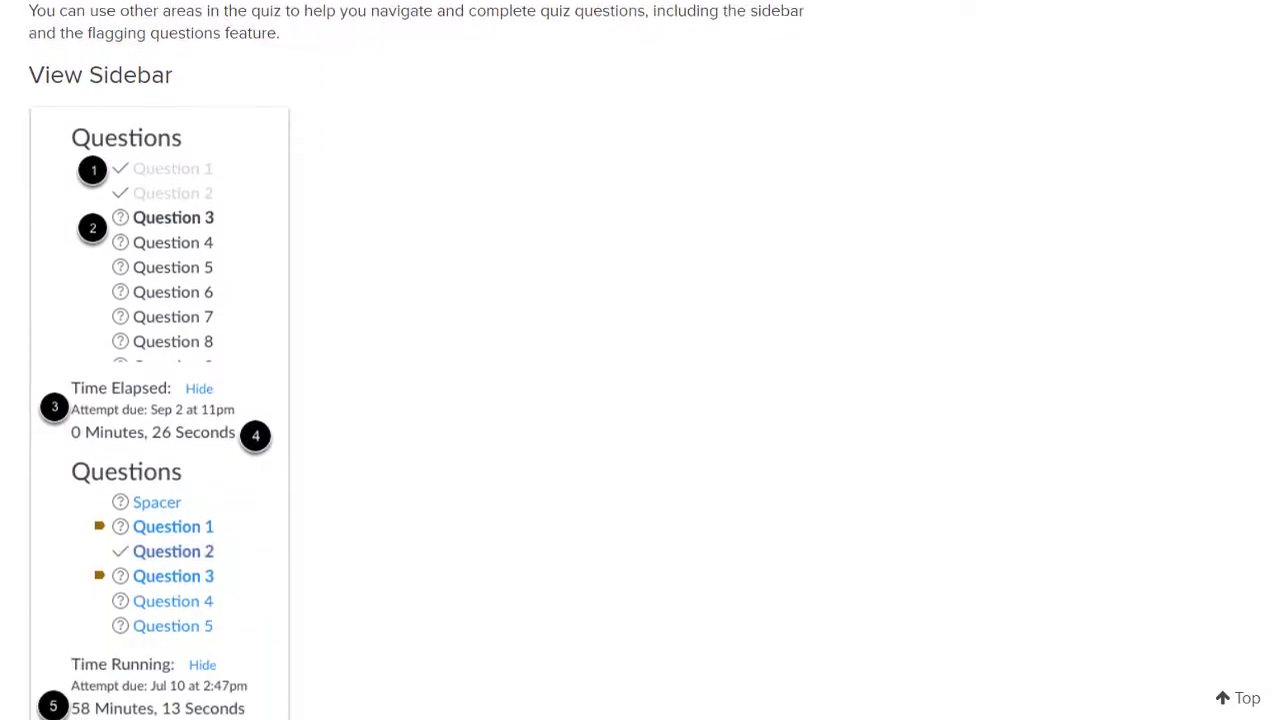
scroll("up", 3)
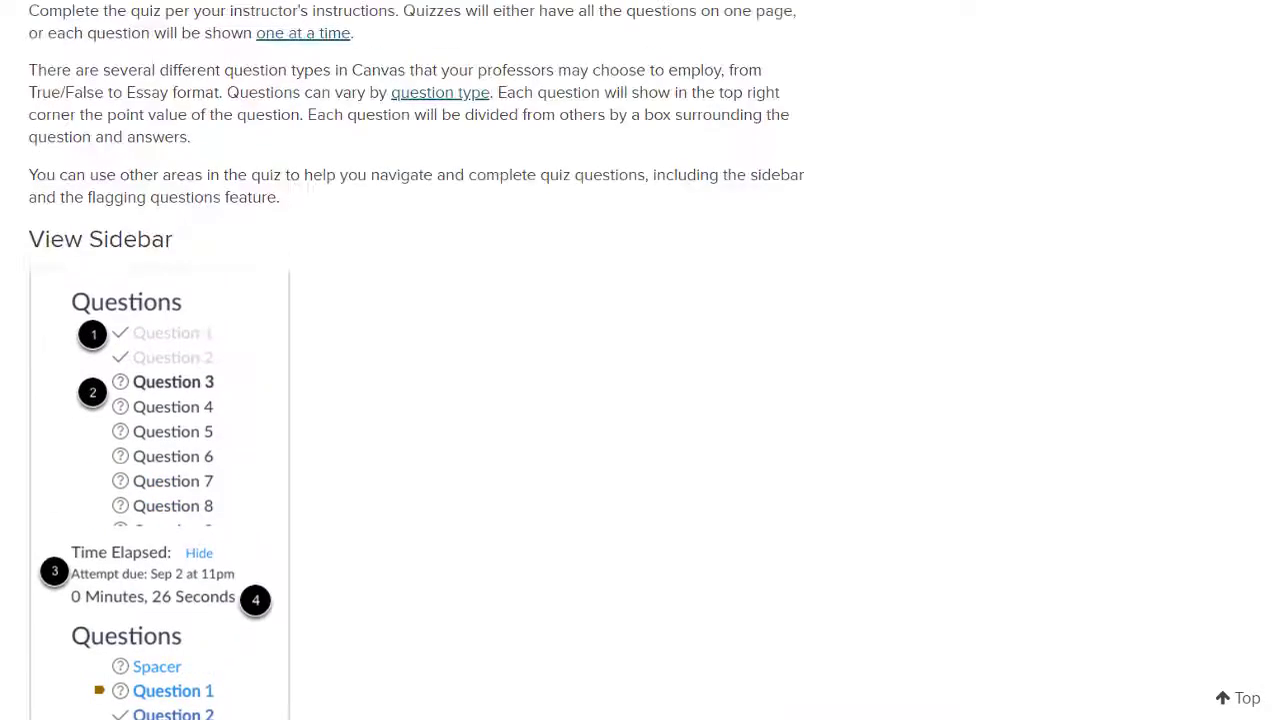
scroll("up", 3)
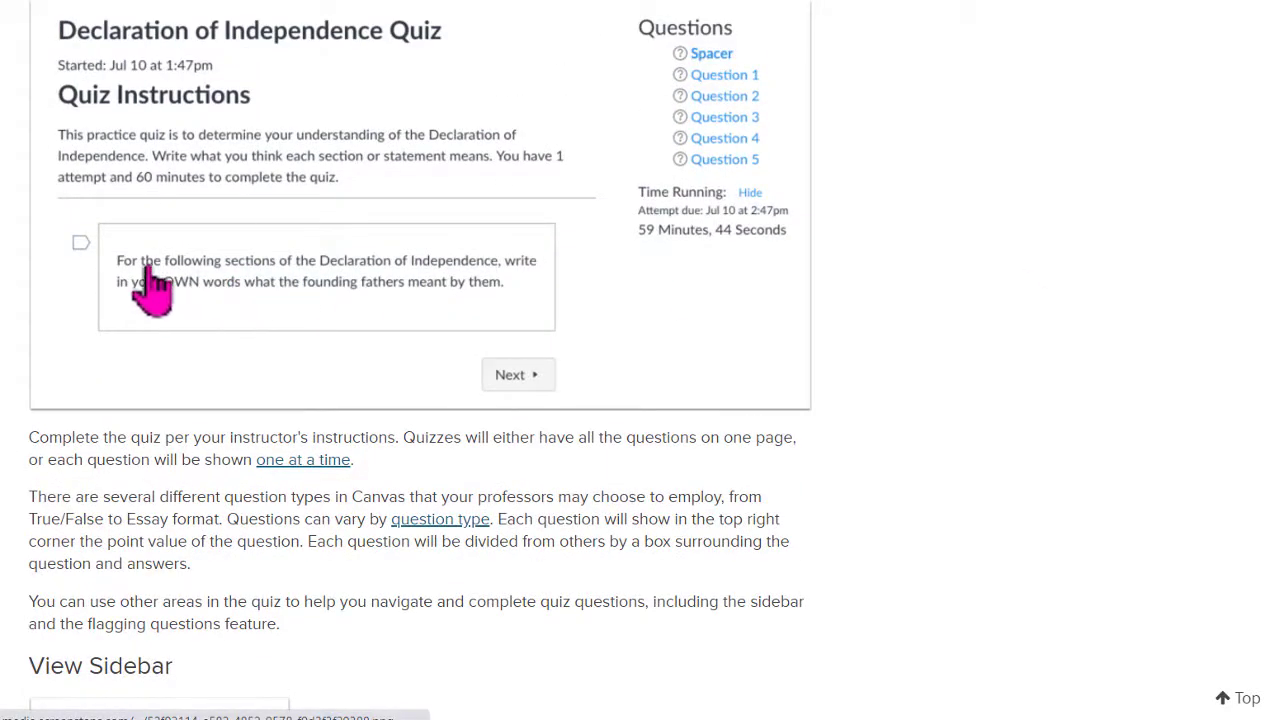
mouse_move(190, 304)
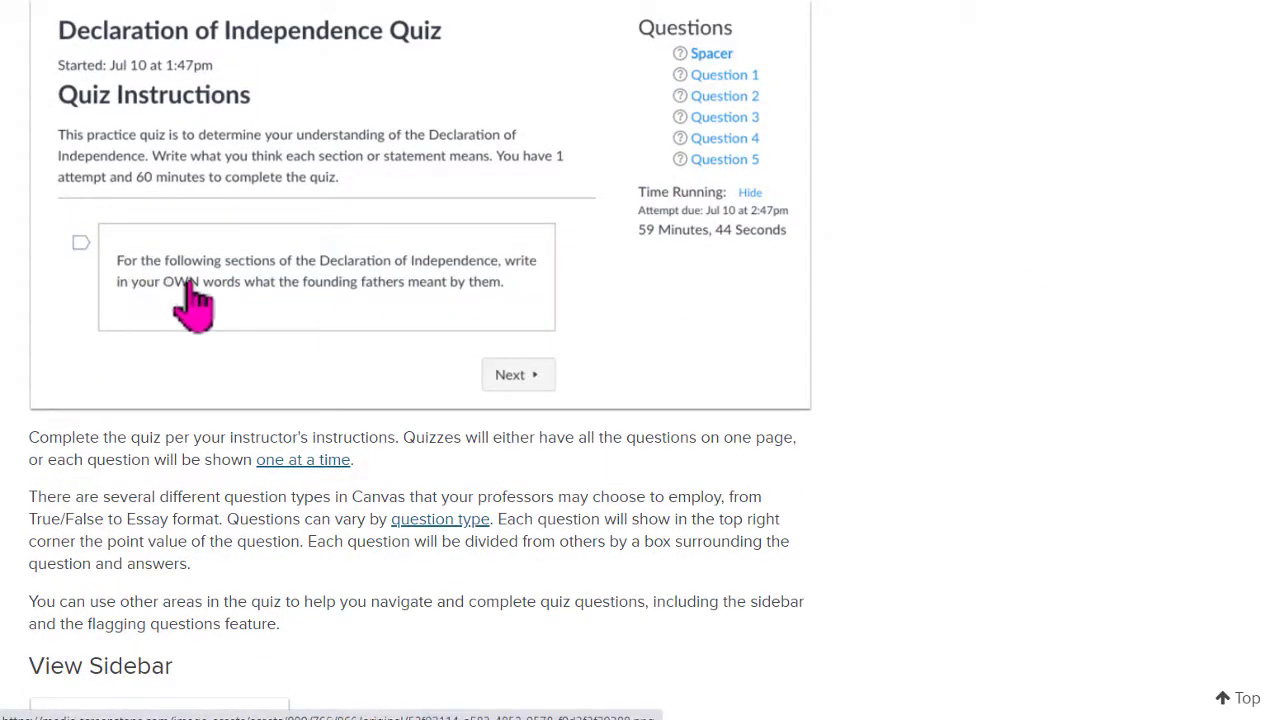
mouse_move(164, 300)
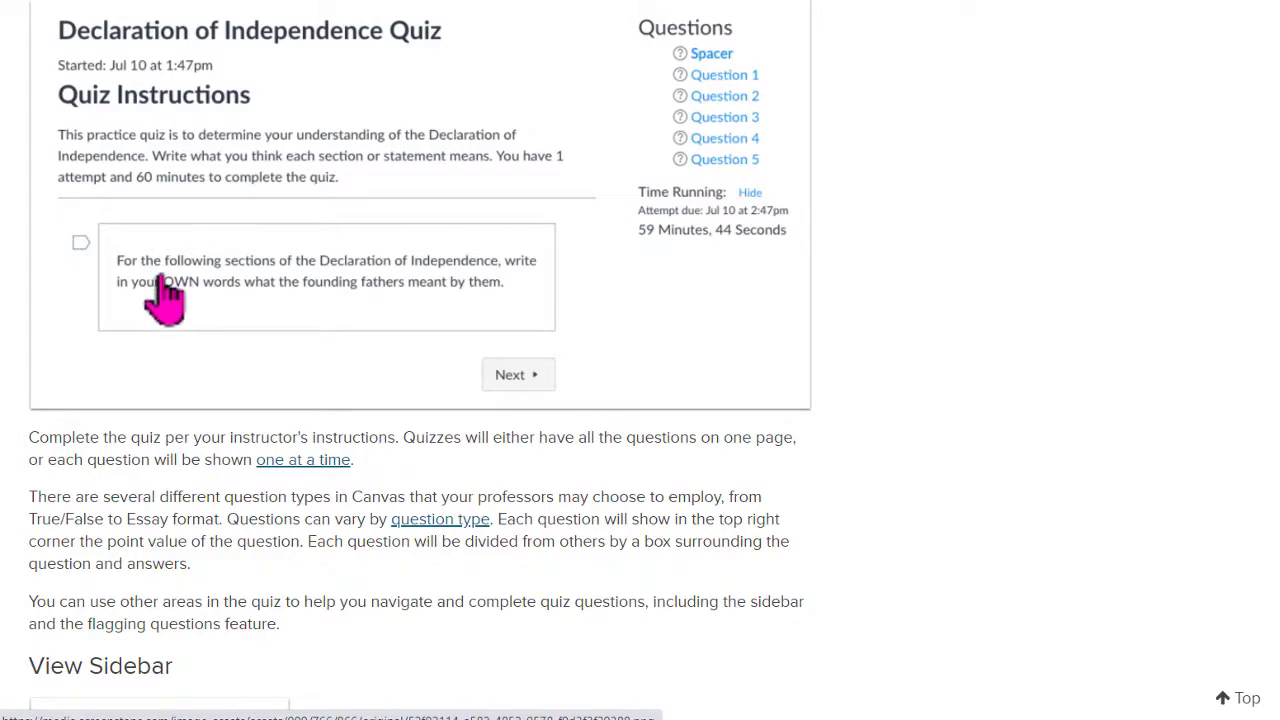
mouse_move(84, 270)
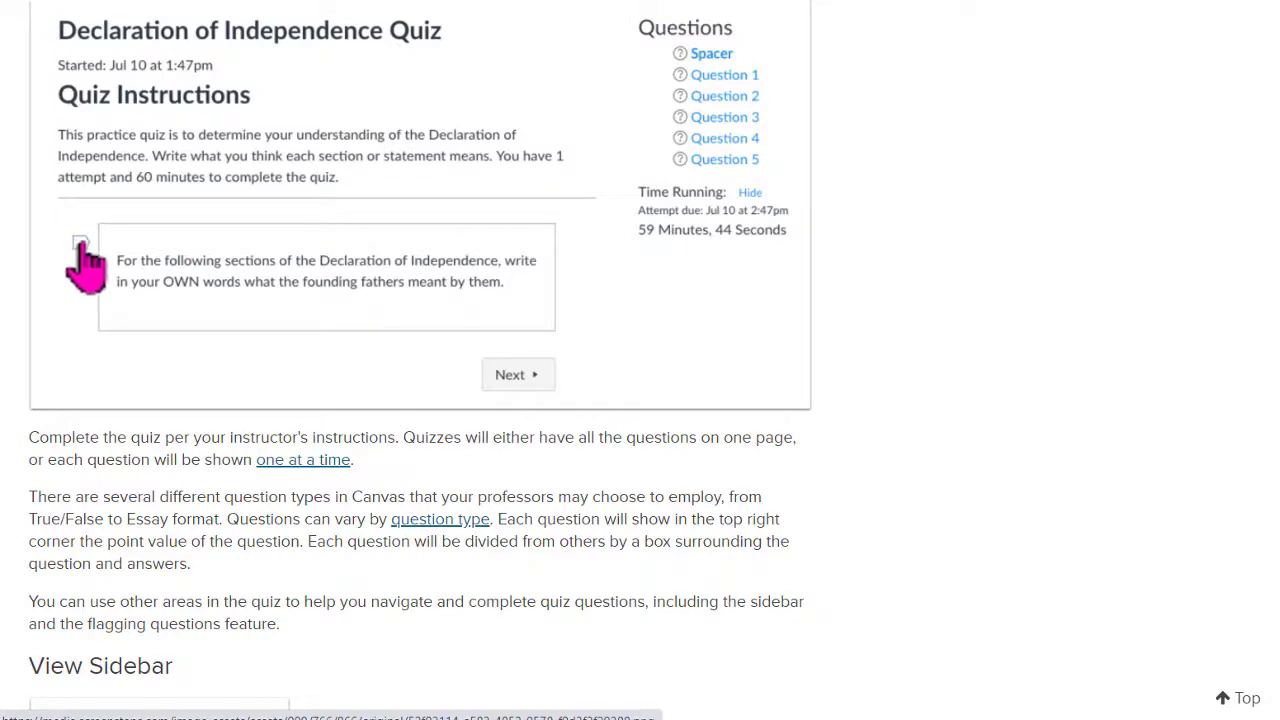
scroll("down", 3)
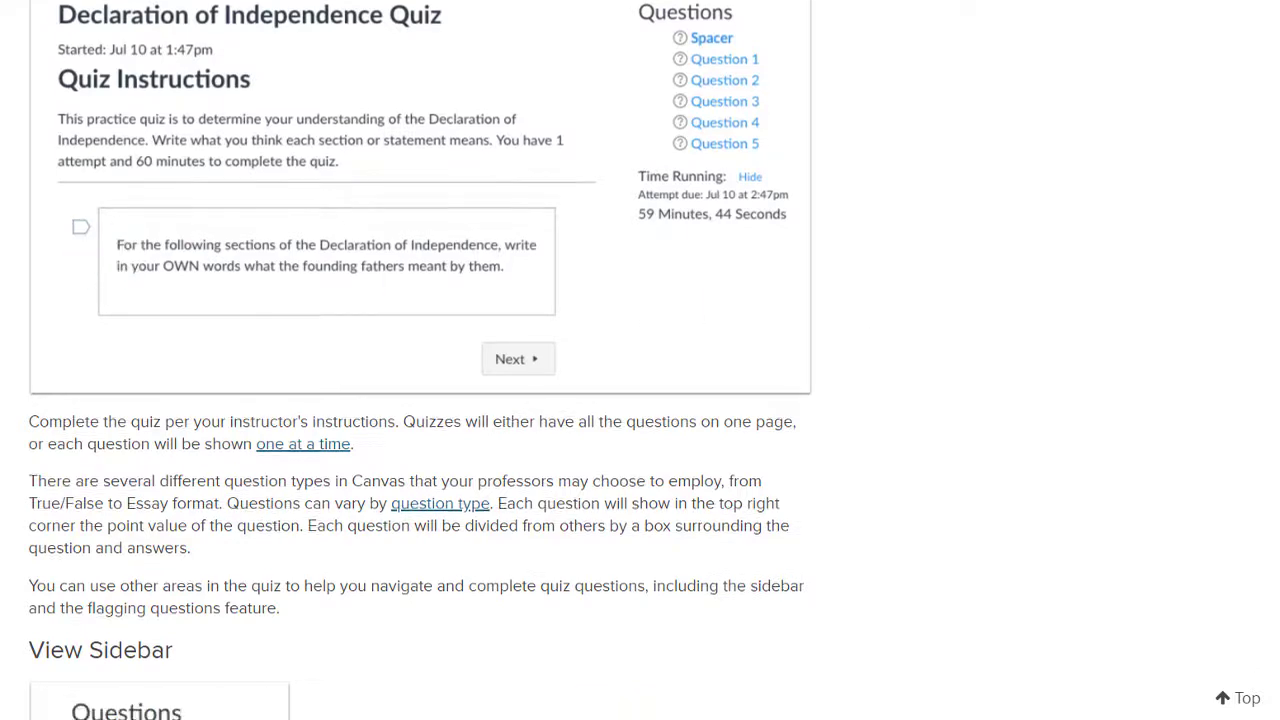
scroll("down", 3)
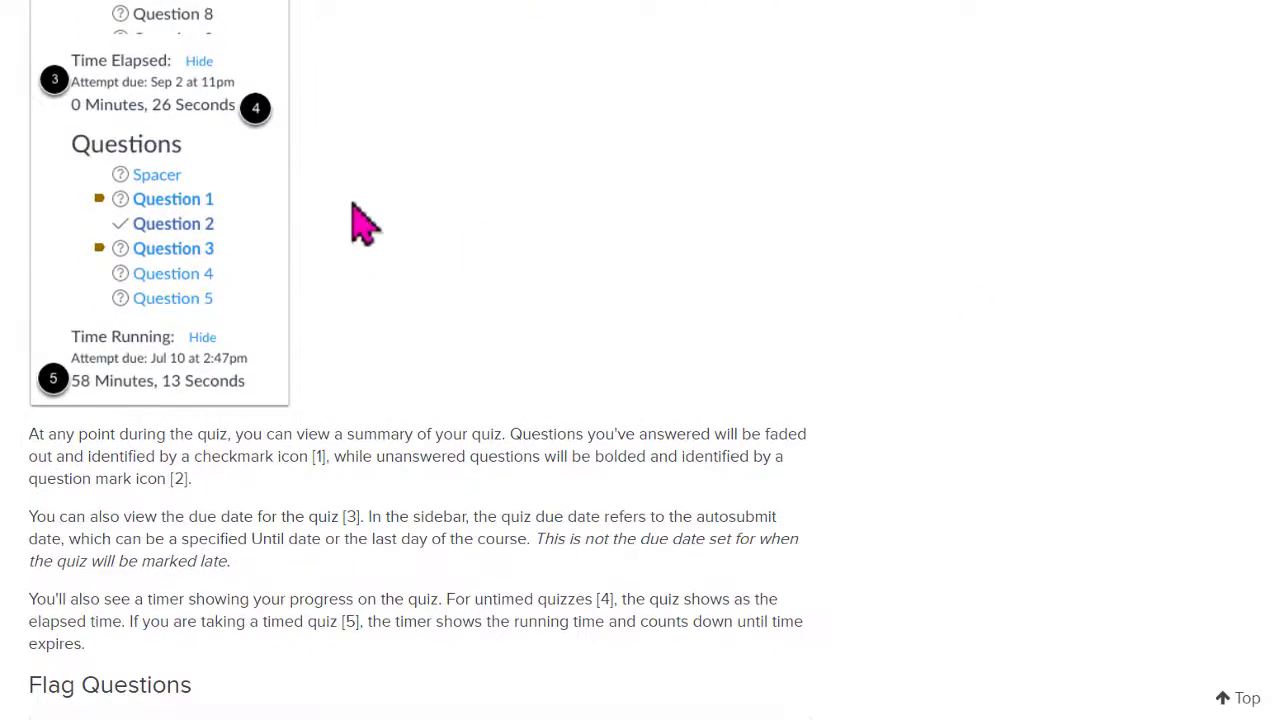
mouse_move(110, 224)
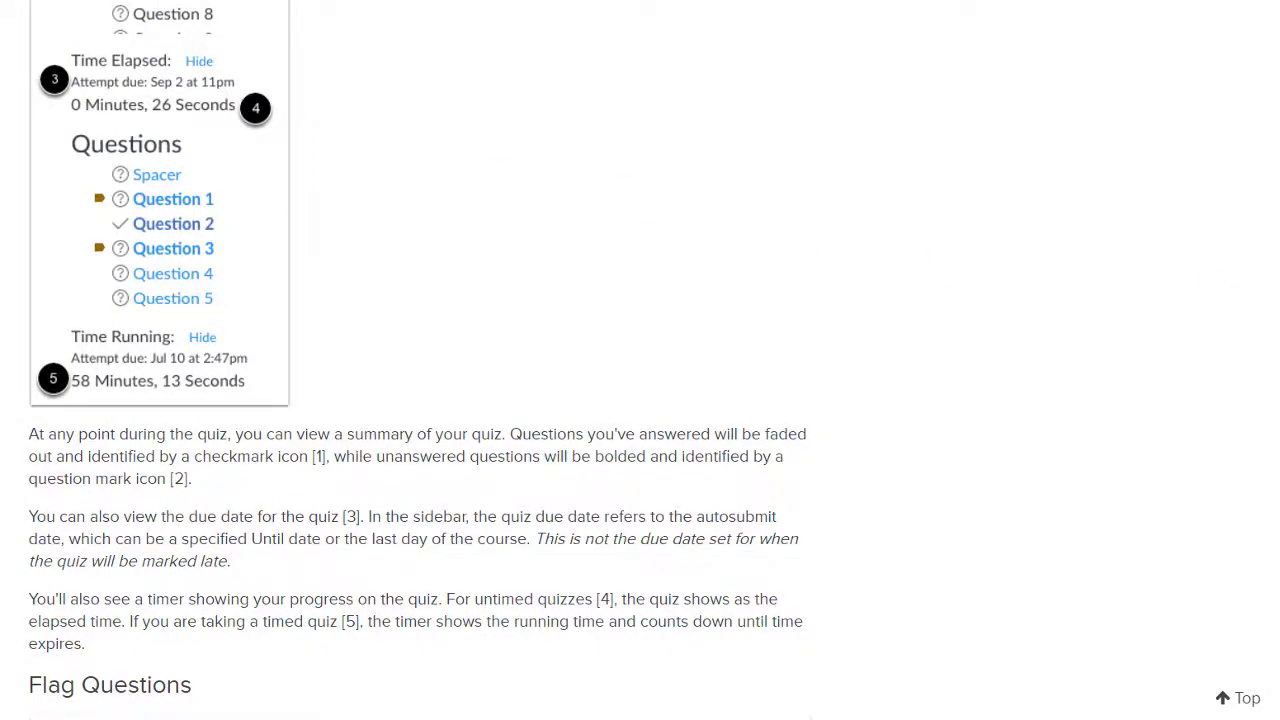
scroll("up", 3)
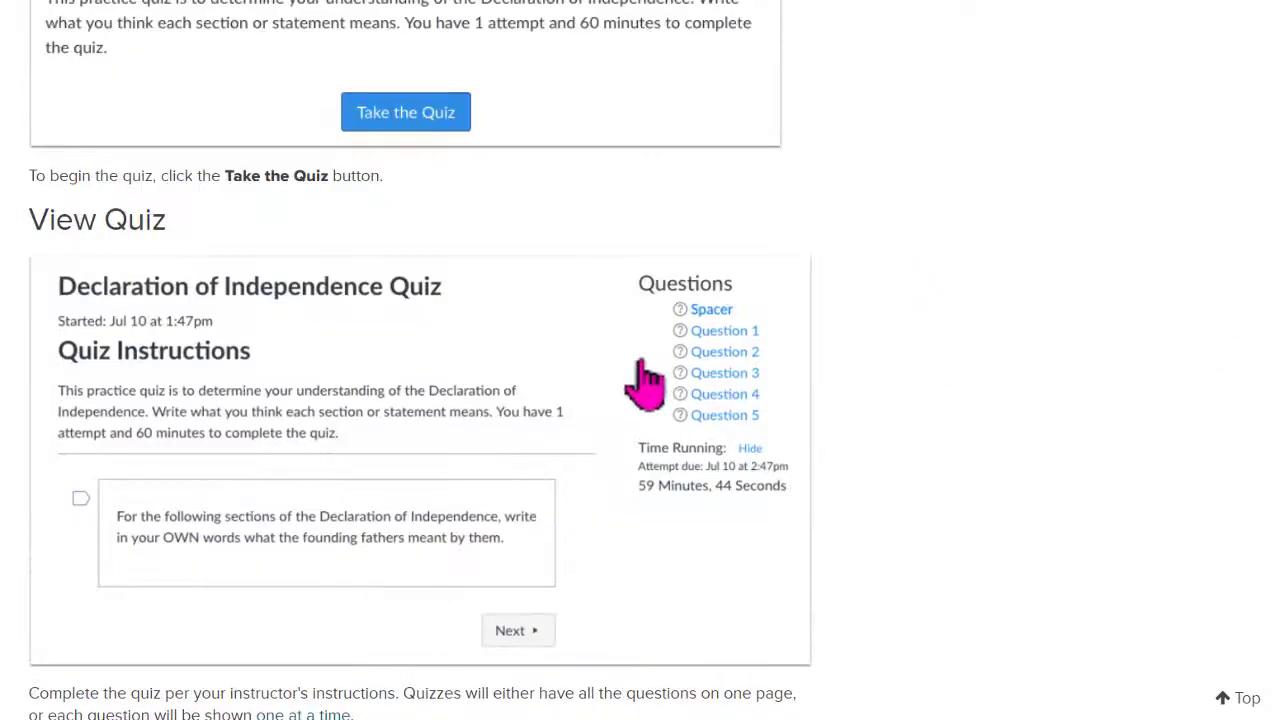
mouse_move(730, 396)
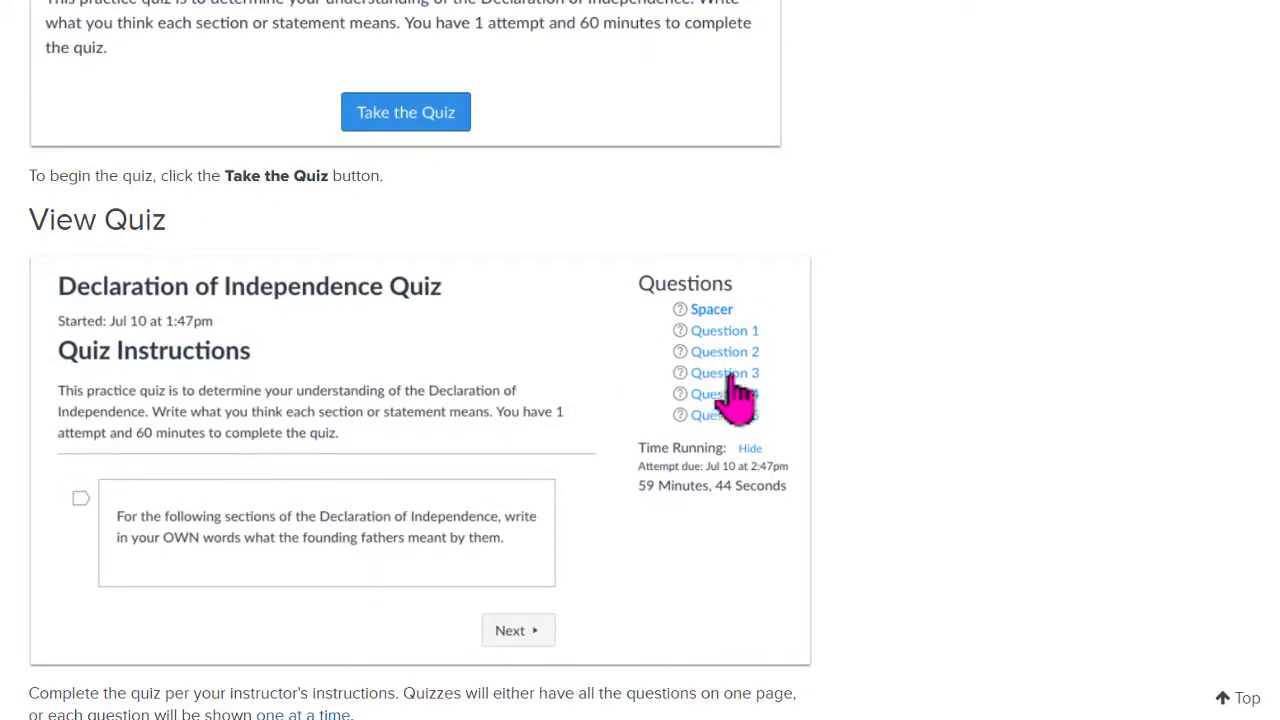
mouse_move(730, 410)
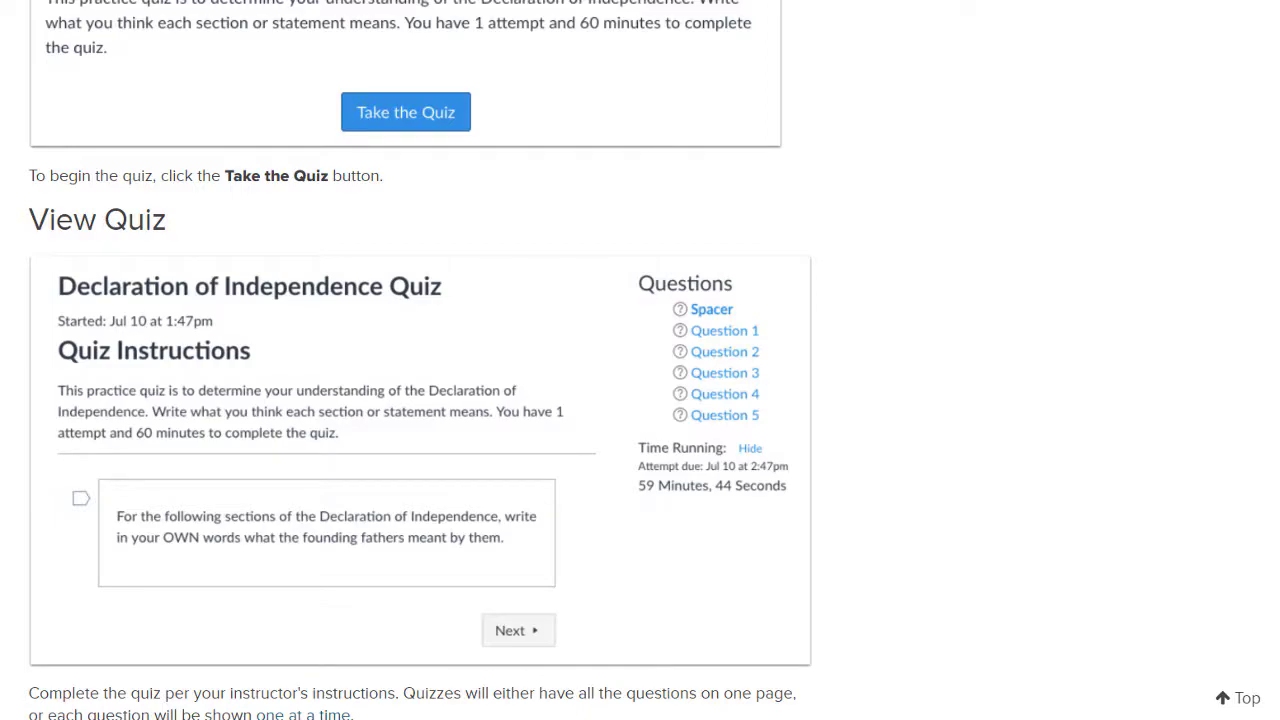
scroll("down", 3)
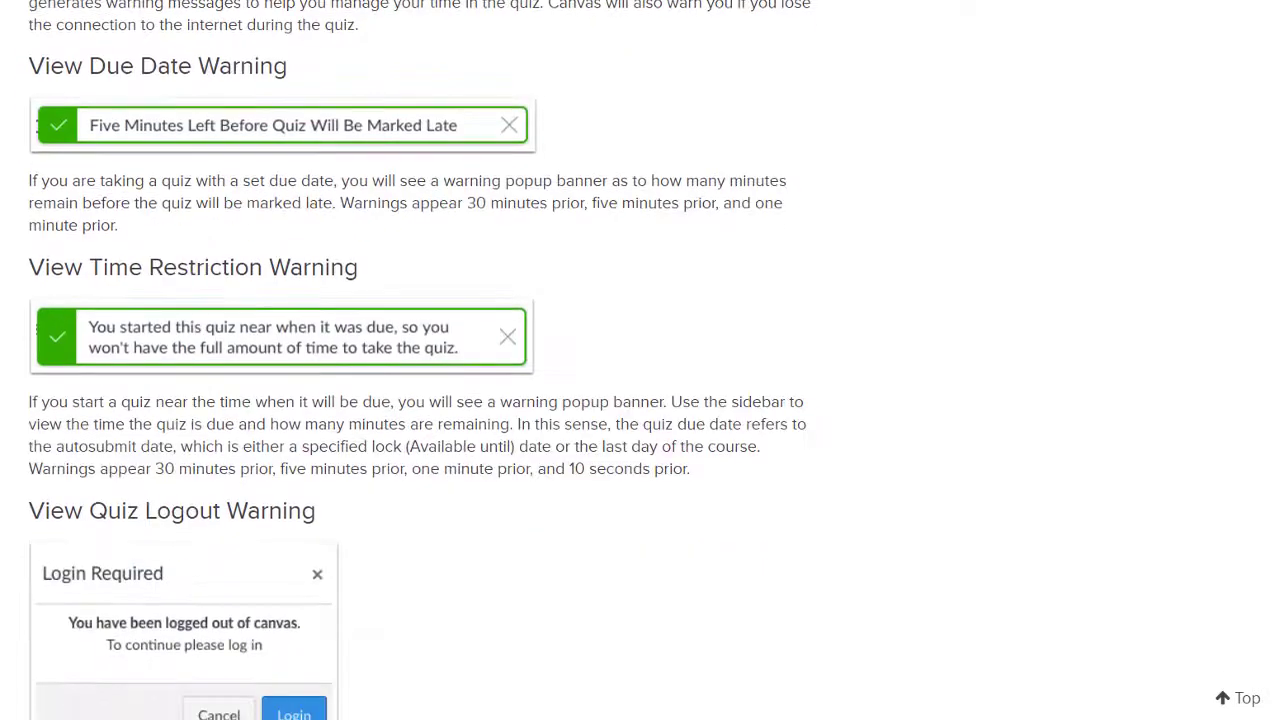
scroll("up", 3)
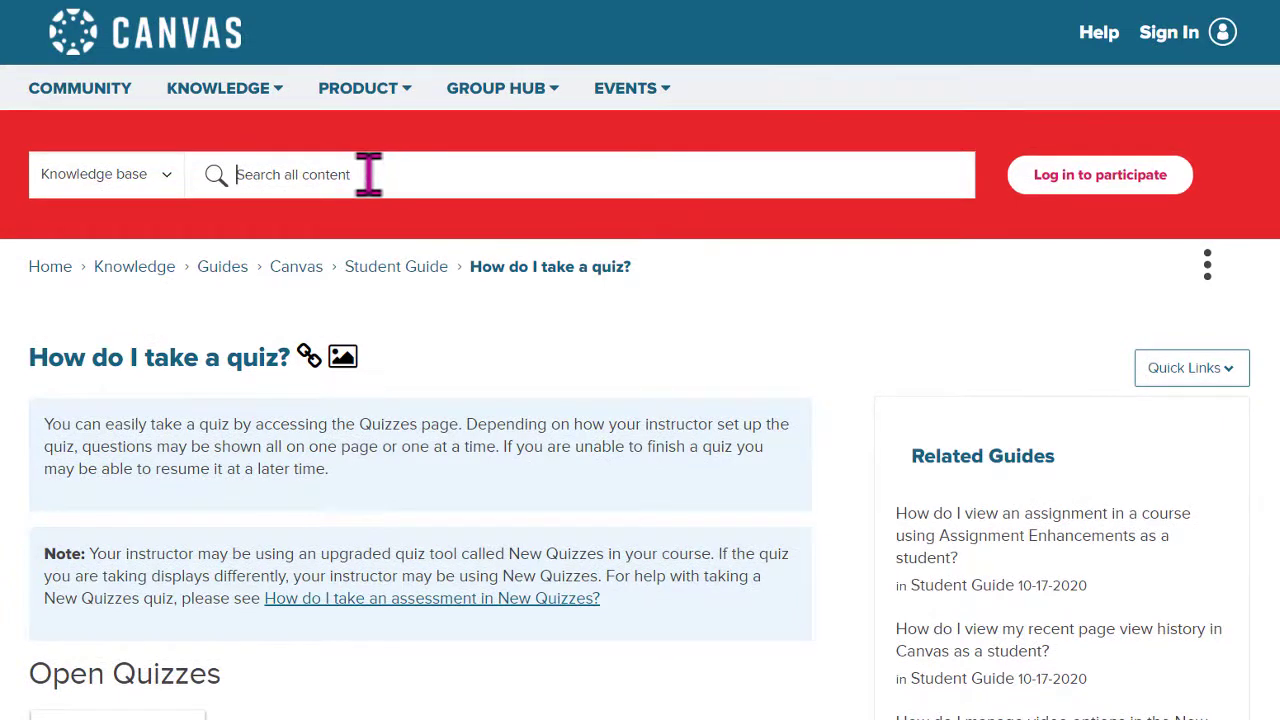
mouse_move(370, 174)
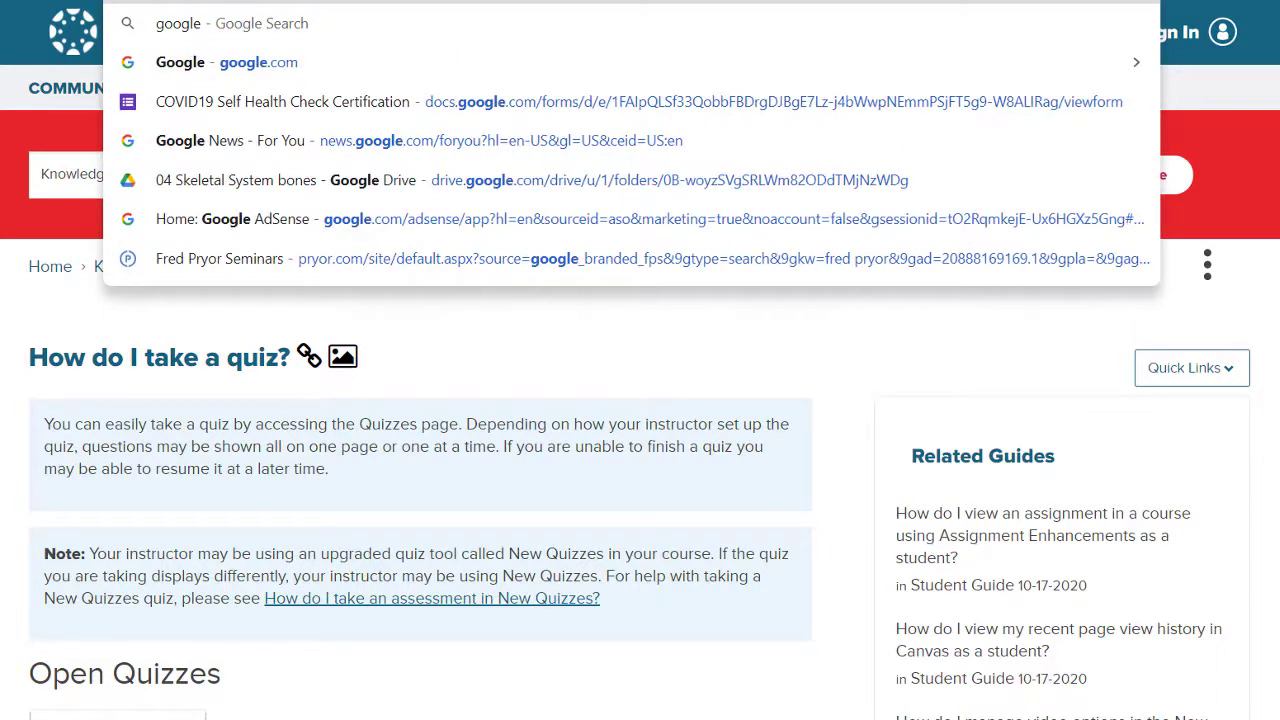
Go to google.com and fill the search box with 'how do i submit an online assignment in canvas' from suggestions.
type(".com")
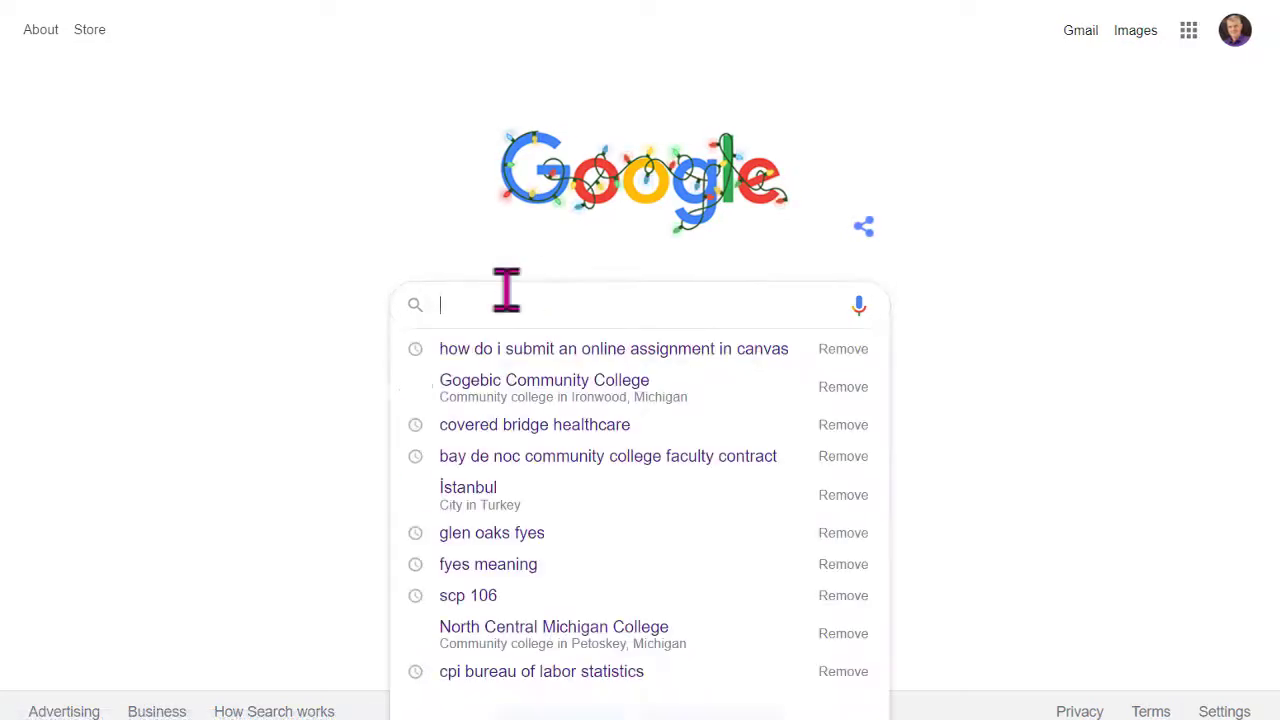
left_click(1100, 320)
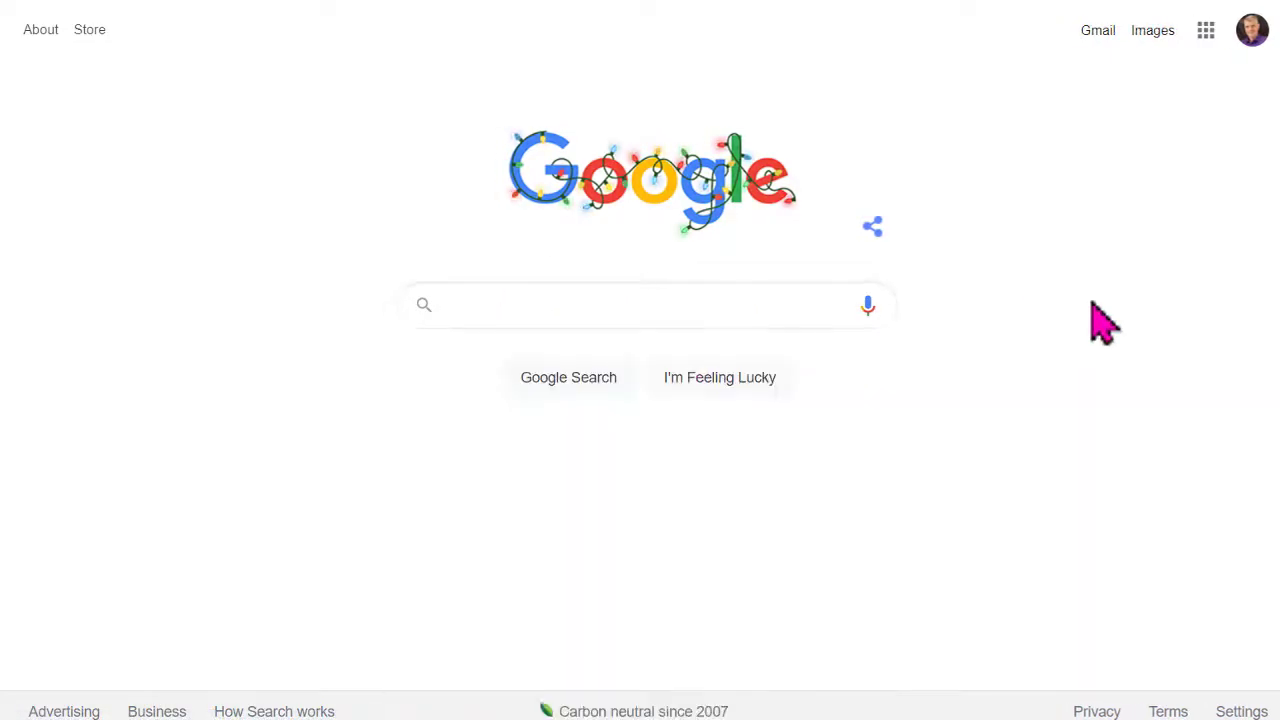
type("how do")
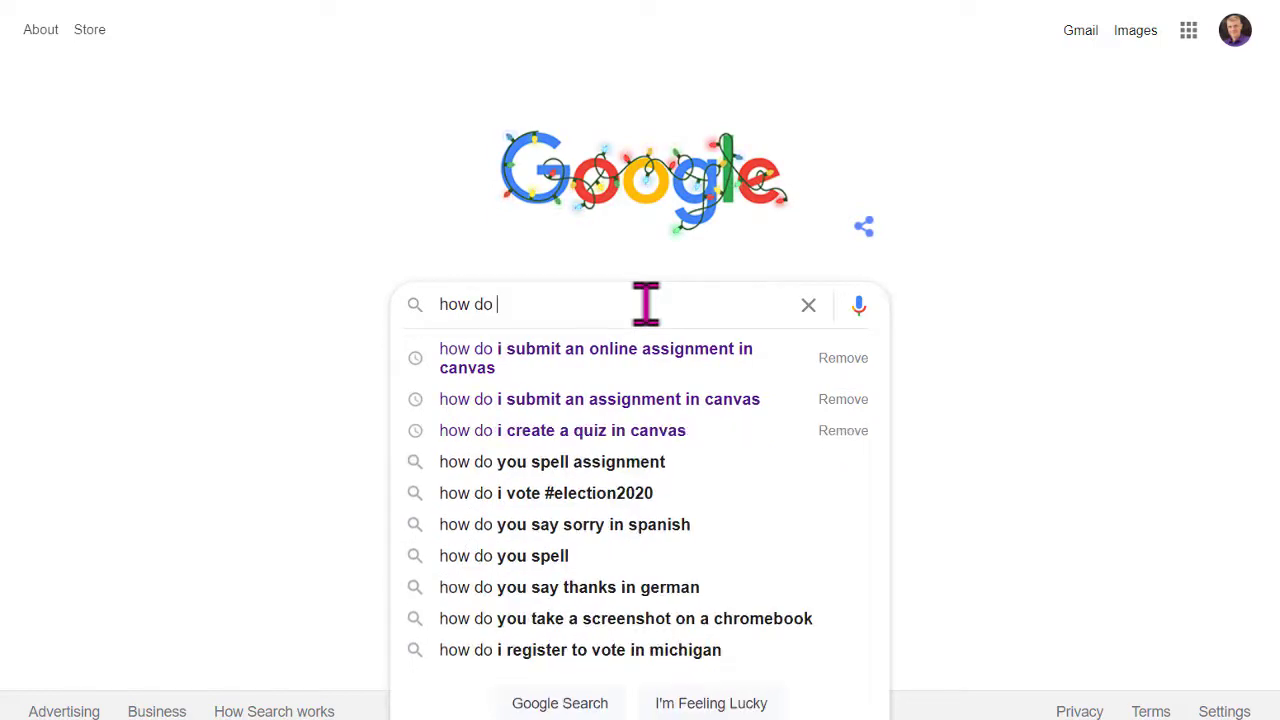
left_click(596, 358)
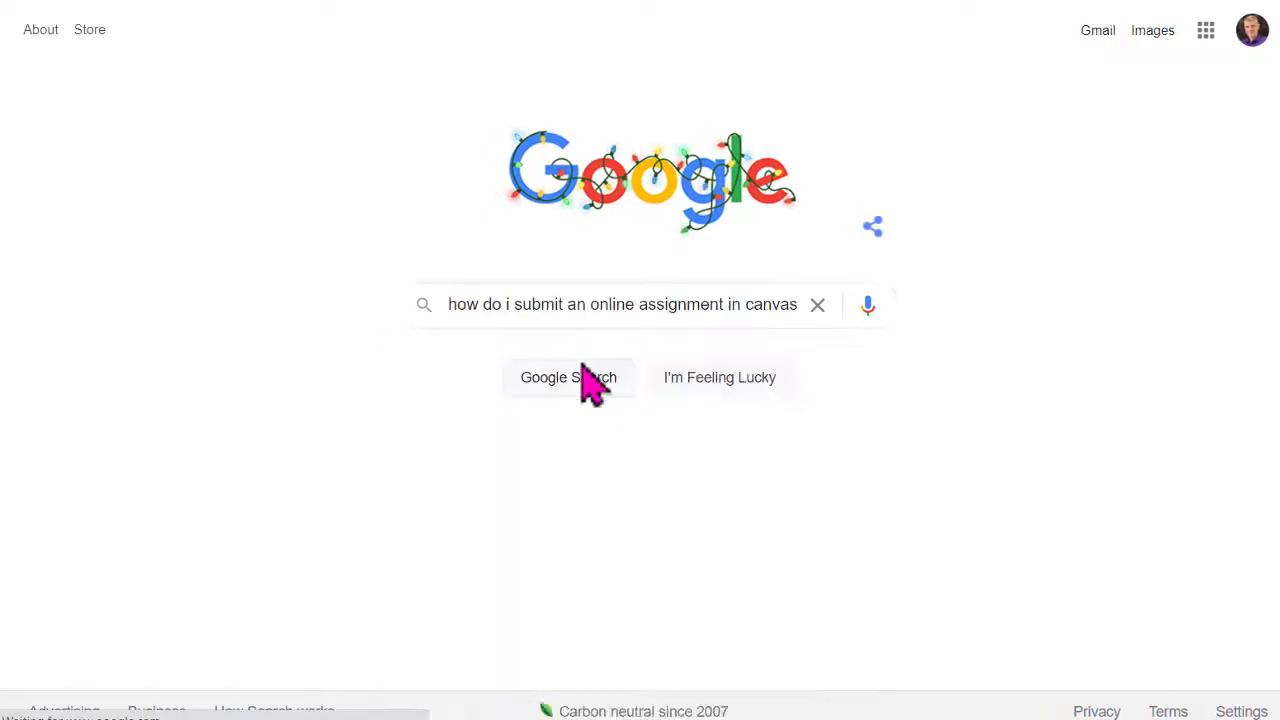
Run the Google search for 'how do i submit an online assignment in canvas' and show its results.
left_click(568, 376)
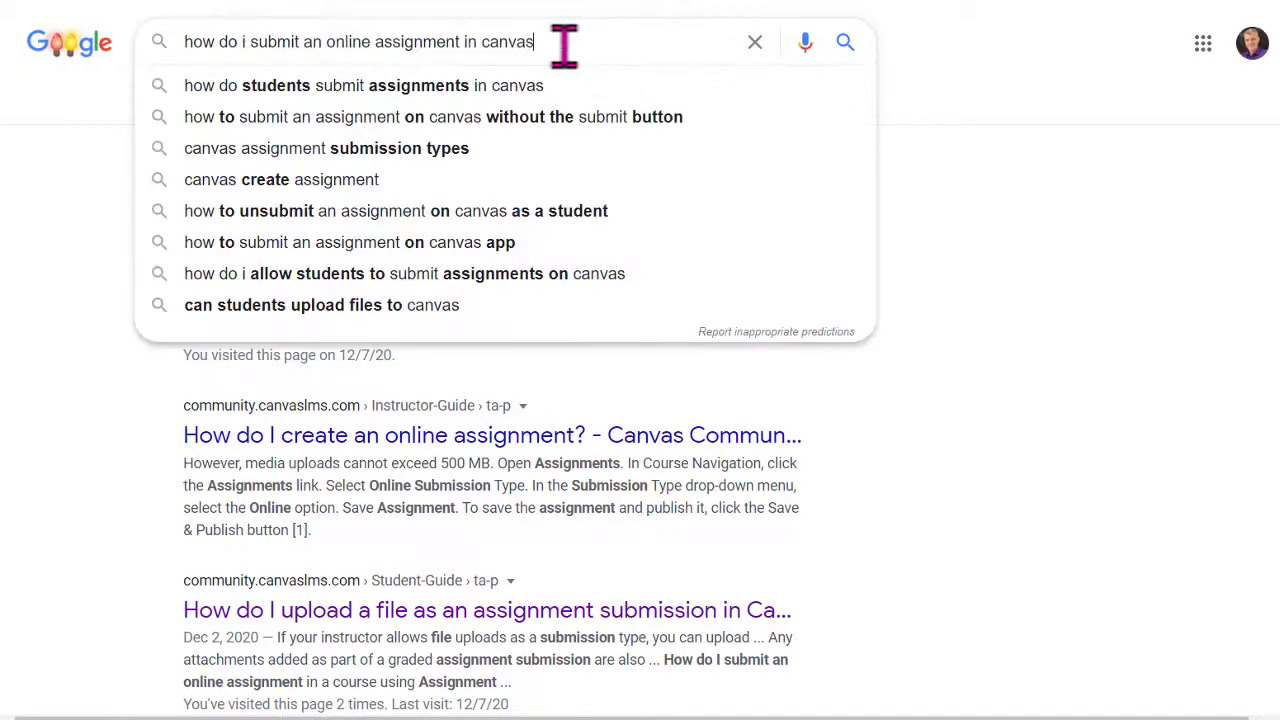
double_click(508, 40)
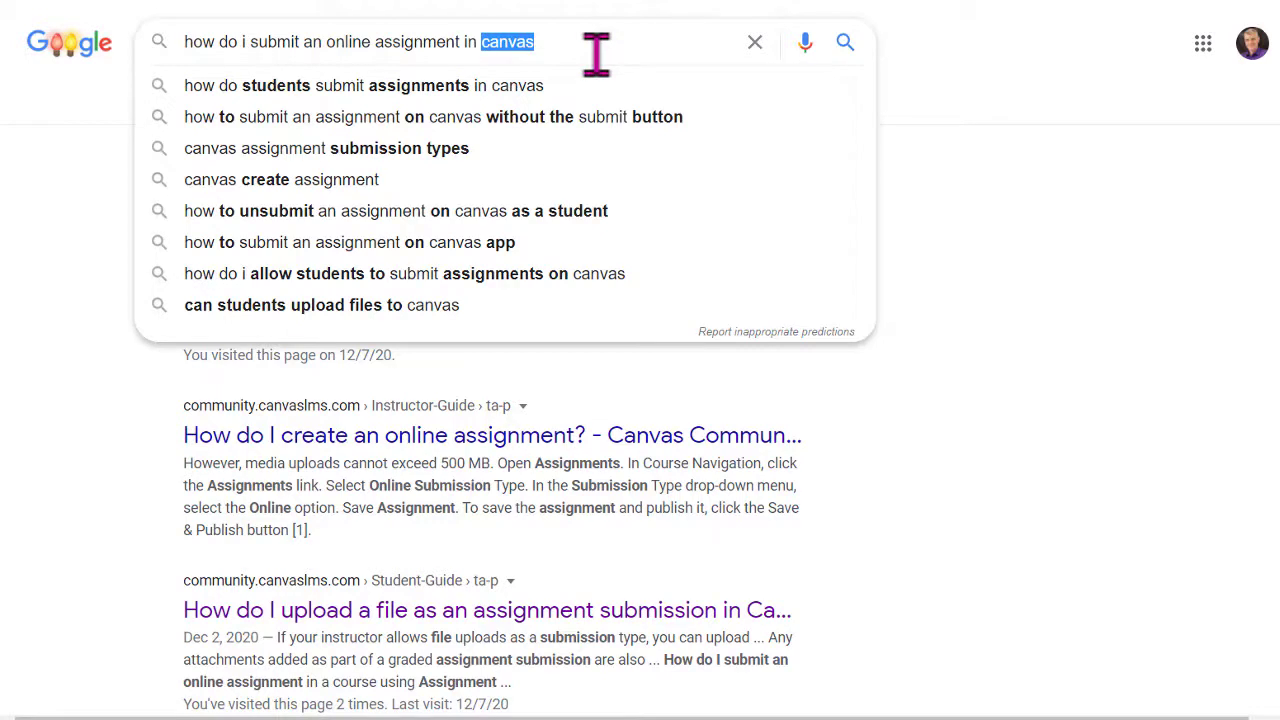
key("Return")
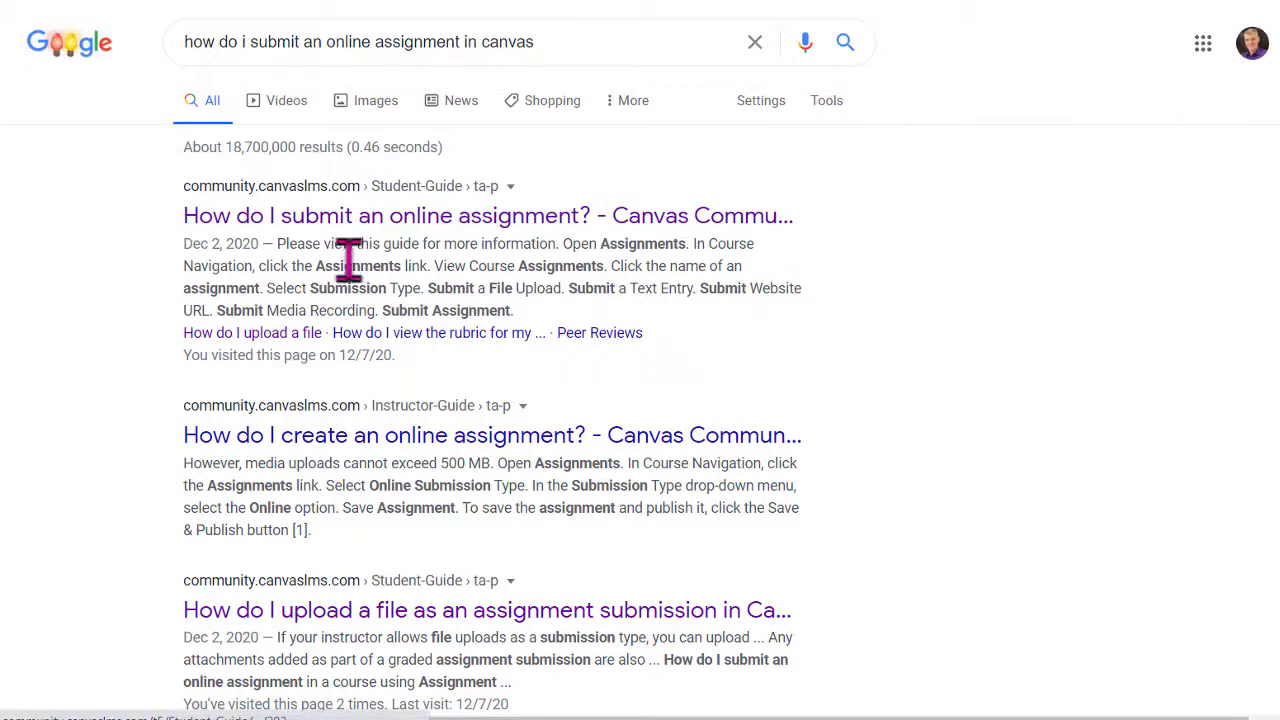
mouse_move(210, 216)
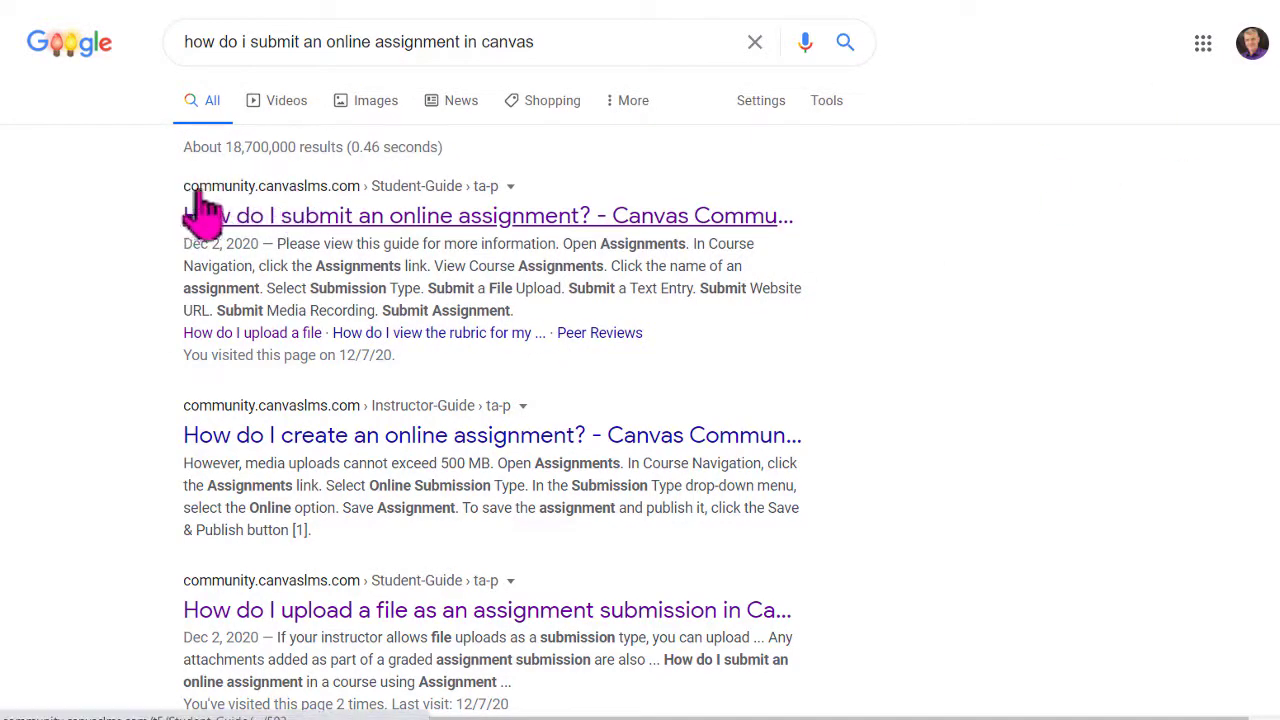
mouse_move(250, 204)
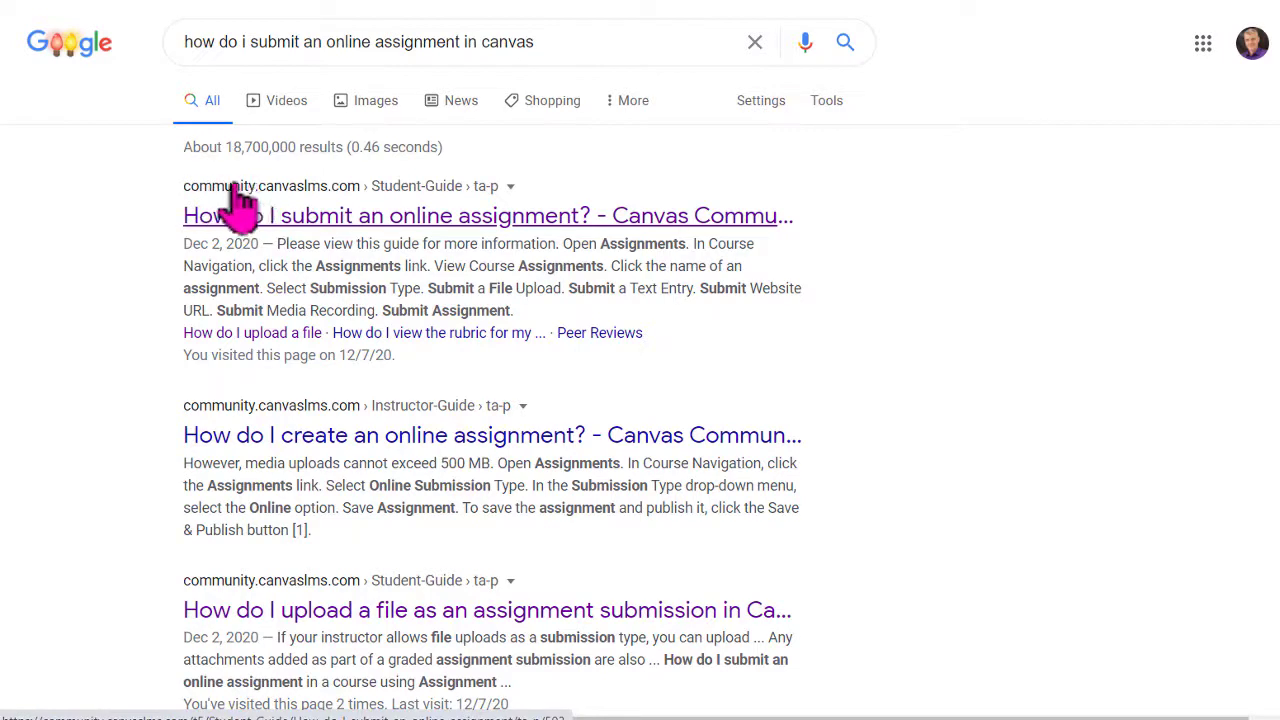
mouse_move(136, 230)
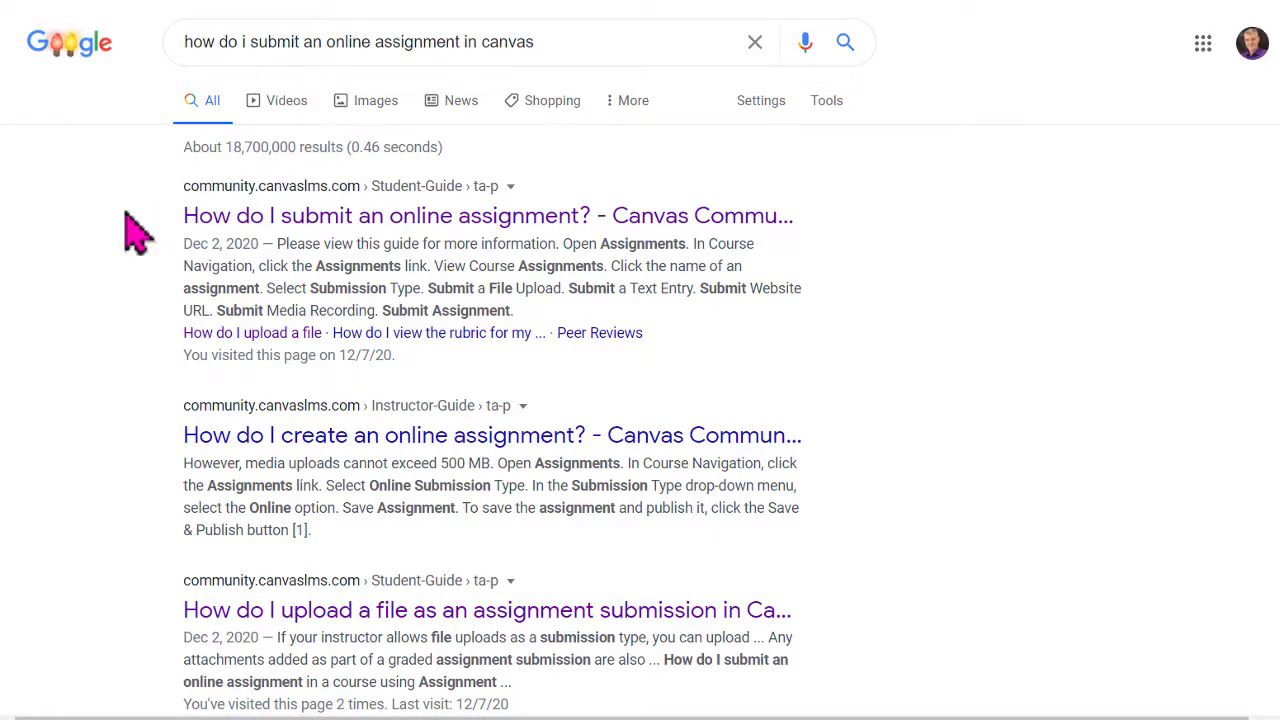
mouse_move(230, 204)
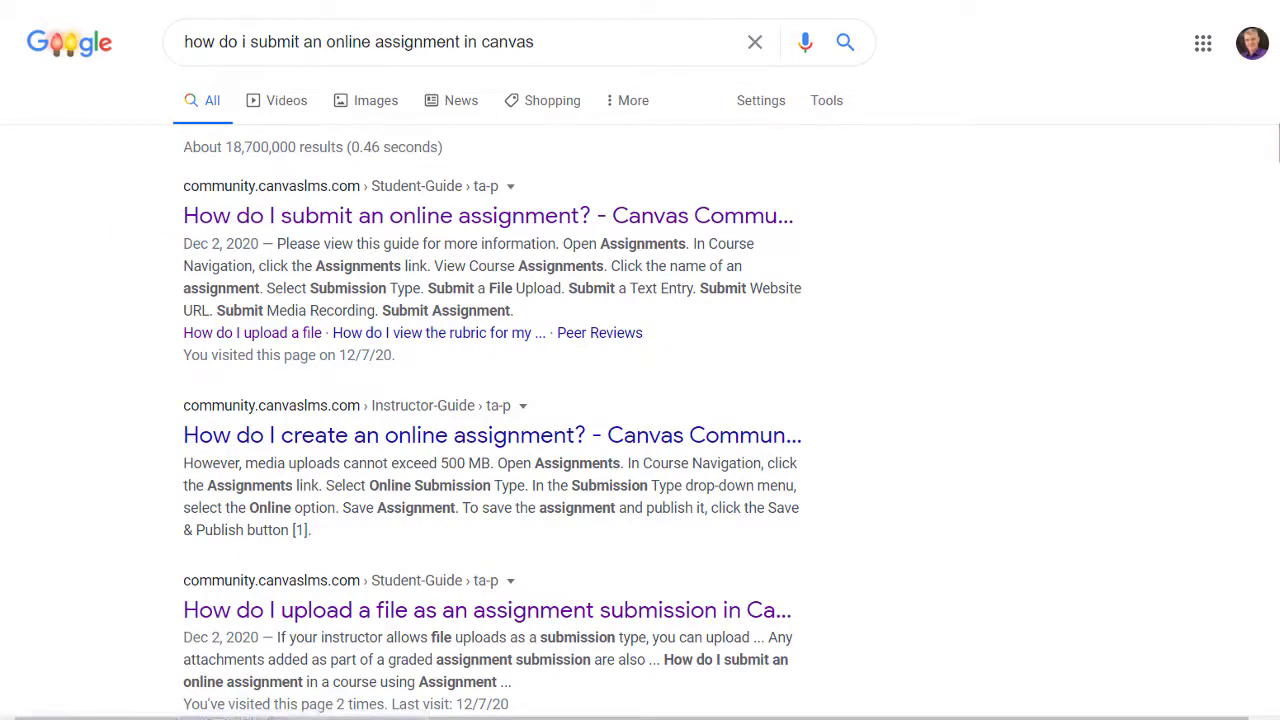
Scroll through the search results and related tutorial videos, then back to the top.
scroll("down", 3)
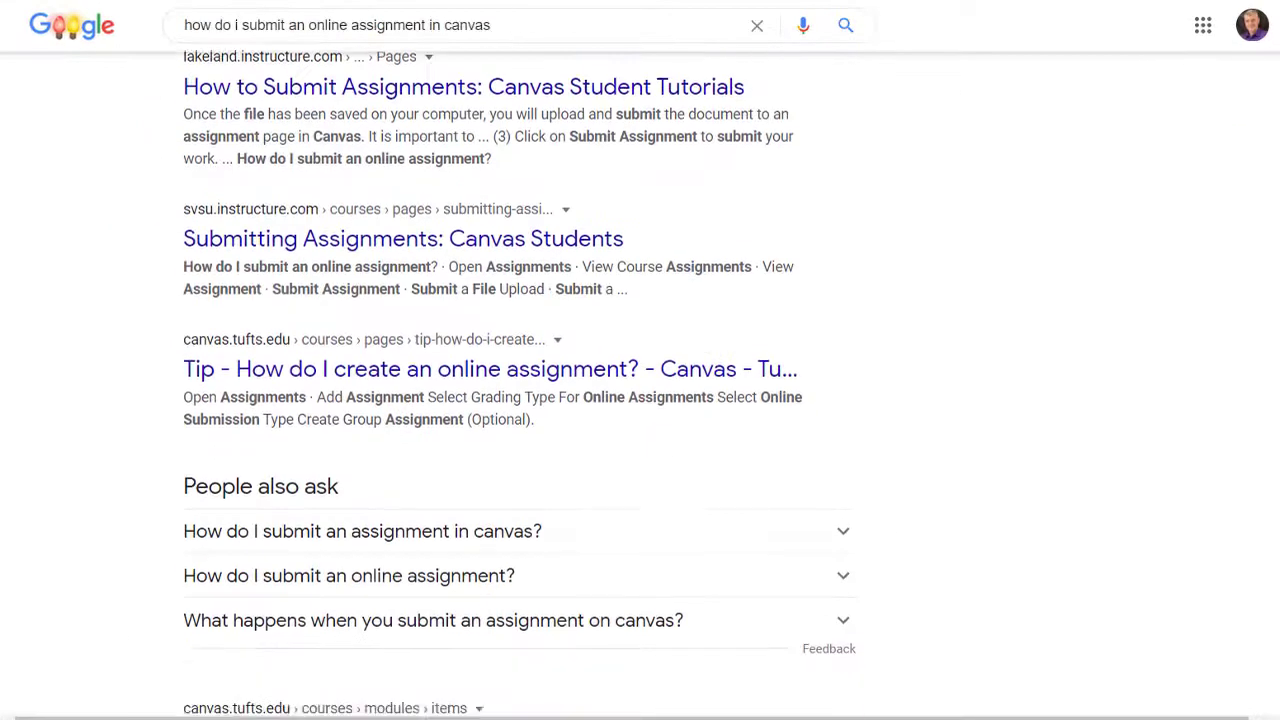
scroll("down", 3)
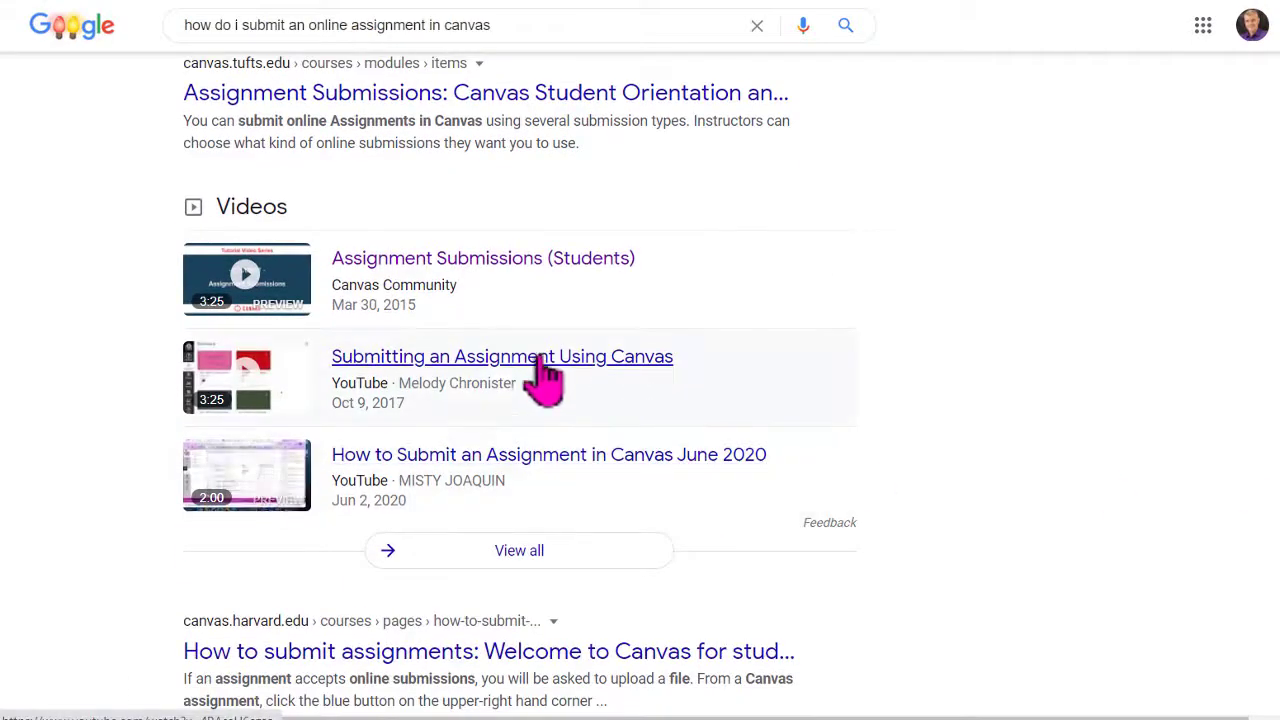
mouse_move(290, 290)
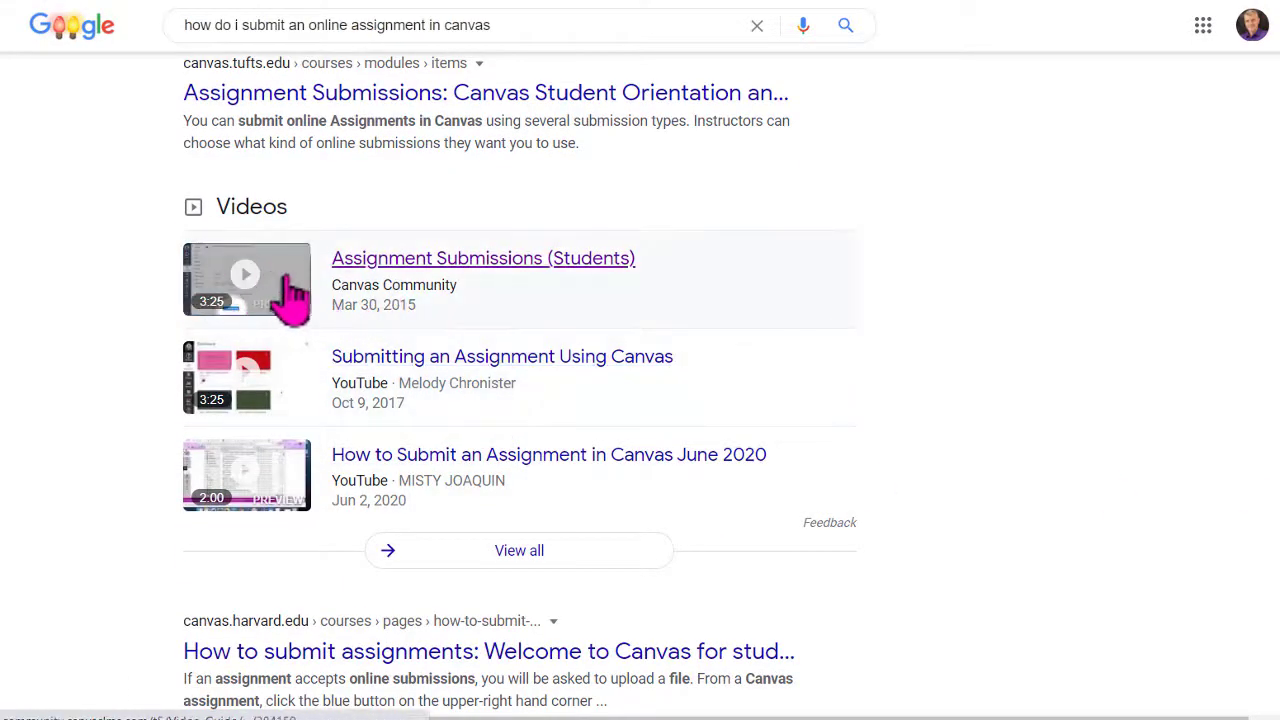
mouse_move(240, 300)
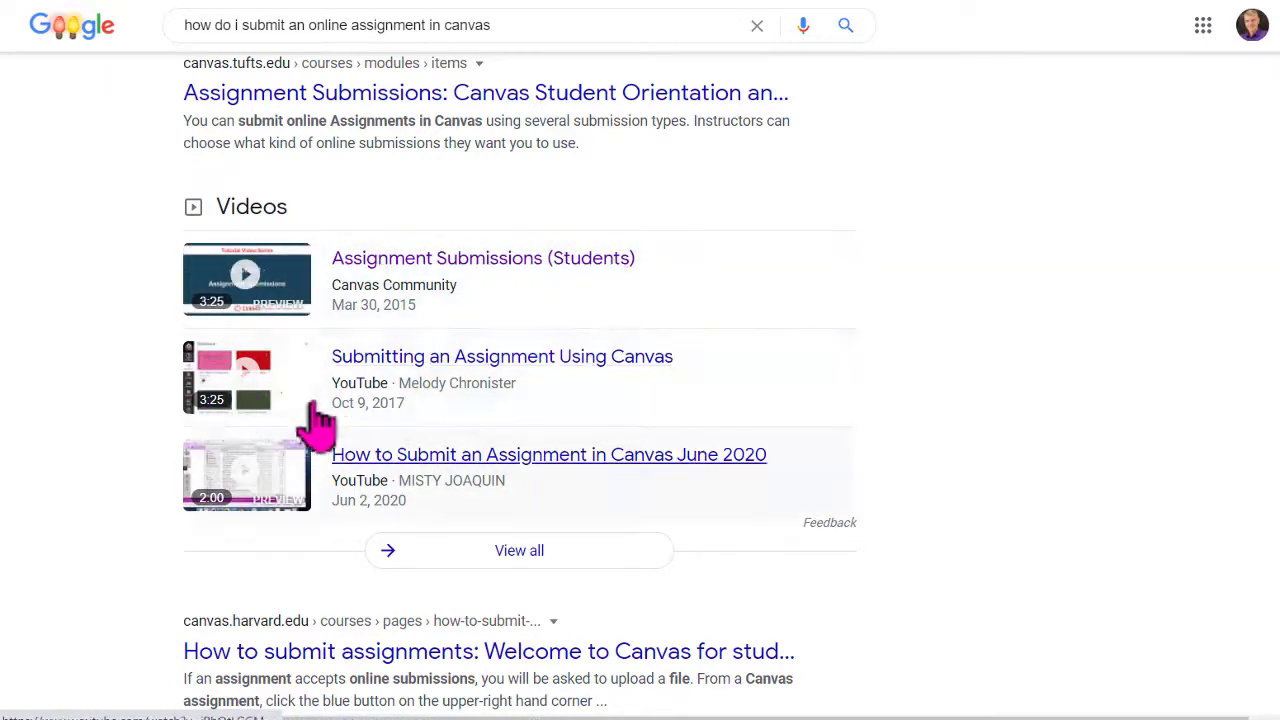
mouse_move(1070, 420)
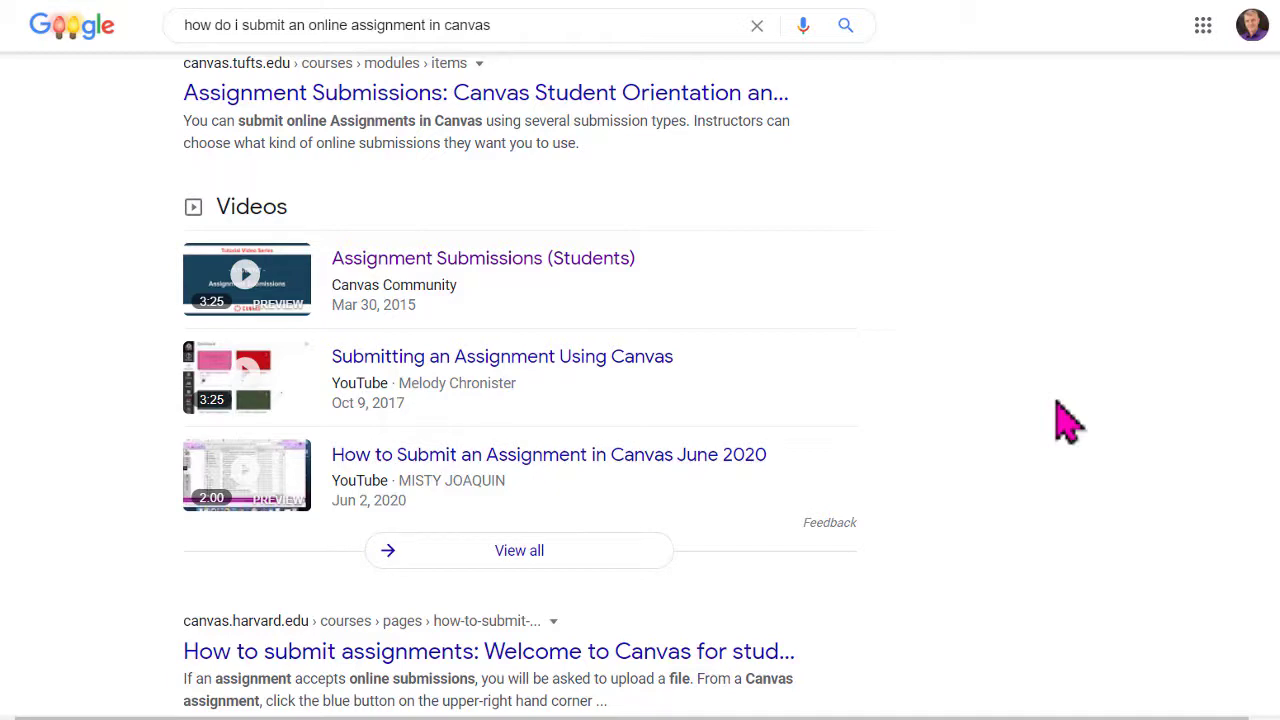
mouse_move(1258, 410)
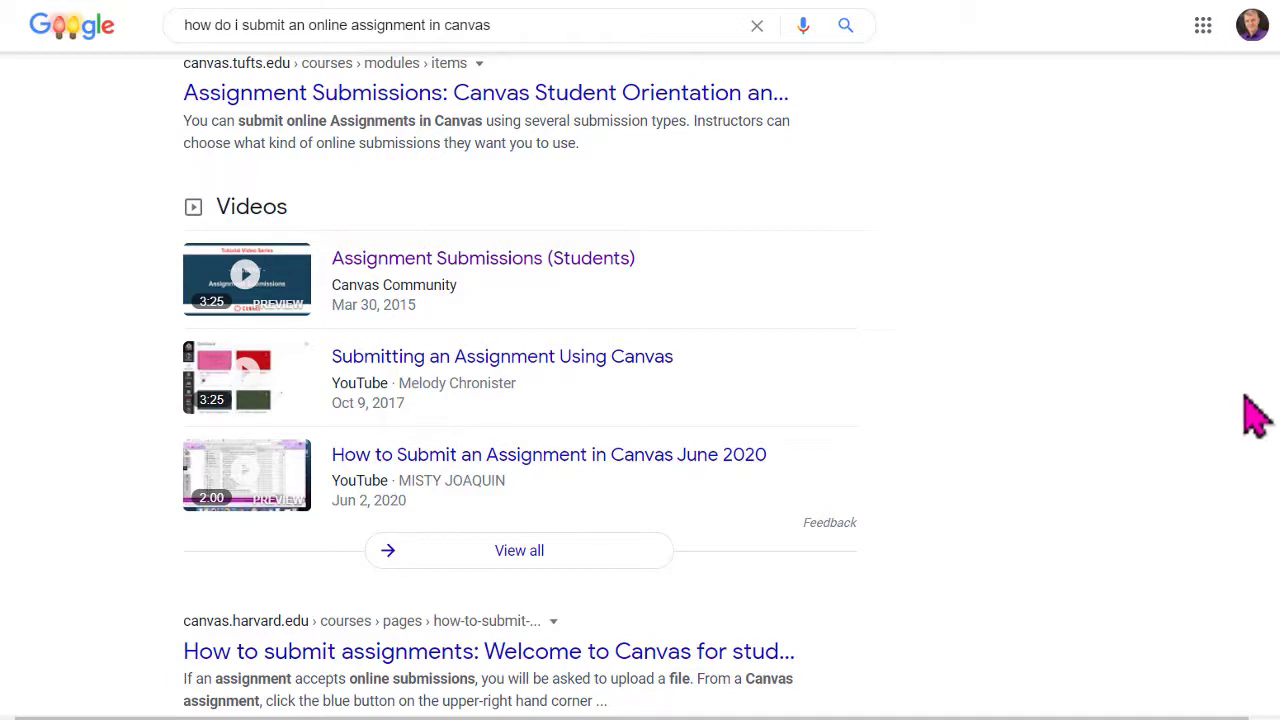
scroll("up", 3)
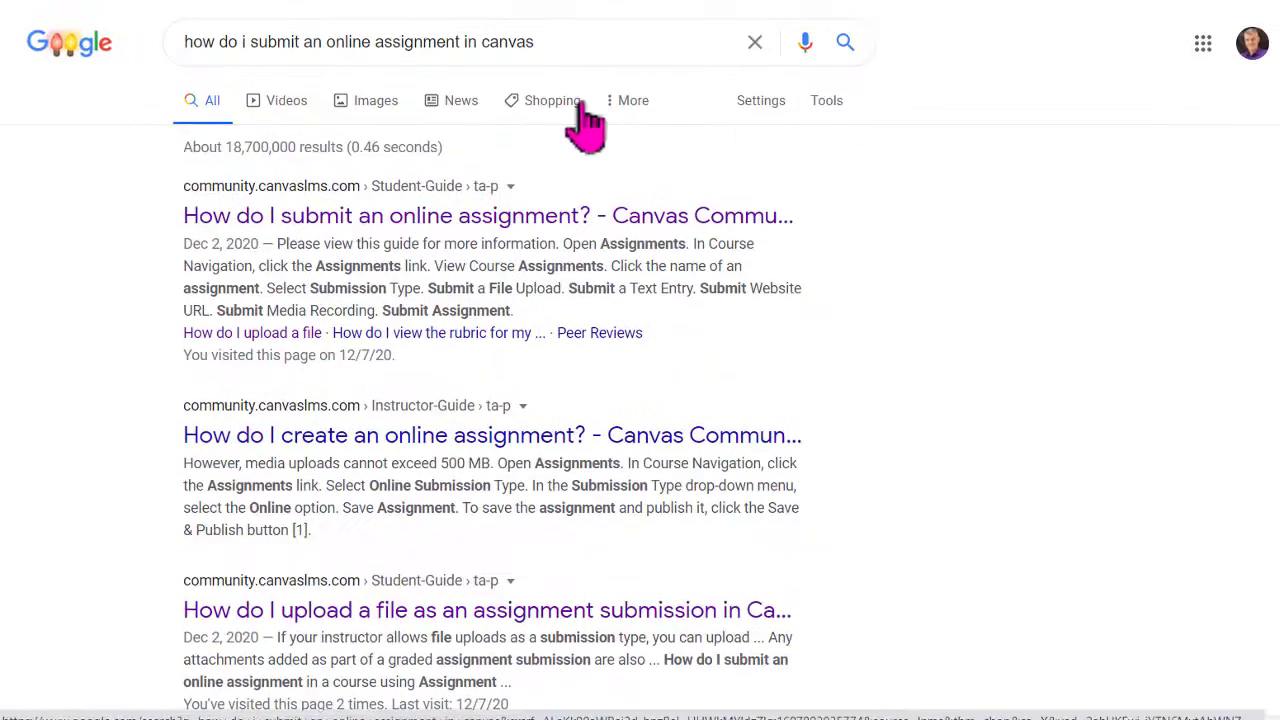
mouse_move(1100, 300)
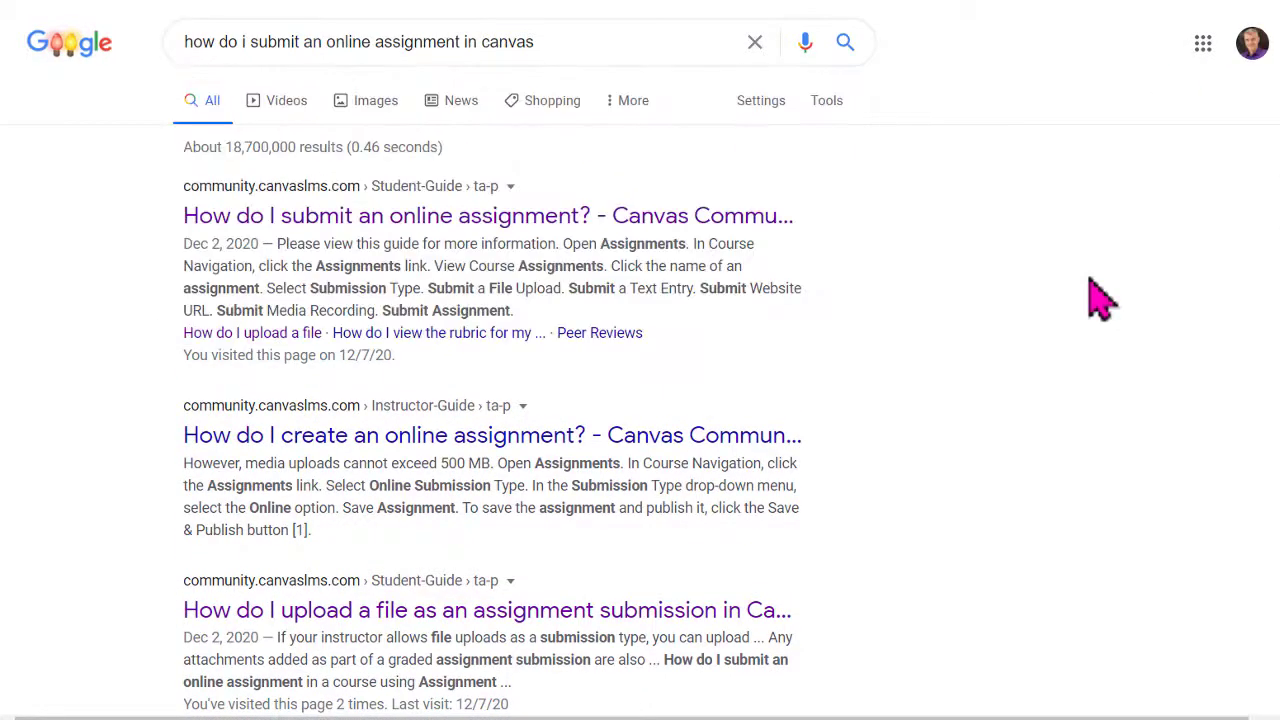
mouse_move(1100, 296)
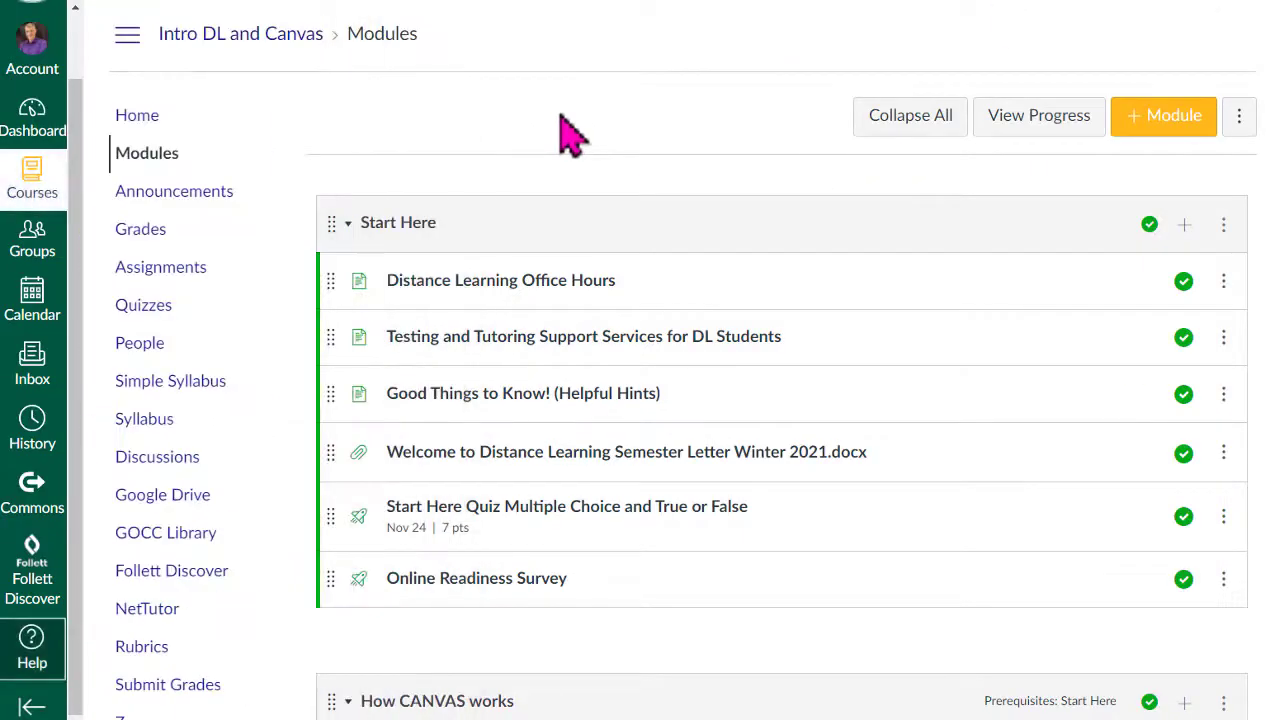
mouse_move(700, 130)
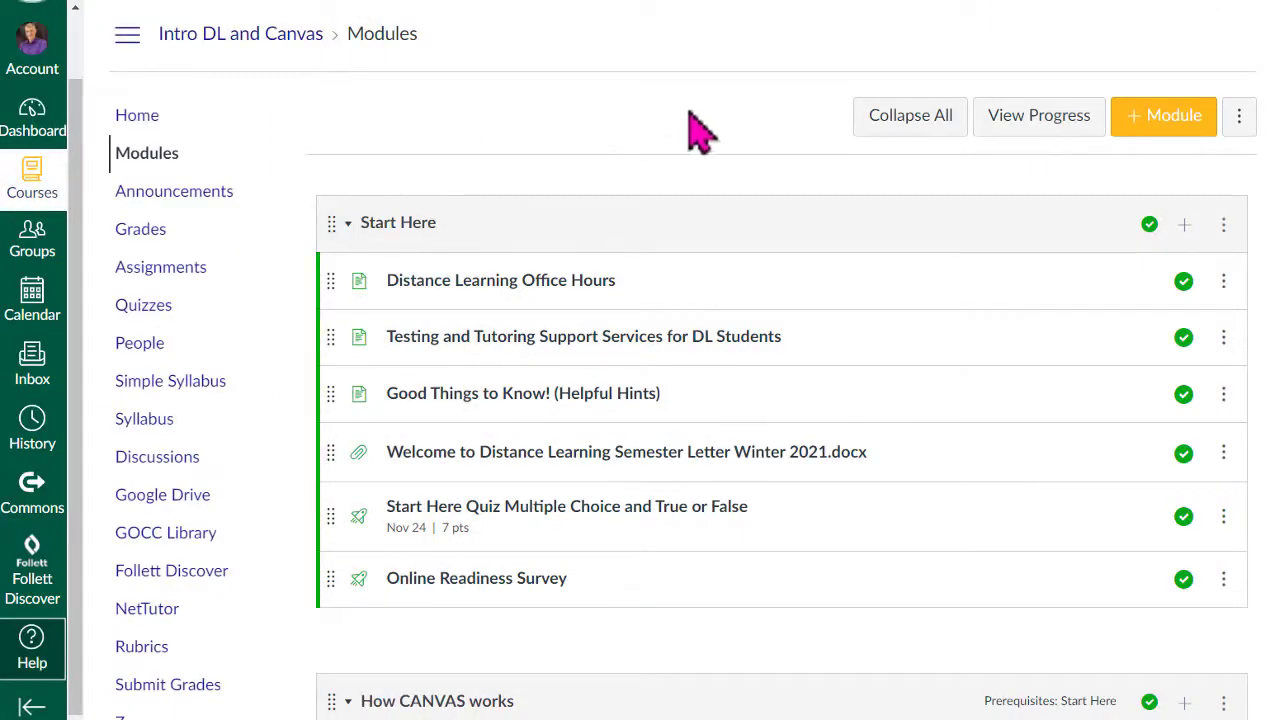